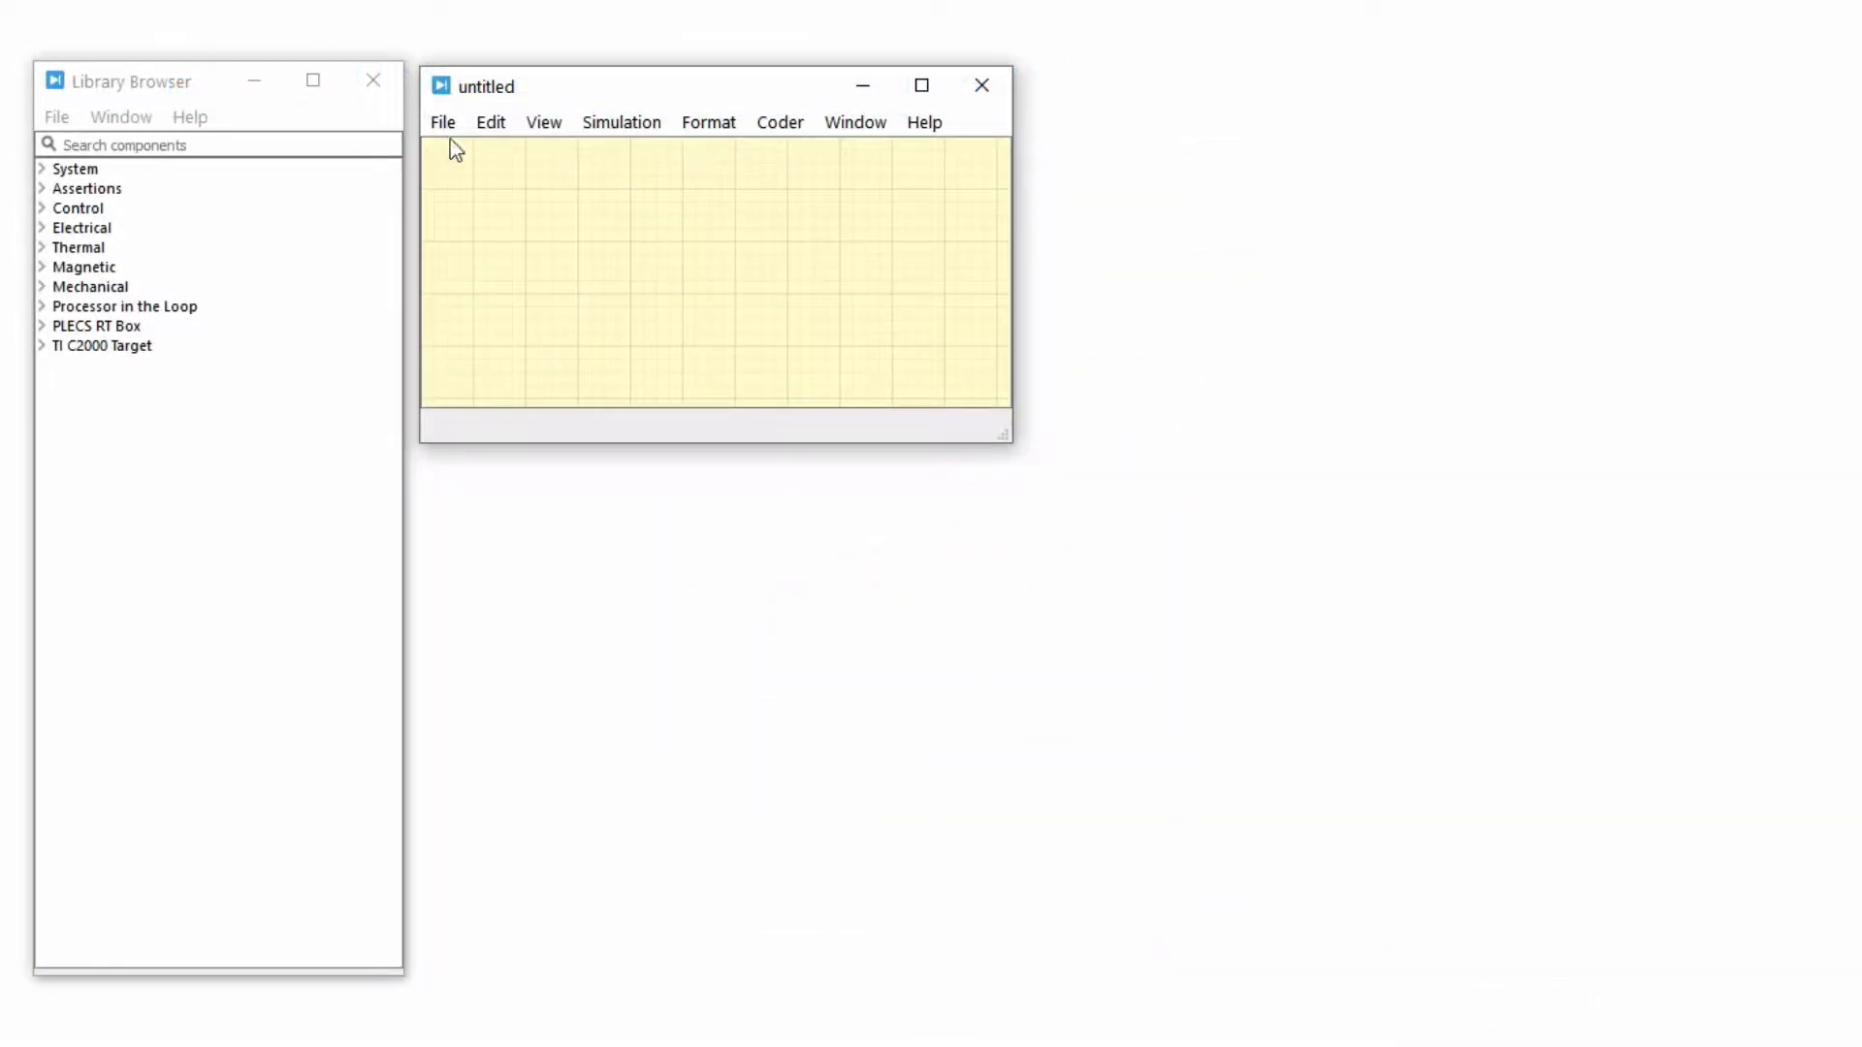
Step: Create a new, blank thermal description from the File > New menu
{"action": "left_click", "coordinate": [442, 121]}
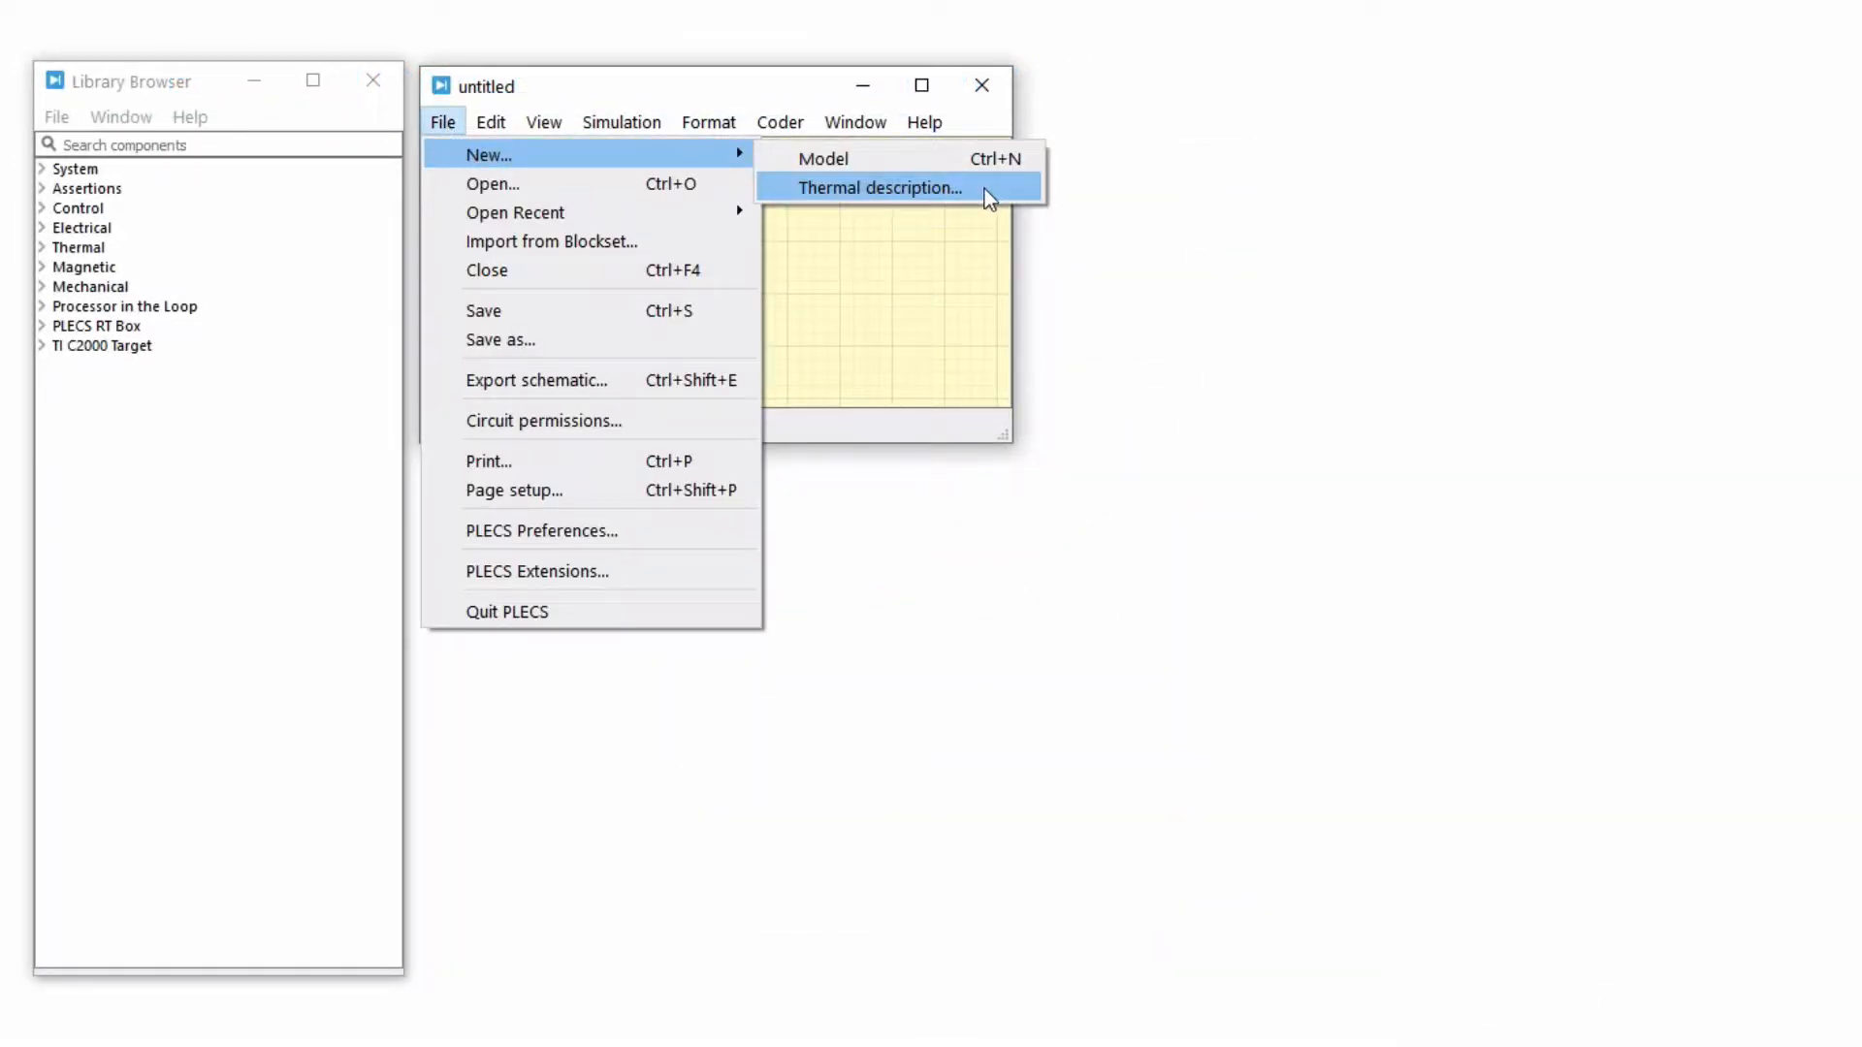
{"action": "left_click", "coordinate": [879, 187]}
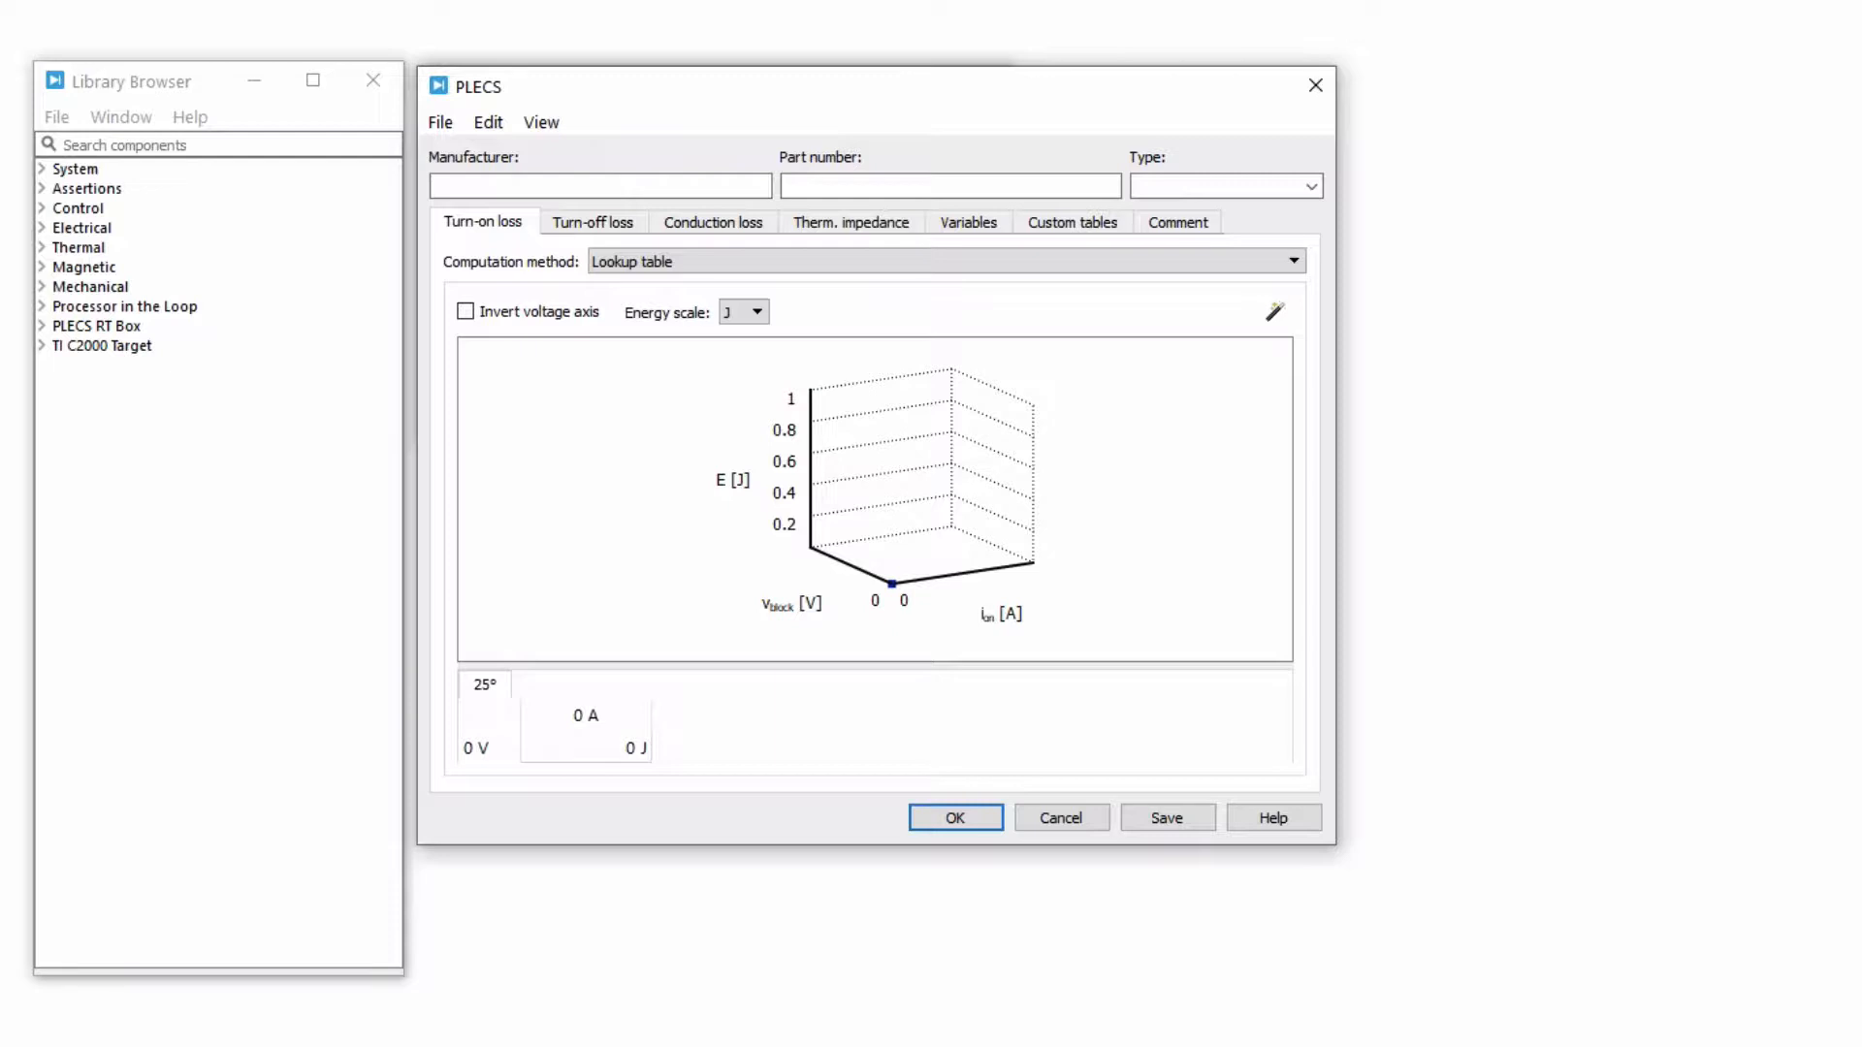
{"action": "mouse_move", "coordinate": [665, 726]}
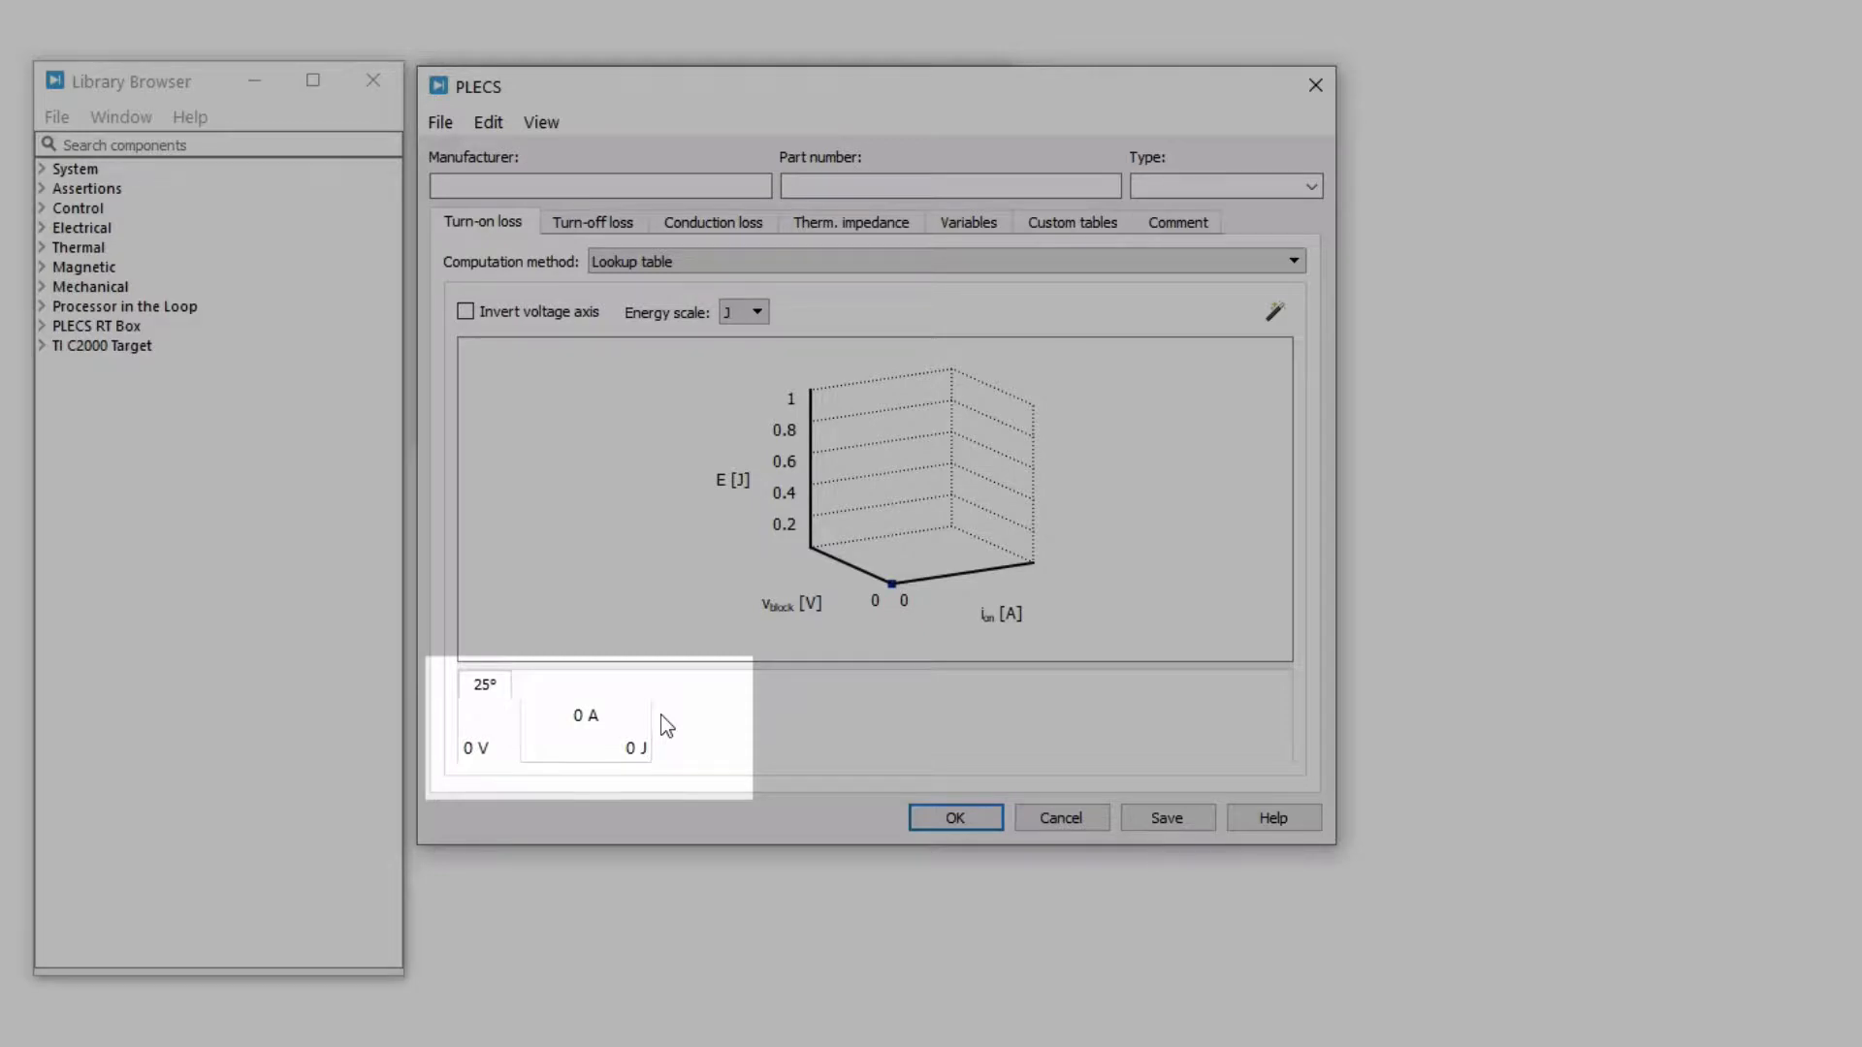
Step: Set turn-on loss to 'Lookup table and formula' and launch the graph import wizard
{"action": "left_click", "coordinate": [1292, 260]}
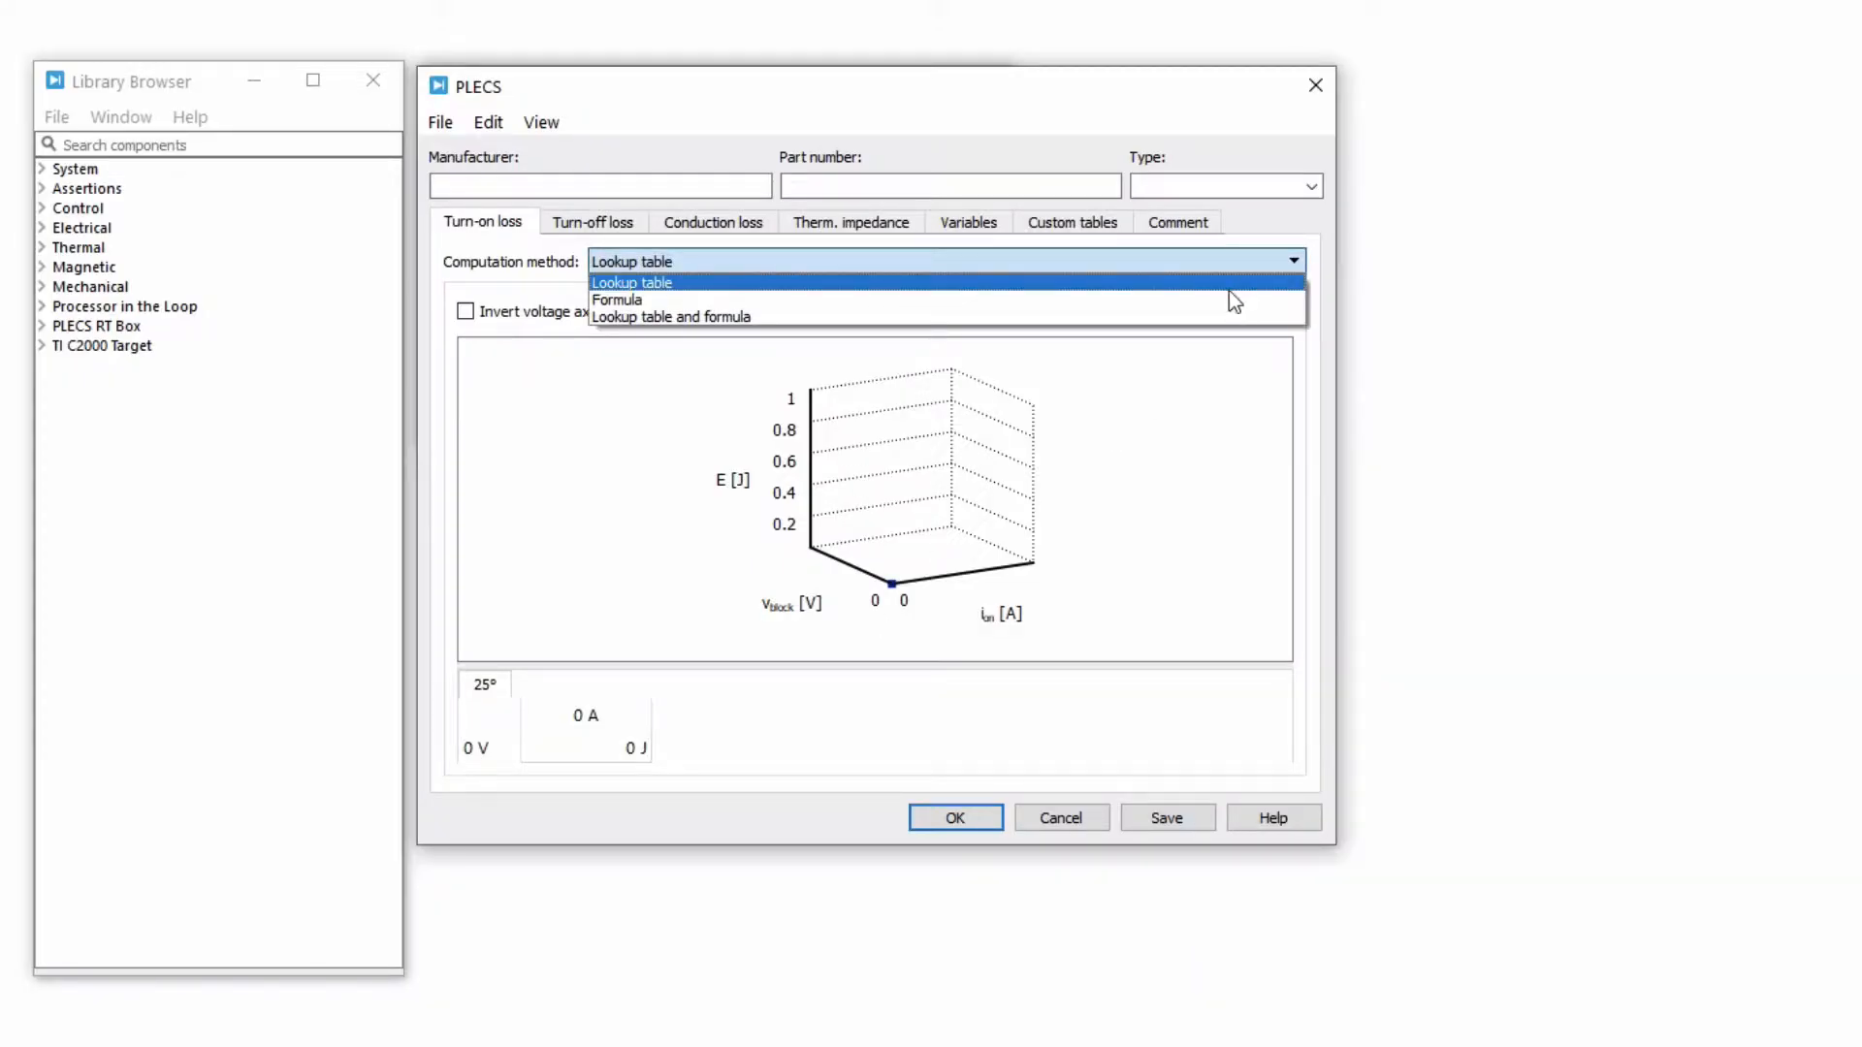
{"action": "left_click", "coordinate": [616, 300]}
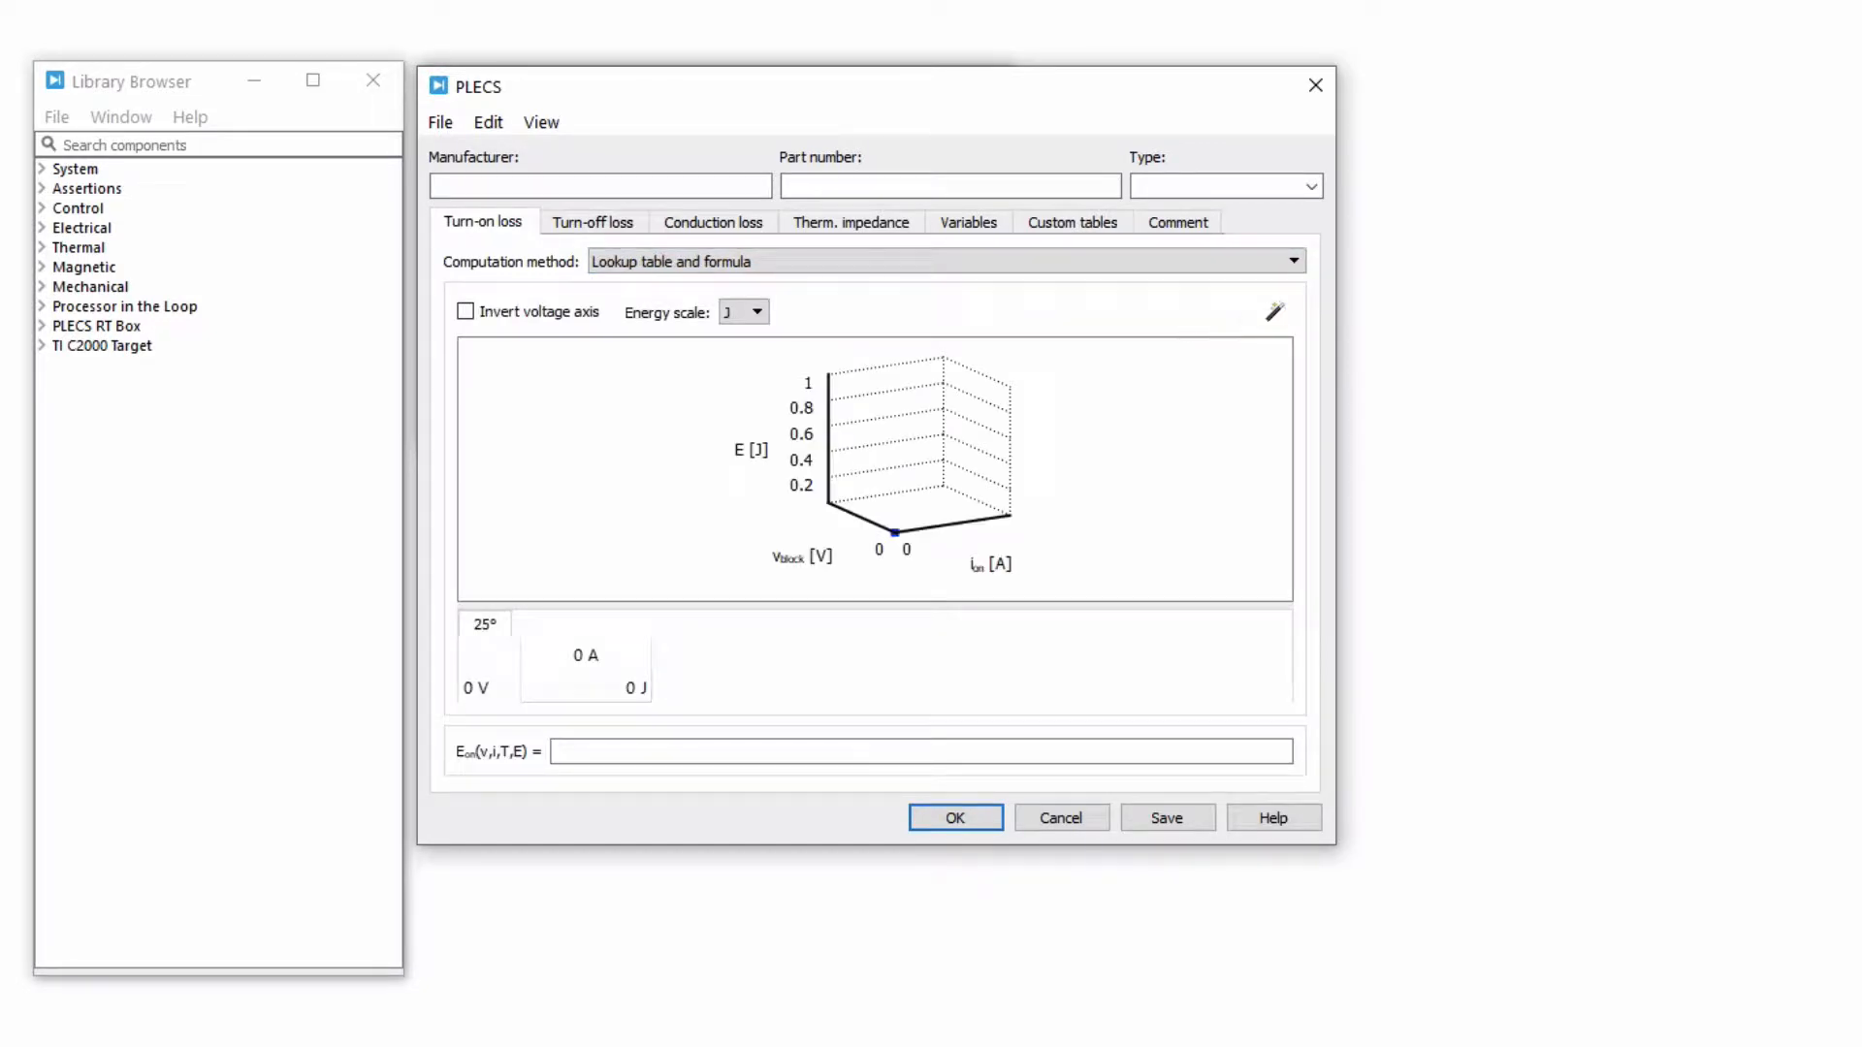
{"action": "mouse_move", "coordinate": [1275, 311]}
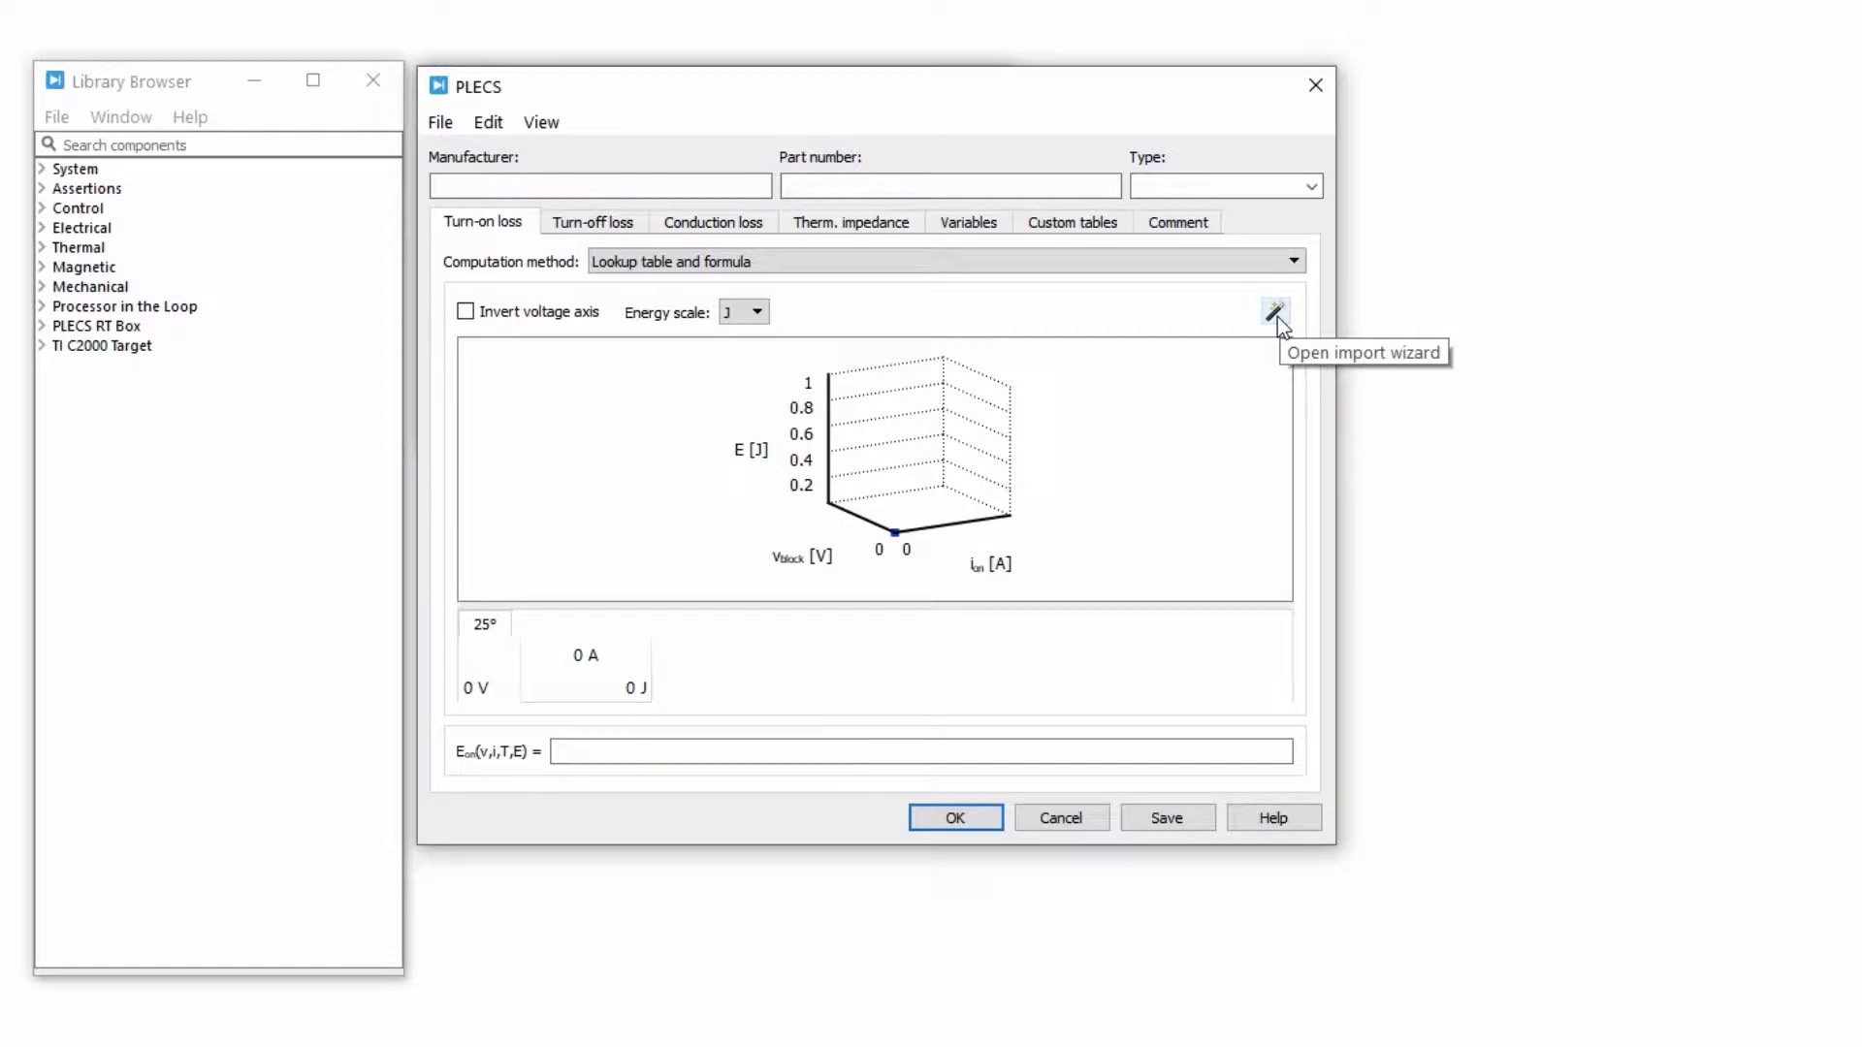
{"action": "left_click", "coordinate": [1276, 312]}
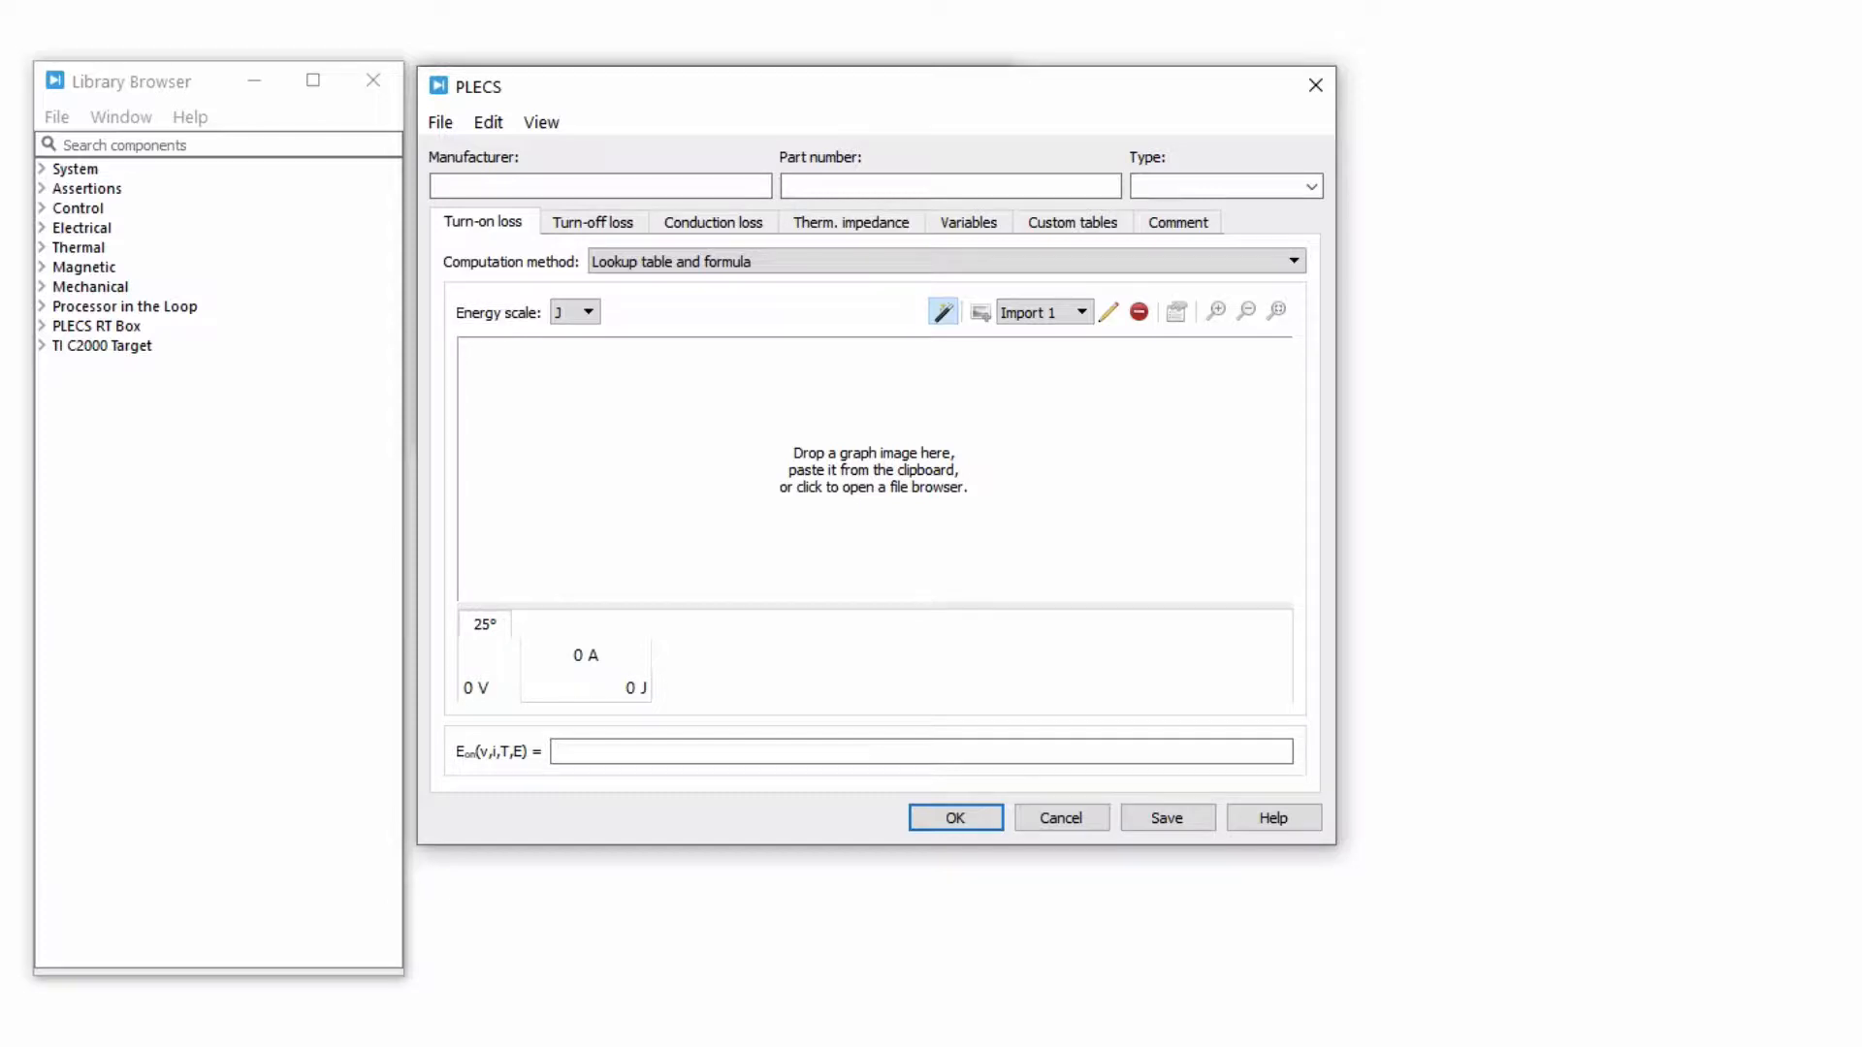
{"action": "mouse_move", "coordinate": [1274, 816]}
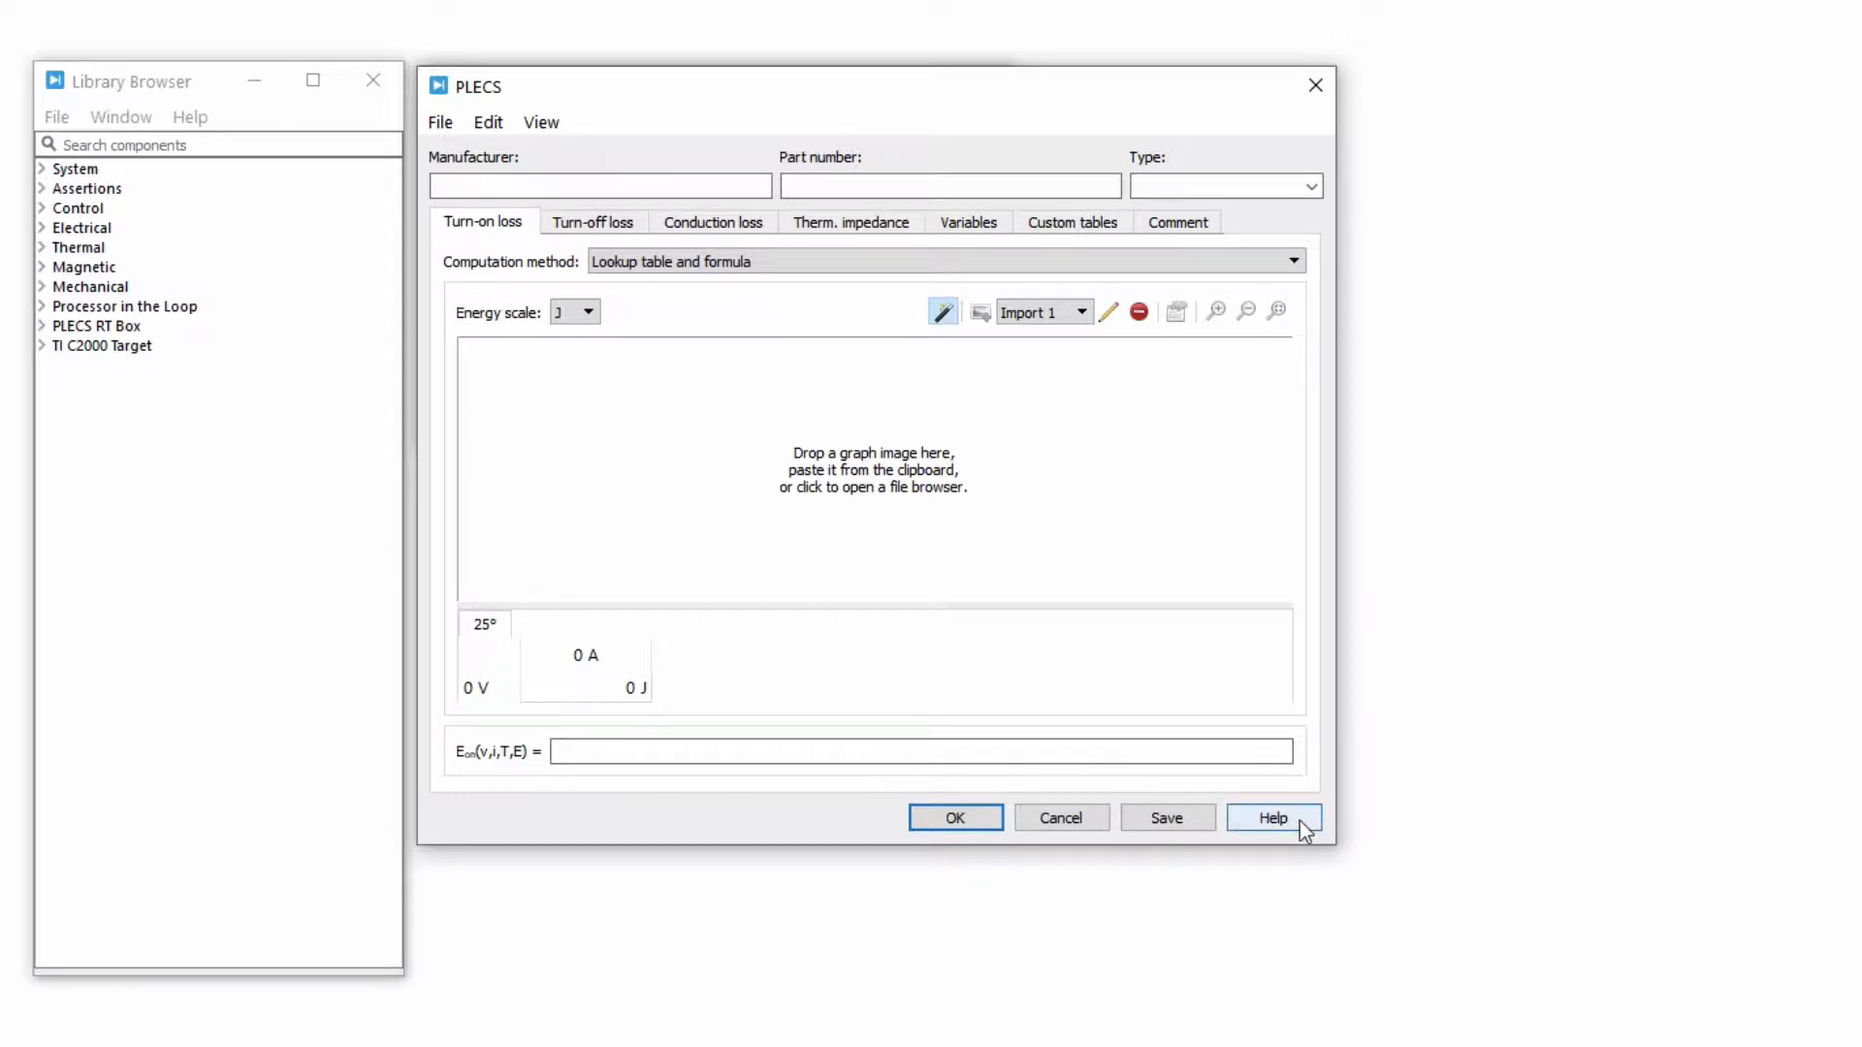
{"action": "left_click", "coordinate": [1271, 817]}
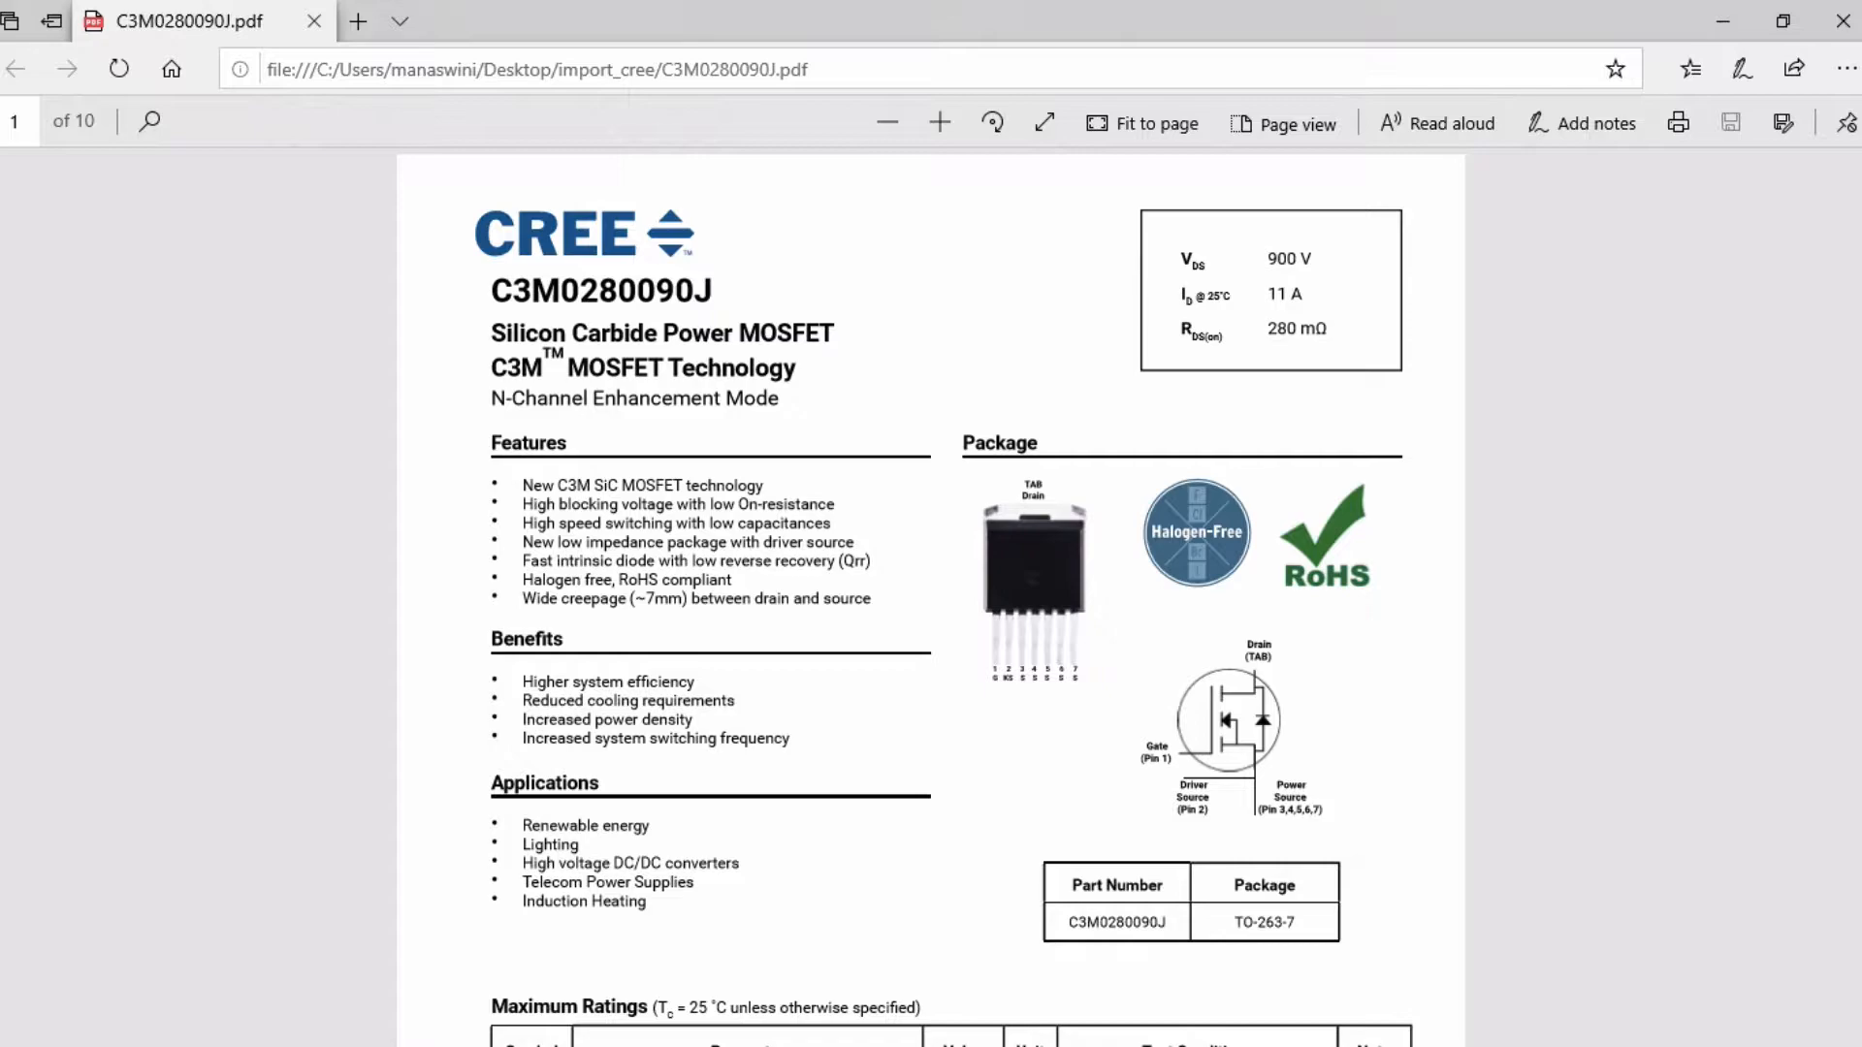
{"action": "mouse_move", "coordinate": [1840, 259]}
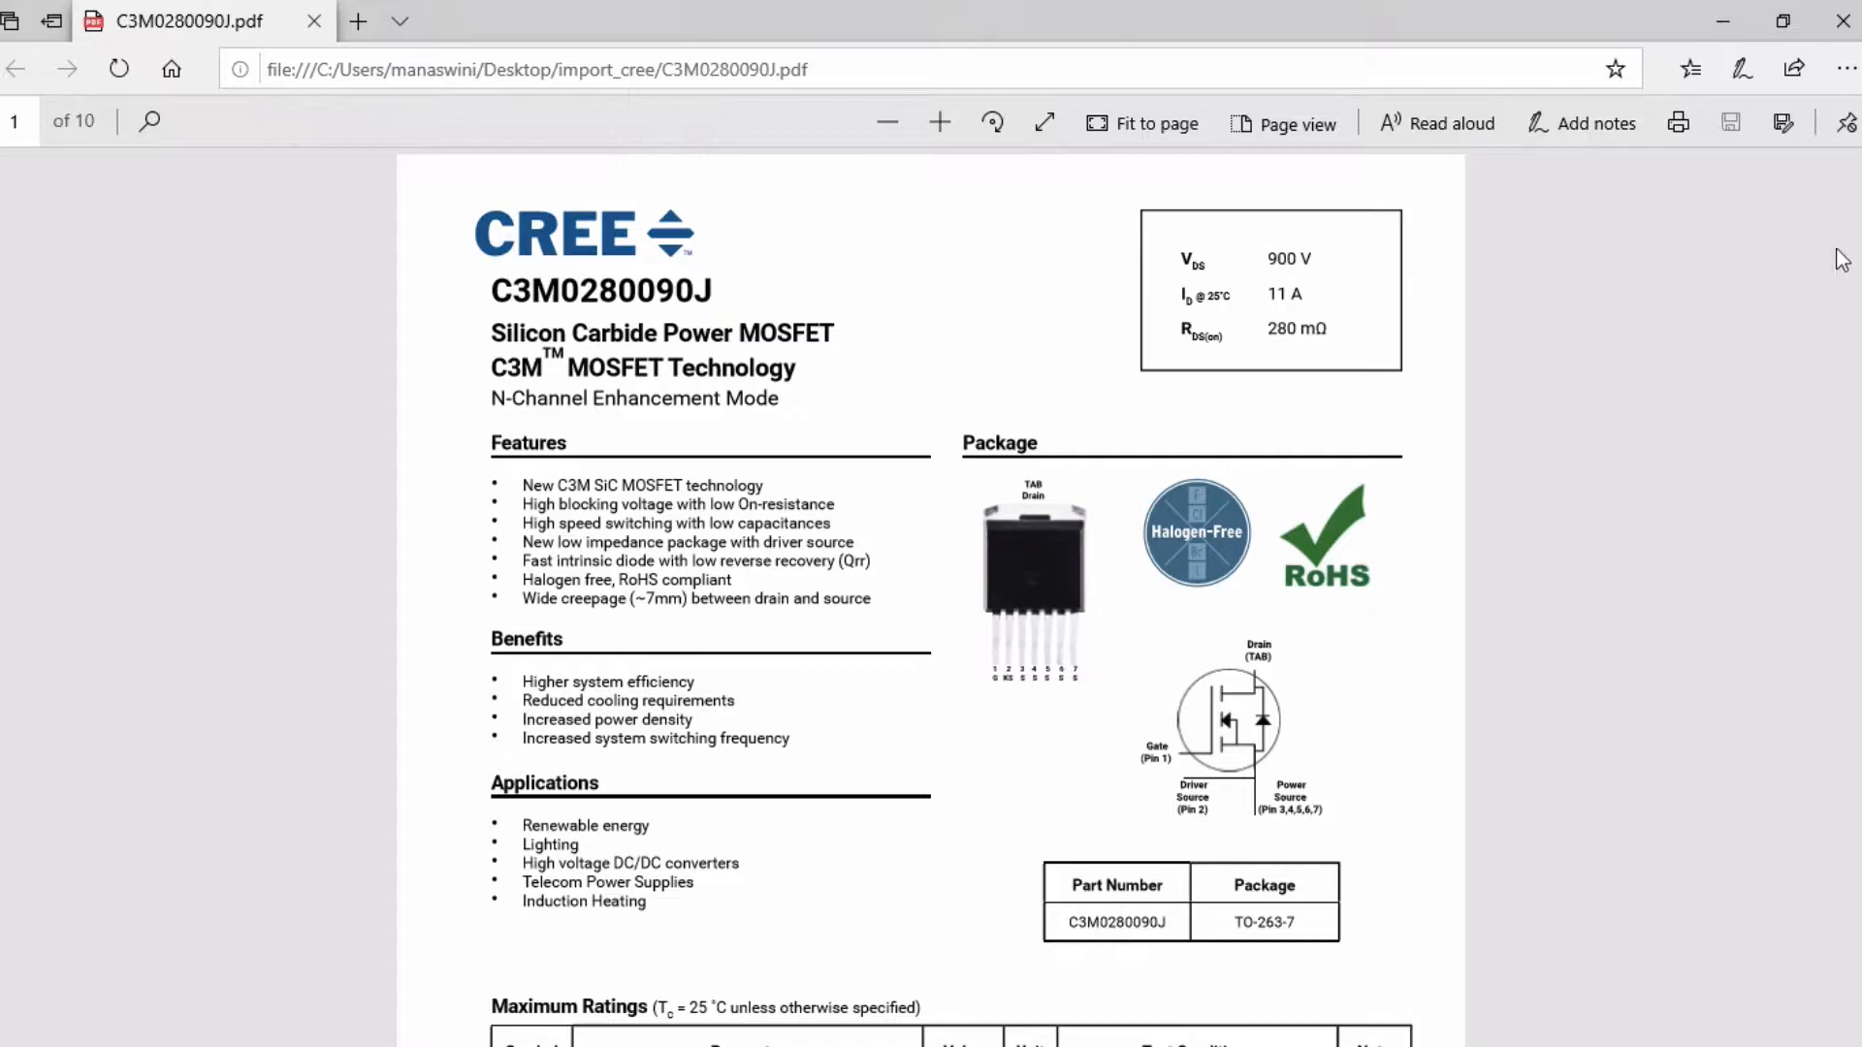
Step: Scroll the datasheet to the page 6 switching energy versus drain current figures 23 and 24
{"action": "scroll", "scroll_direction": "down", "scroll_amount": 3}
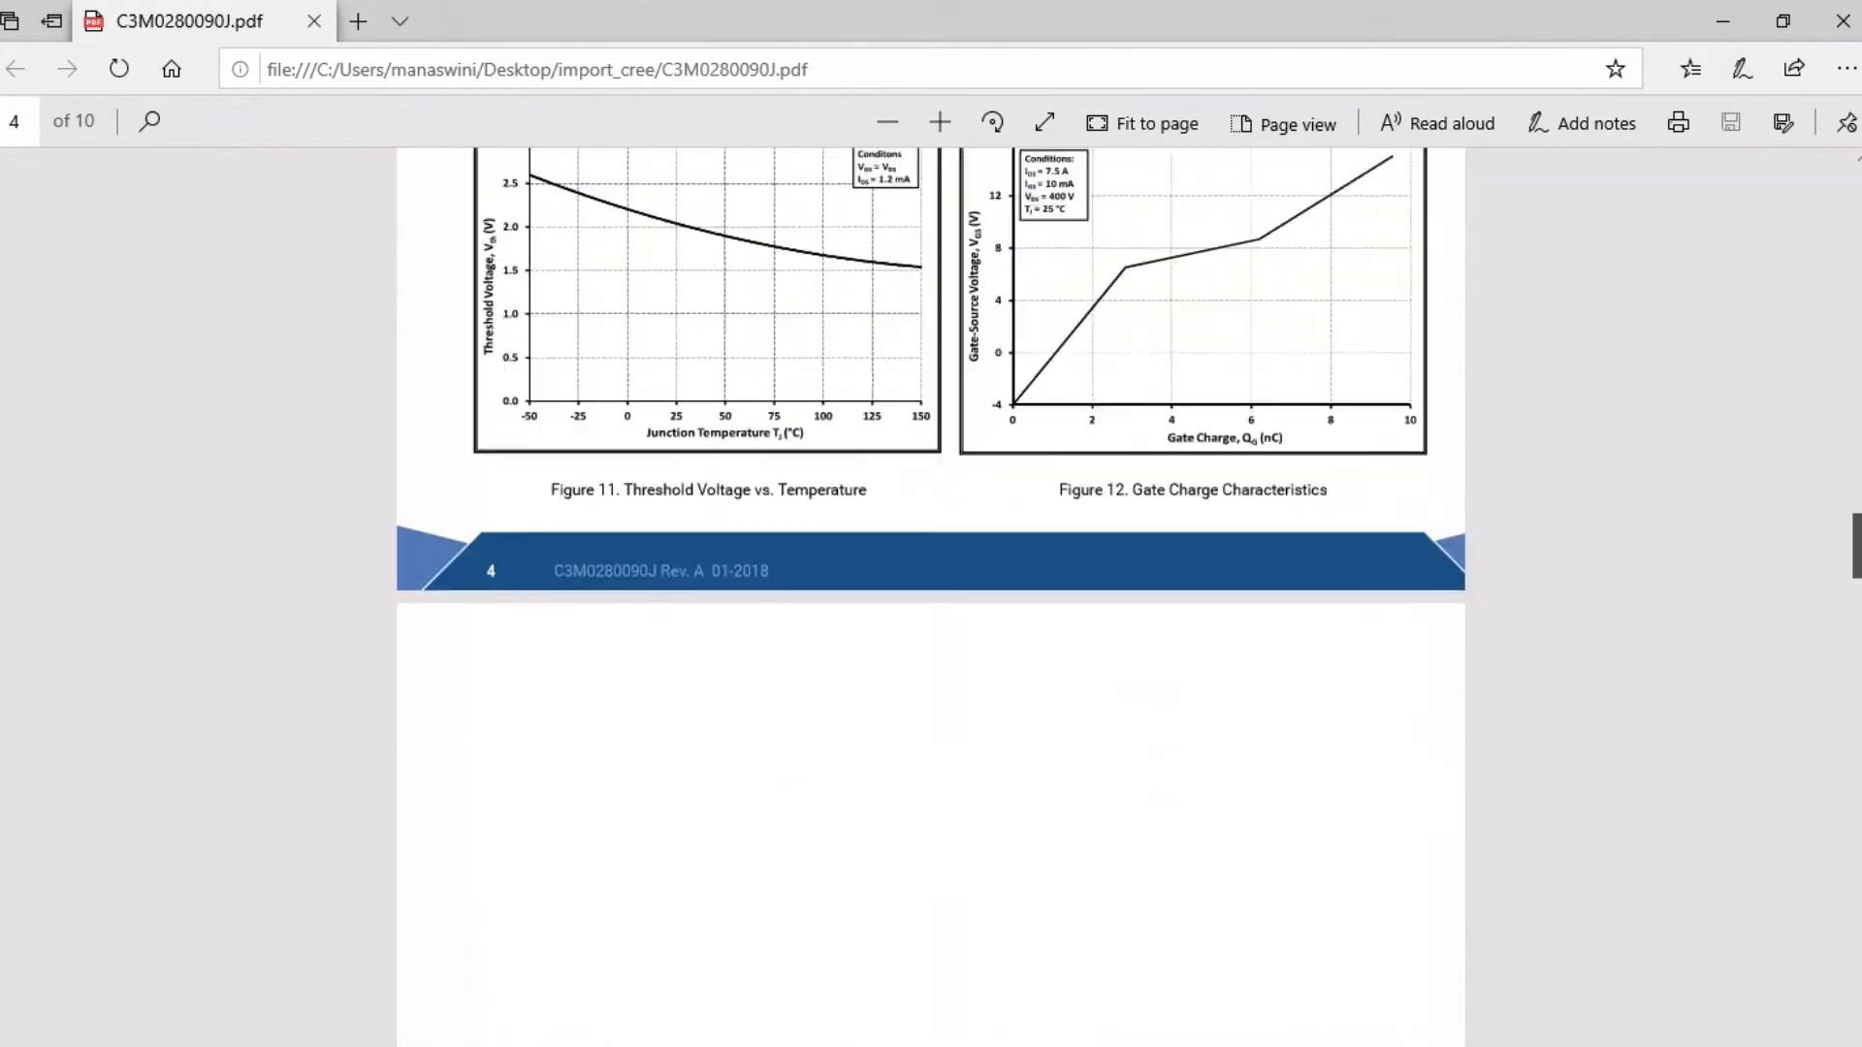
{"action": "scroll", "scroll_direction": "down", "scroll_amount": 3}
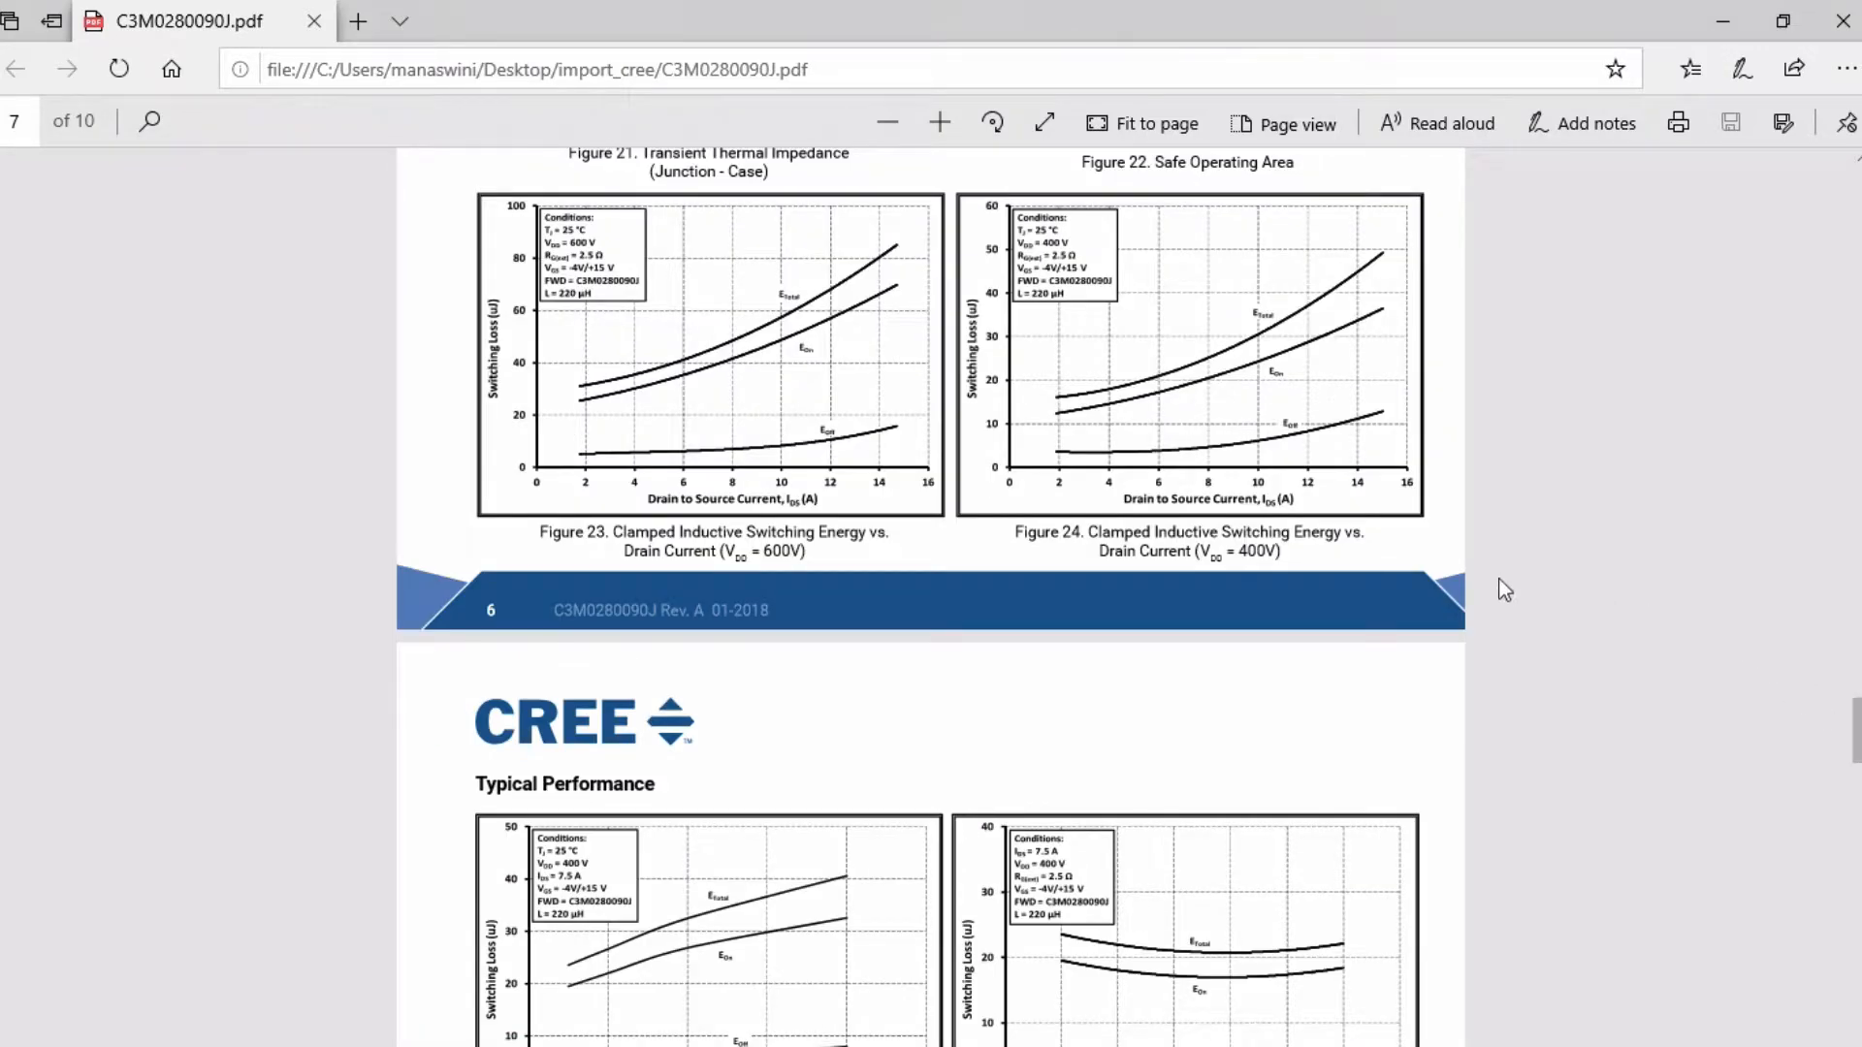
{"action": "mouse_move", "coordinate": [1424, 558]}
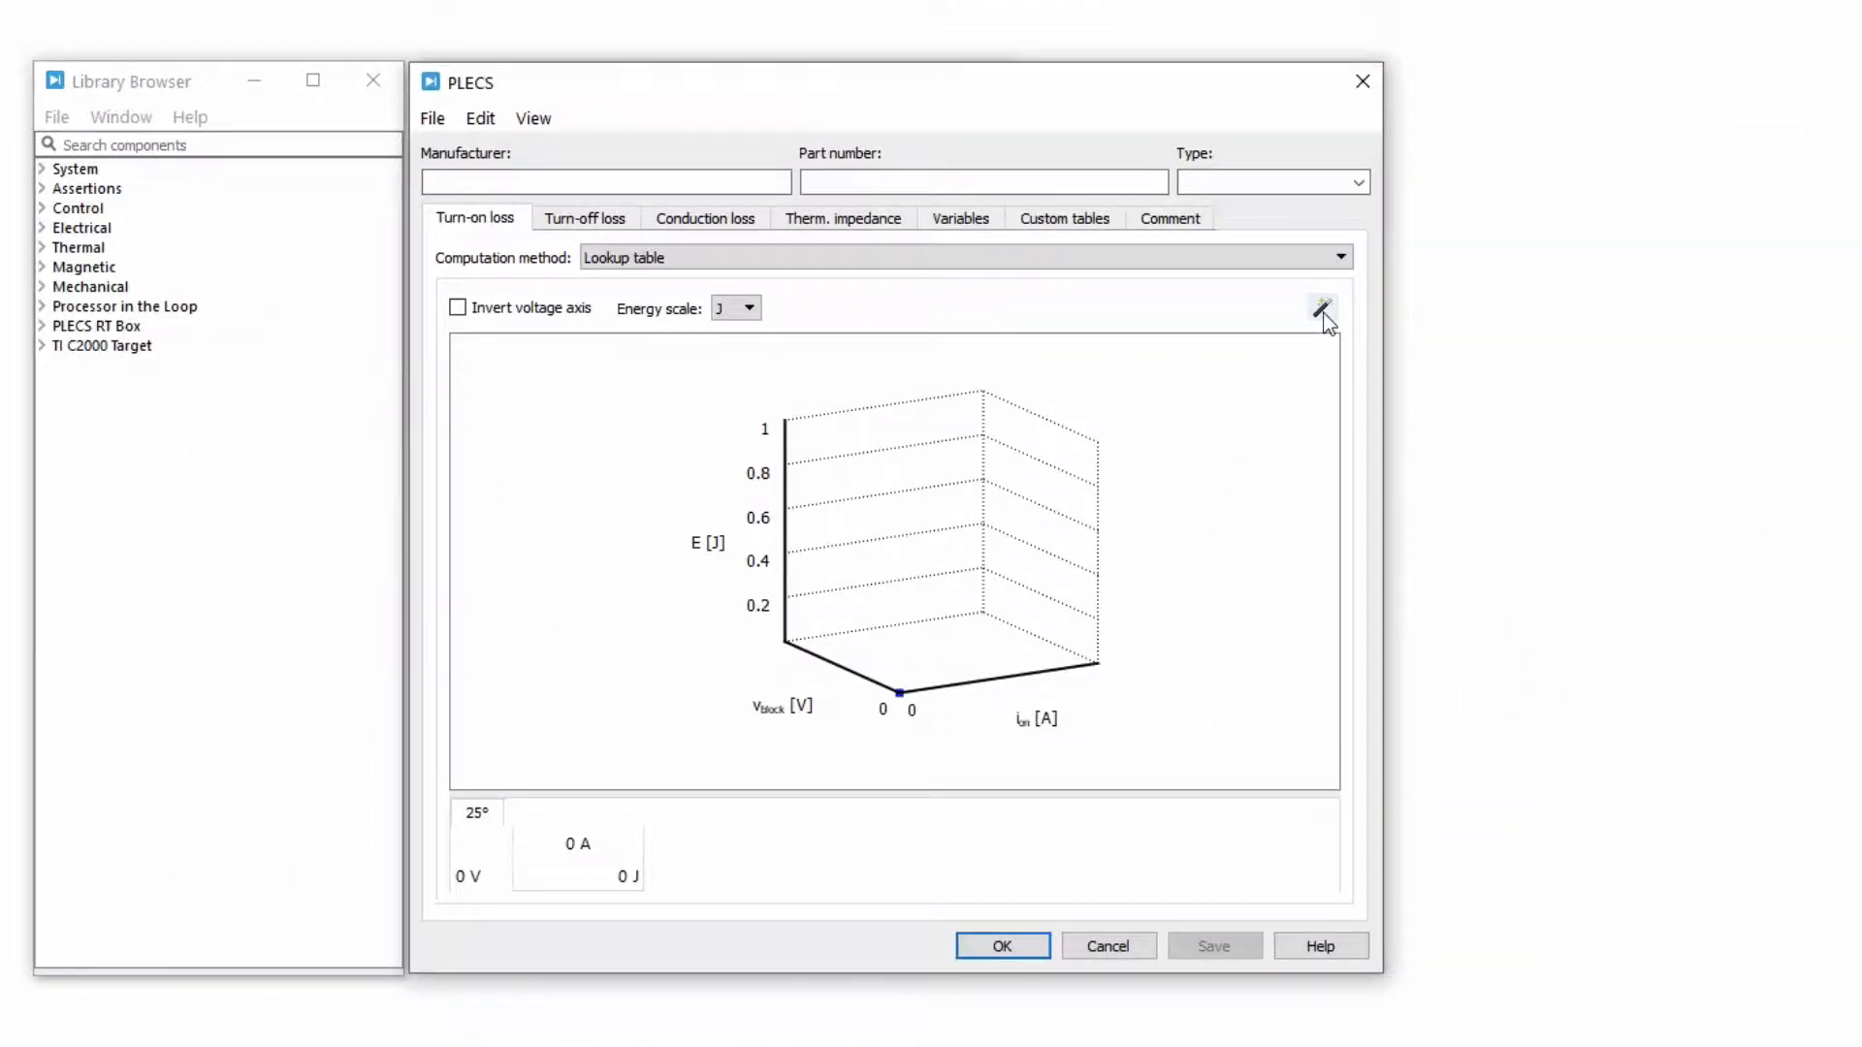
{"action": "mouse_move", "coordinate": [1321, 308]}
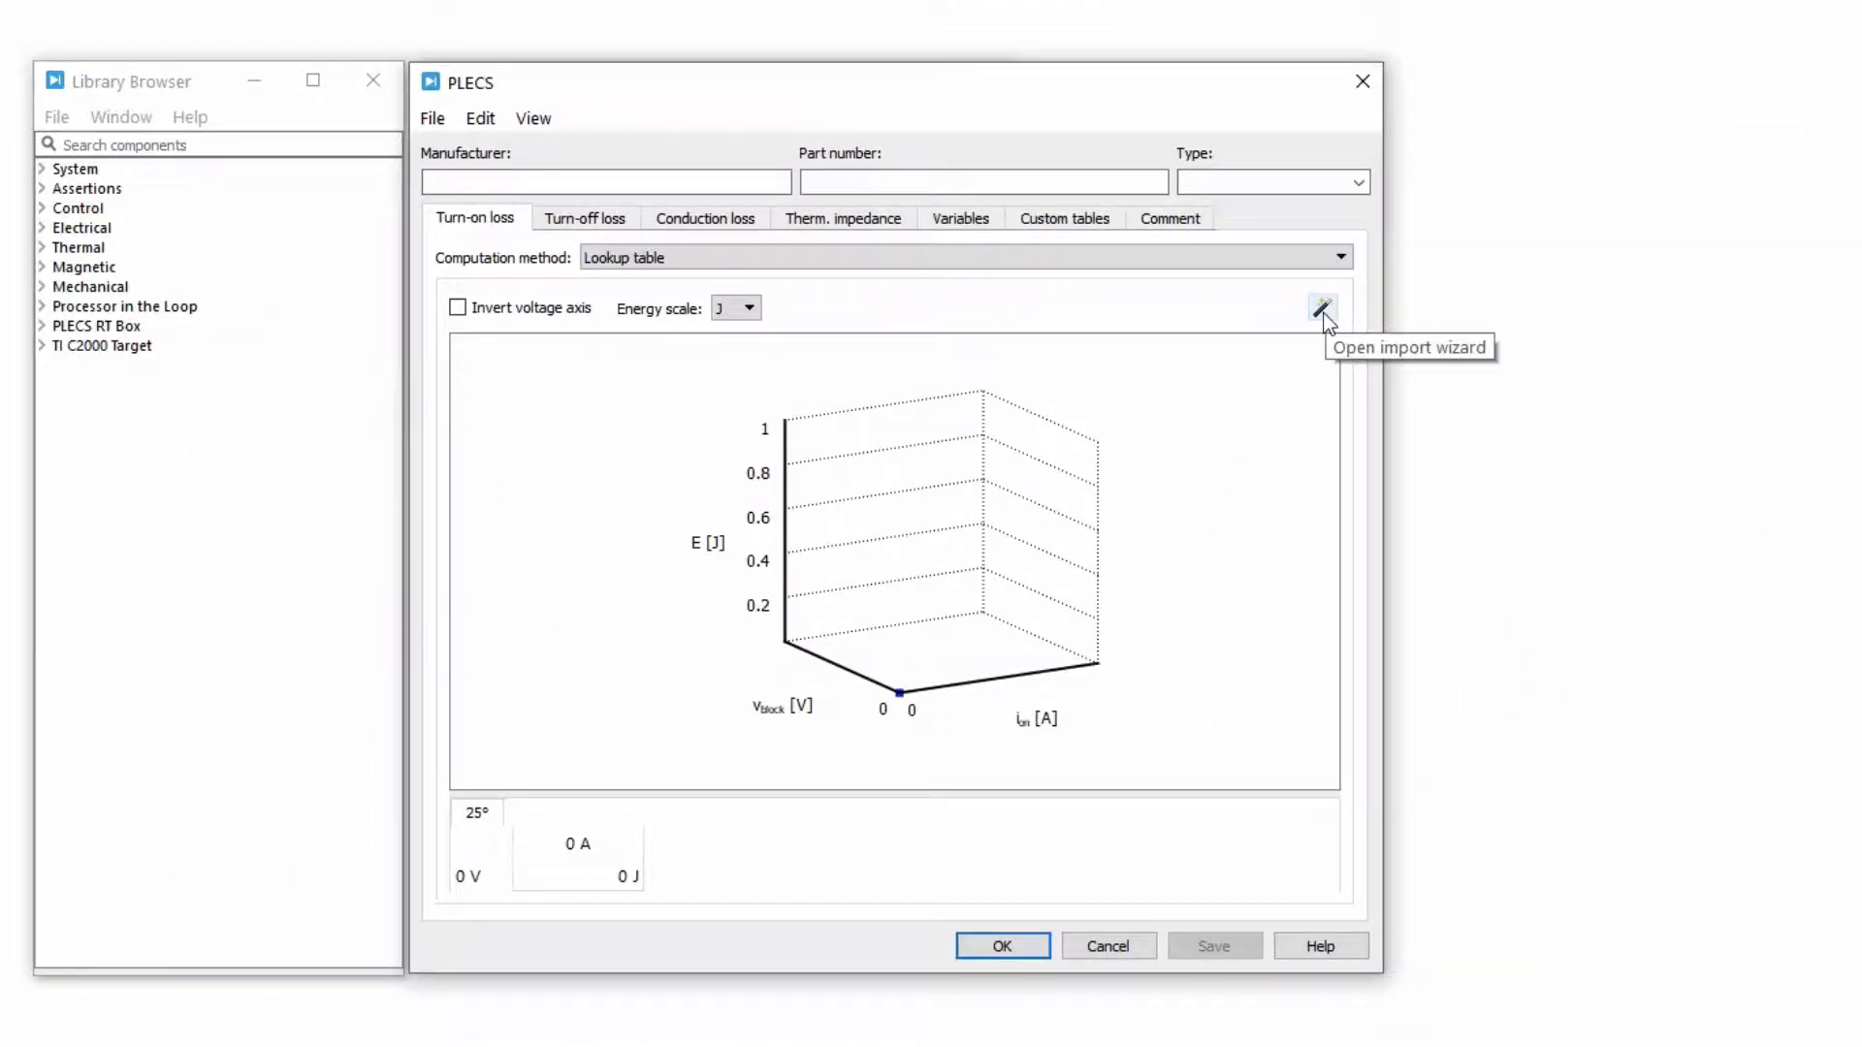
Step: Import the 600 V loss graph with energy in µJ and axes 0–16 A, 0–100 µJ
{"action": "left_click", "coordinate": [1322, 307]}
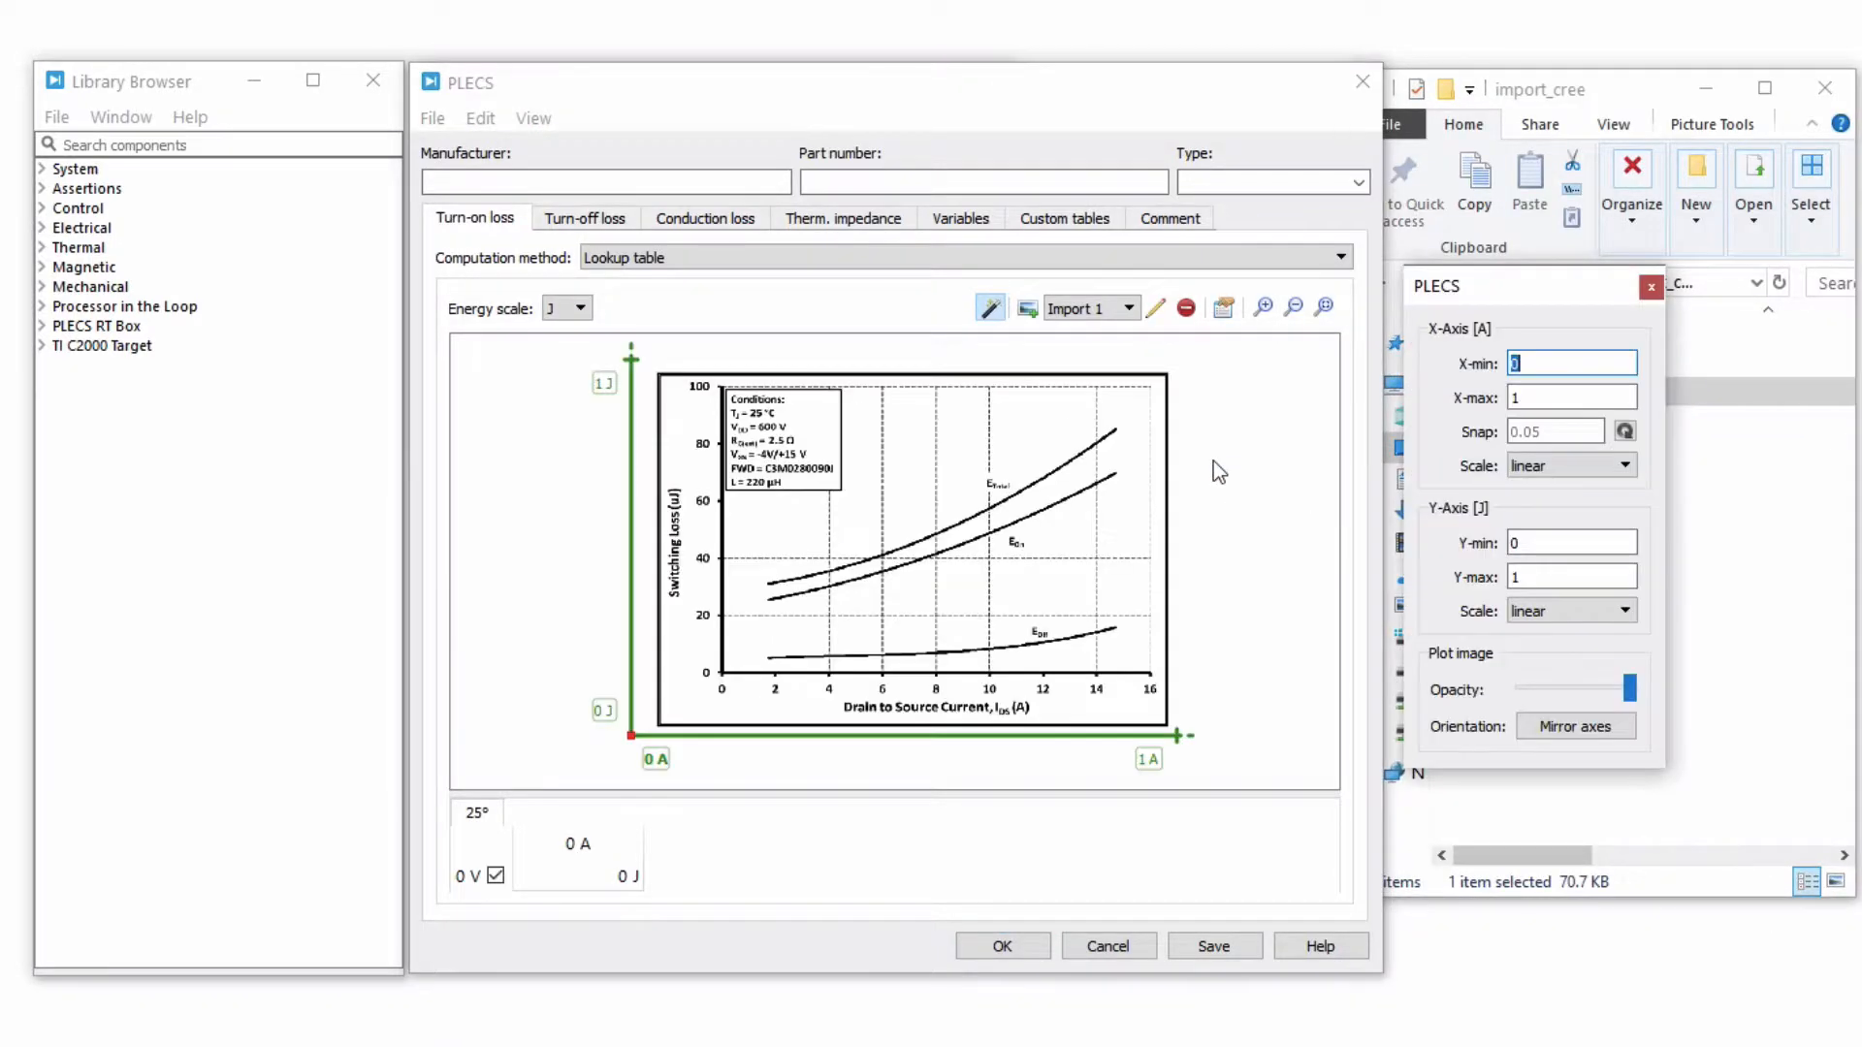
{"action": "mouse_move", "coordinate": [1655, 144]}
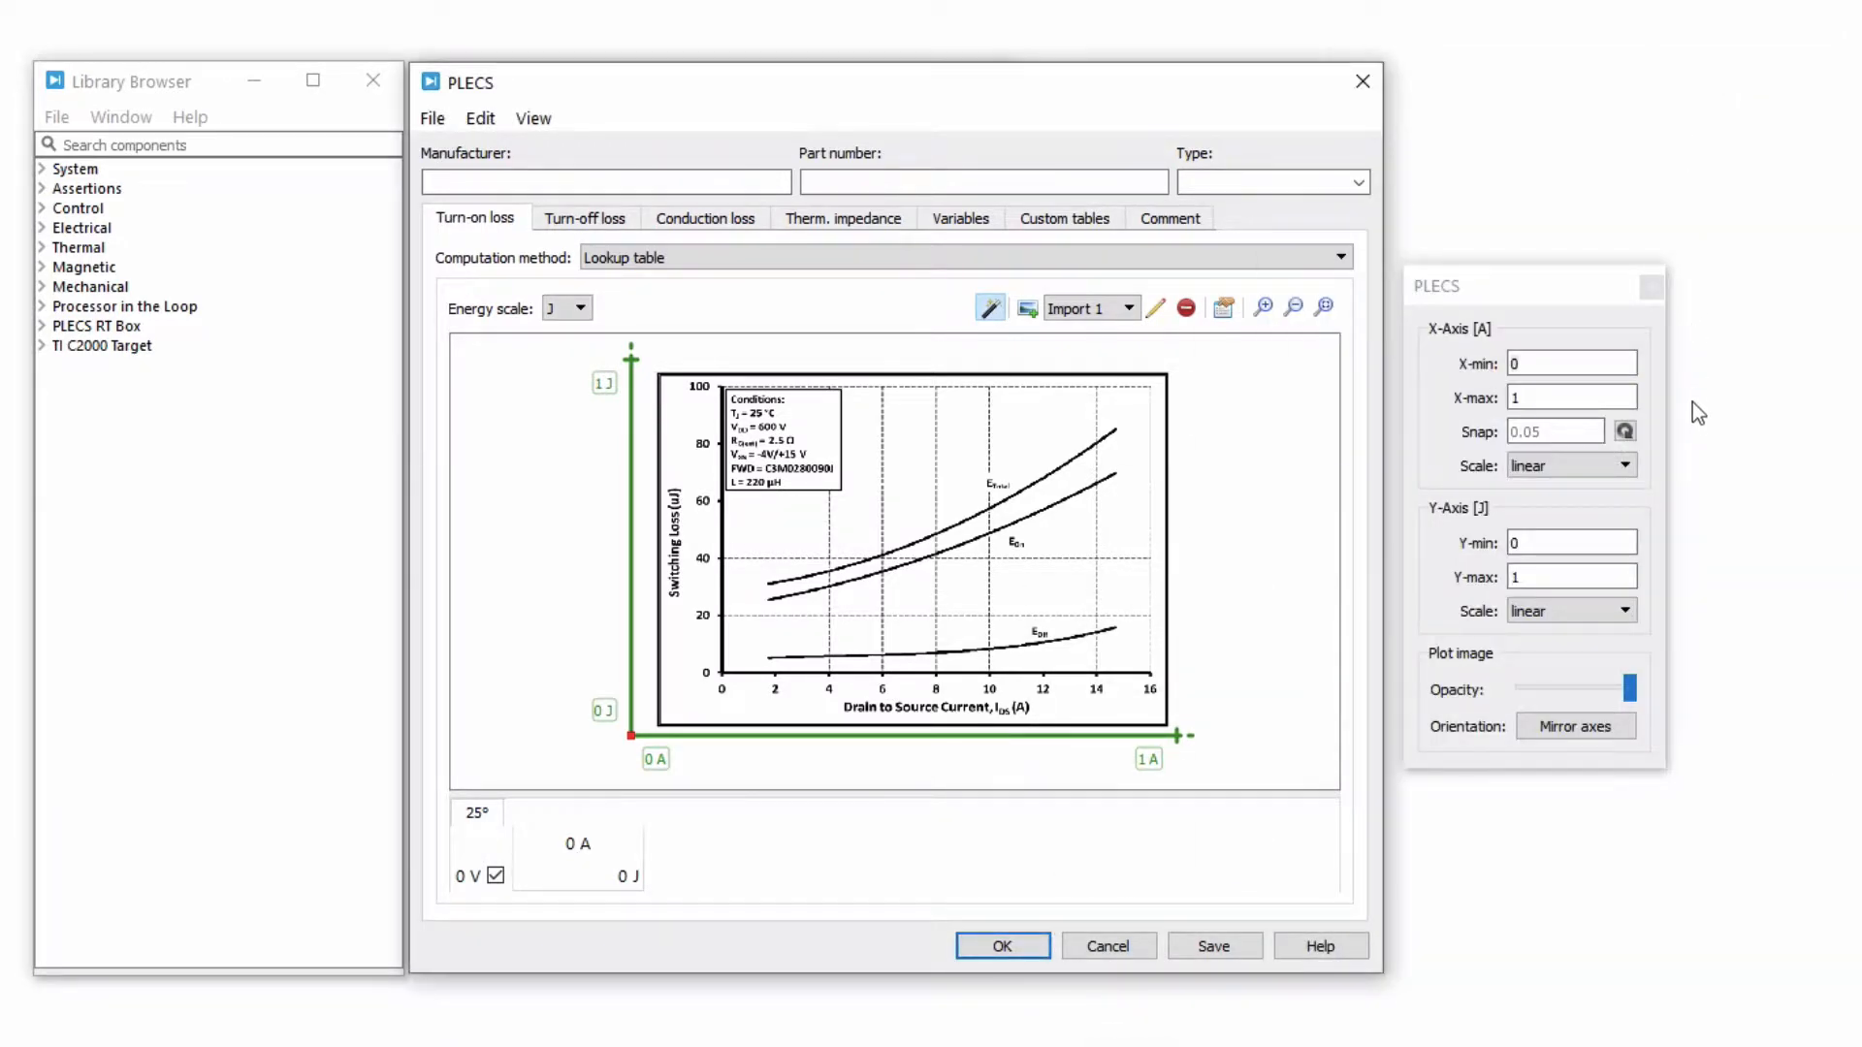
{"action": "mouse_move", "coordinate": [1699, 422]}
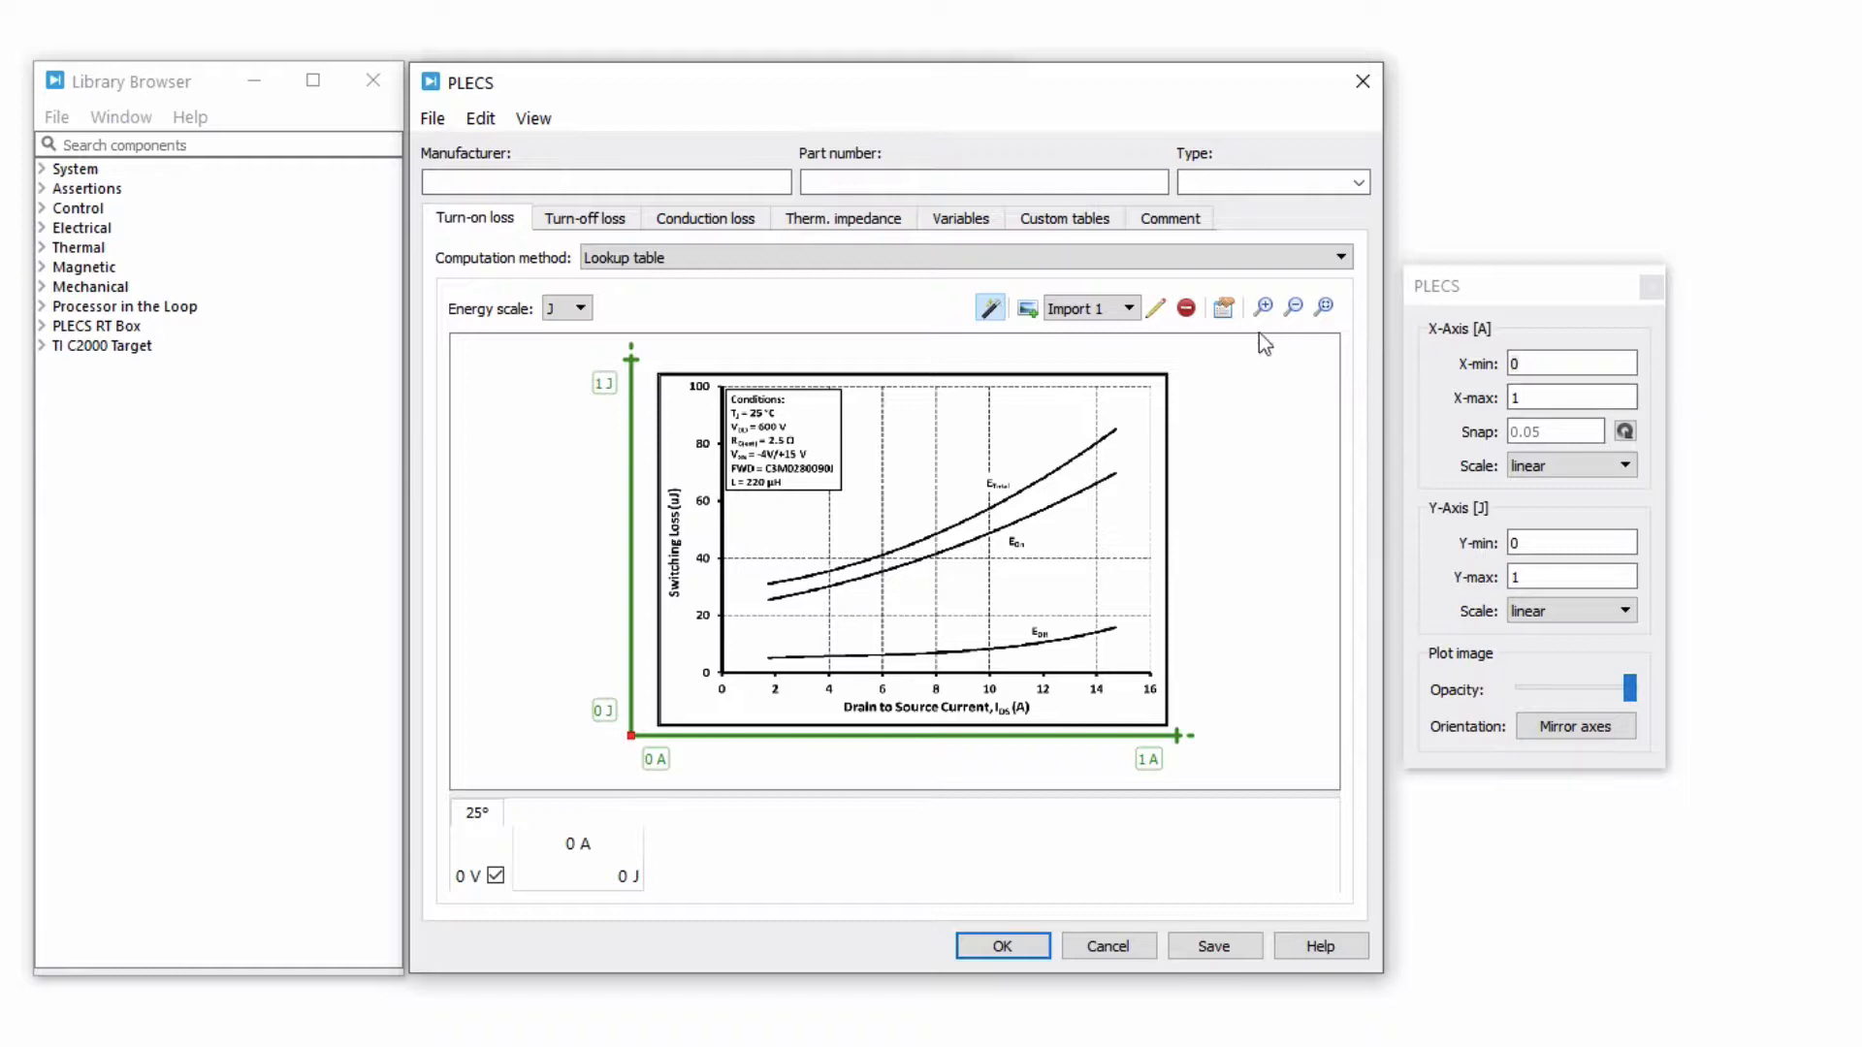
{"action": "mouse_move", "coordinate": [1223, 308]}
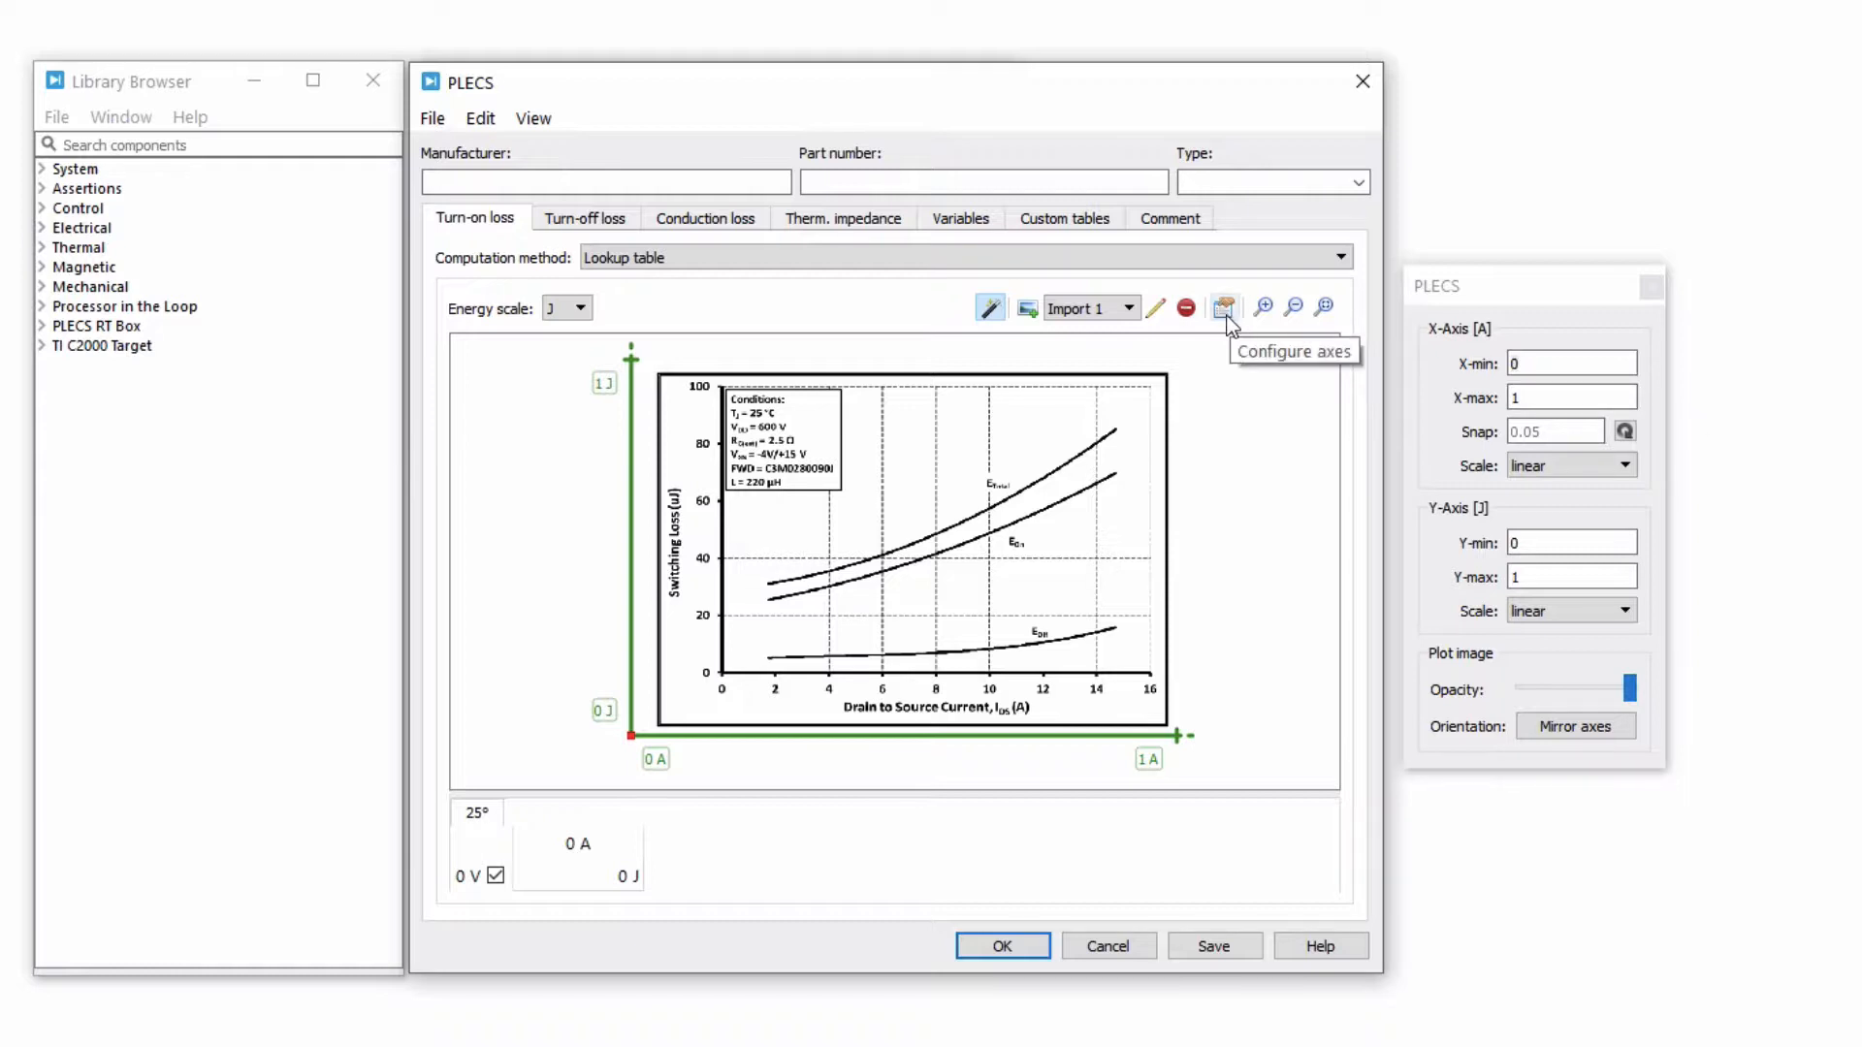
{"action": "mouse_move", "coordinate": [612, 314]}
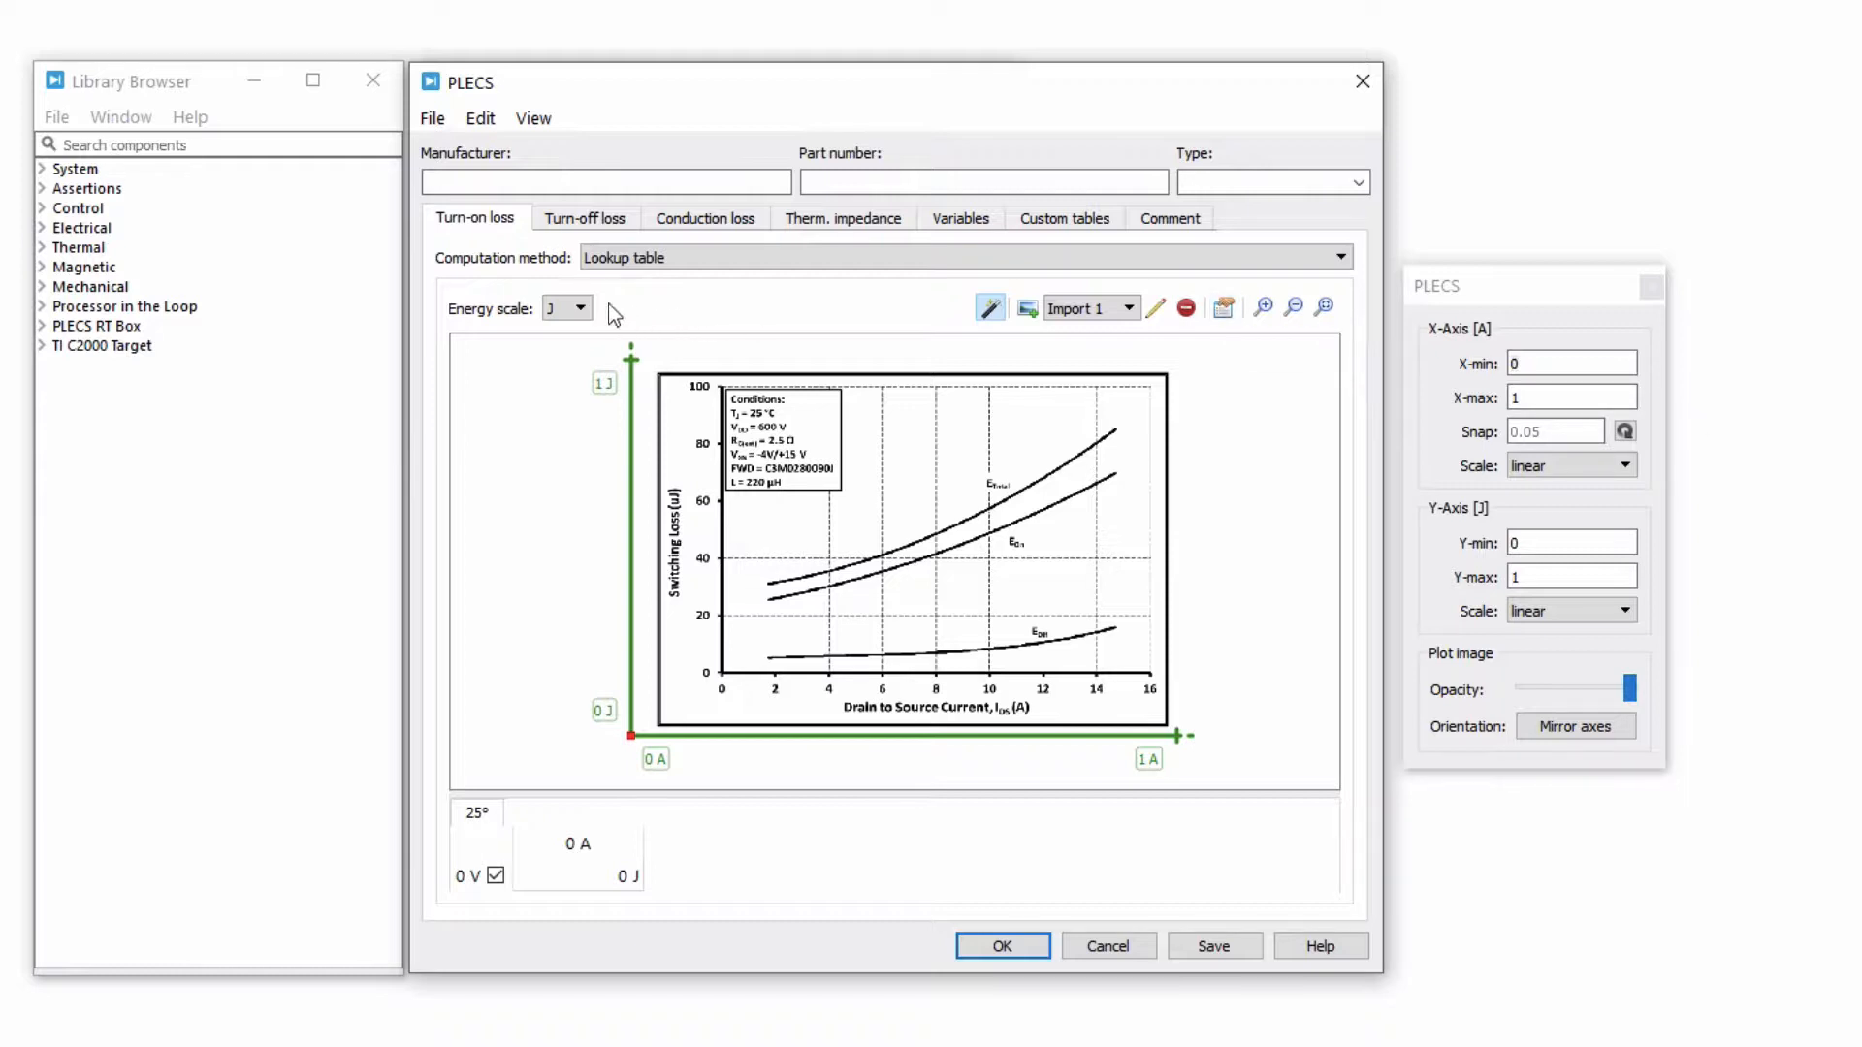
{"action": "left_click", "coordinate": [558, 308]}
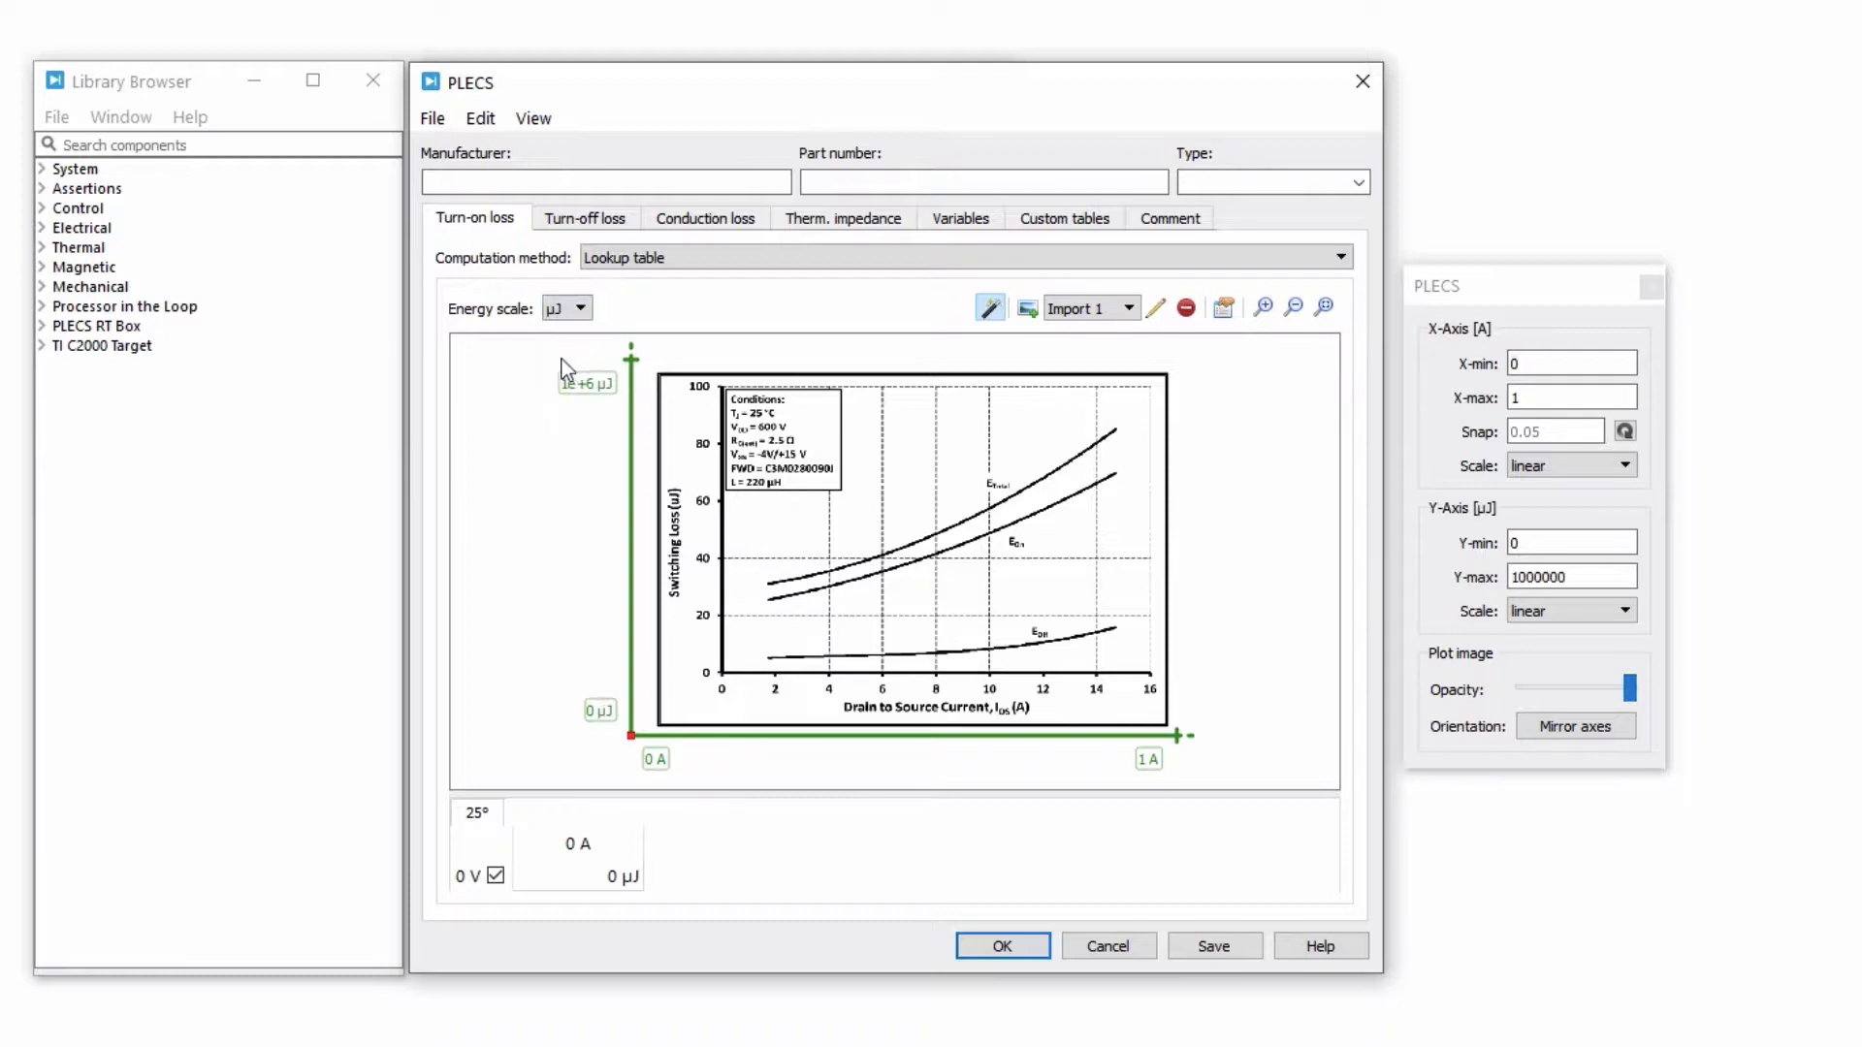
{"action": "left_click", "coordinate": [1571, 397]}
{"action": "type", "text": "6"}
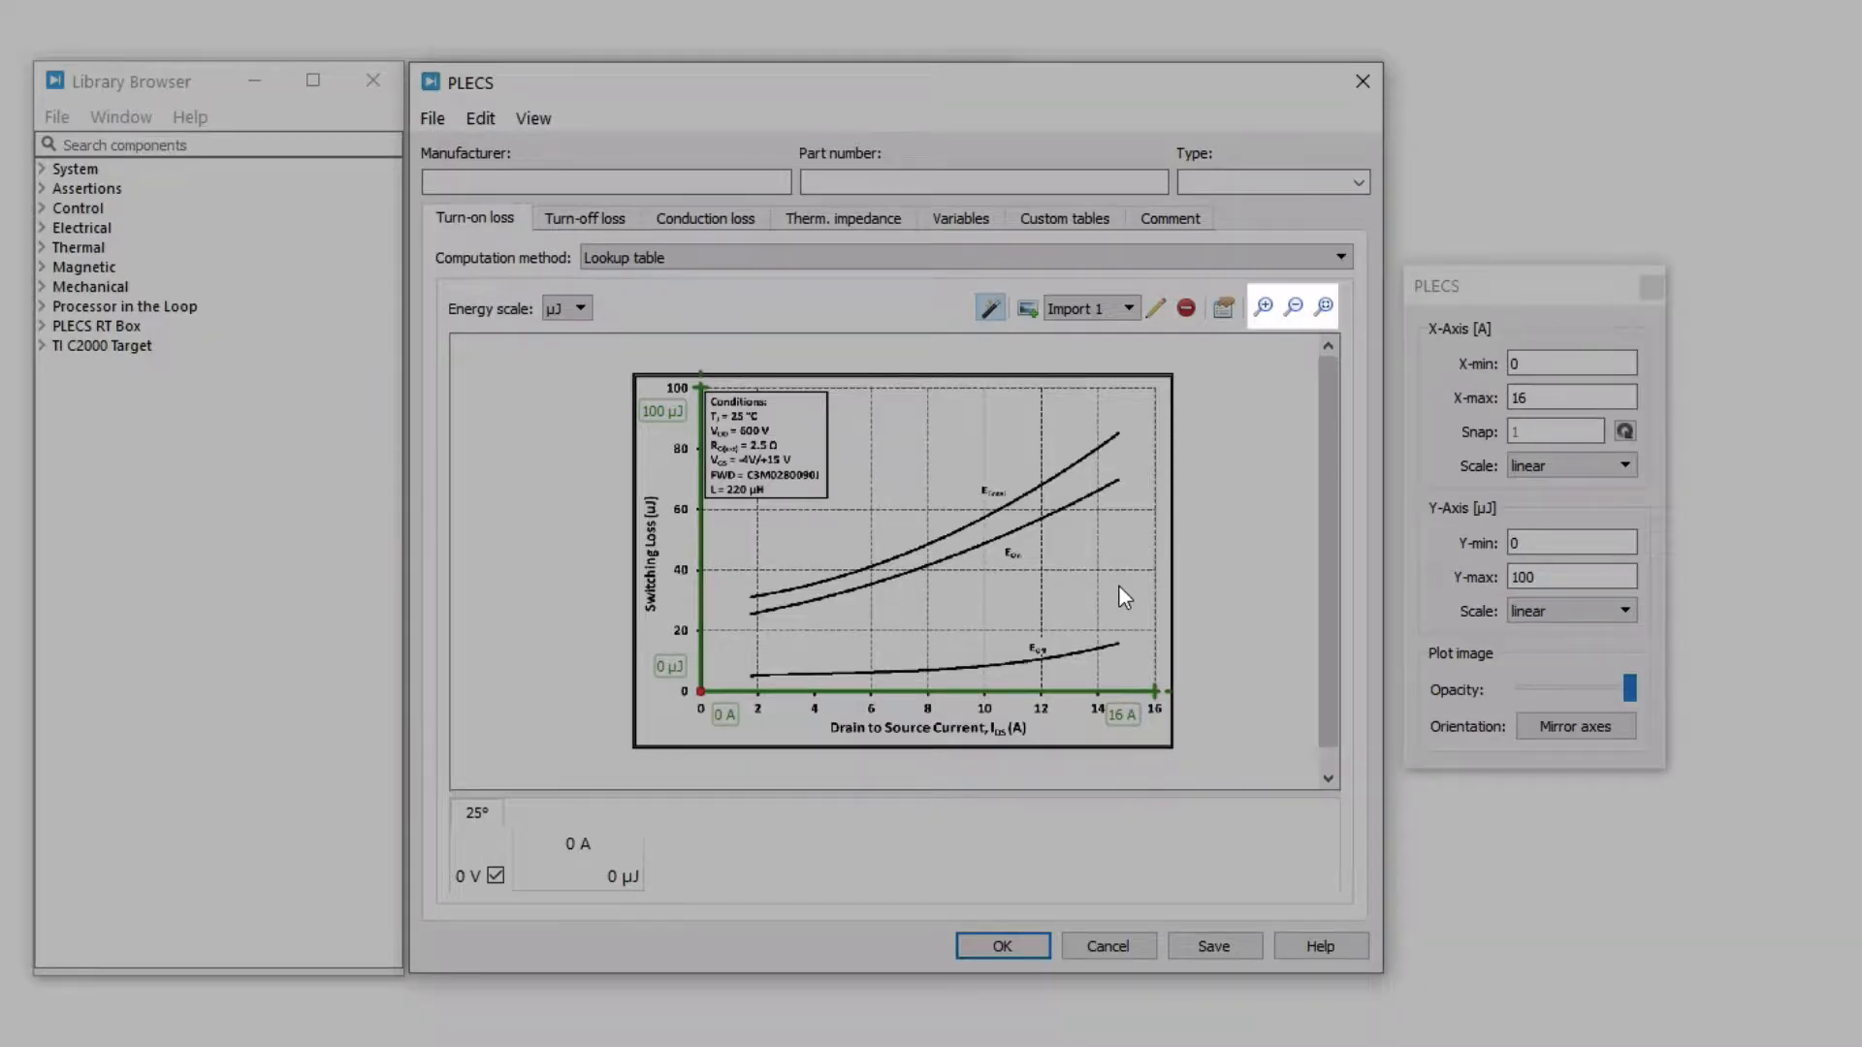
Step: Enlarge the imported graph and change the table's 0 V blocking voltage entry to 600 V
{"action": "left_click", "coordinate": [1261, 307]}
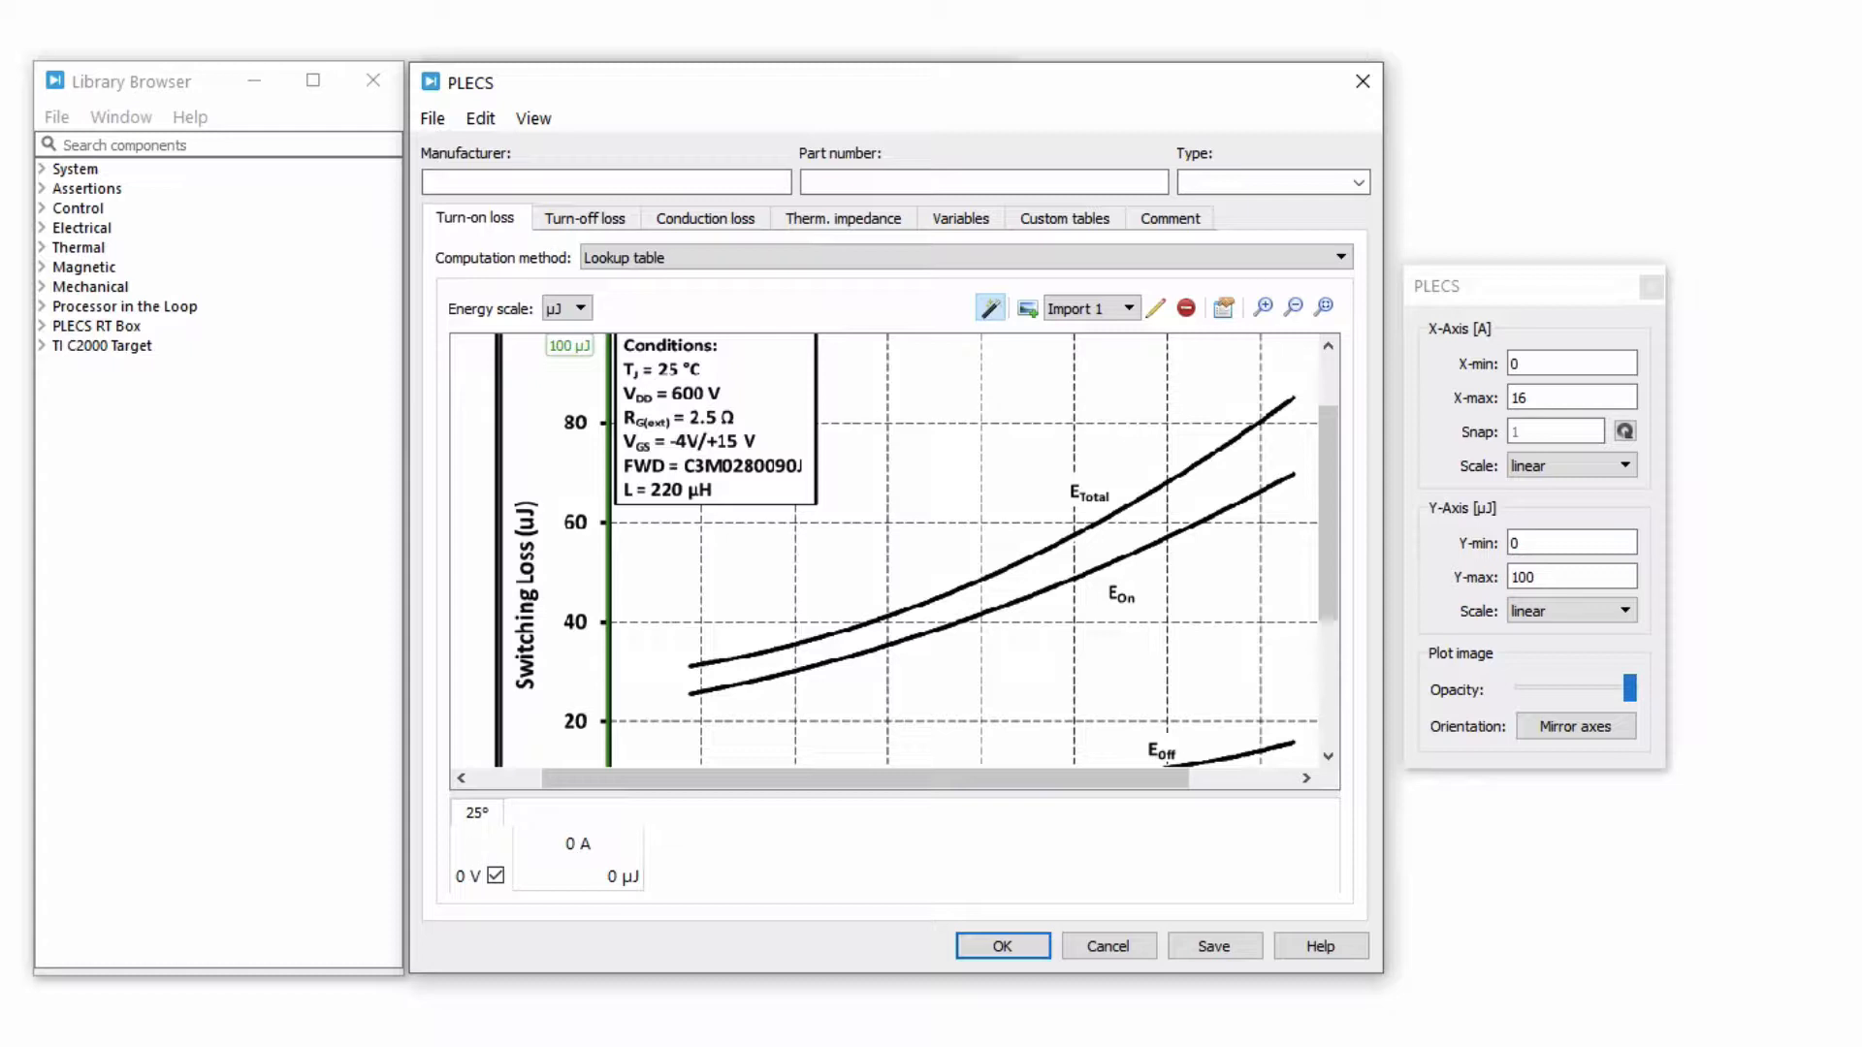
{"action": "left_click", "coordinate": [578, 877]}
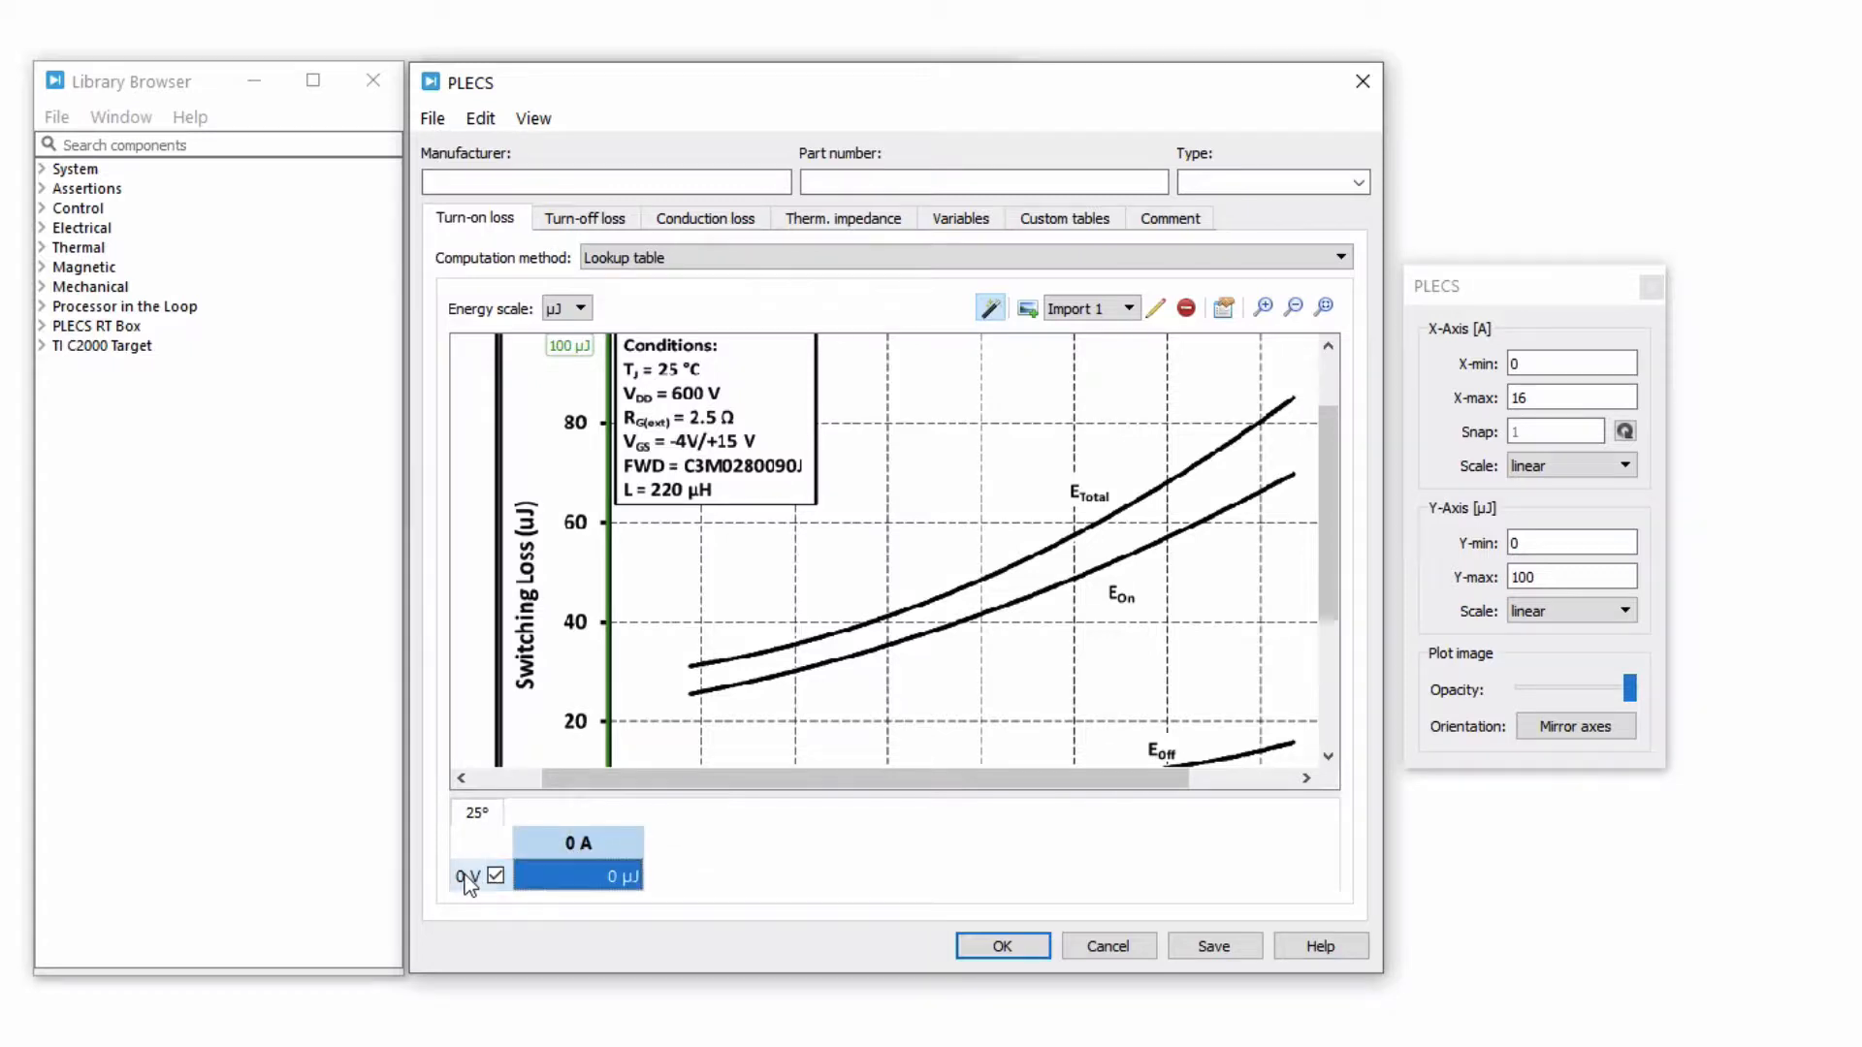
{"action": "double_click", "coordinate": [467, 877]}
{"action": "type", "text": "600"}
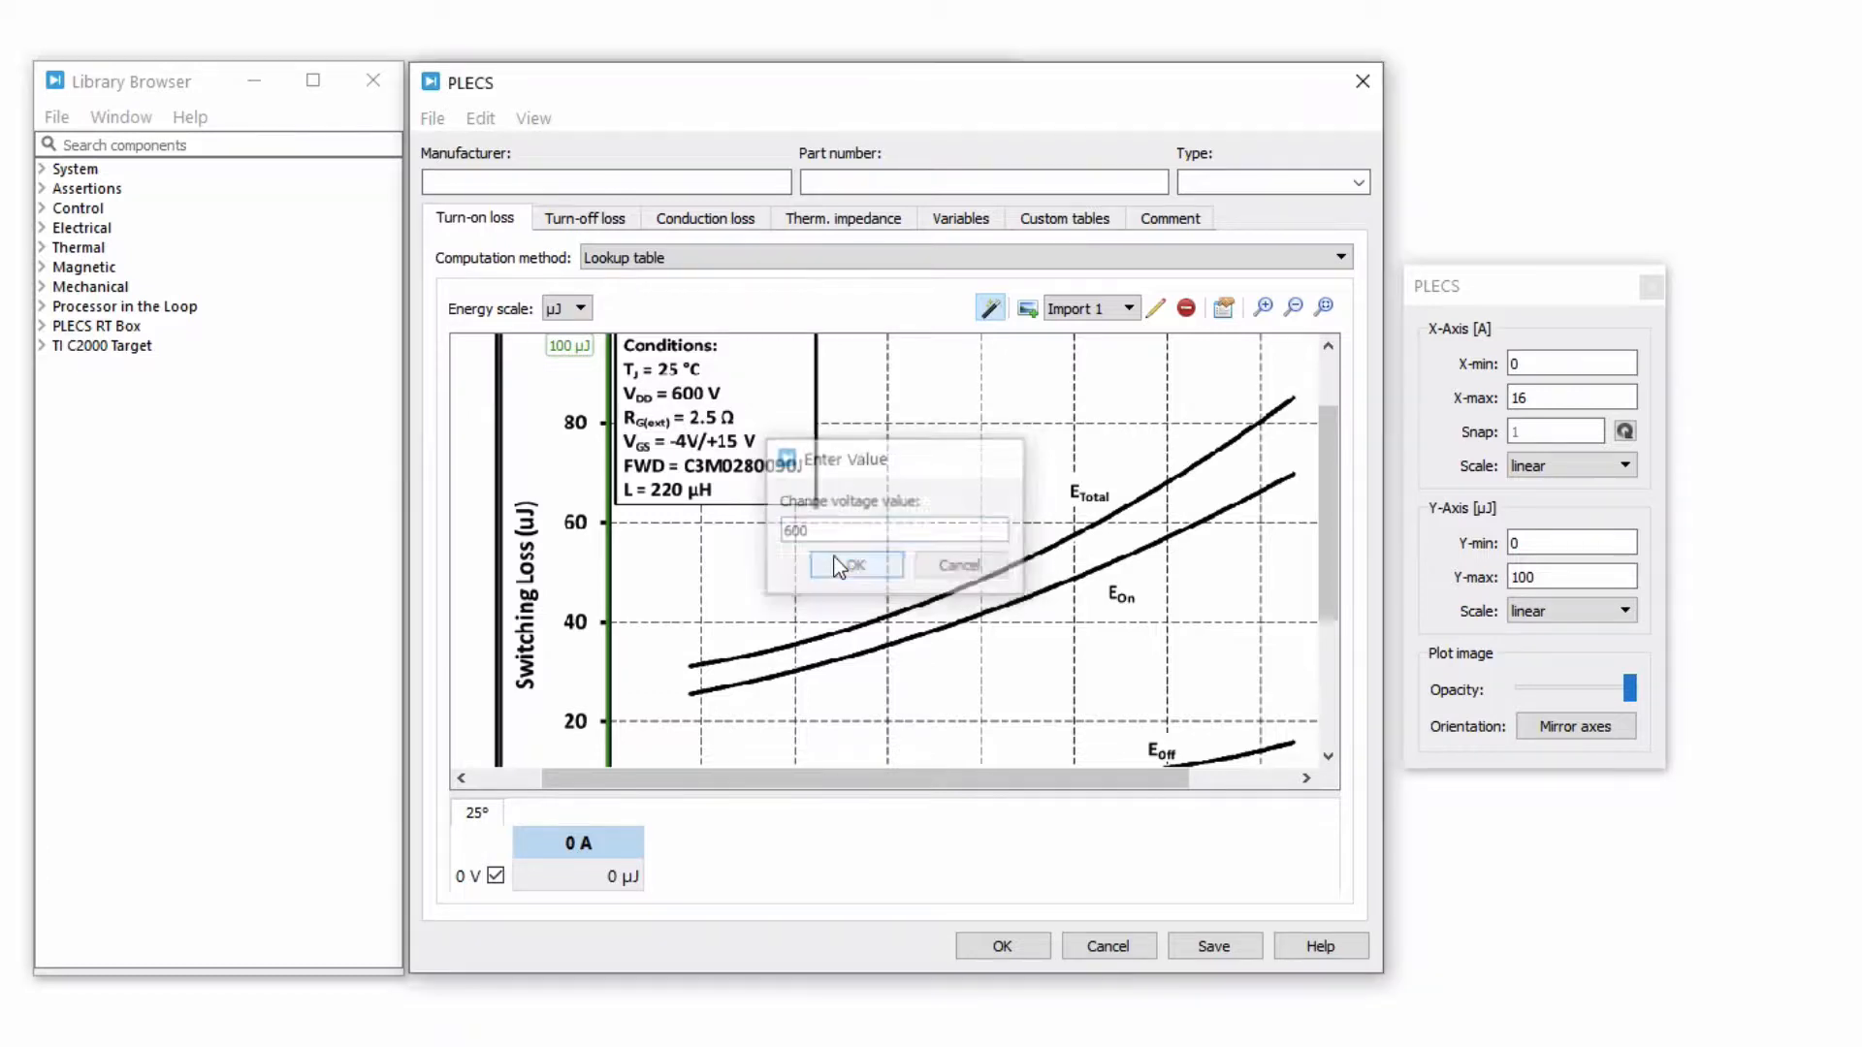
{"action": "left_click", "coordinate": [853, 564]}
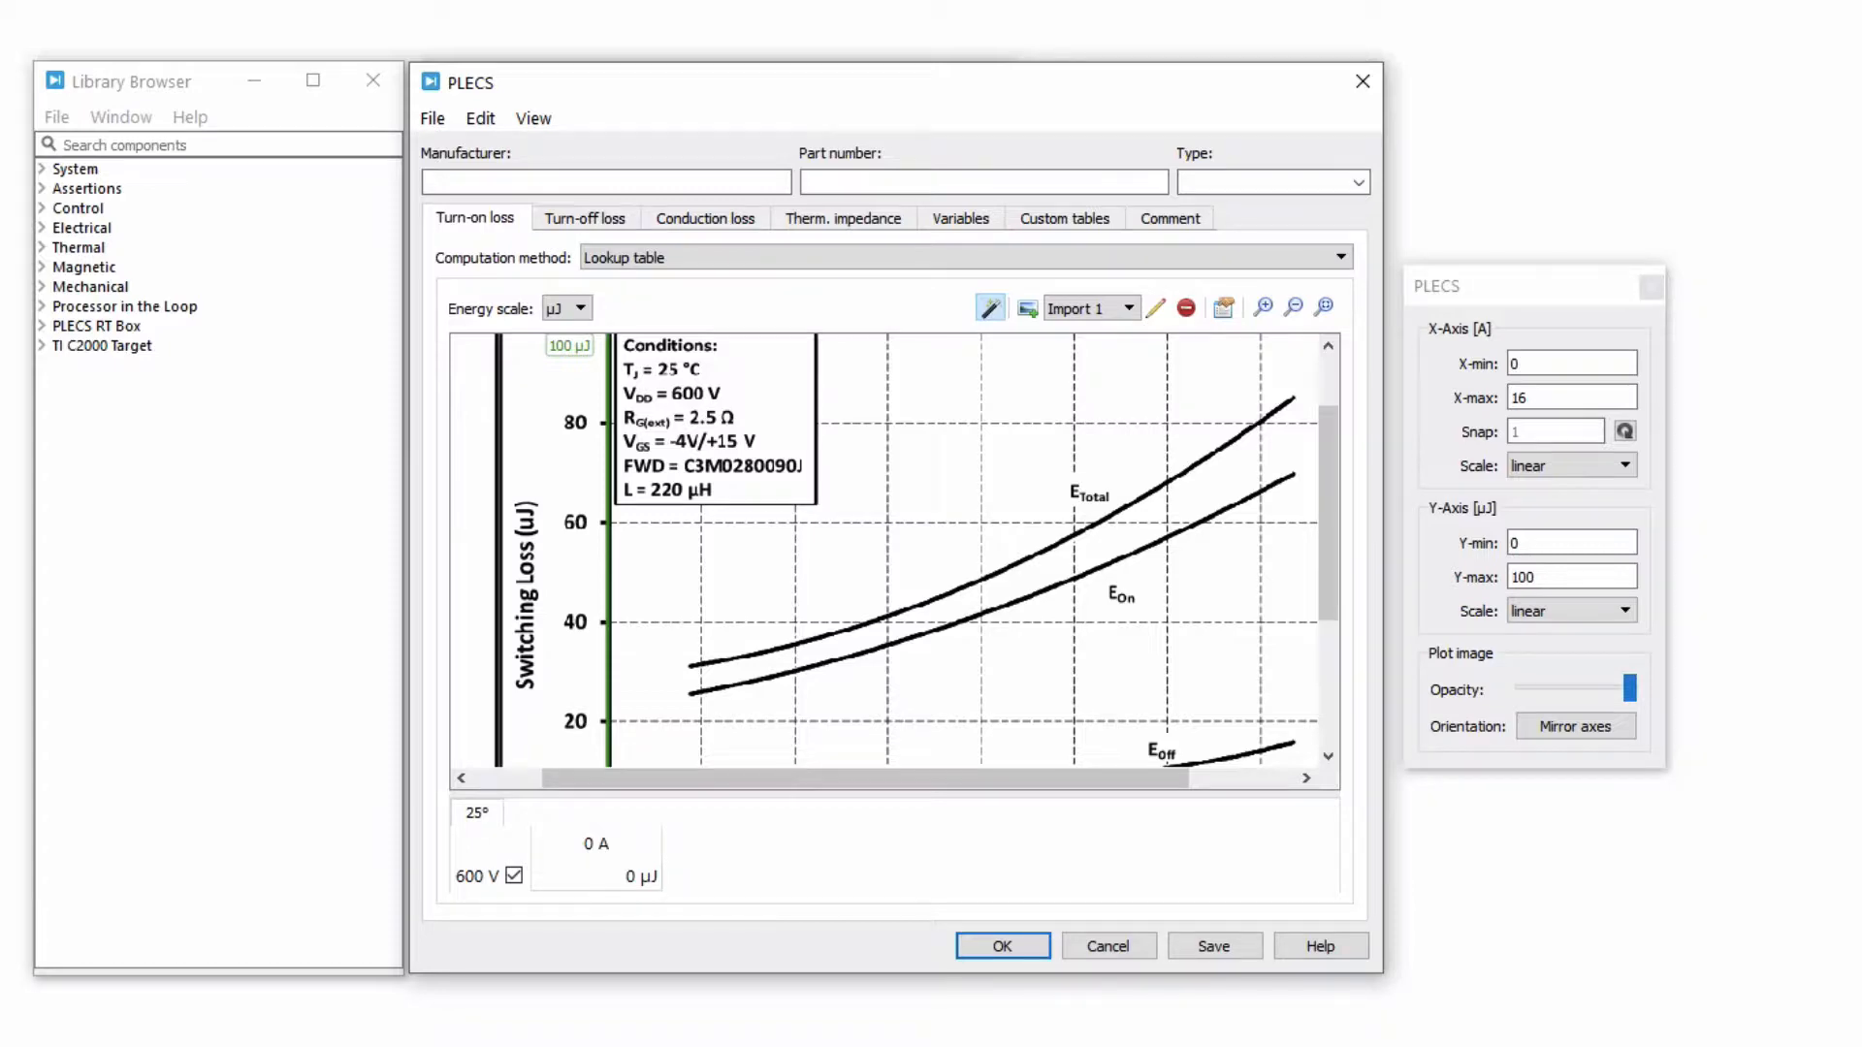
{"action": "right_click", "coordinate": [475, 842]}
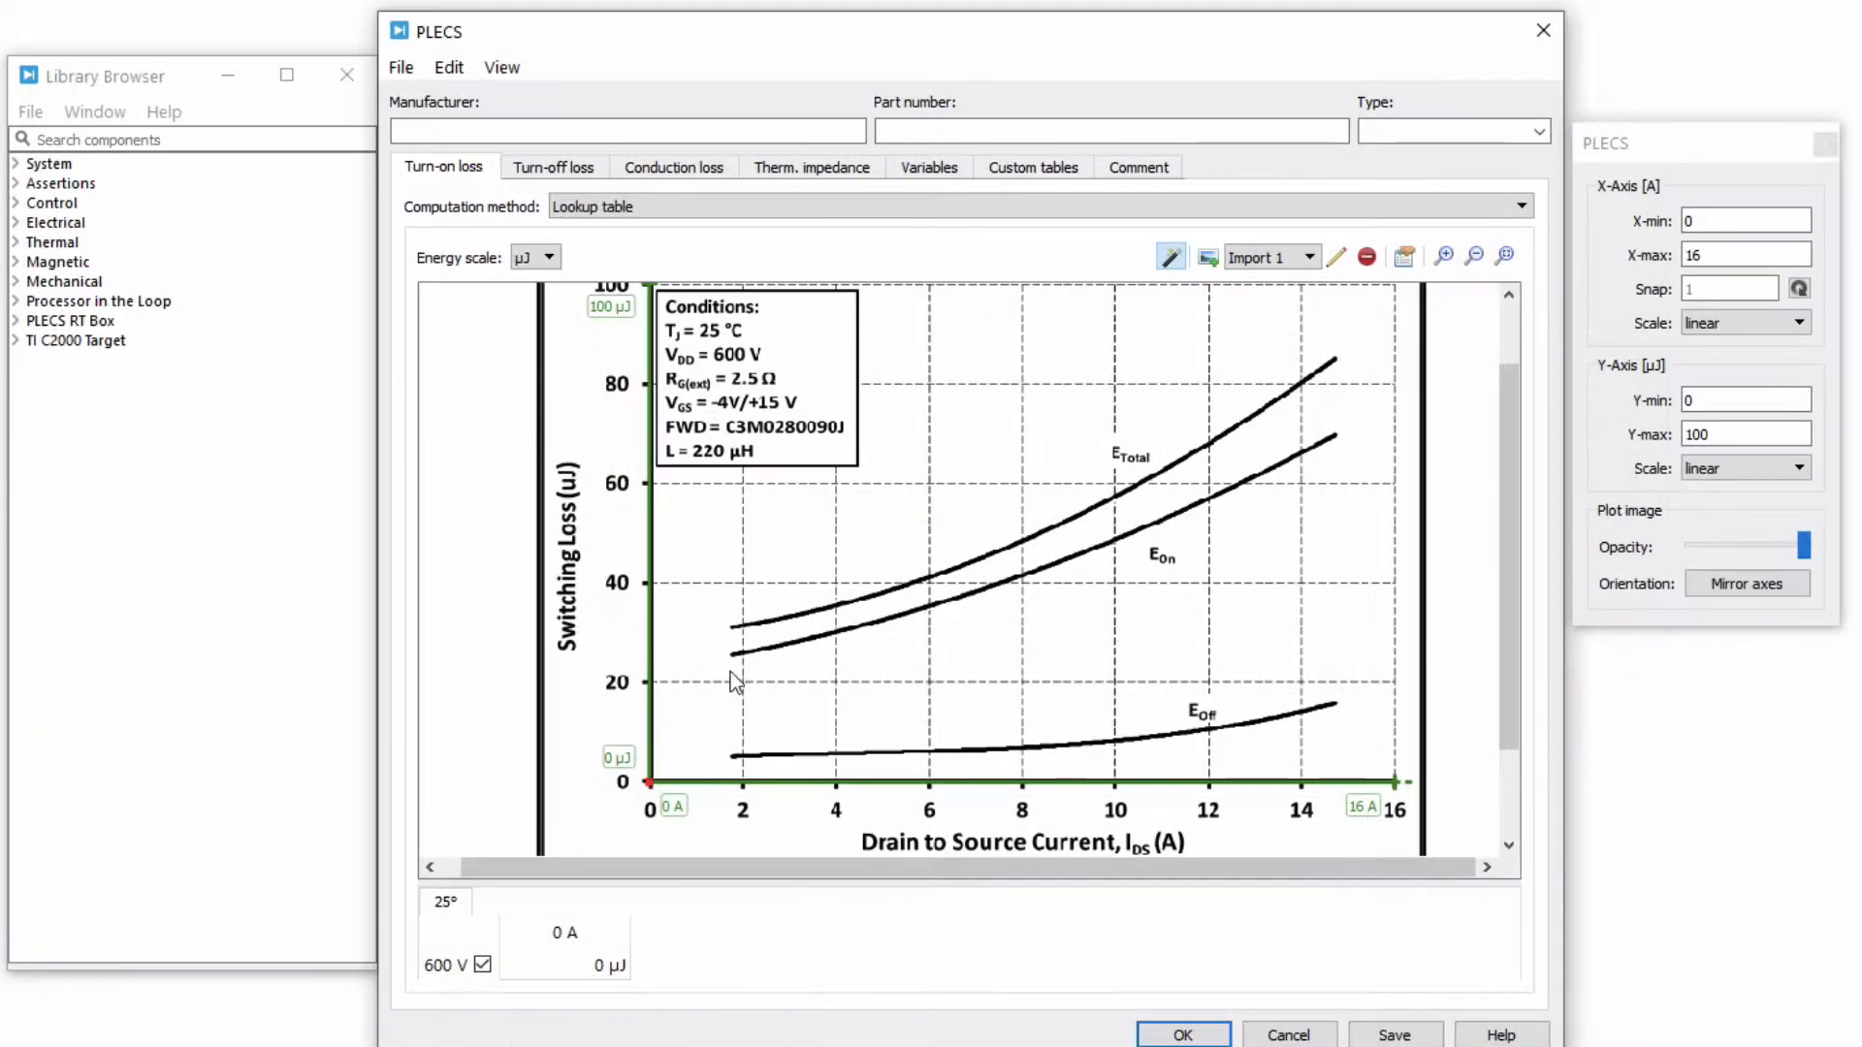
Step: Trace points along the E_On curve up to 14.7 A, deleting the stray point at 13 A
{"action": "left_click", "coordinate": [738, 652]}
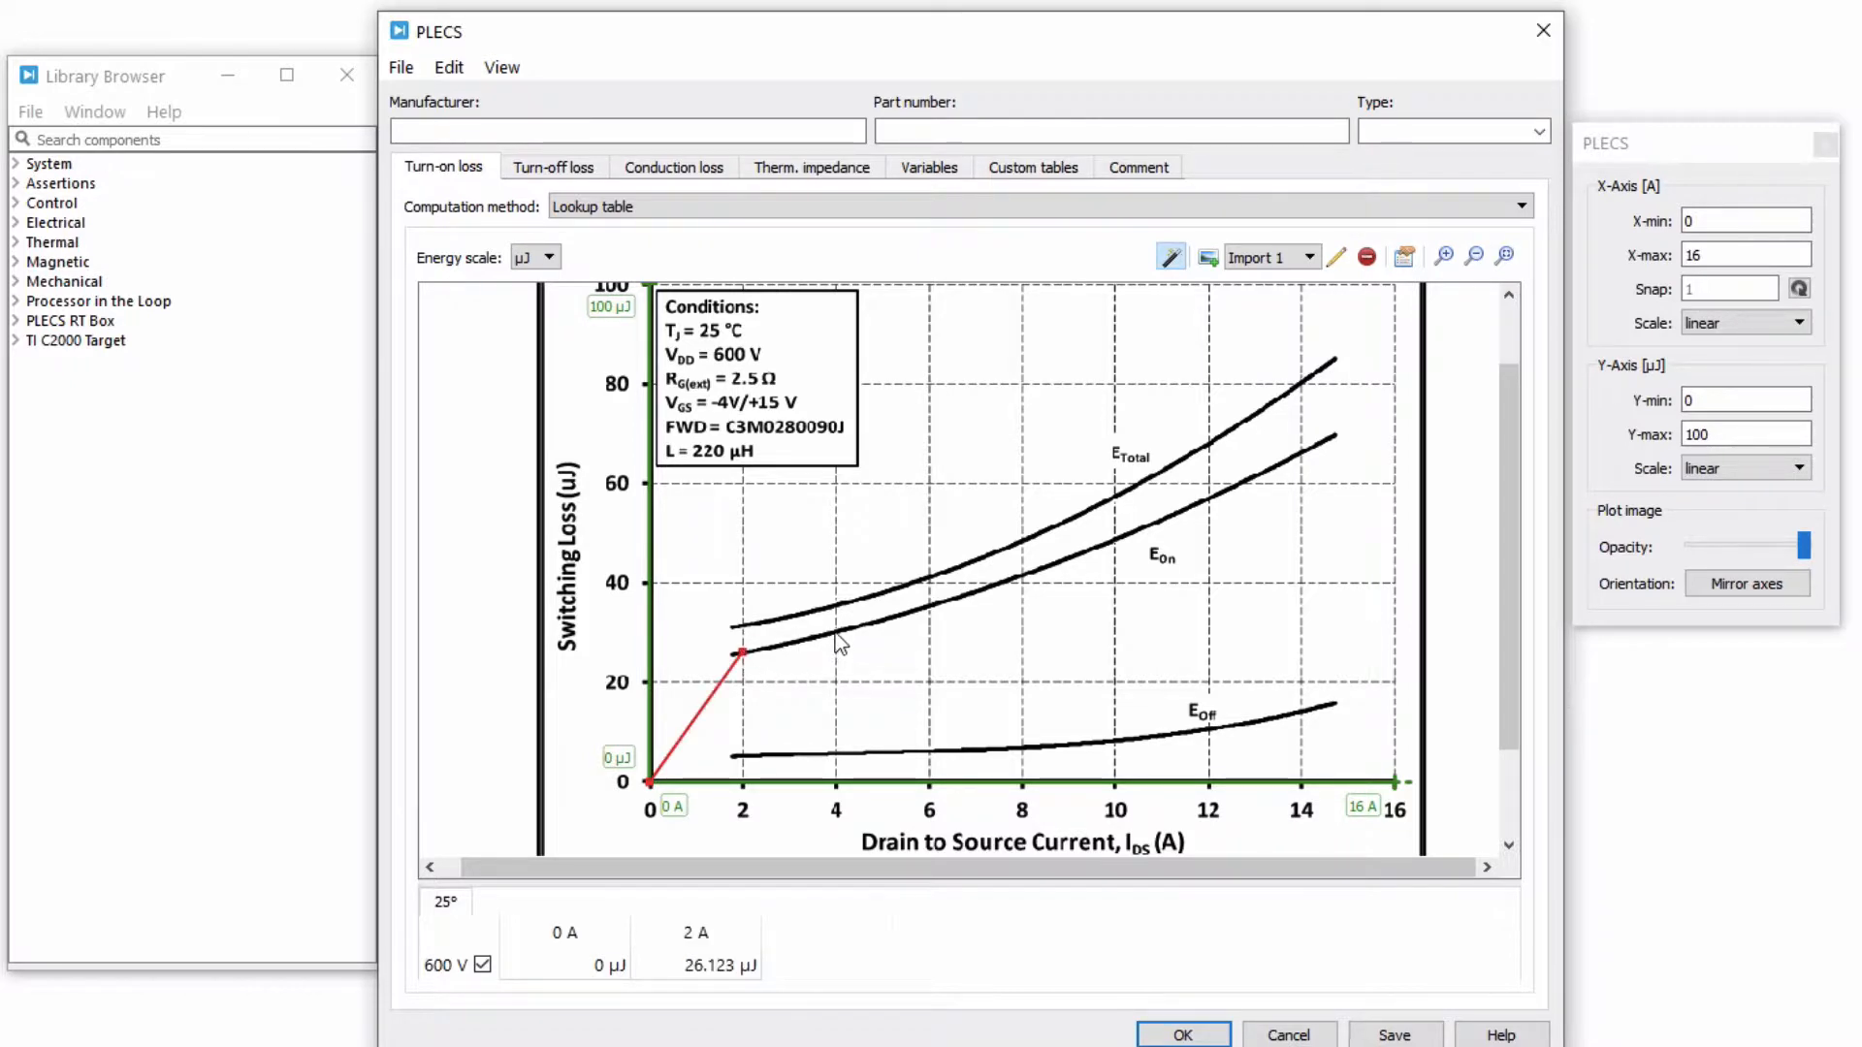
{"action": "left_click", "coordinate": [926, 605]}
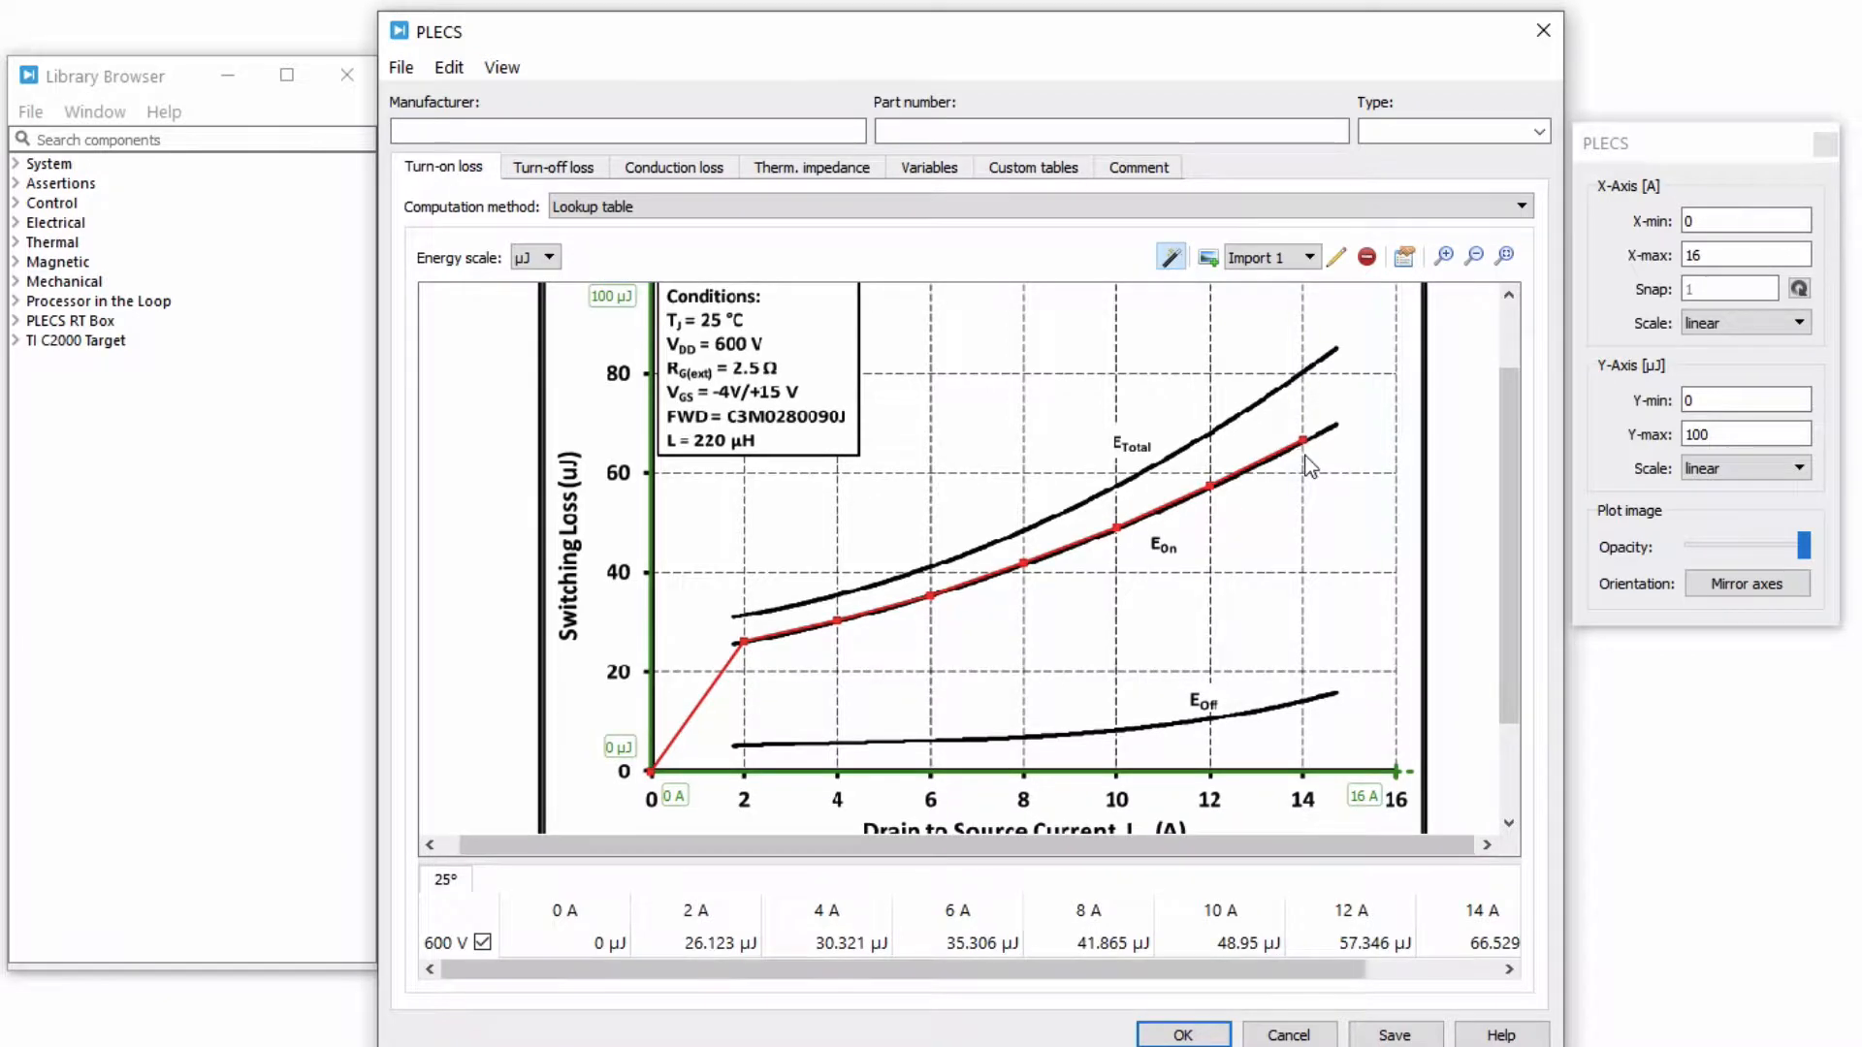
{"action": "left_click", "coordinate": [1728, 287]}
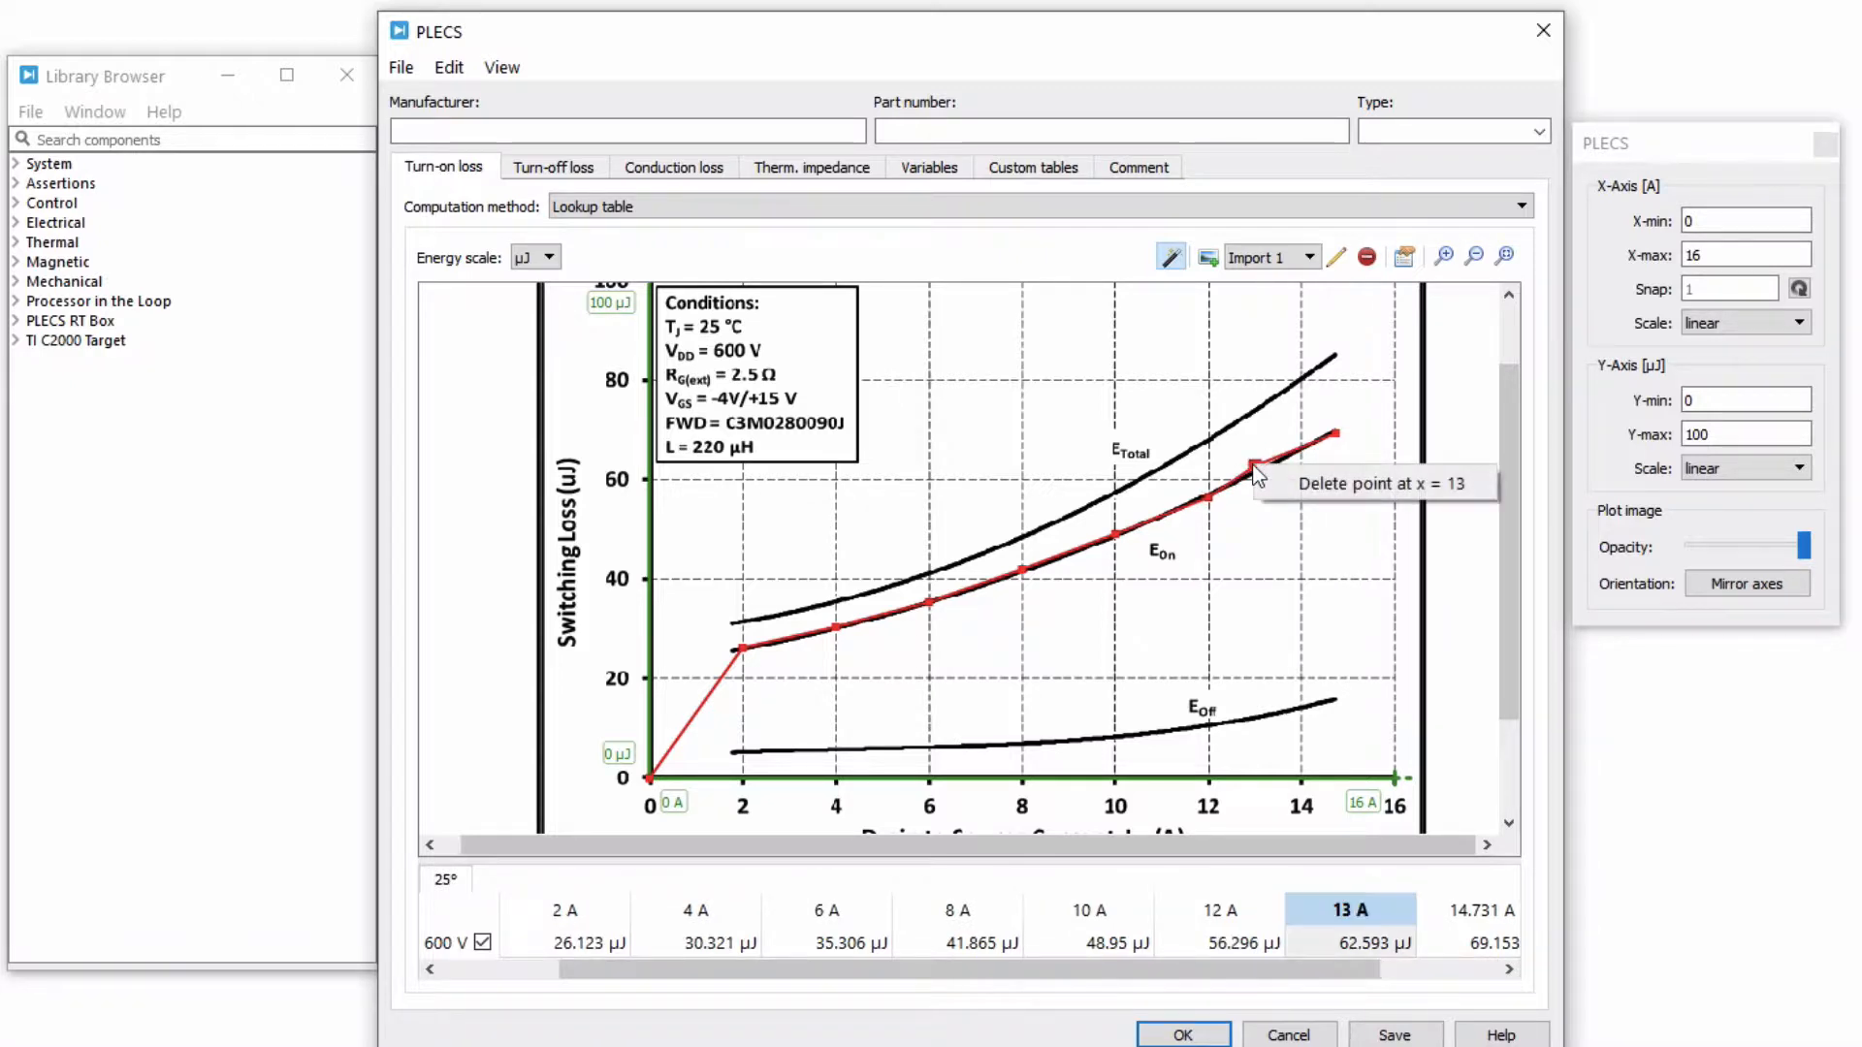
{"action": "left_click", "coordinate": [1249, 467]}
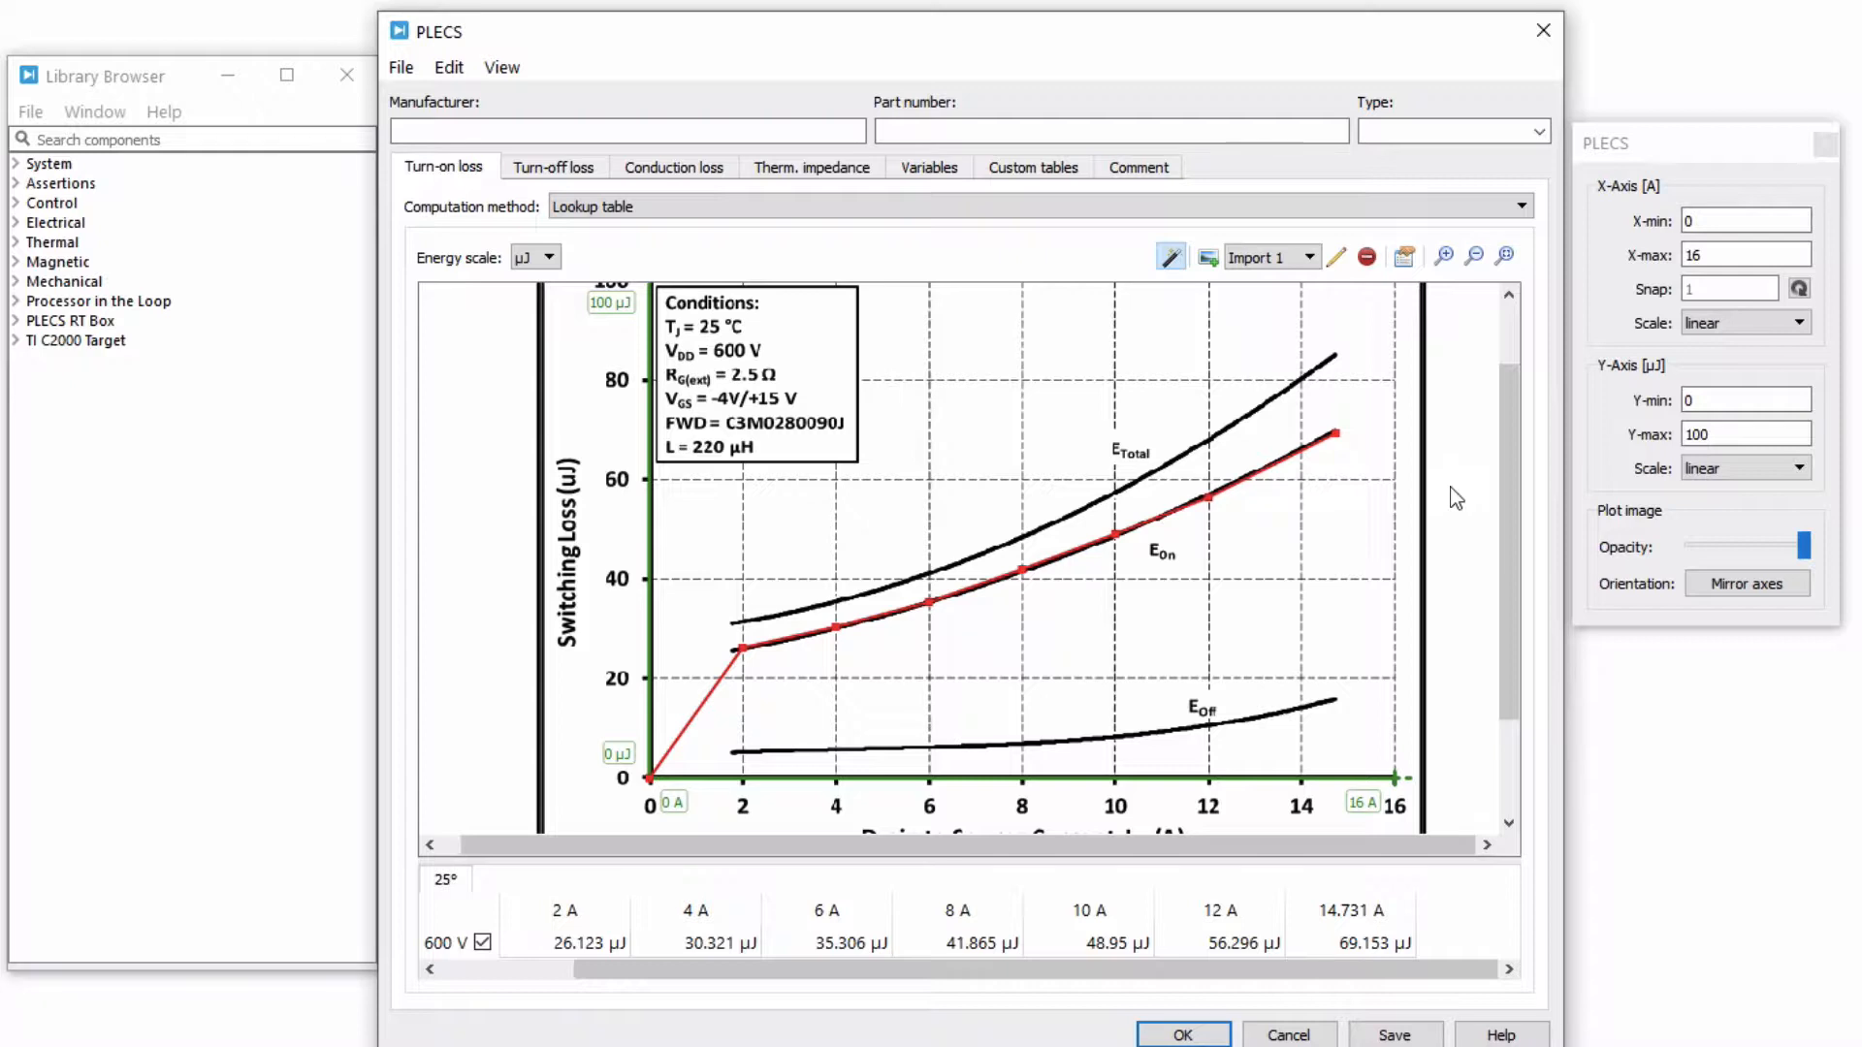
{"action": "mouse_move", "coordinate": [1350, 291]}
{"action": "type", "text": "600_"}
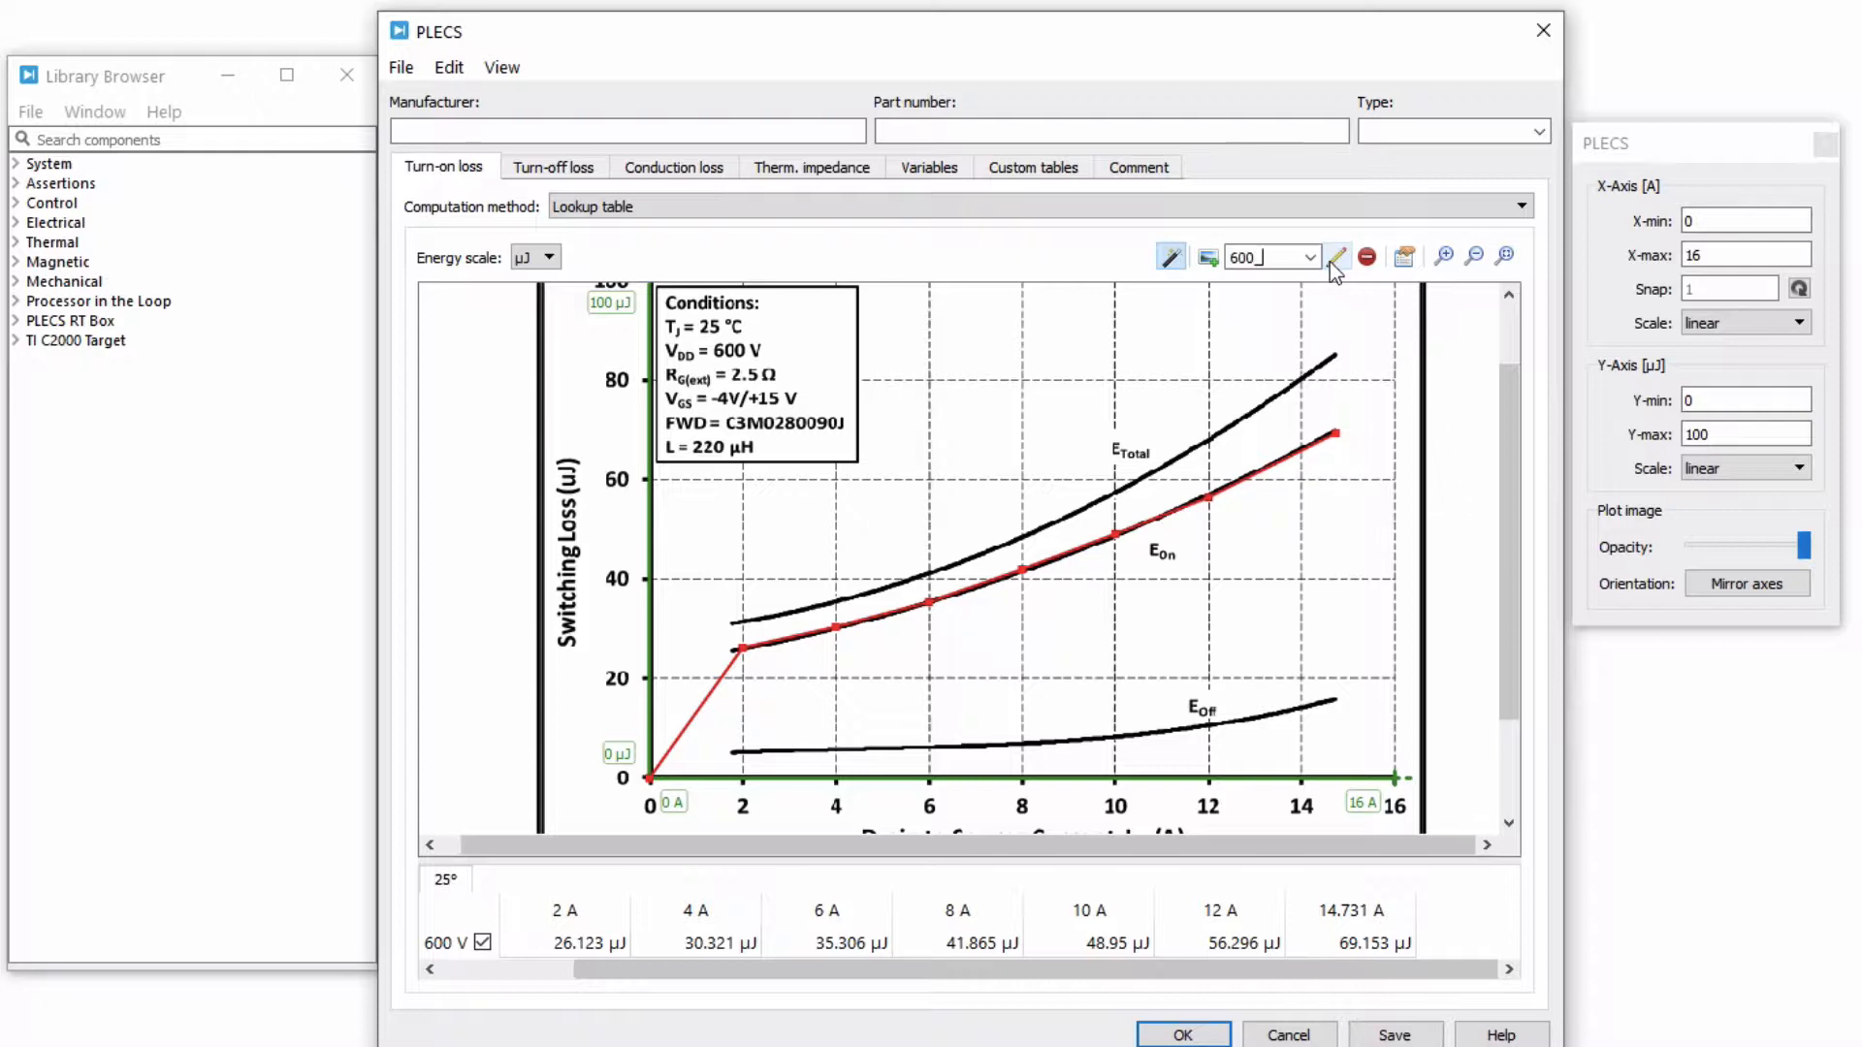
Step: Rename the curve 600_25 and add a 400 V turn-on loss row traced from its graph
{"action": "type", "text": "25"}
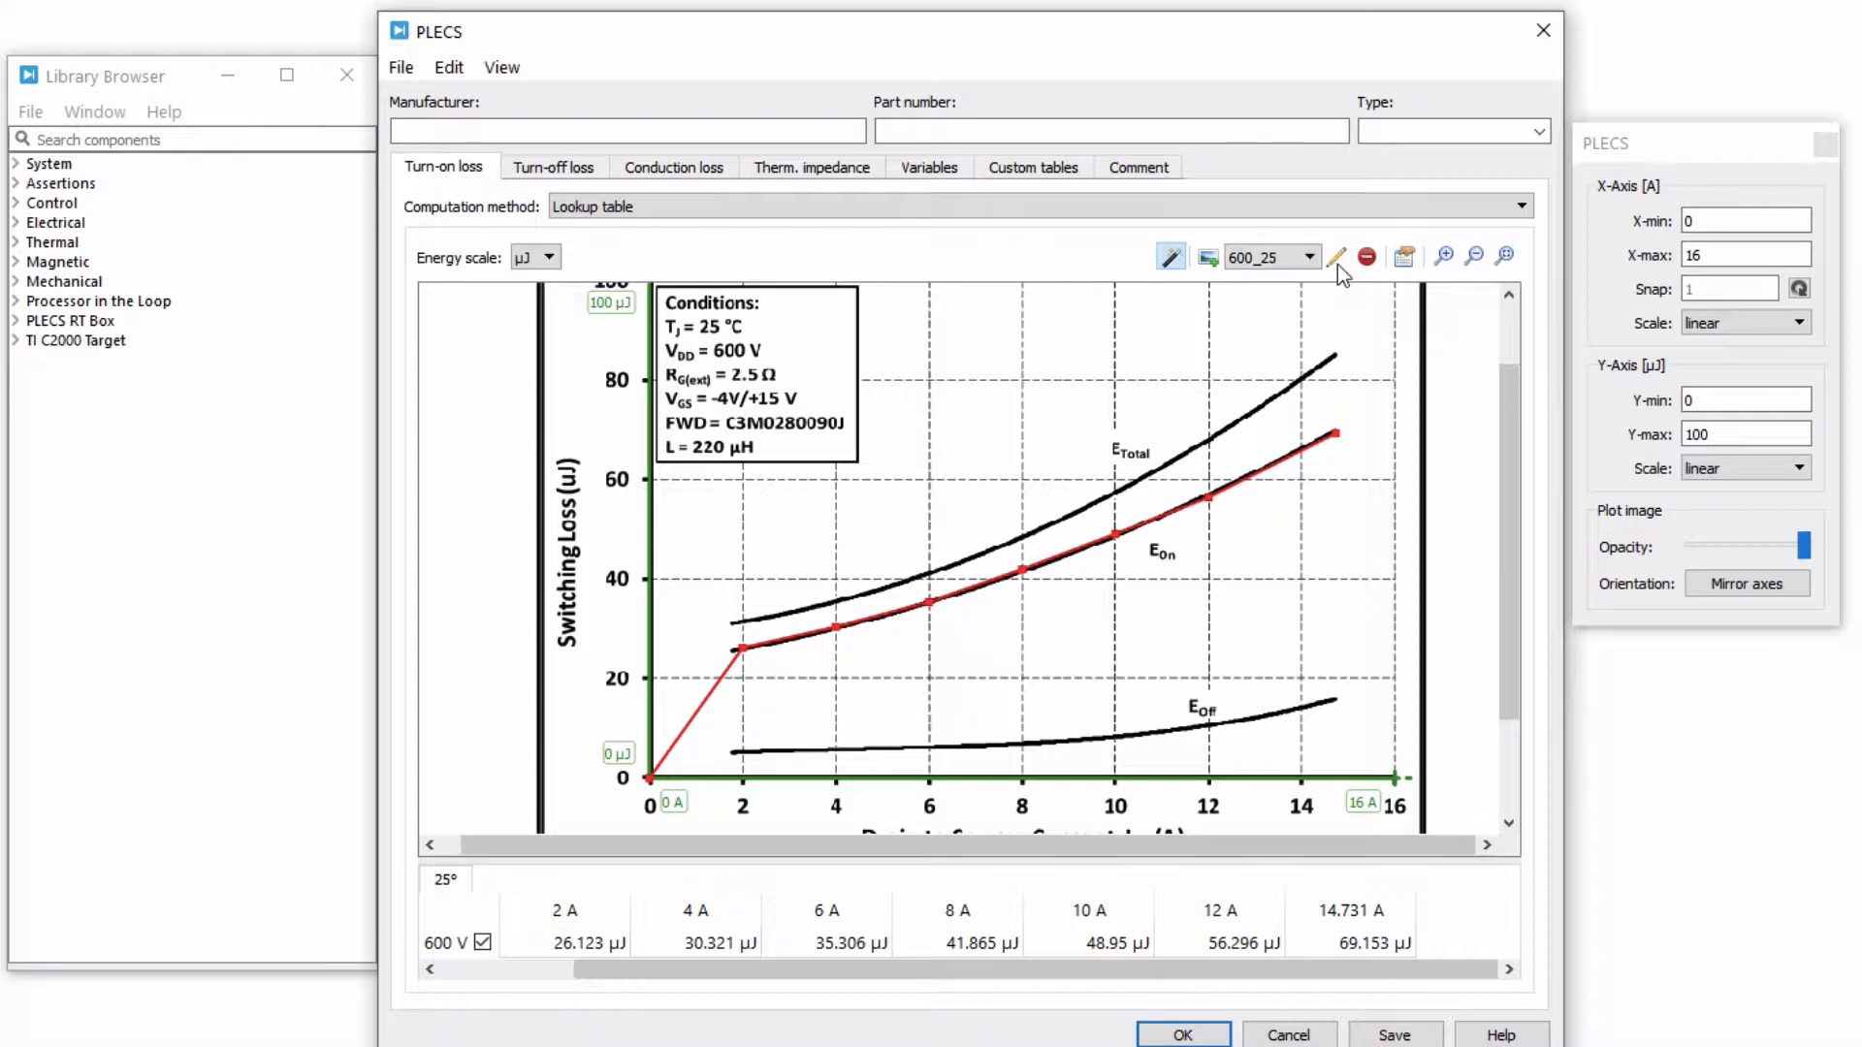
{"action": "mouse_move", "coordinate": [1211, 274]}
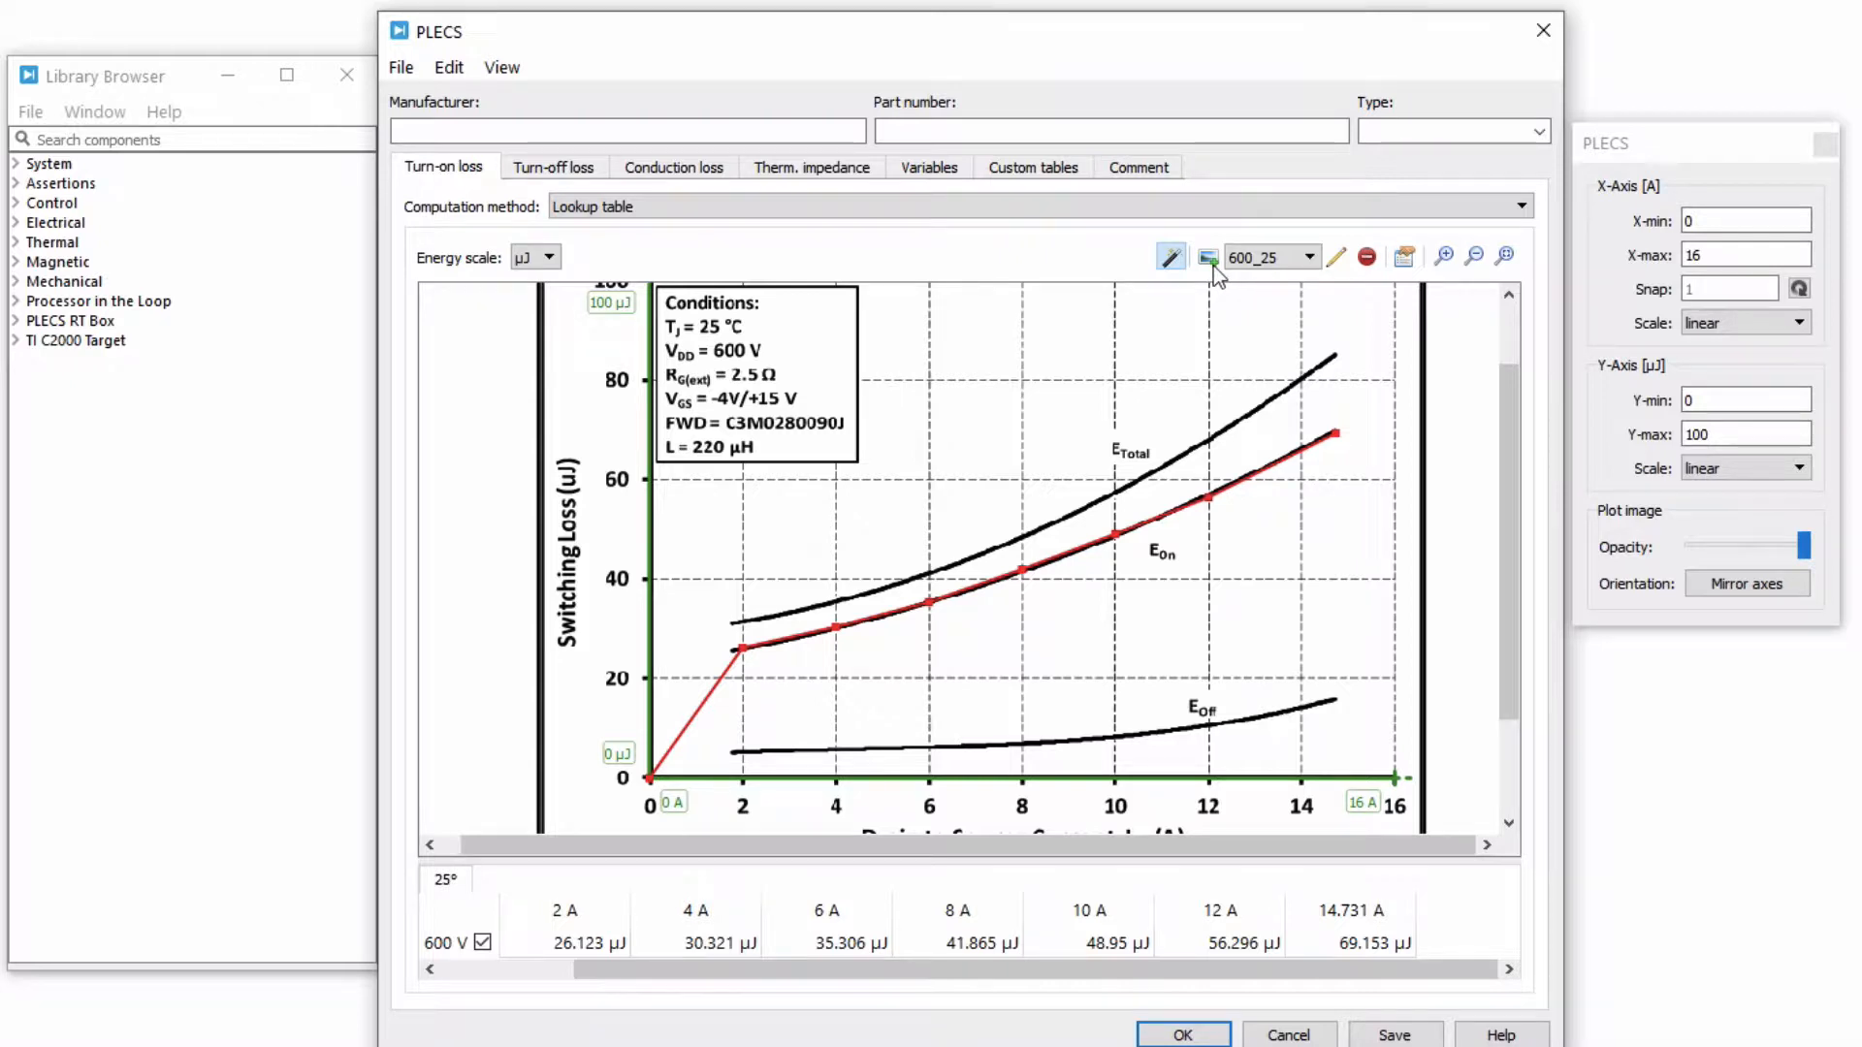
{"action": "left_click", "coordinate": [1207, 256]}
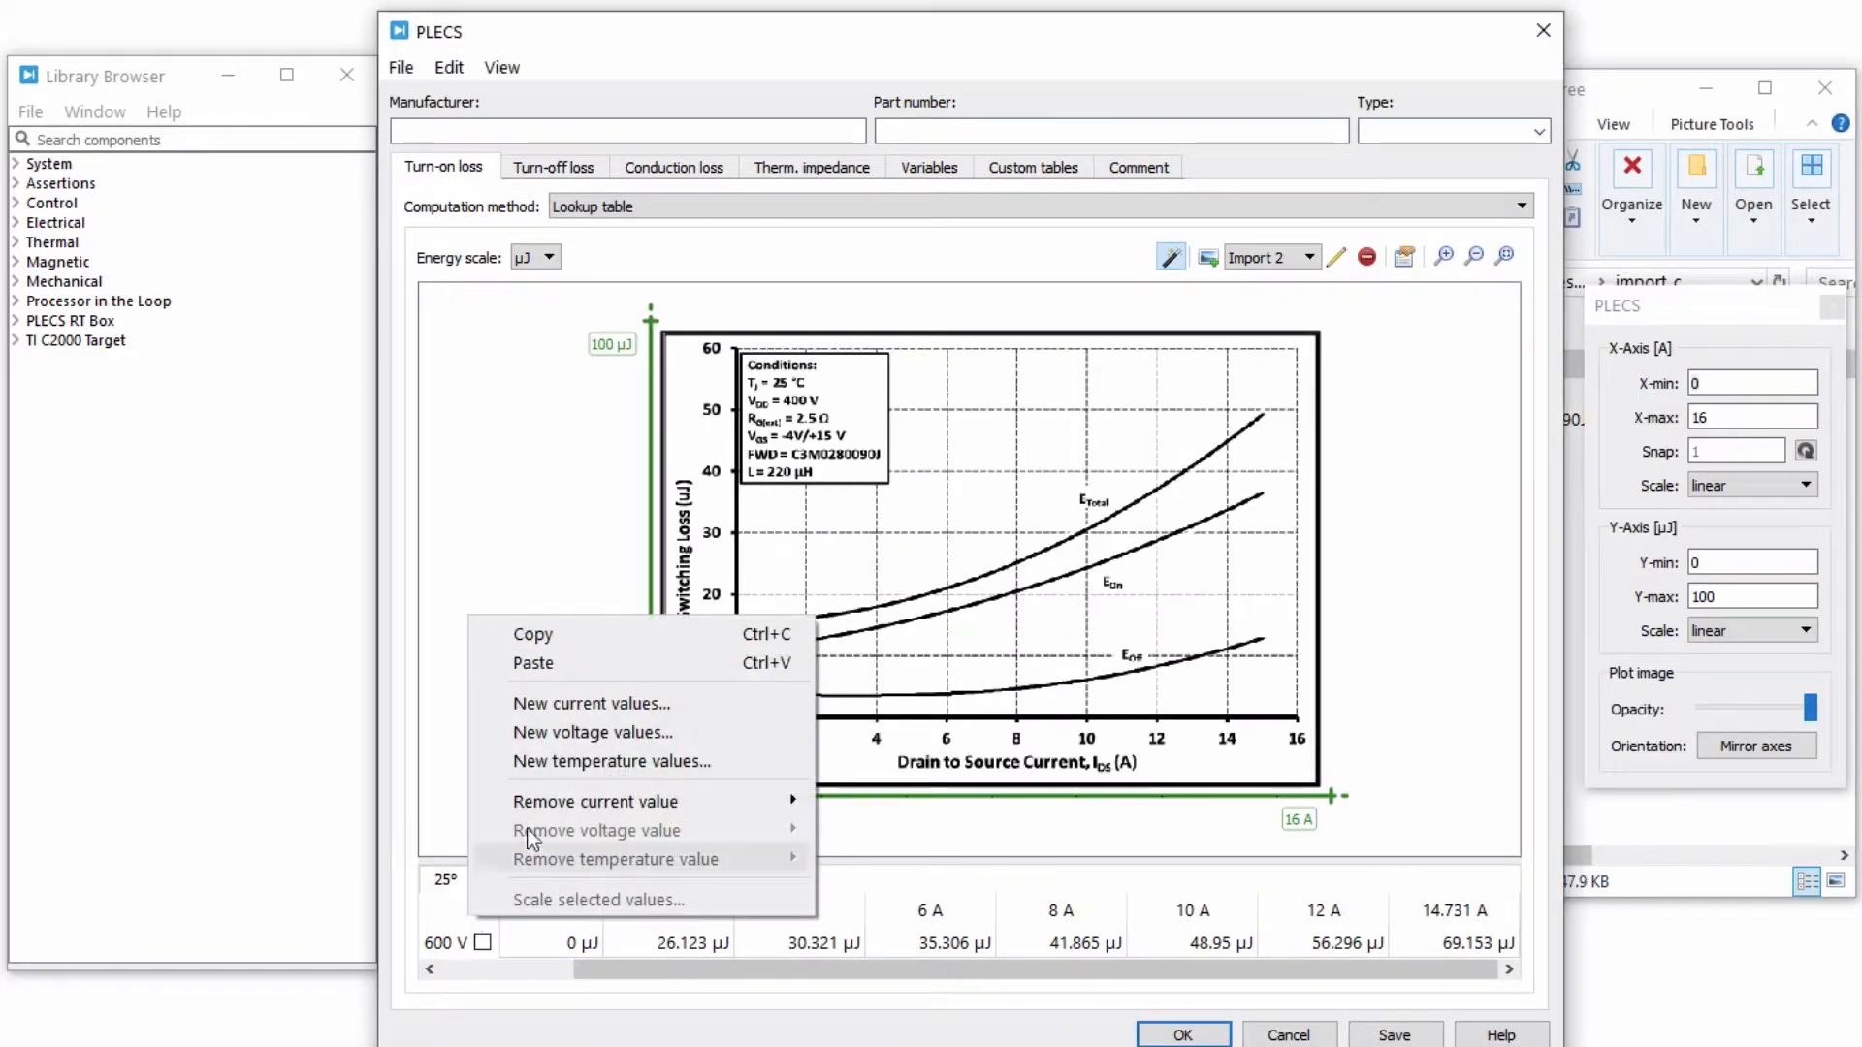
{"action": "left_click", "coordinate": [593, 703]}
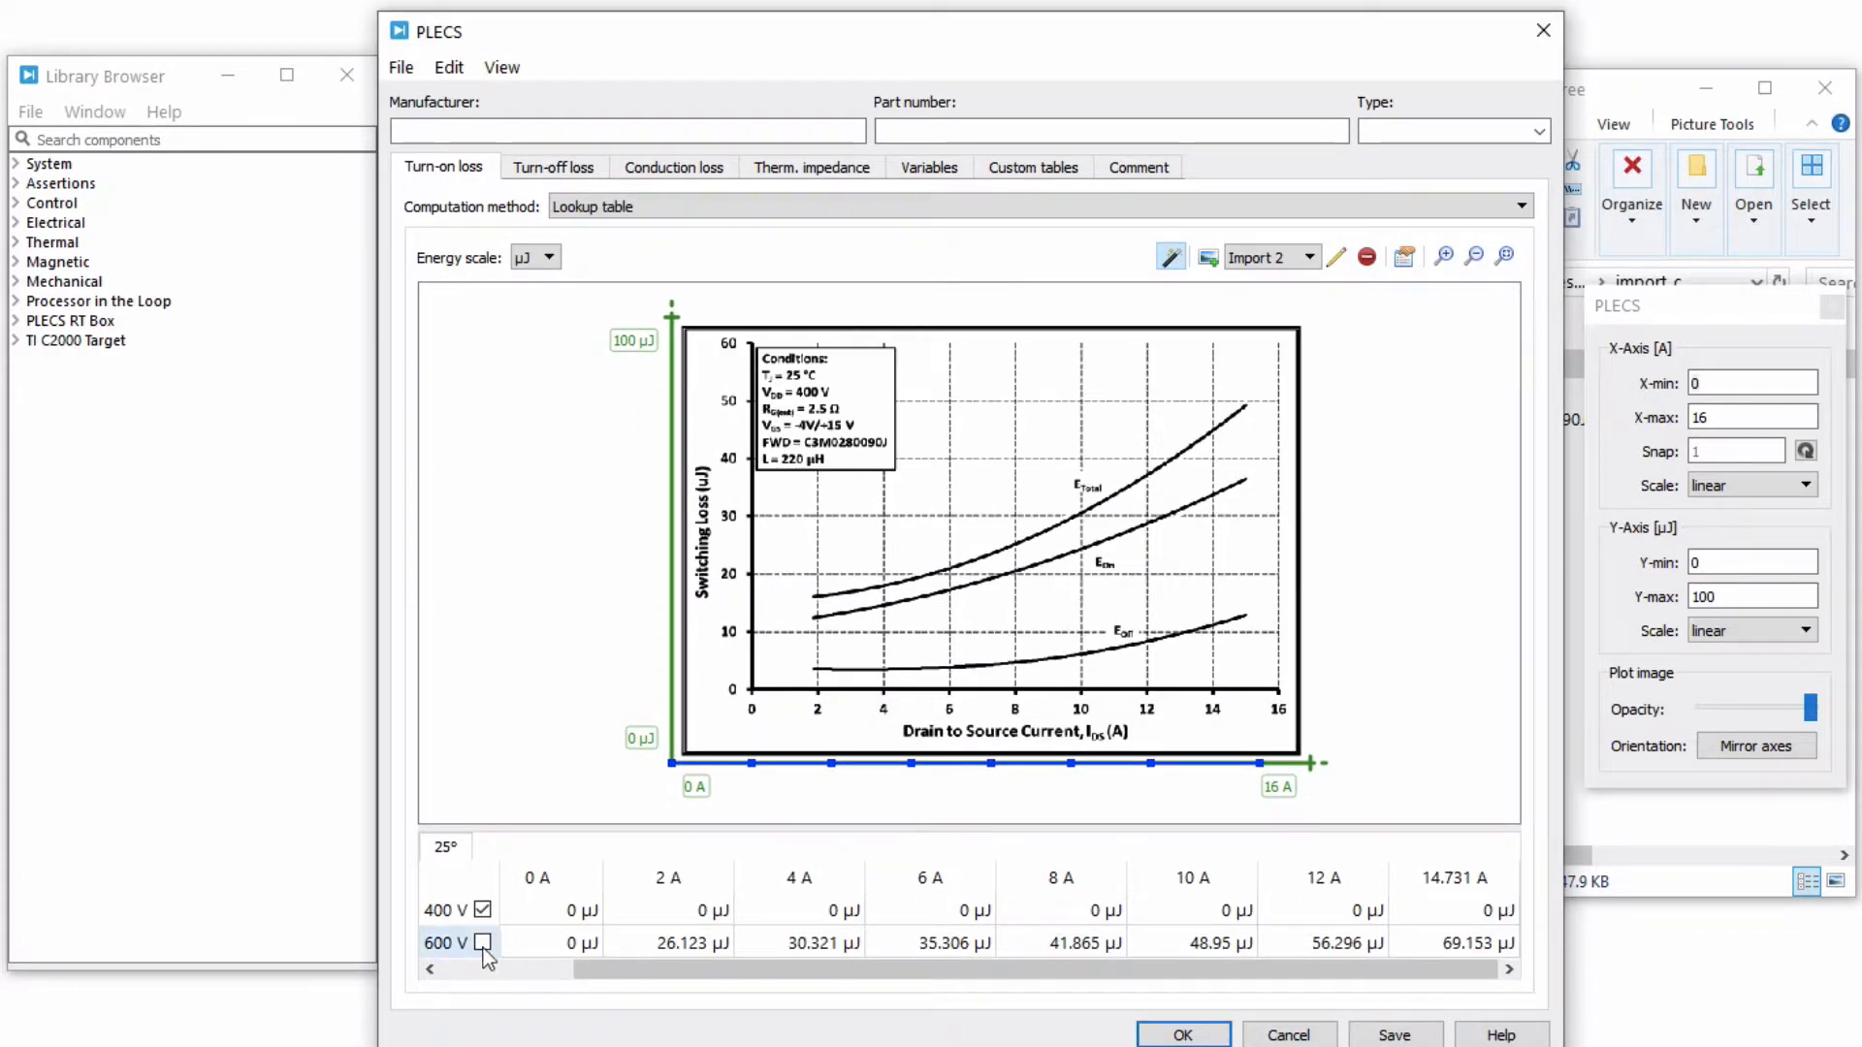
{"action": "left_click", "coordinate": [483, 943]}
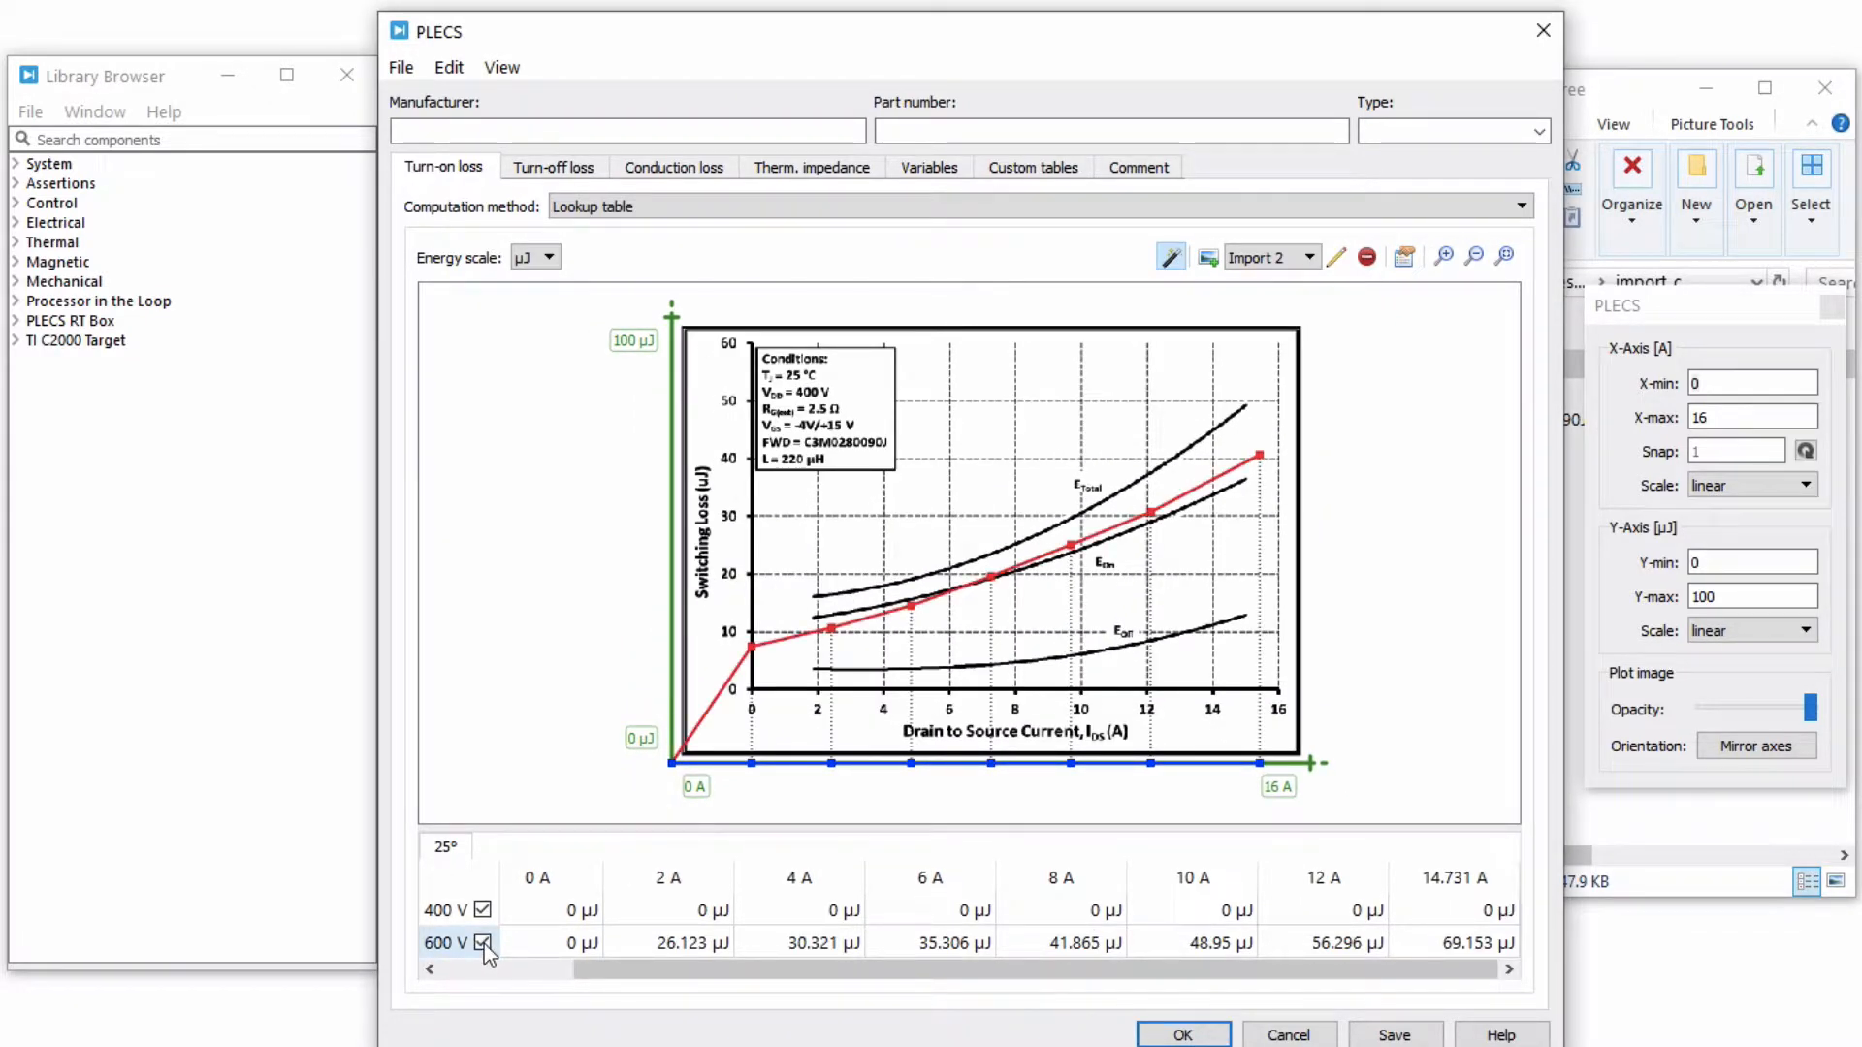
{"action": "left_click", "coordinate": [482, 943]}
{"action": "type", "text": "60"}
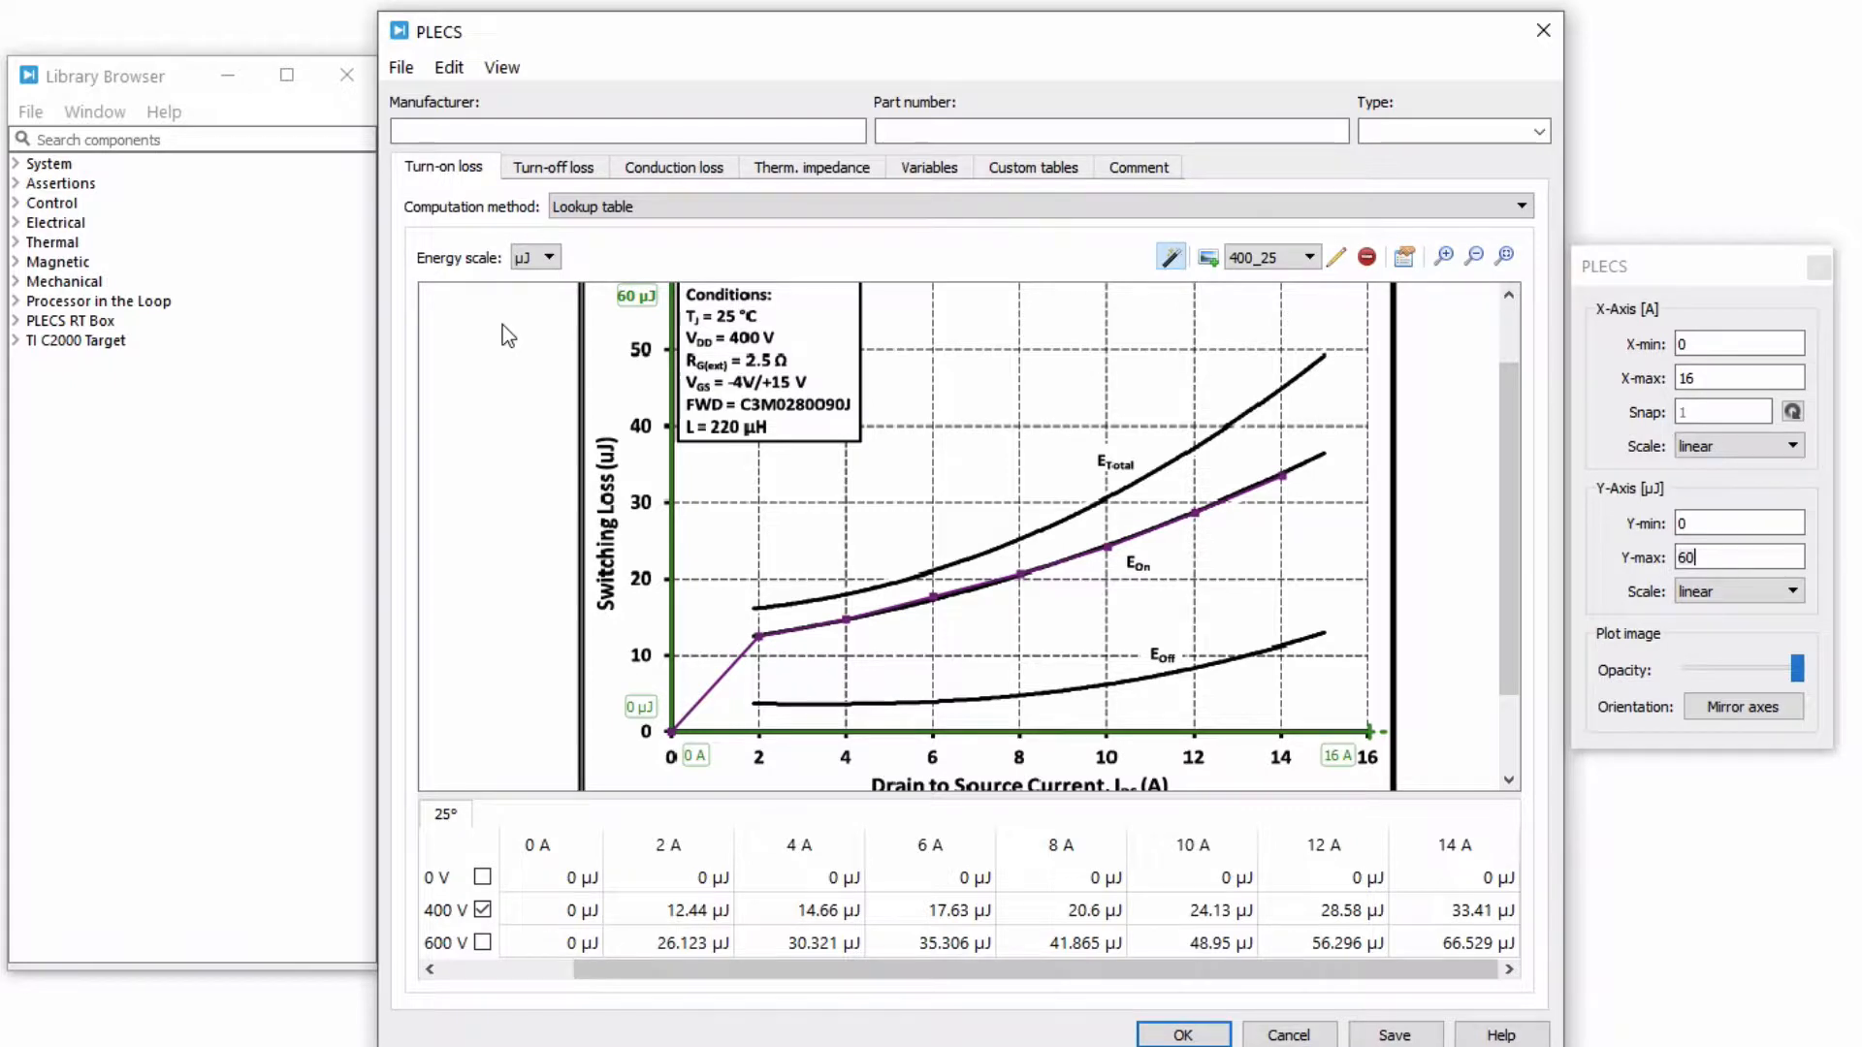
{"action": "left_click", "coordinate": [552, 166]}
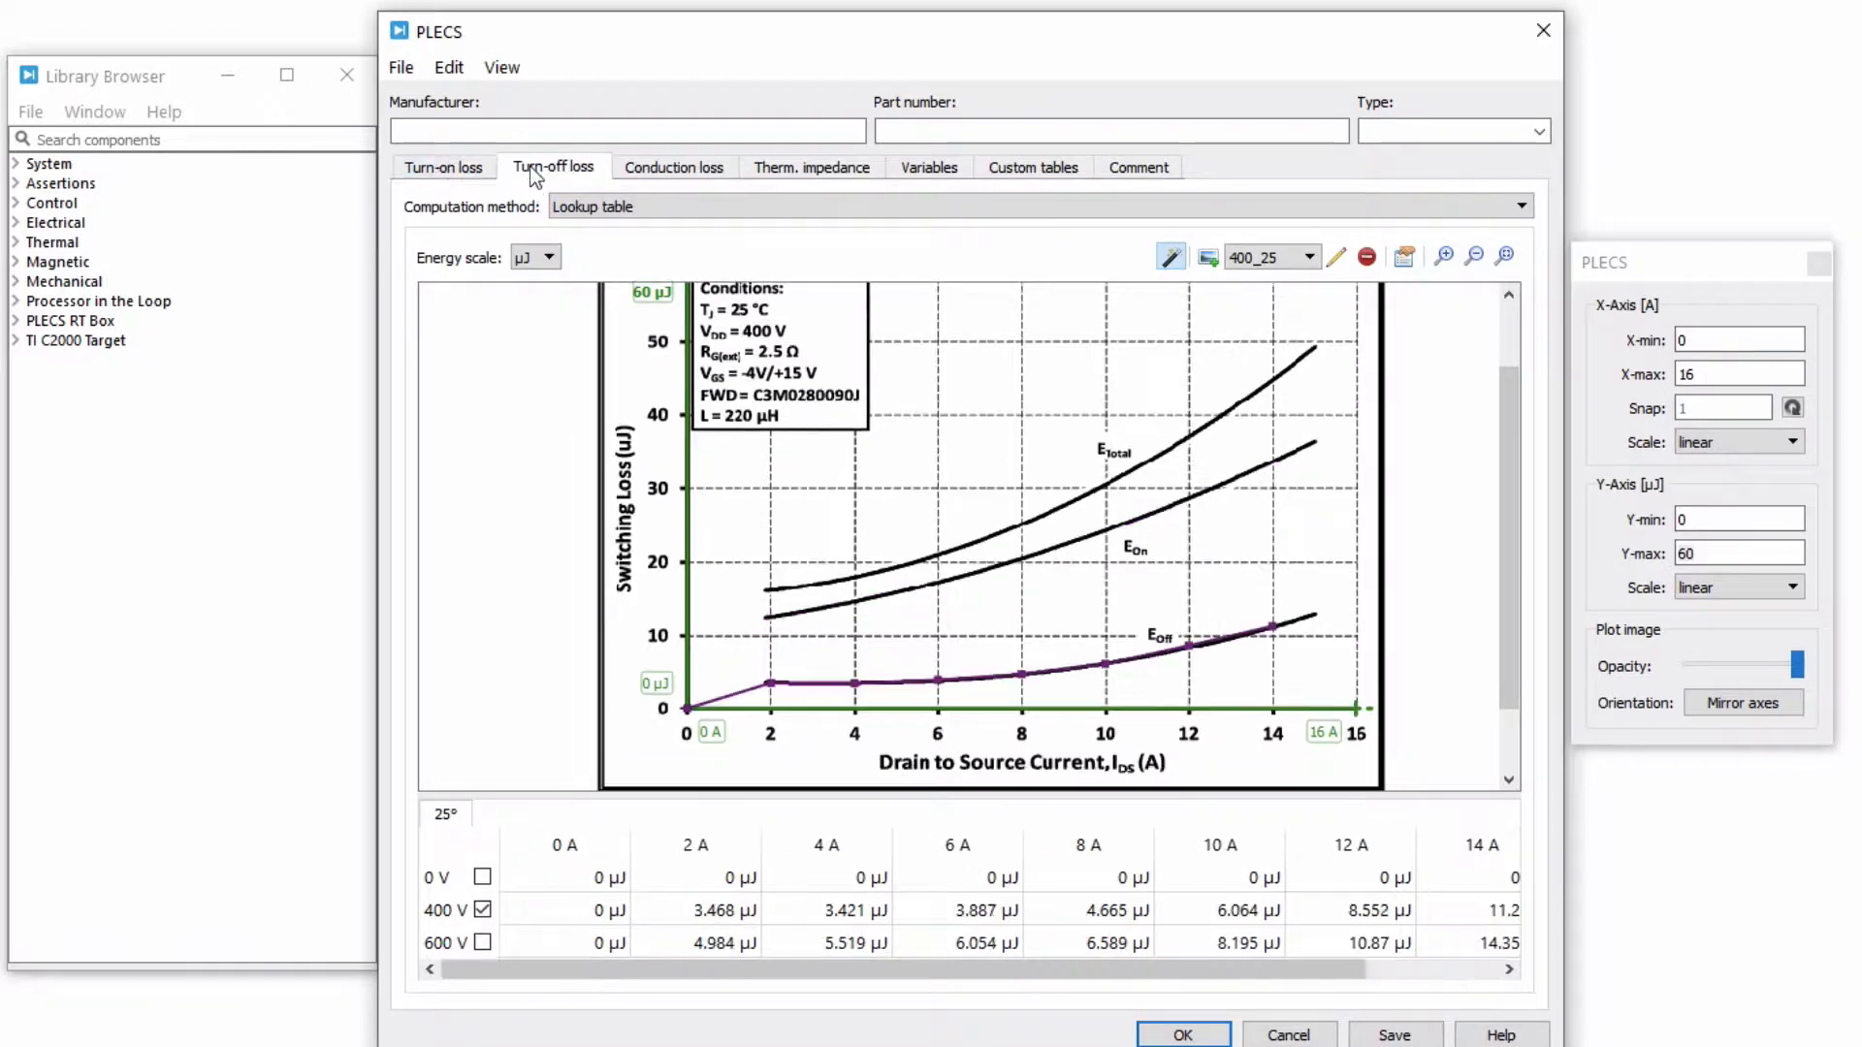
{"action": "mouse_move", "coordinate": [534, 434]}
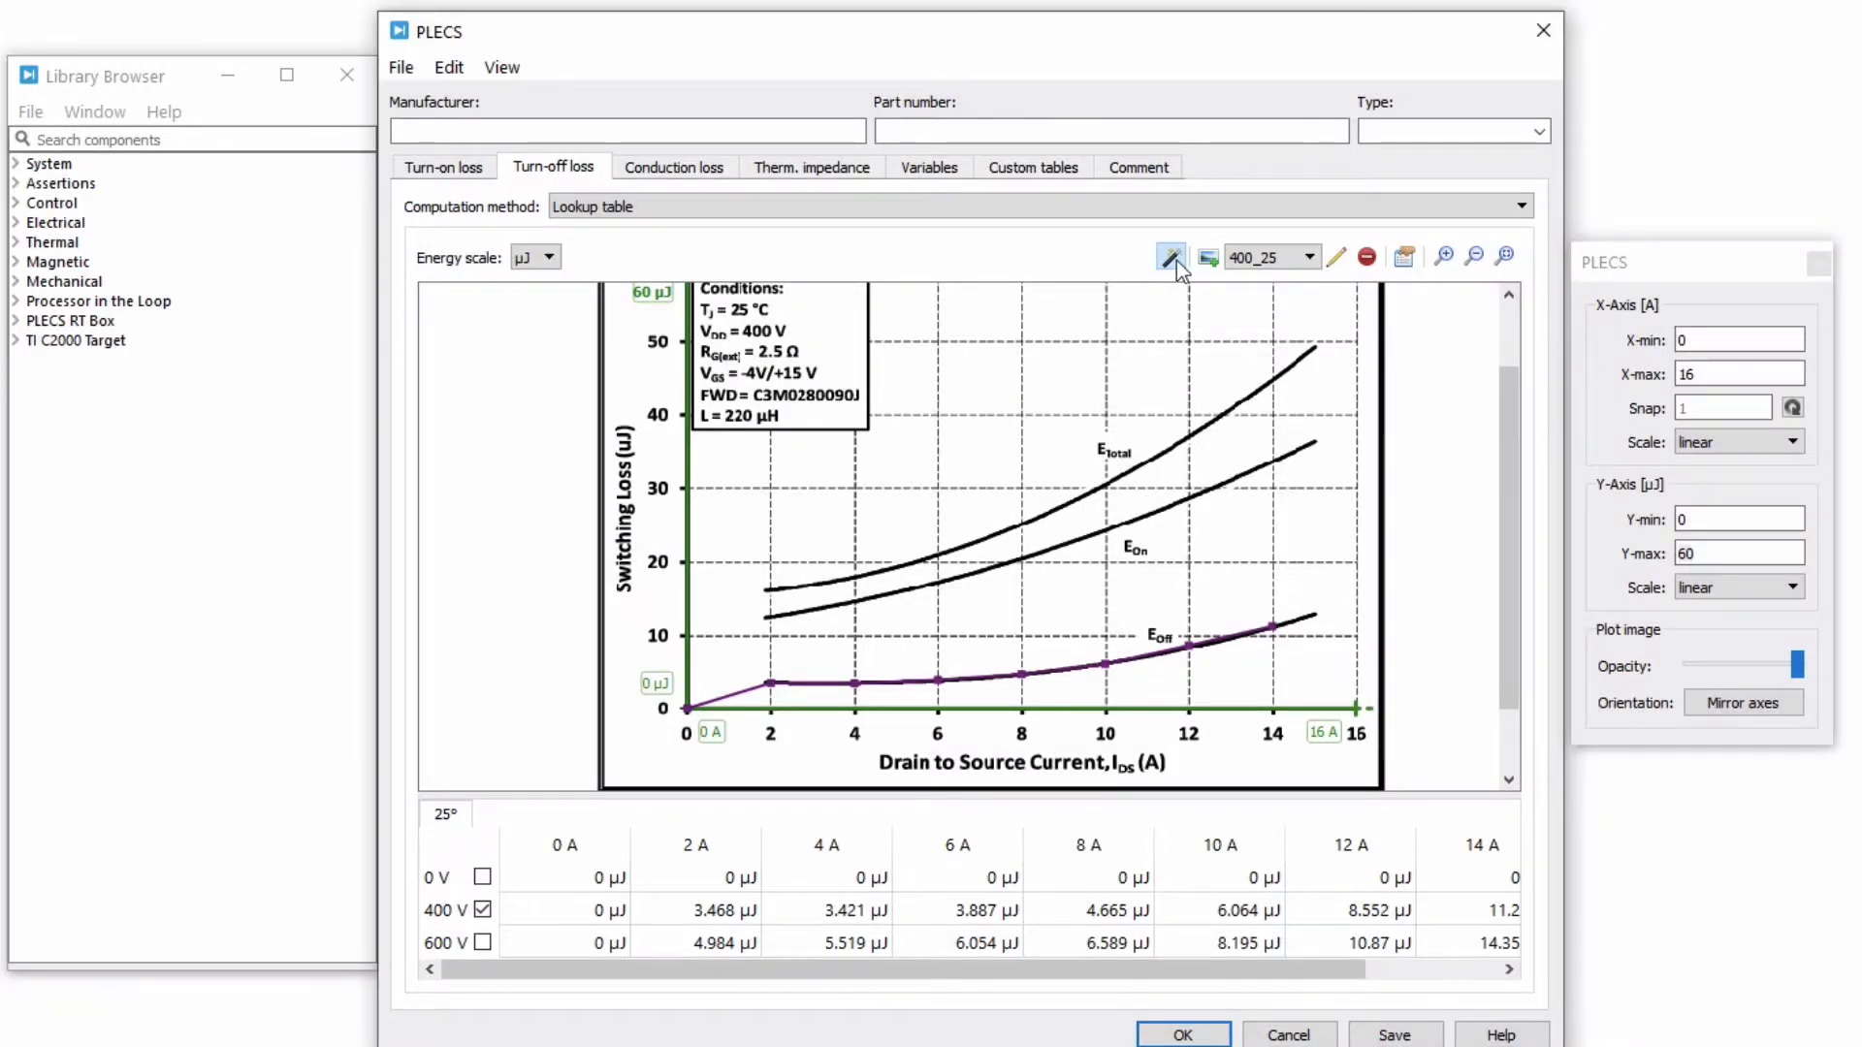
Step: Leave digitizer mode to show turn-off losses as a 3D surface over voltage and current
{"action": "left_click", "coordinate": [1169, 256]}
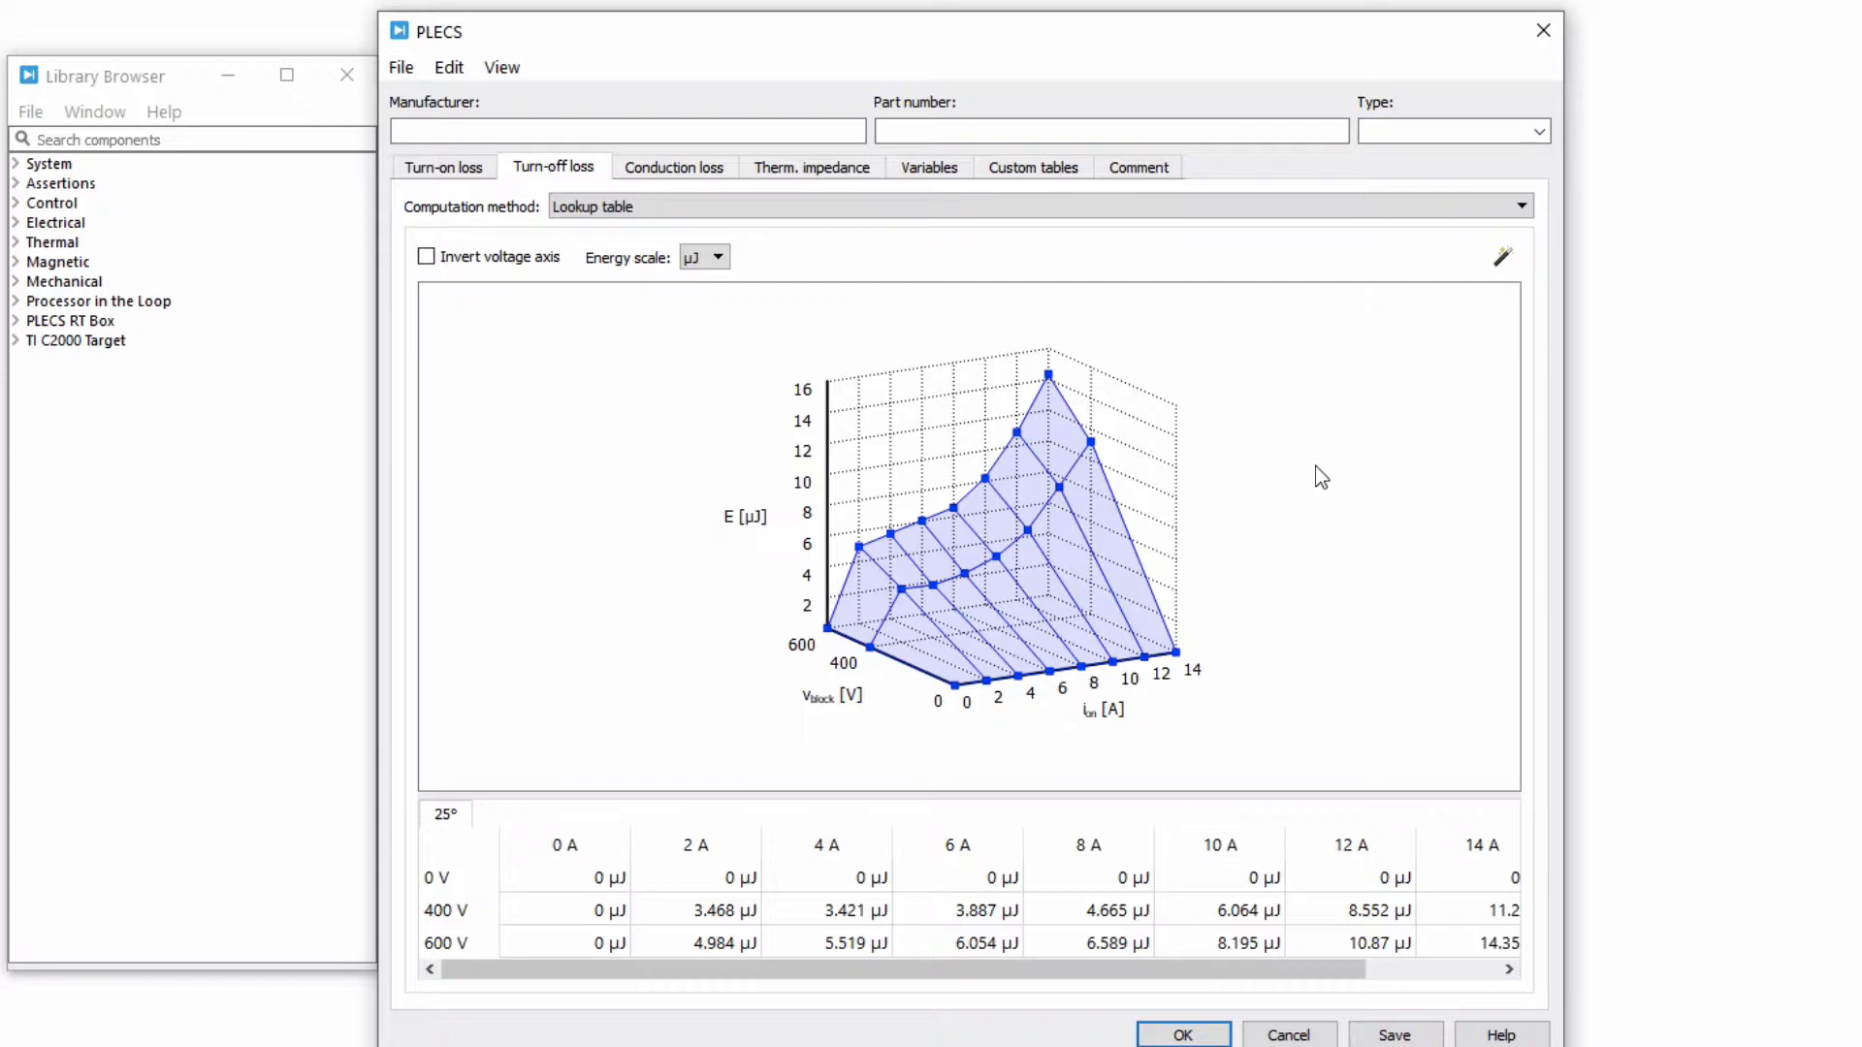
{"action": "left_click", "coordinate": [673, 166]}
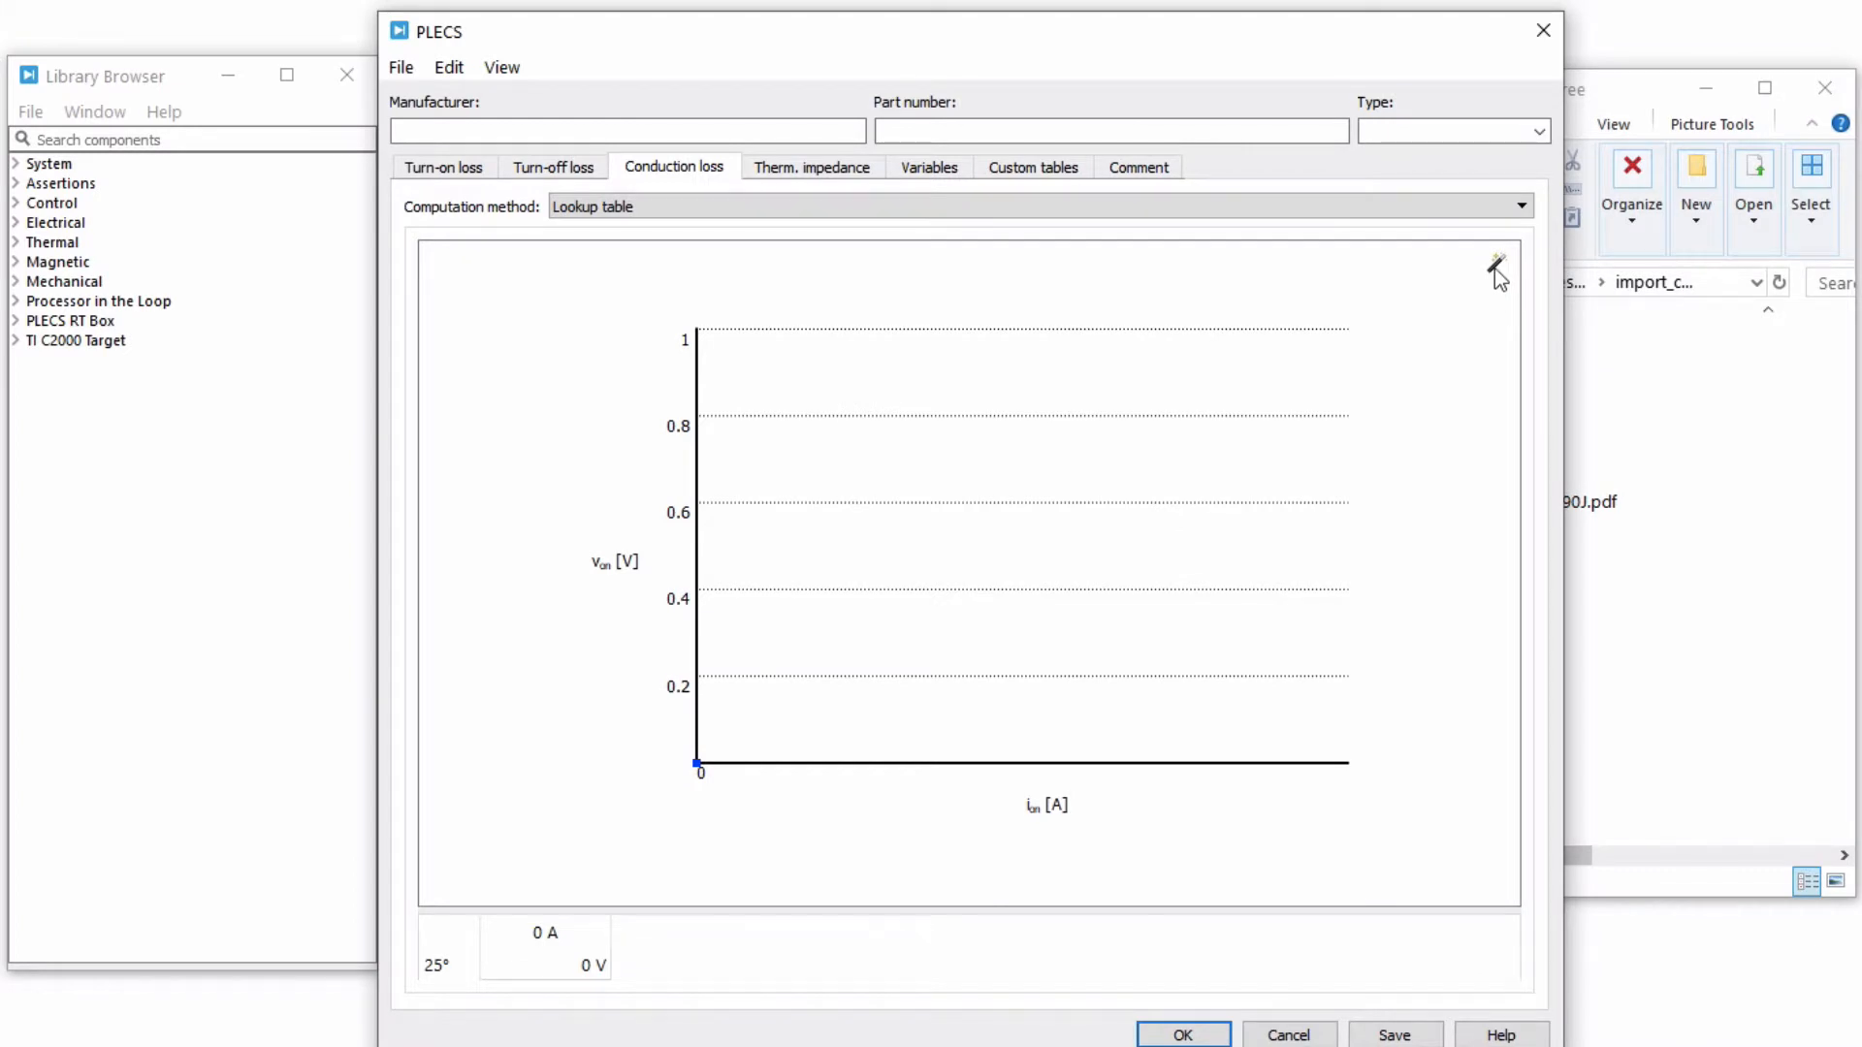
Step: Import 25.png, the 25 °C drain-source characteristic, as the conduction loss graph
{"action": "left_click", "coordinate": [1497, 264]}
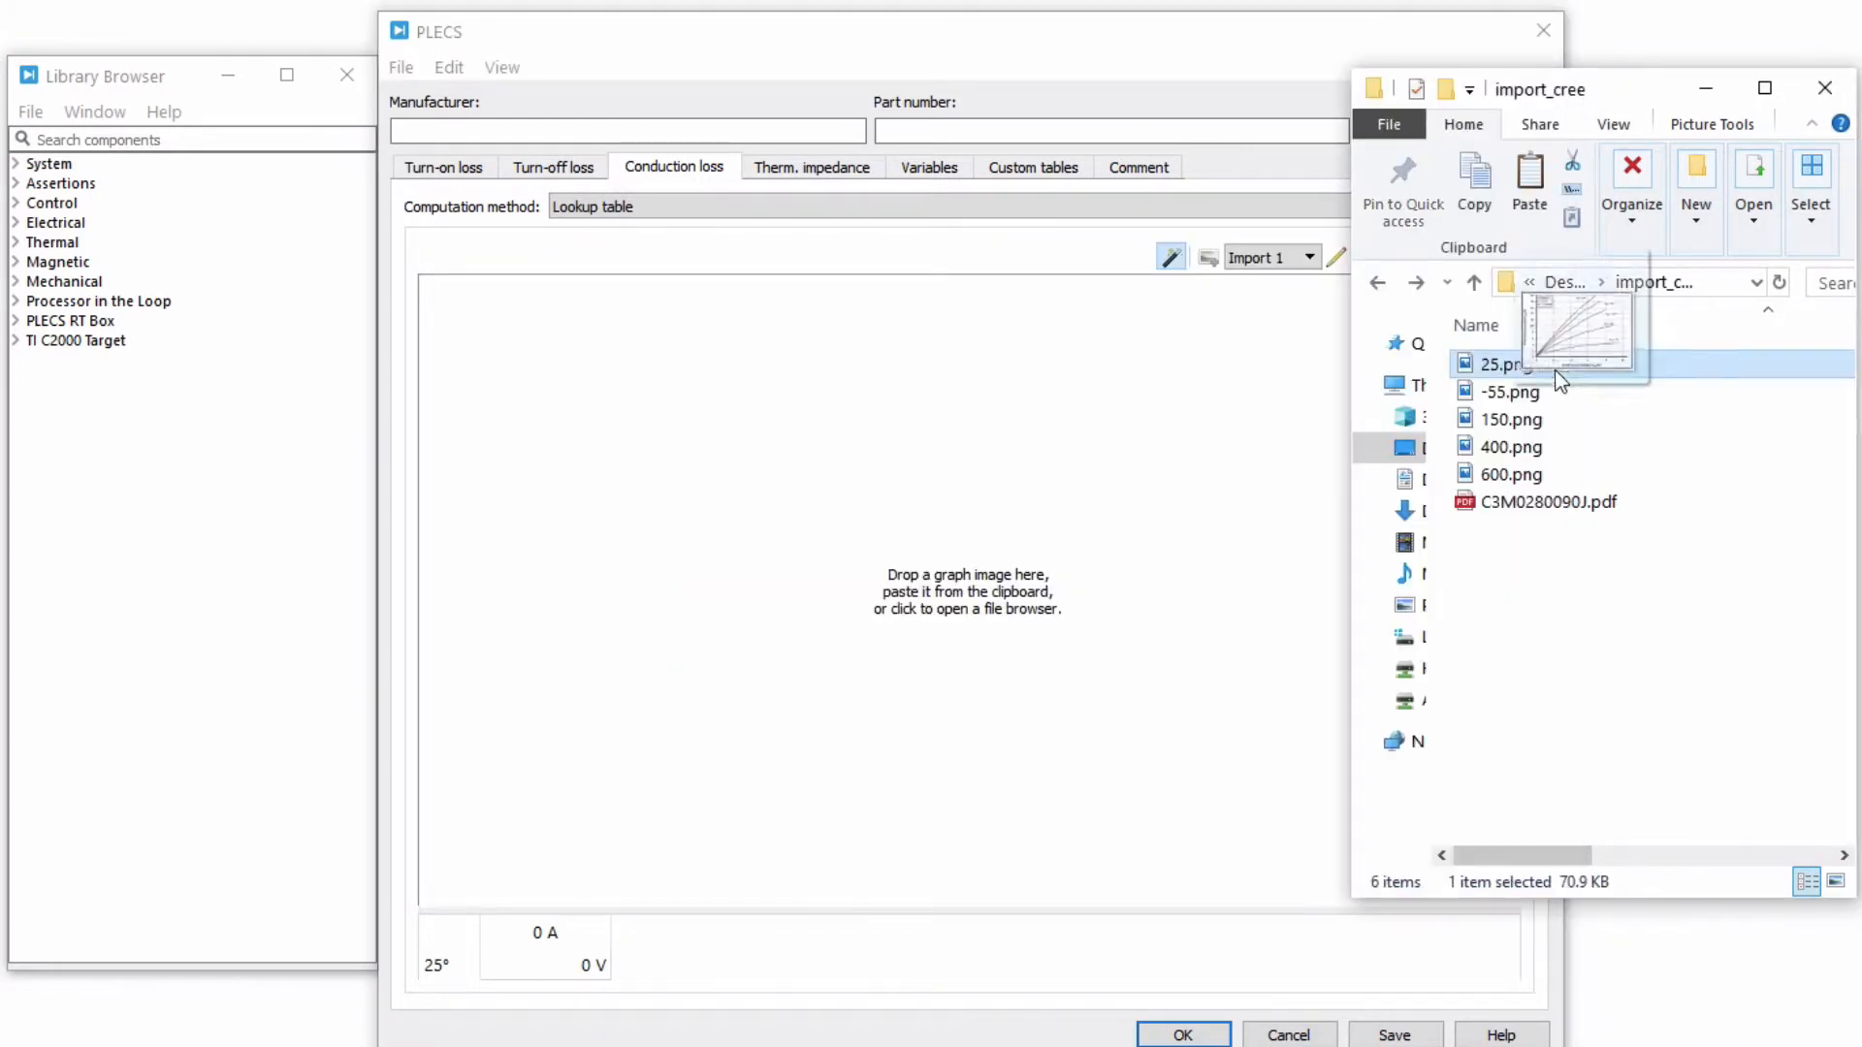
{"action": "double_click", "coordinate": [1502, 363]}
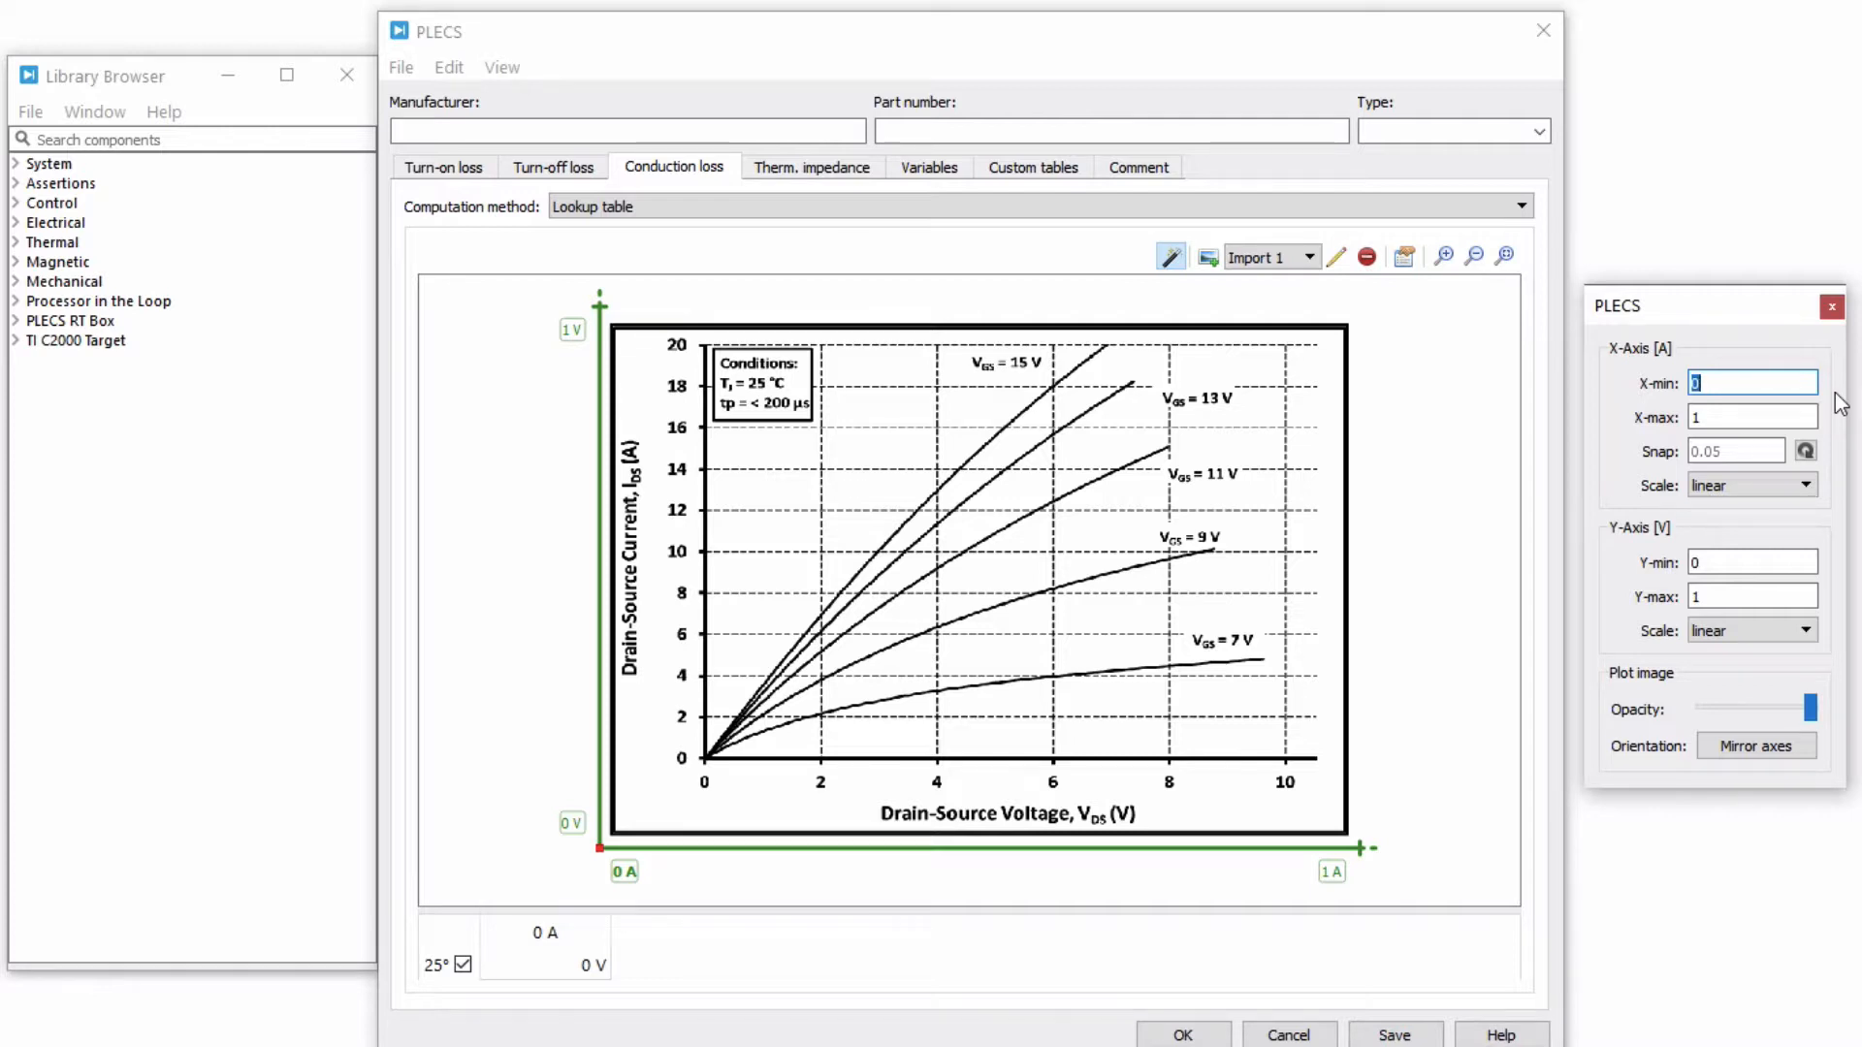
{"action": "mouse_move", "coordinate": [1837, 536]}
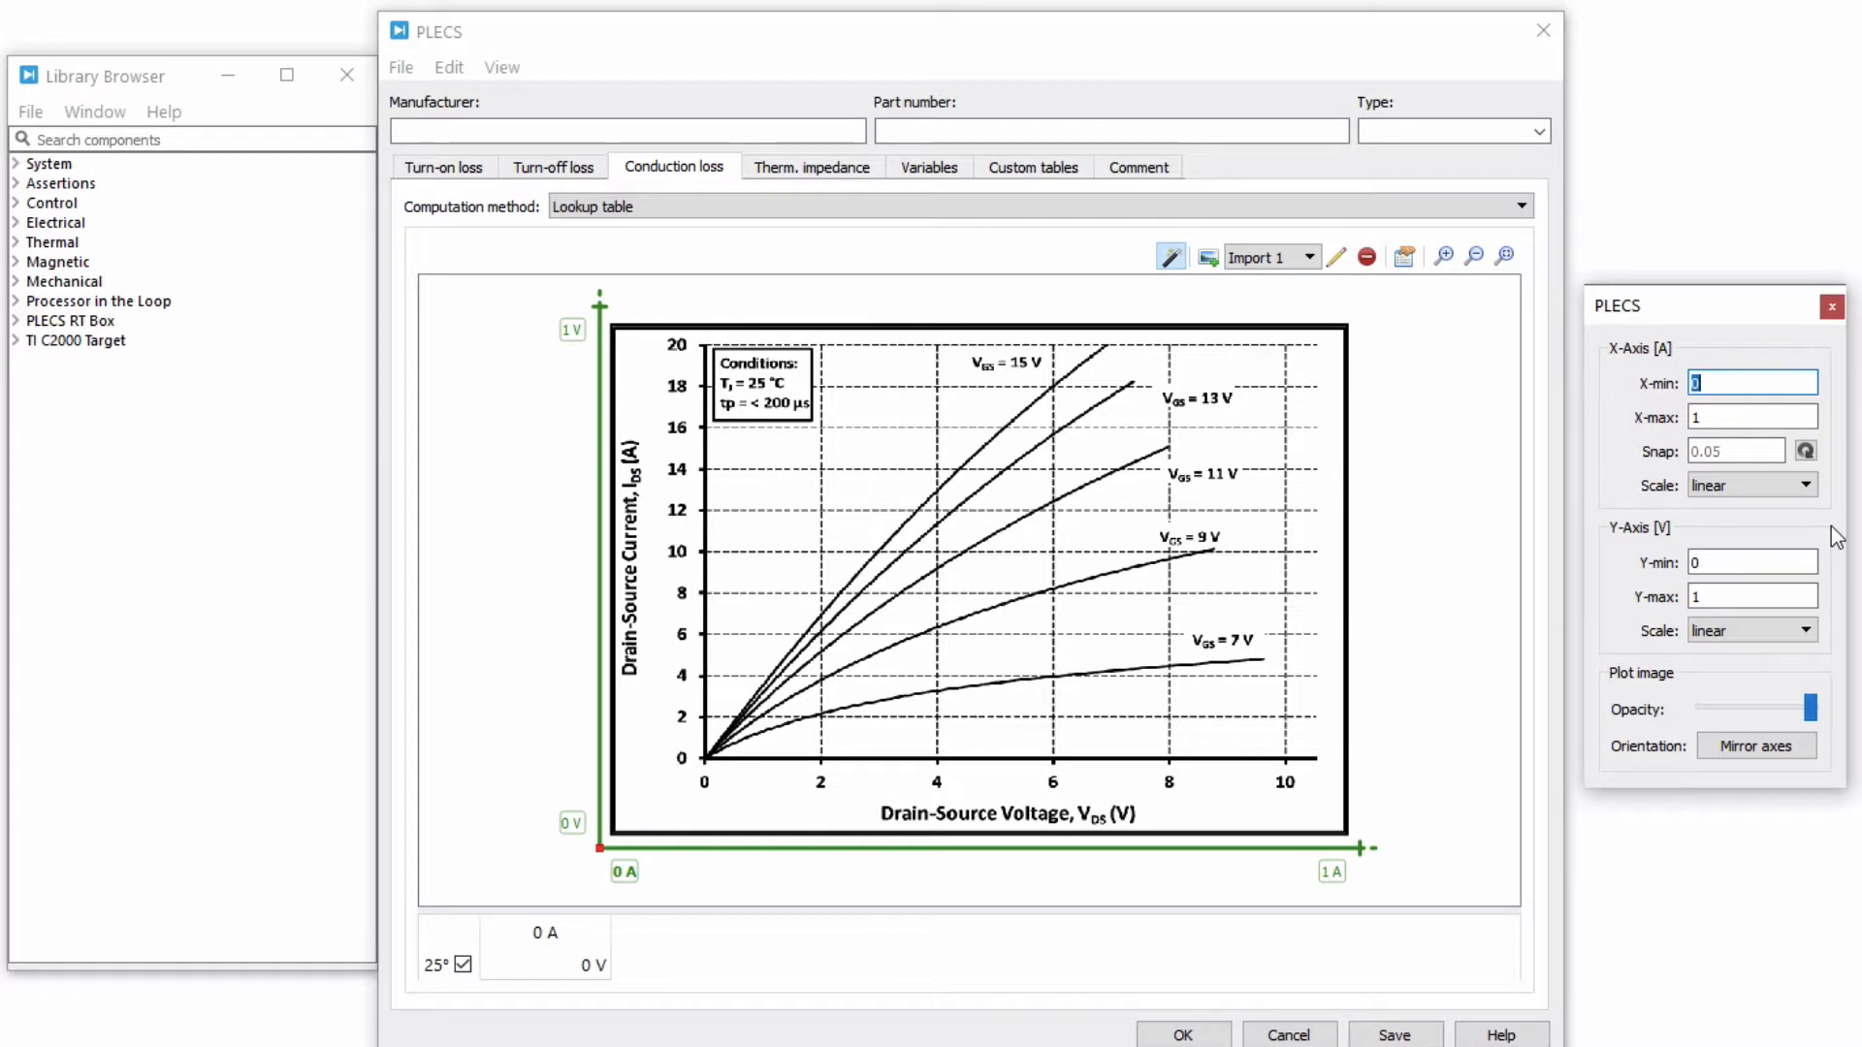
Step: Mirror the conduction-loss graph axes so current runs along the horizontal axis
{"action": "left_click", "coordinate": [1756, 746]}
{"action": "type", "text": "20"}
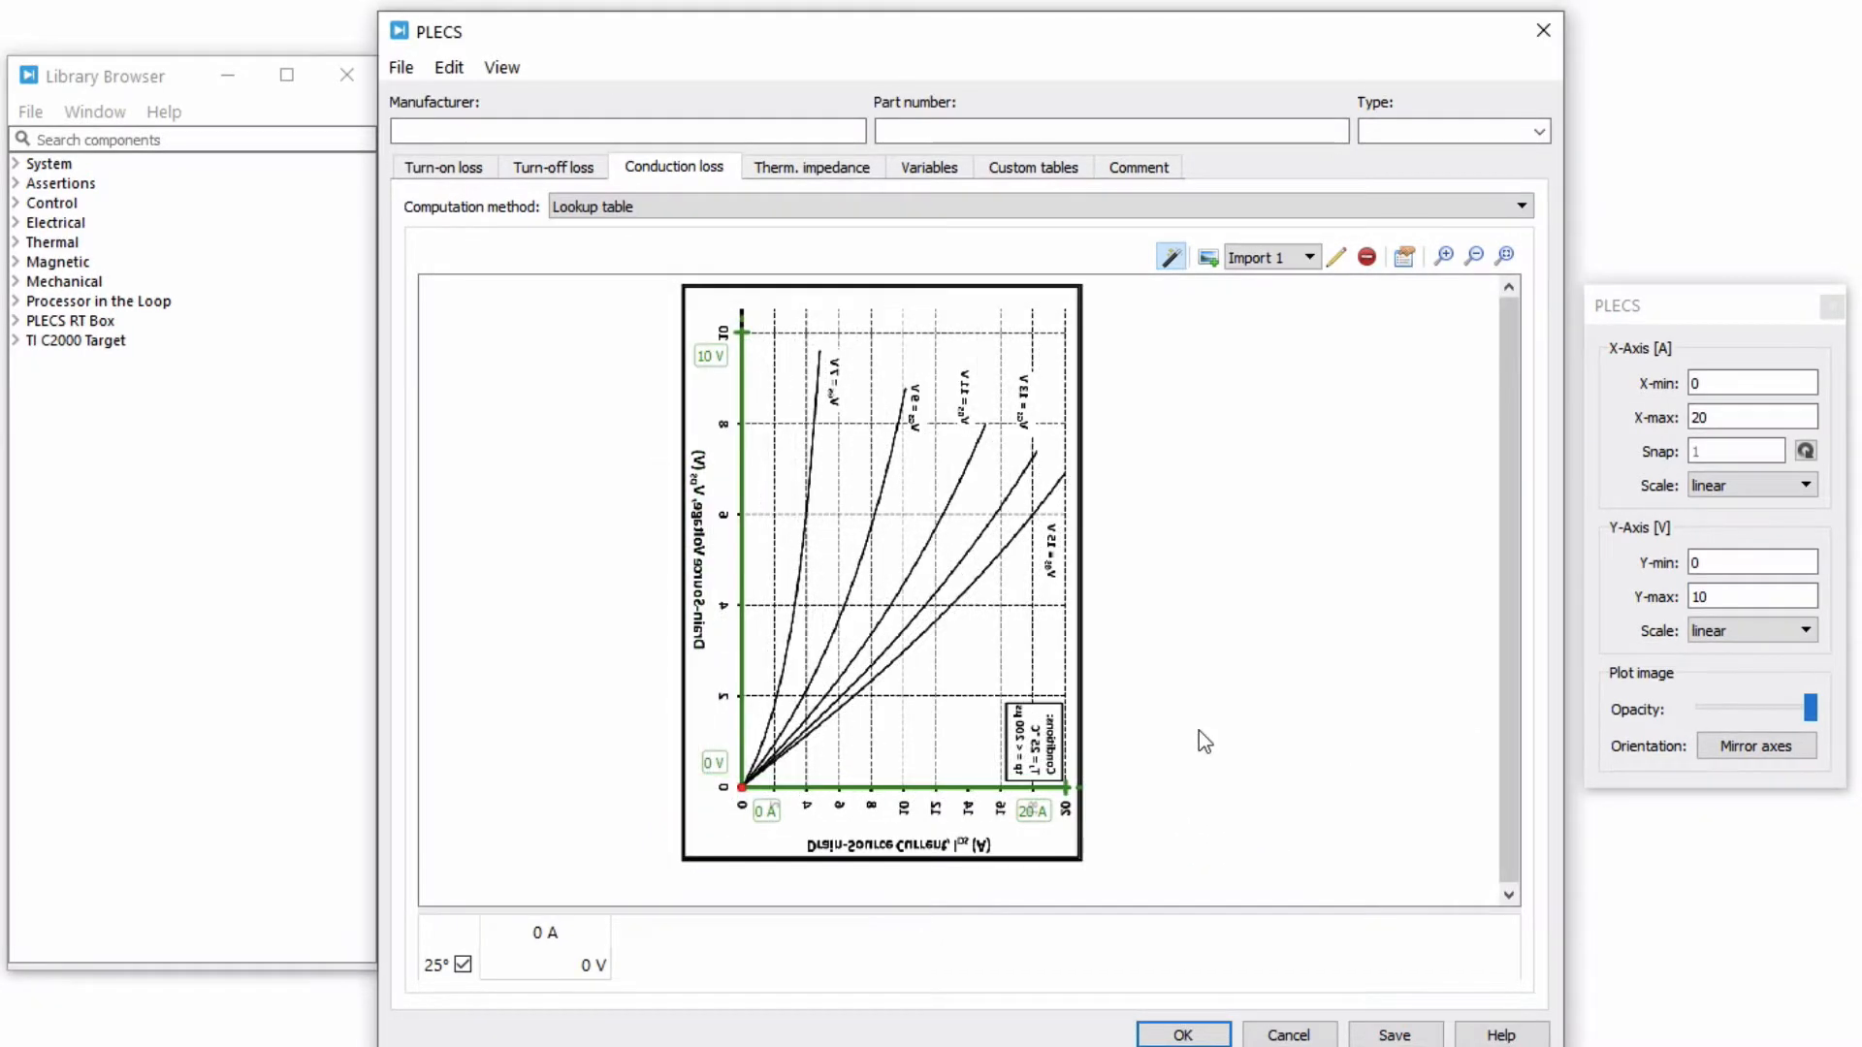
{"action": "mouse_move", "coordinate": [904, 762]}
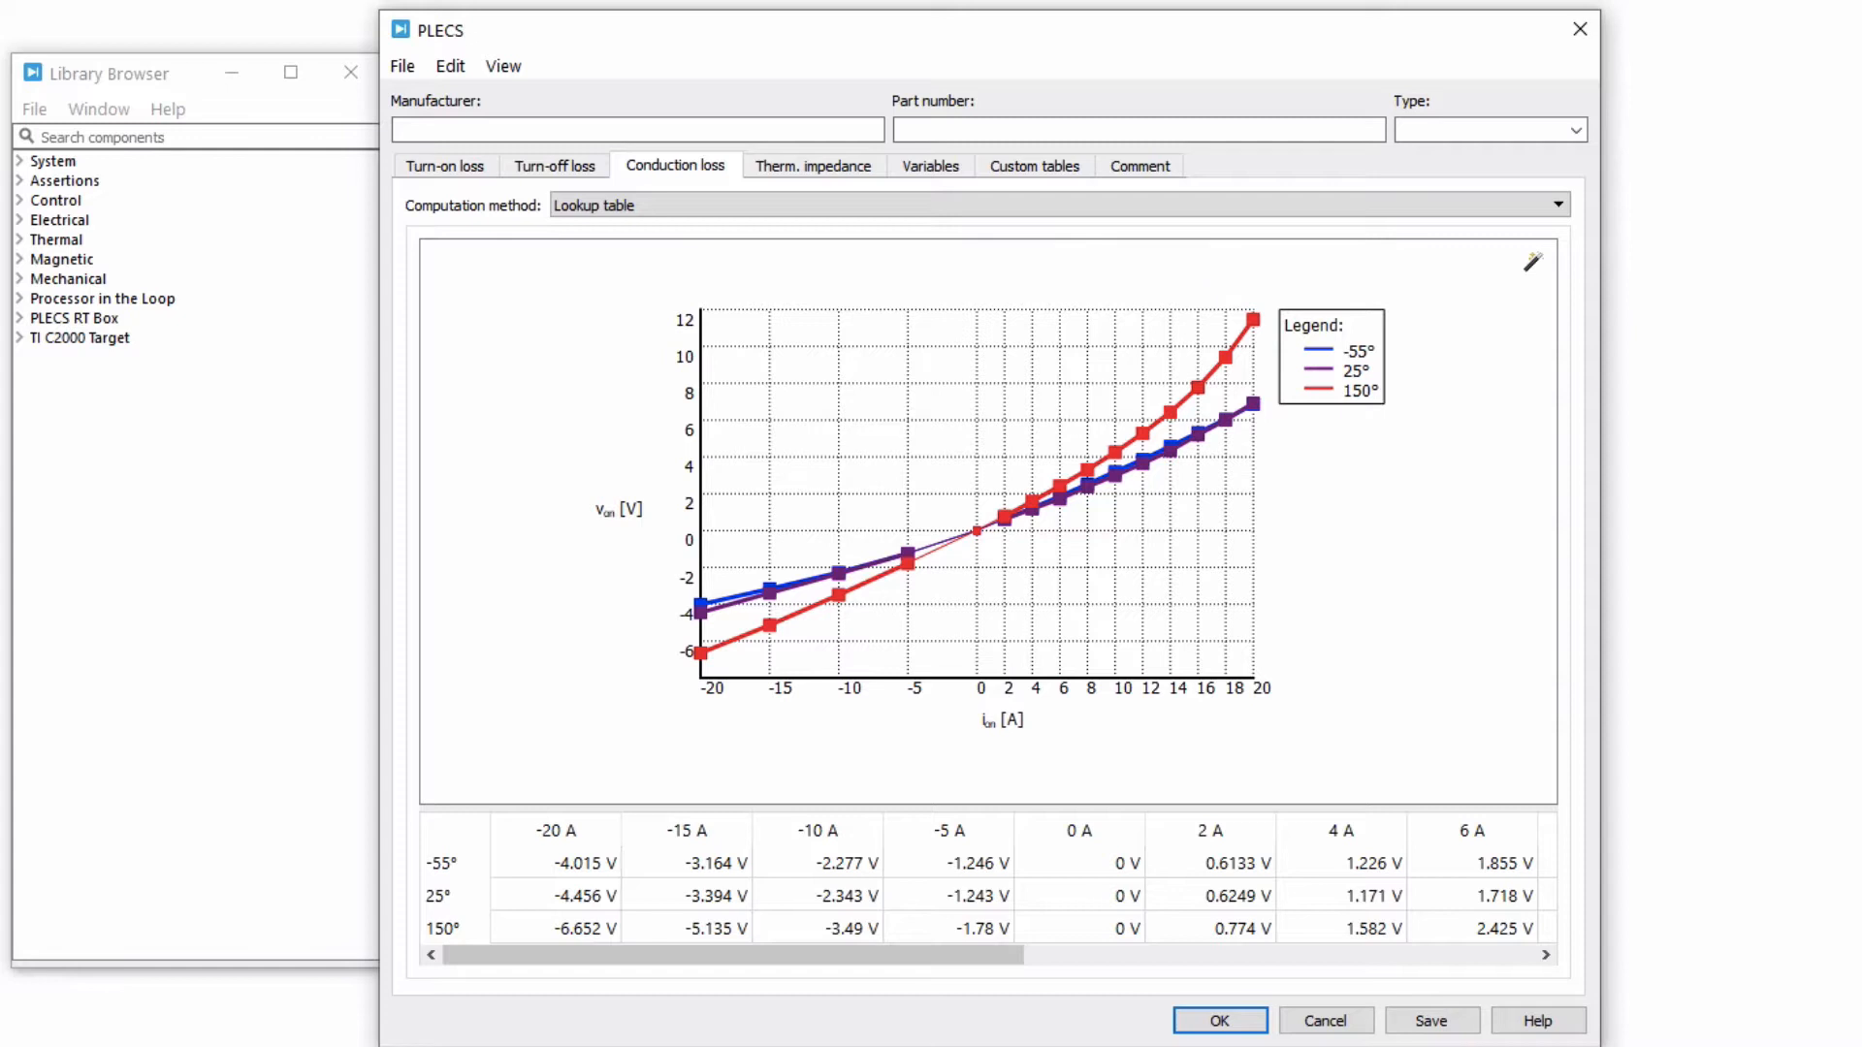
{"action": "mouse_move", "coordinate": [824, 179]}
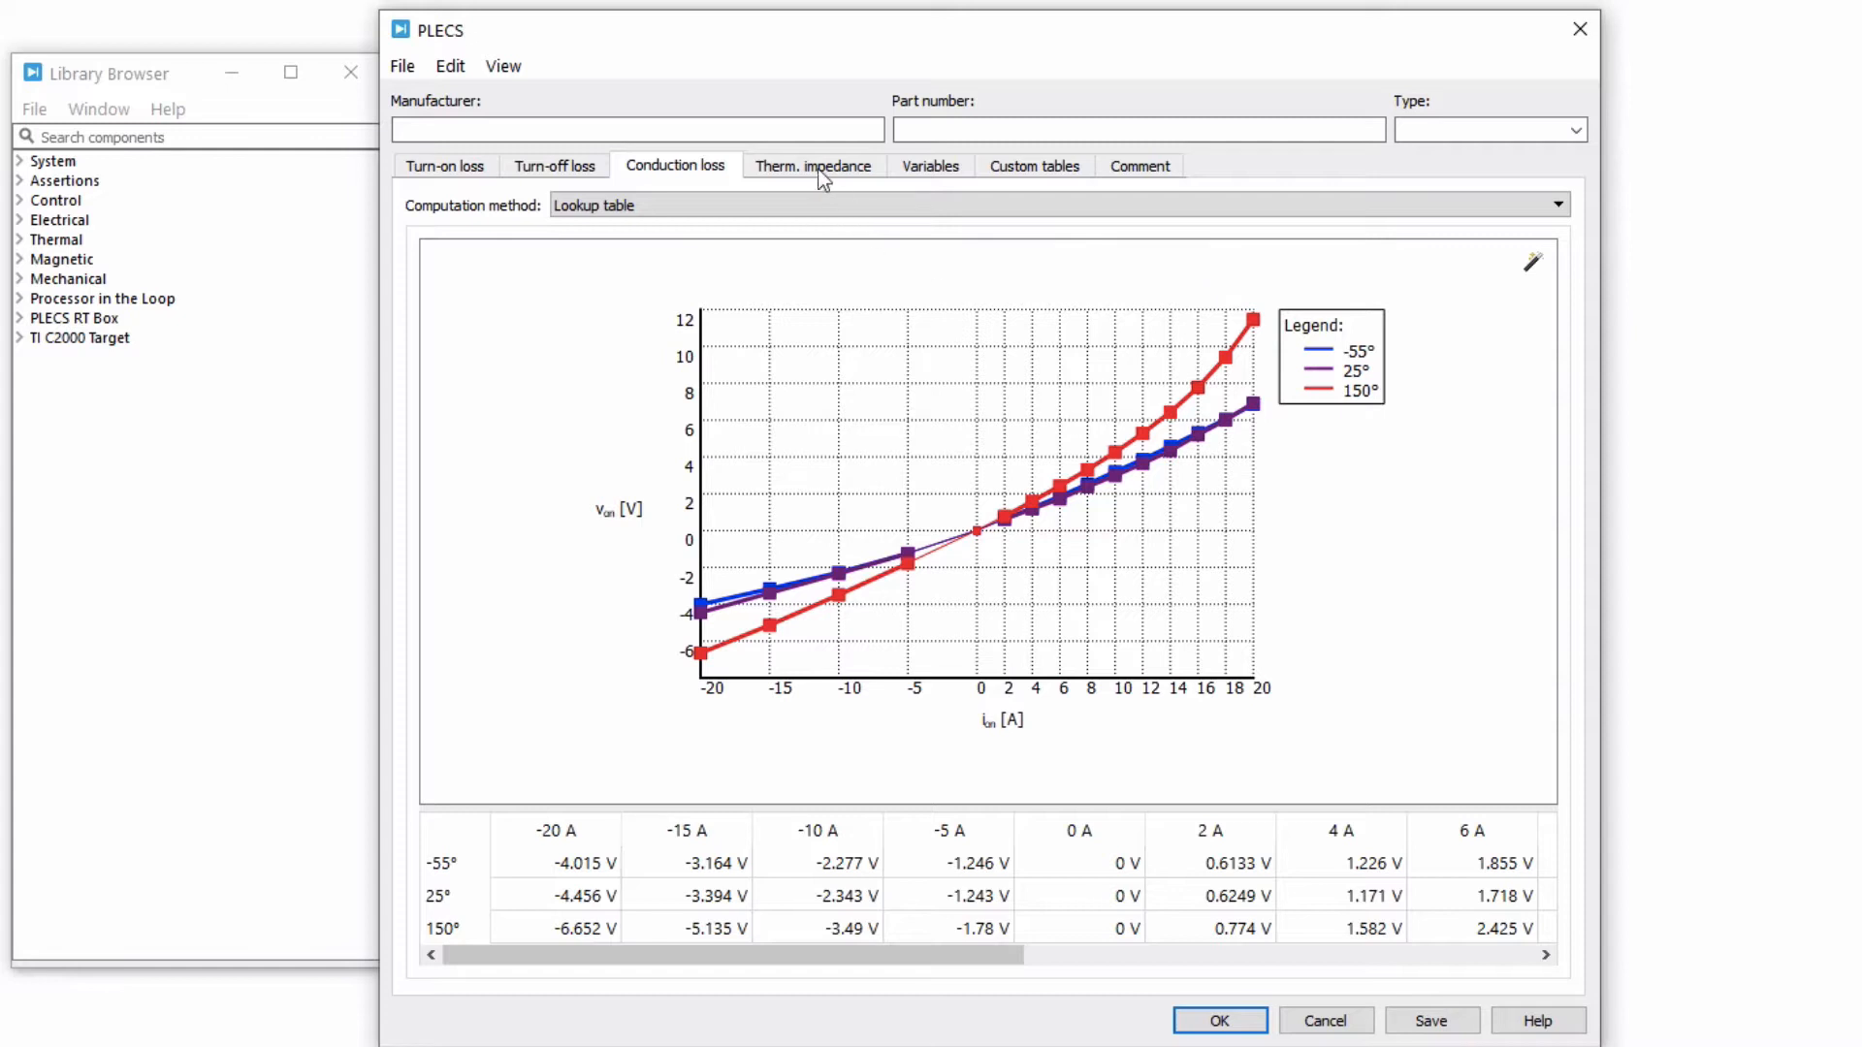
Step: Import imp.png into the thermal impedance digitizer to trace the single-pulse Zth curve
{"action": "left_click", "coordinate": [812, 164]}
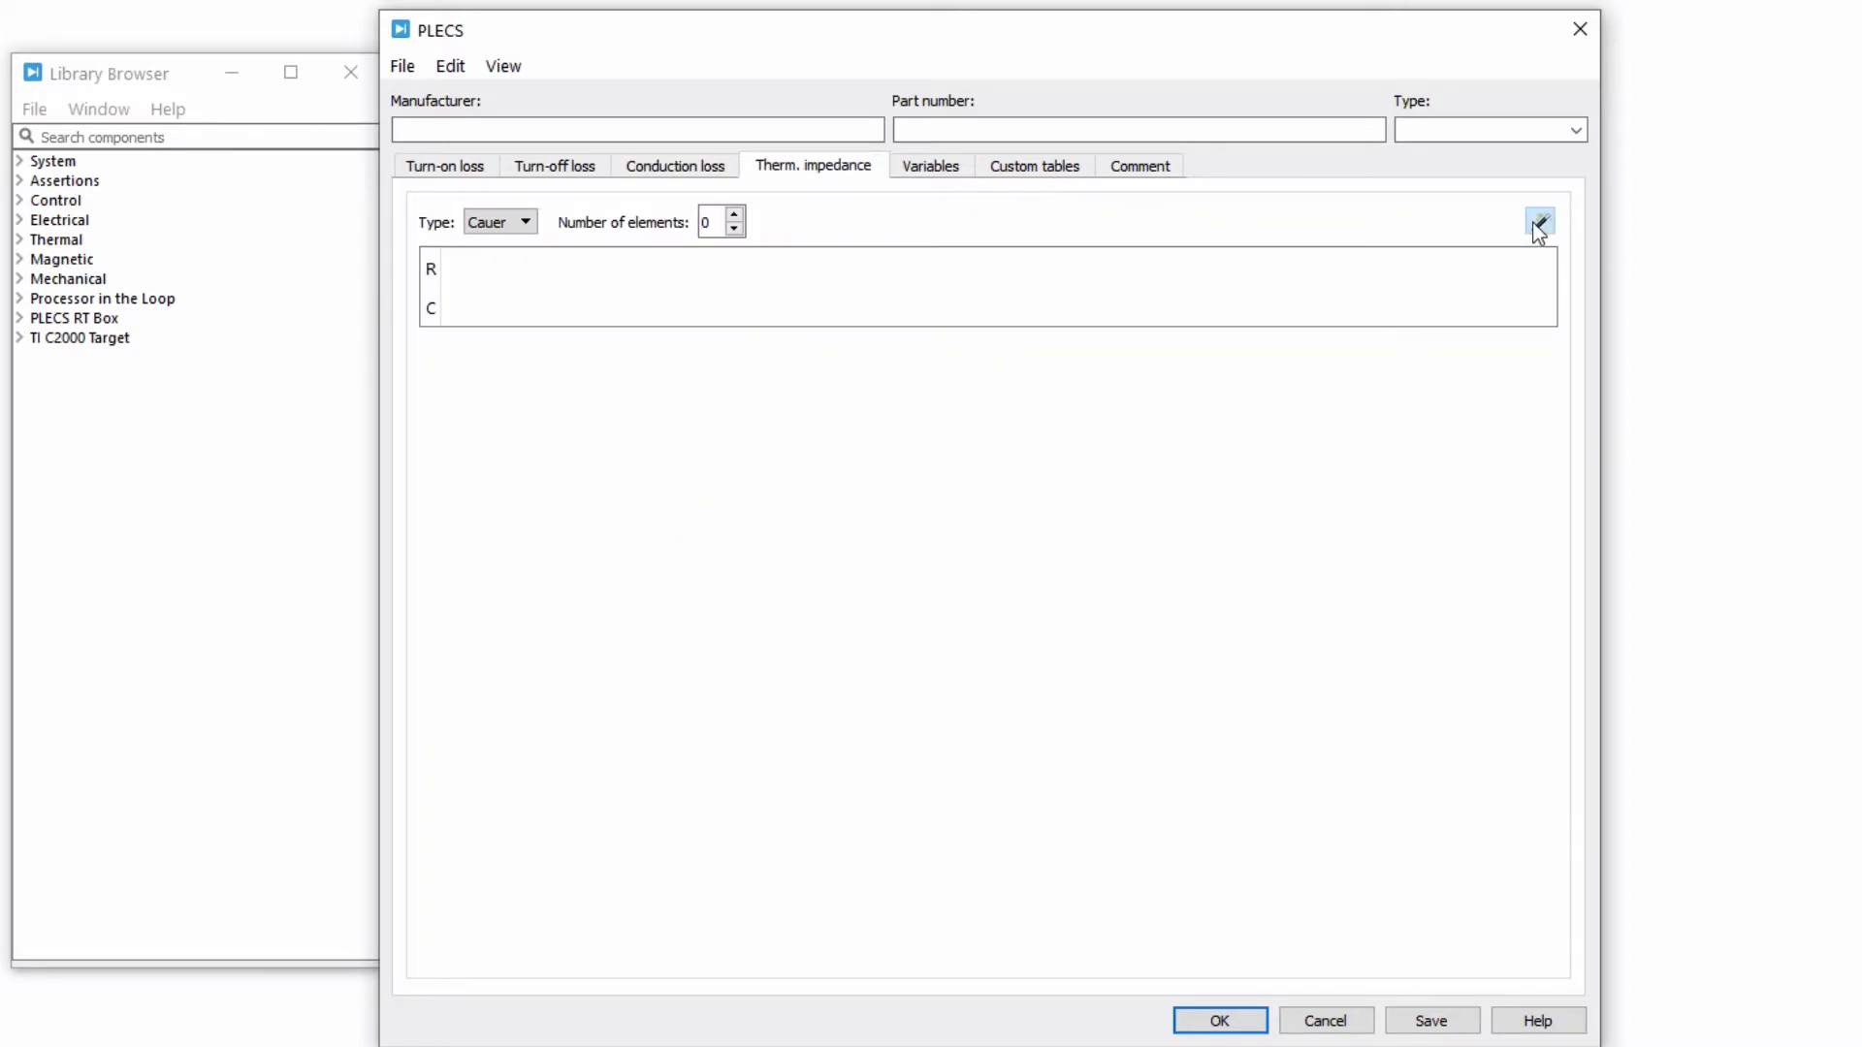
{"action": "left_click", "coordinate": [1540, 221]}
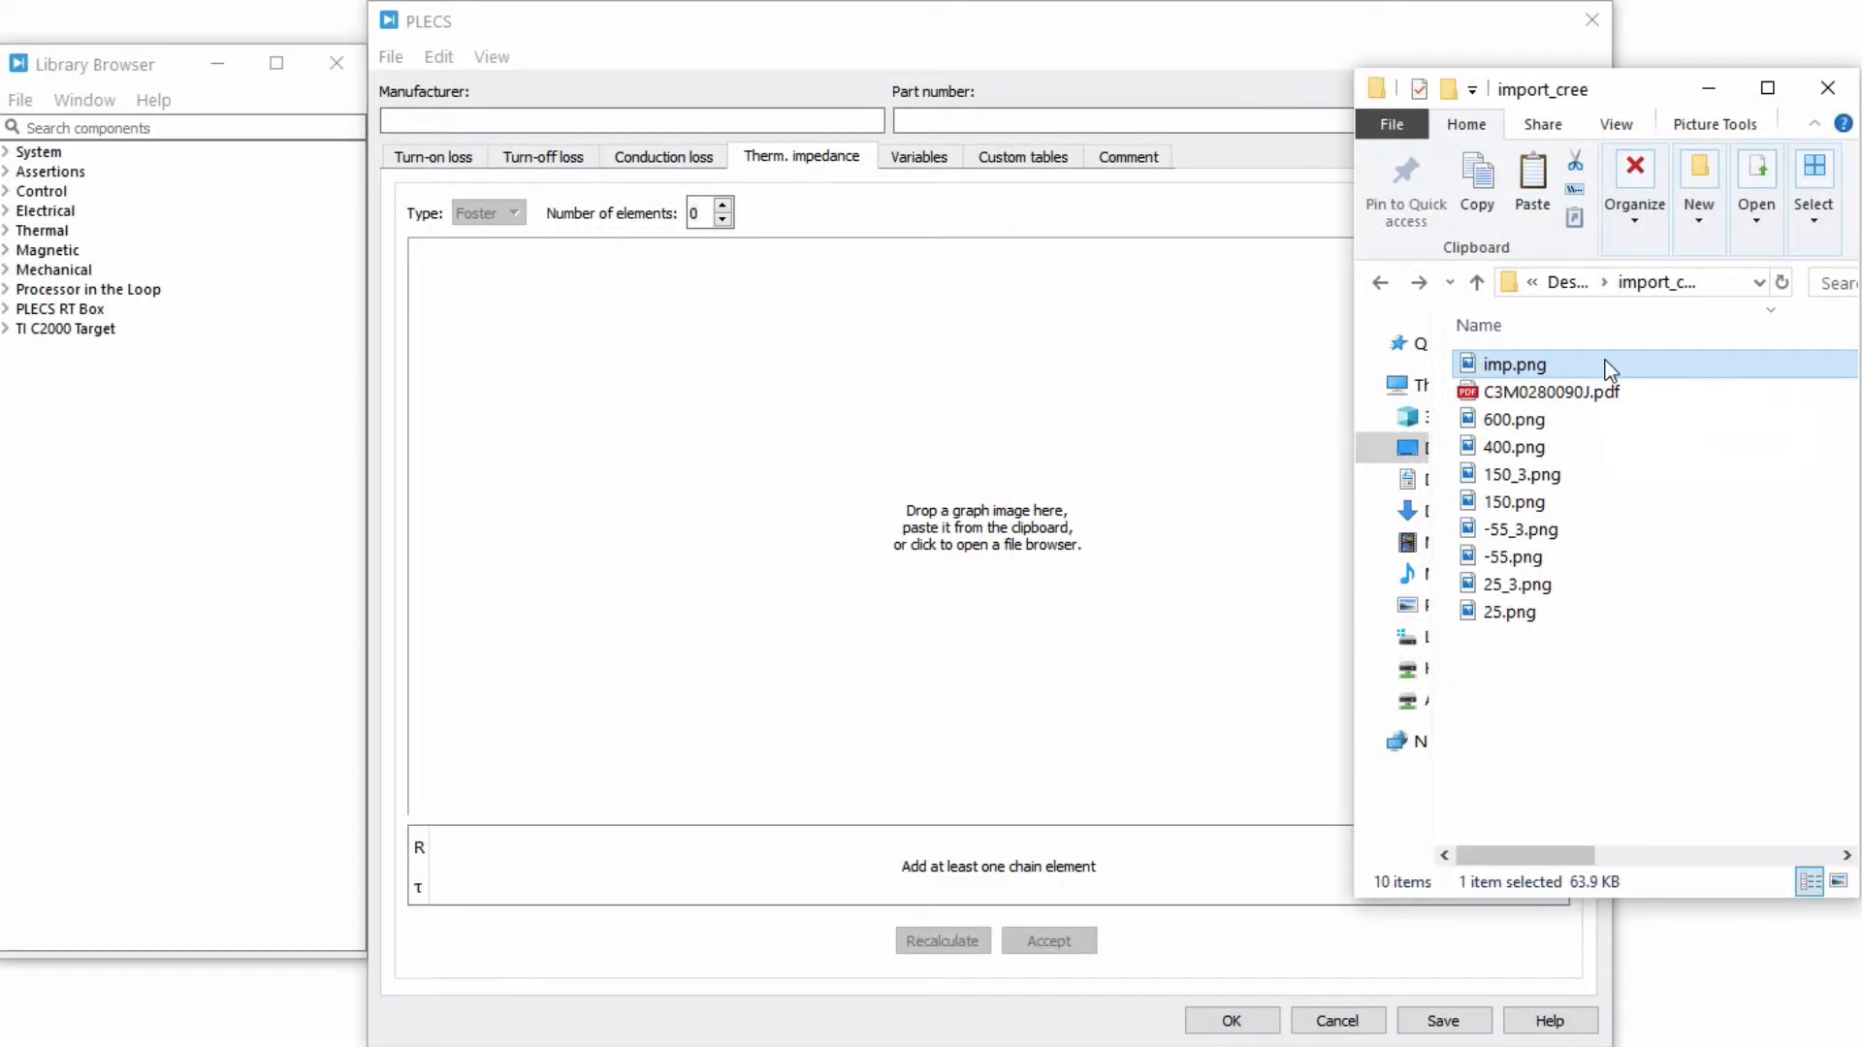
{"action": "double_click", "coordinate": [1514, 364]}
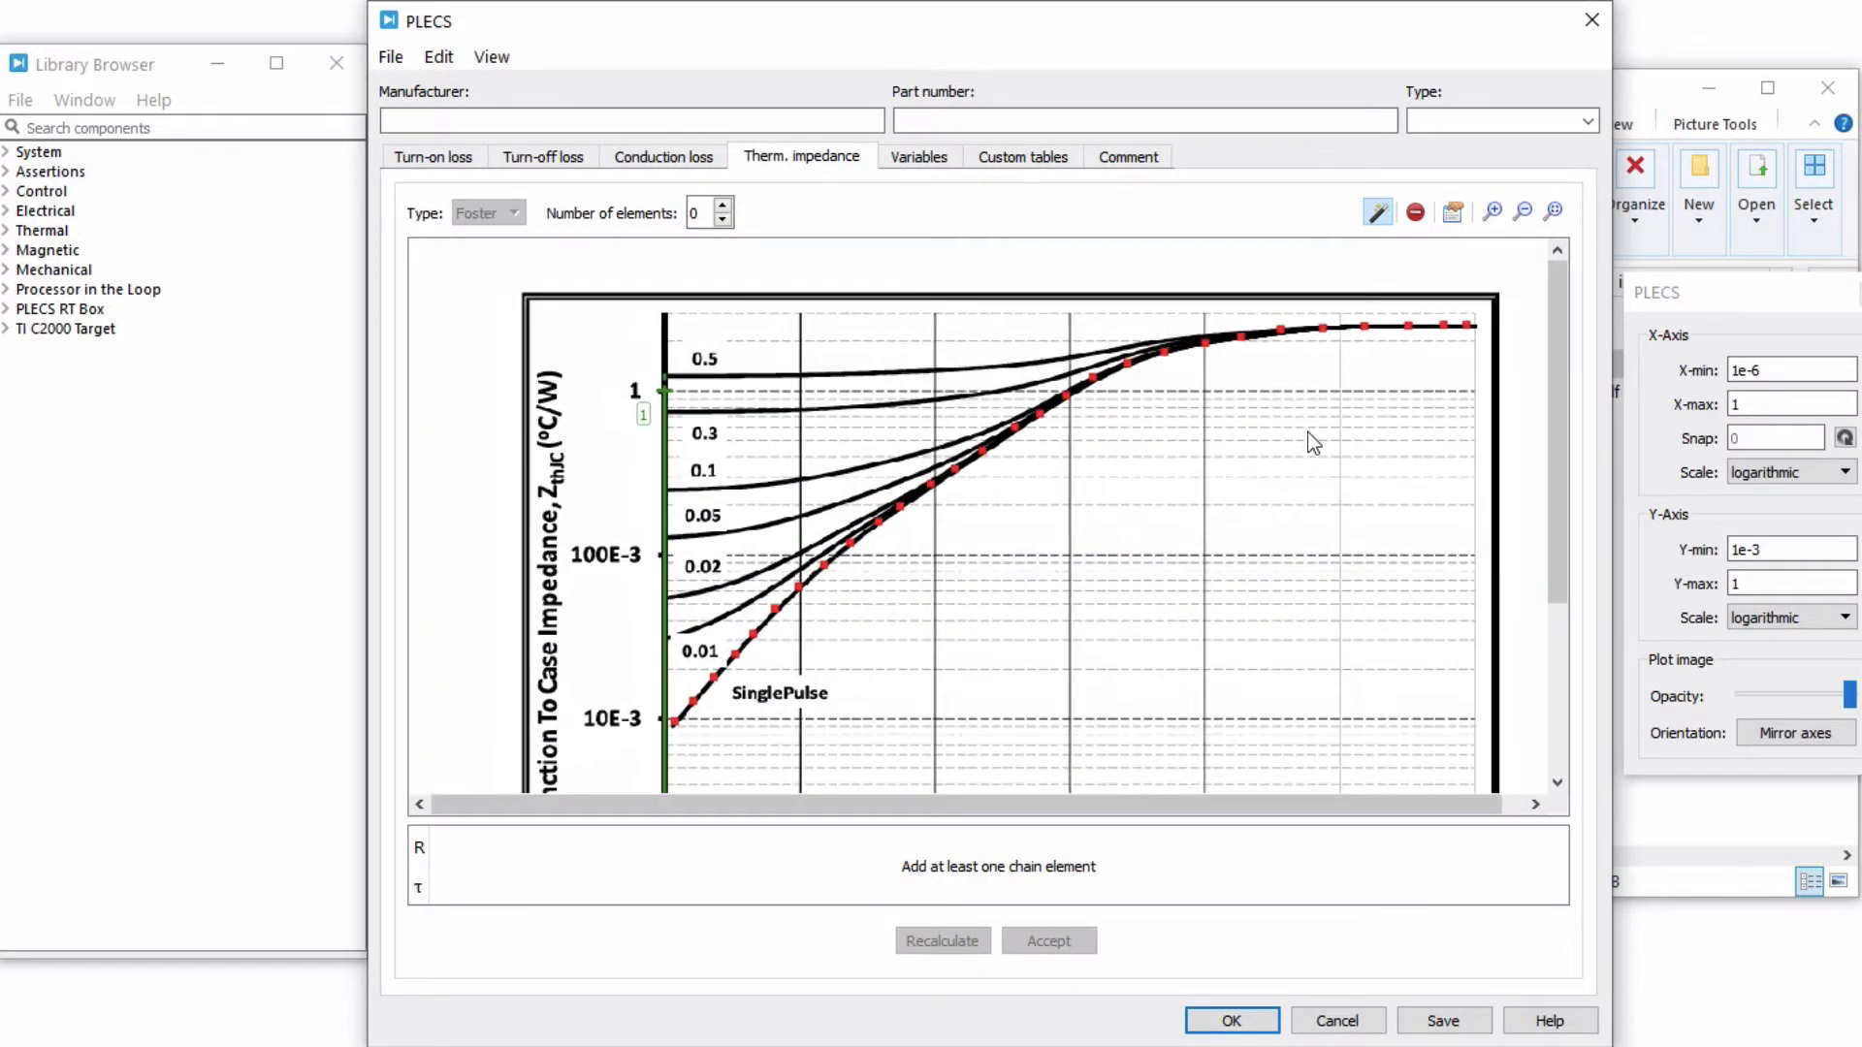
Step: Raise the Foster chain from two to five elements and recalculate the fit
{"action": "left_click", "coordinate": [1551, 212]}
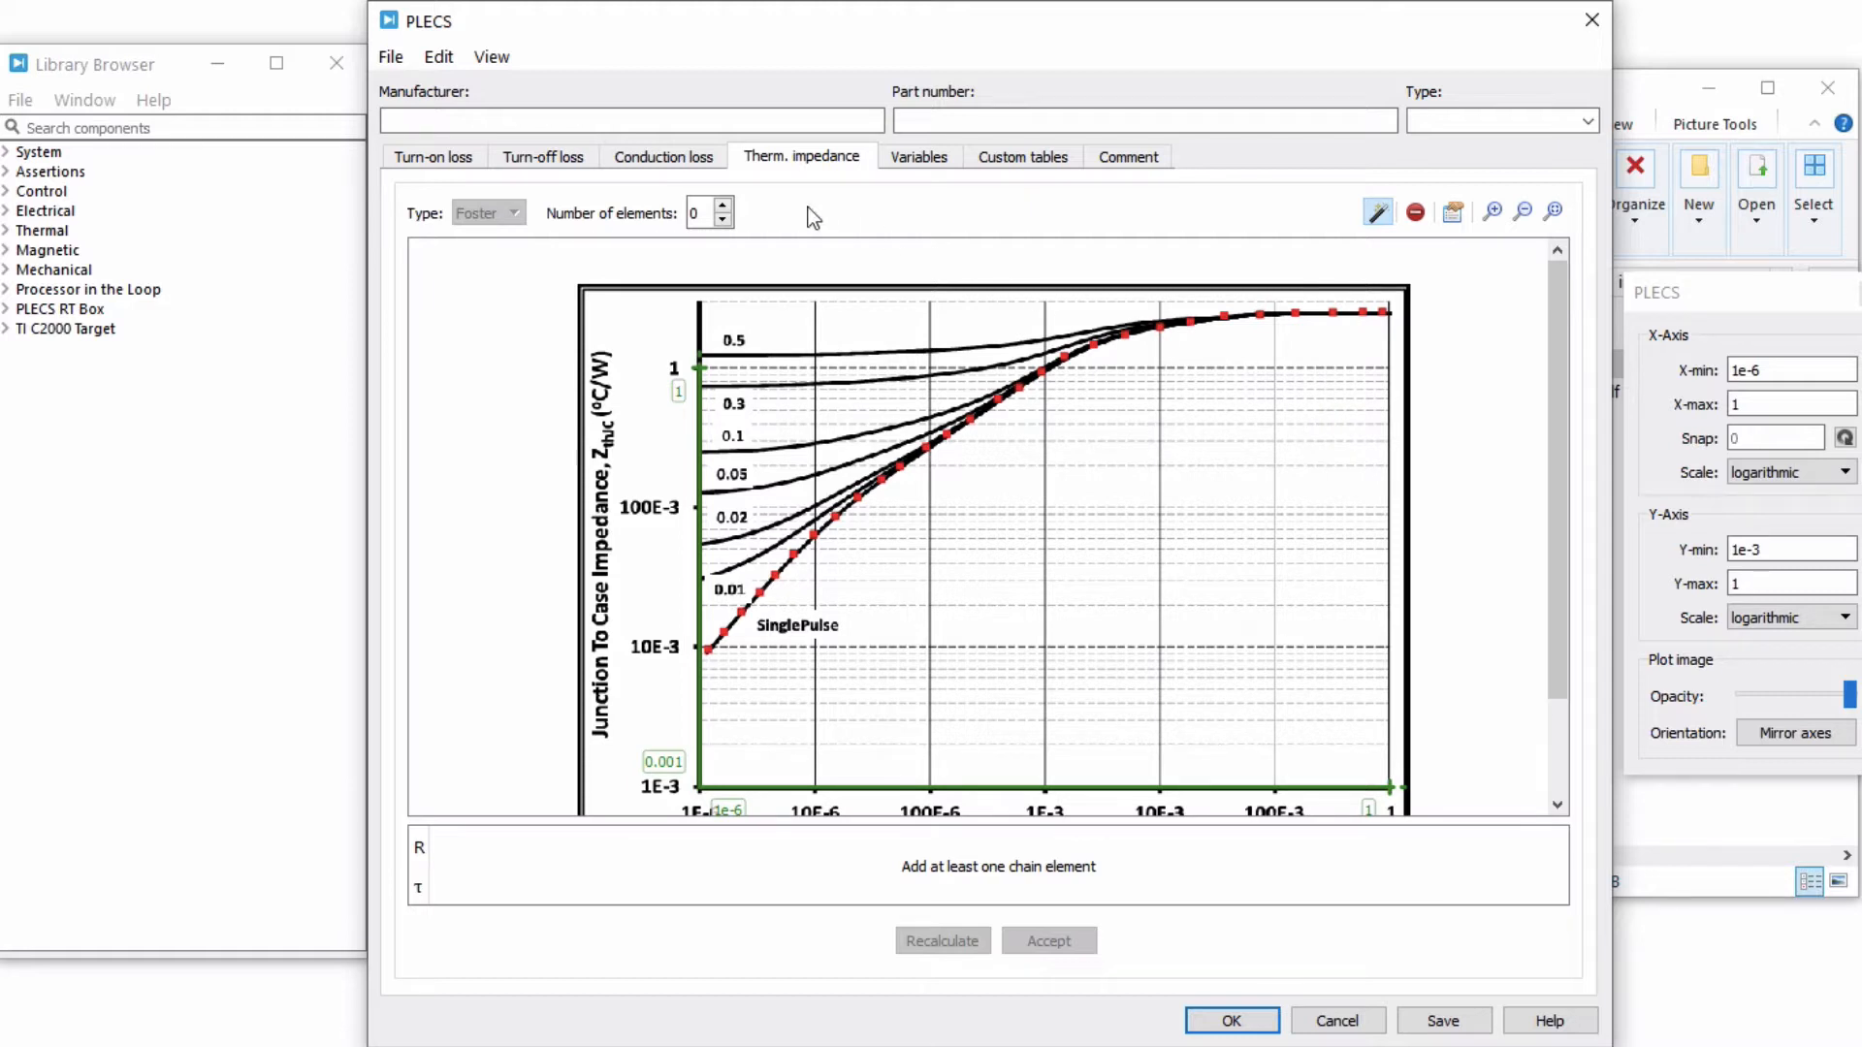
{"action": "left_click", "coordinate": [724, 205]}
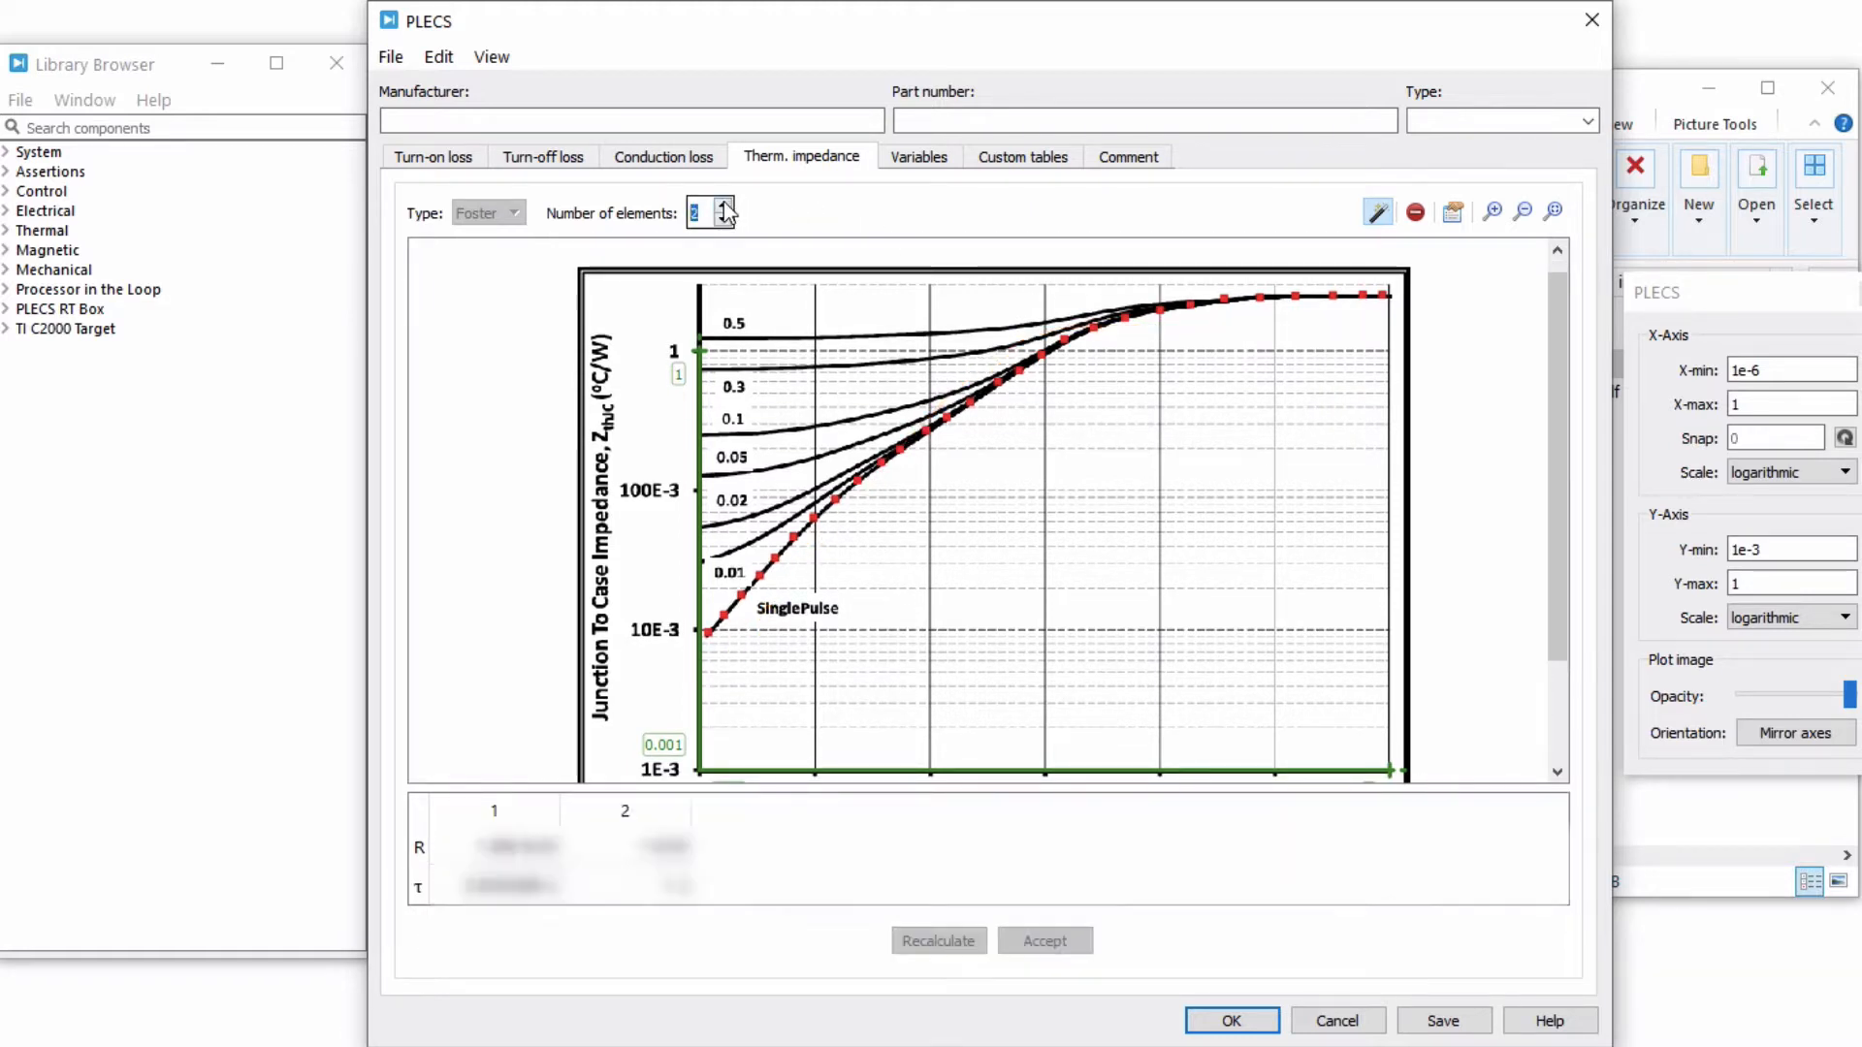
{"action": "left_click", "coordinate": [938, 939]}
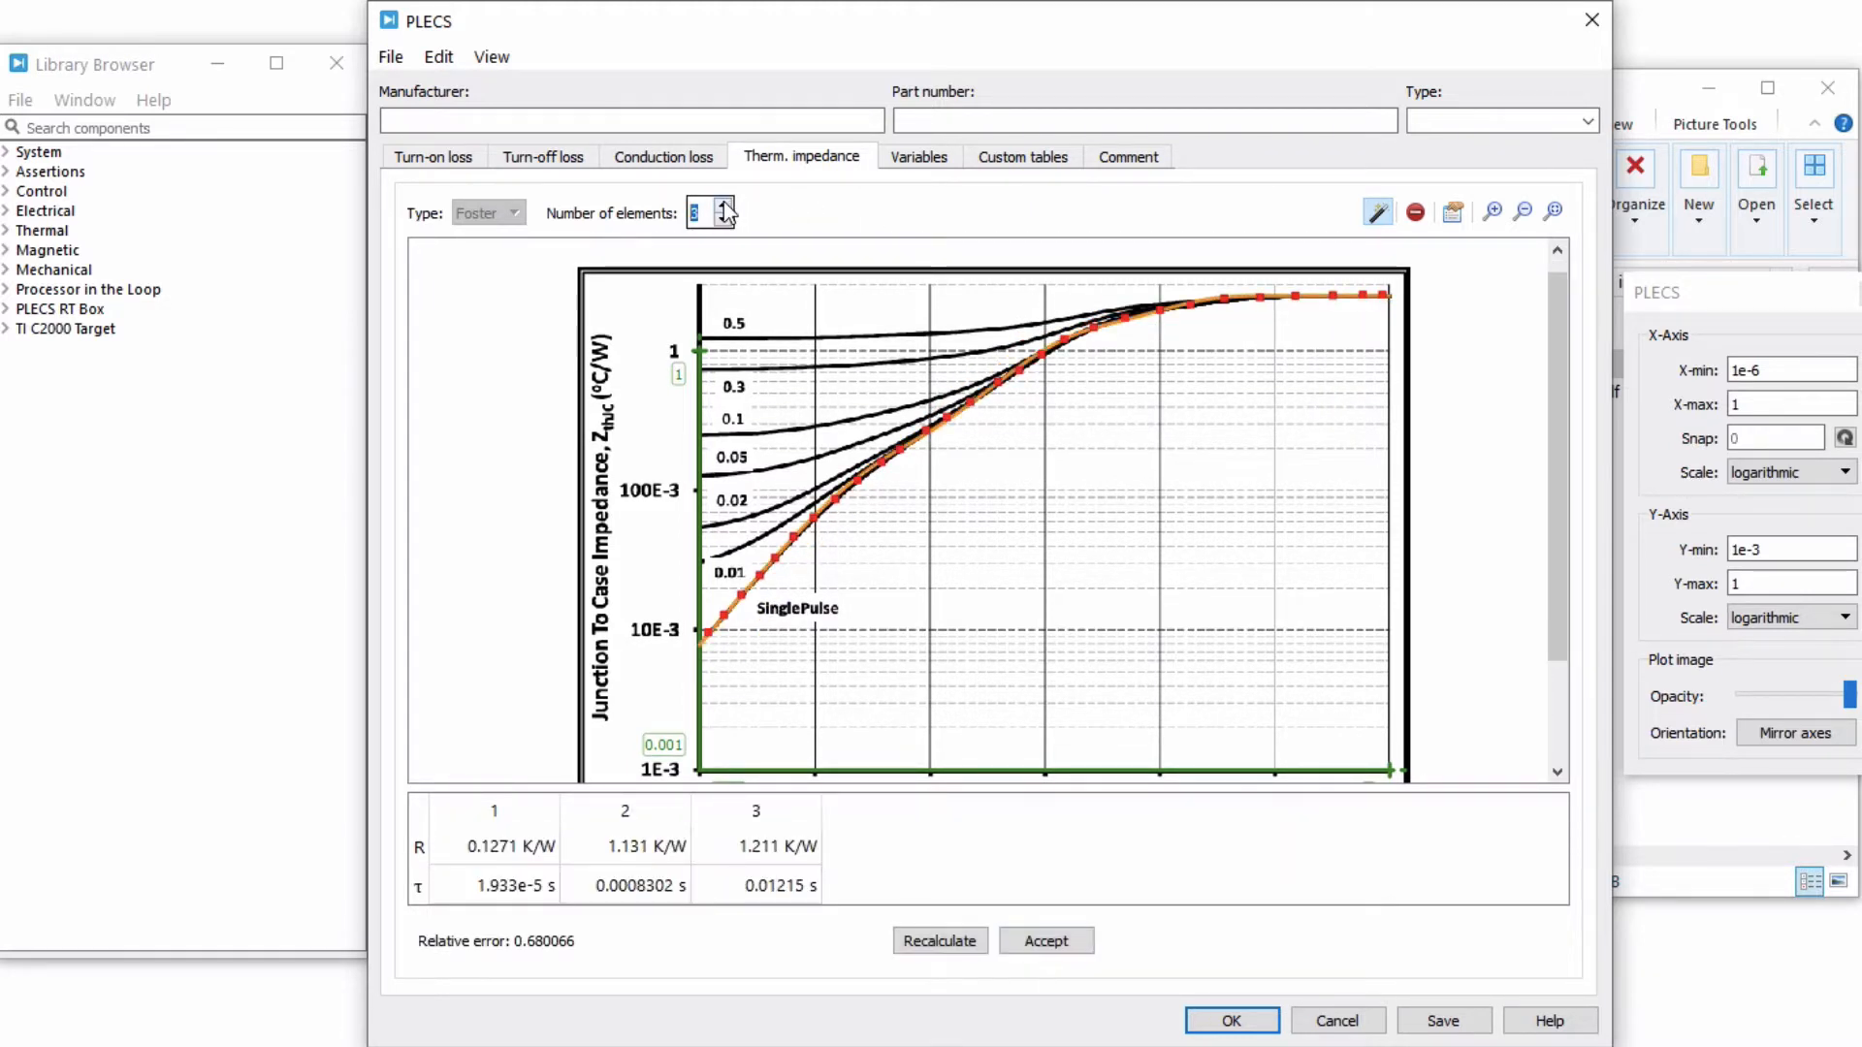
{"action": "left_click", "coordinate": [723, 205]}
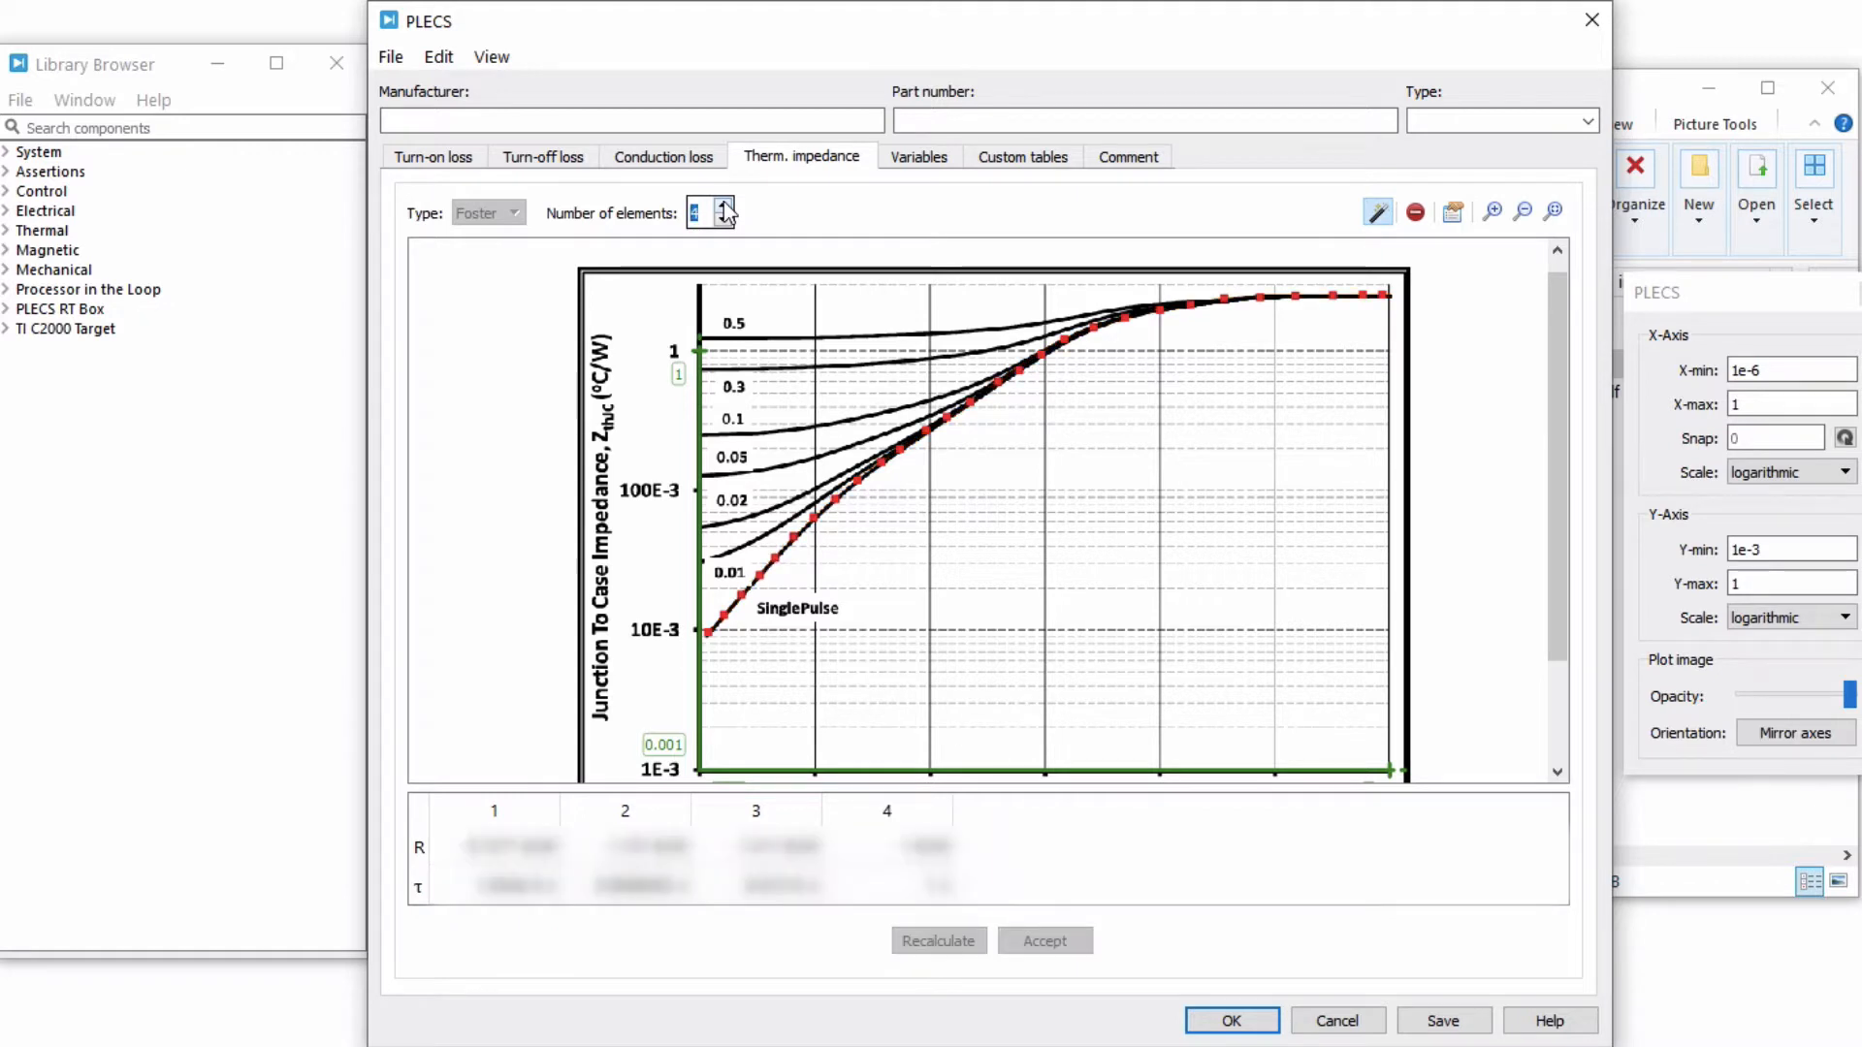
{"action": "left_click", "coordinate": [937, 940]}
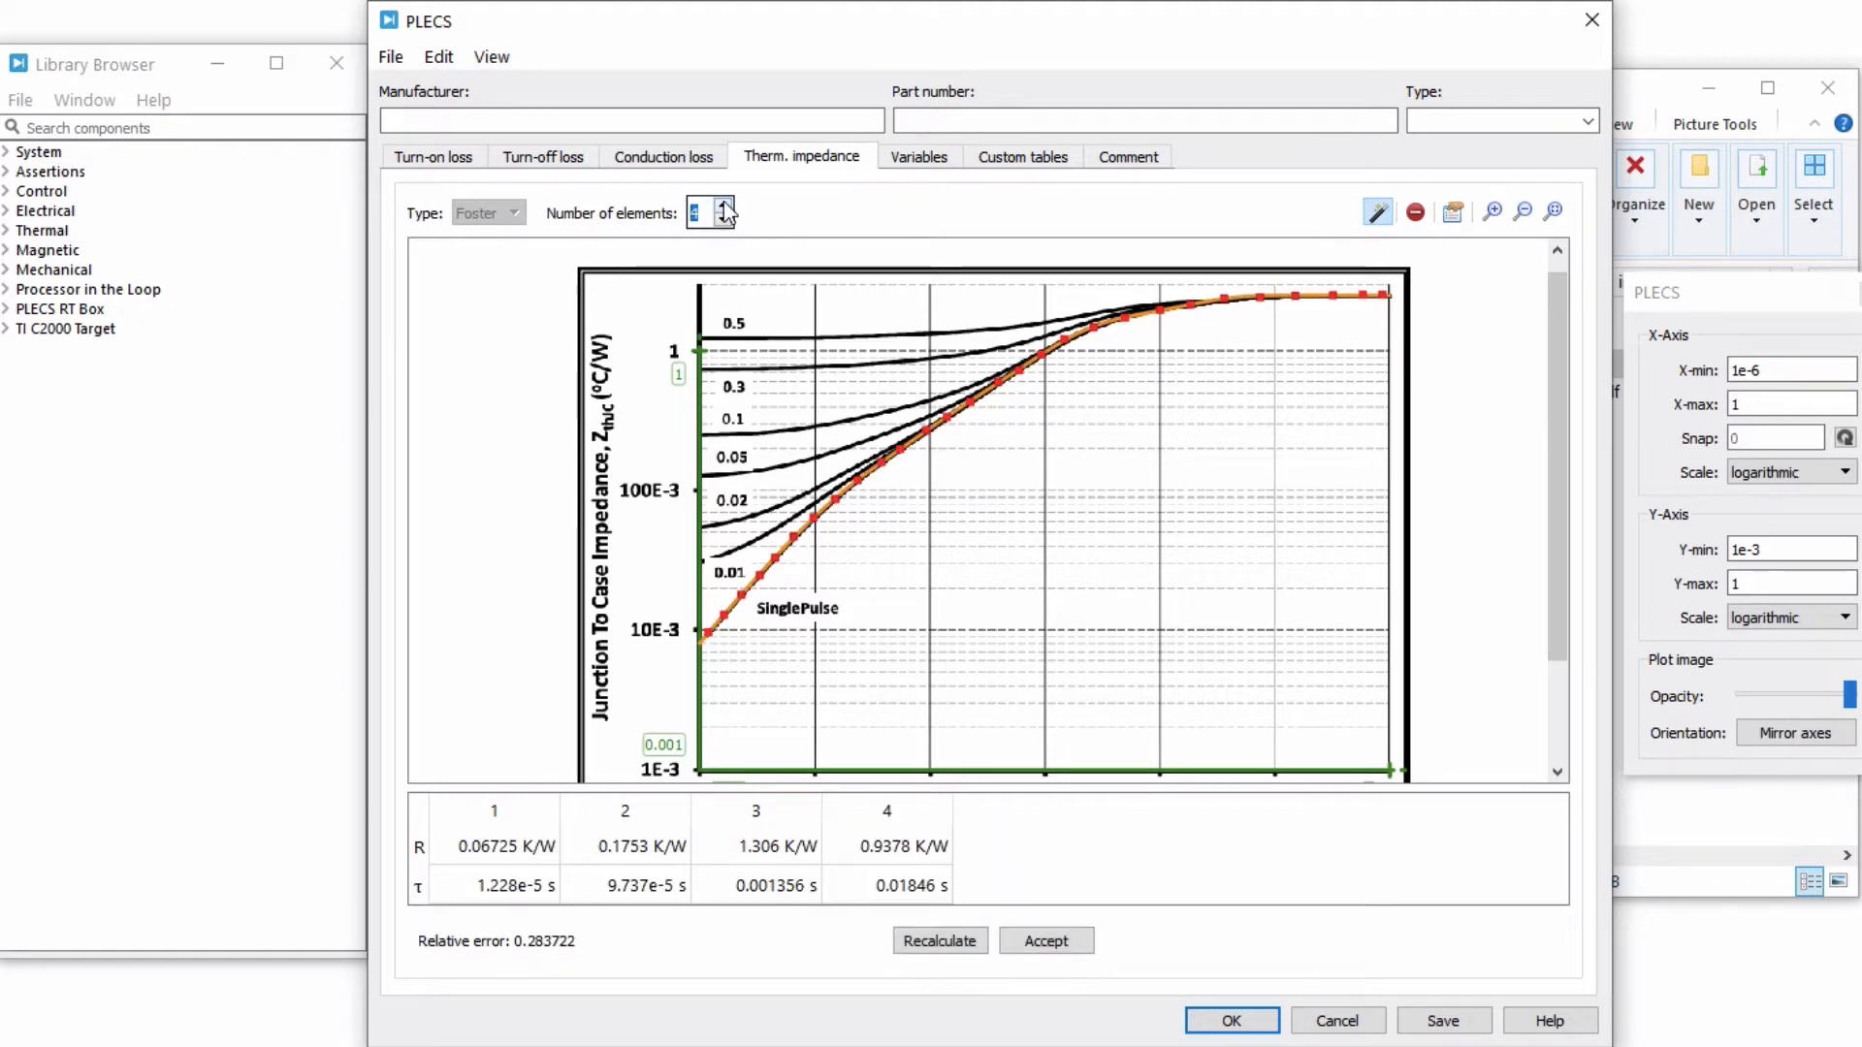
{"action": "left_click", "coordinate": [725, 205]}
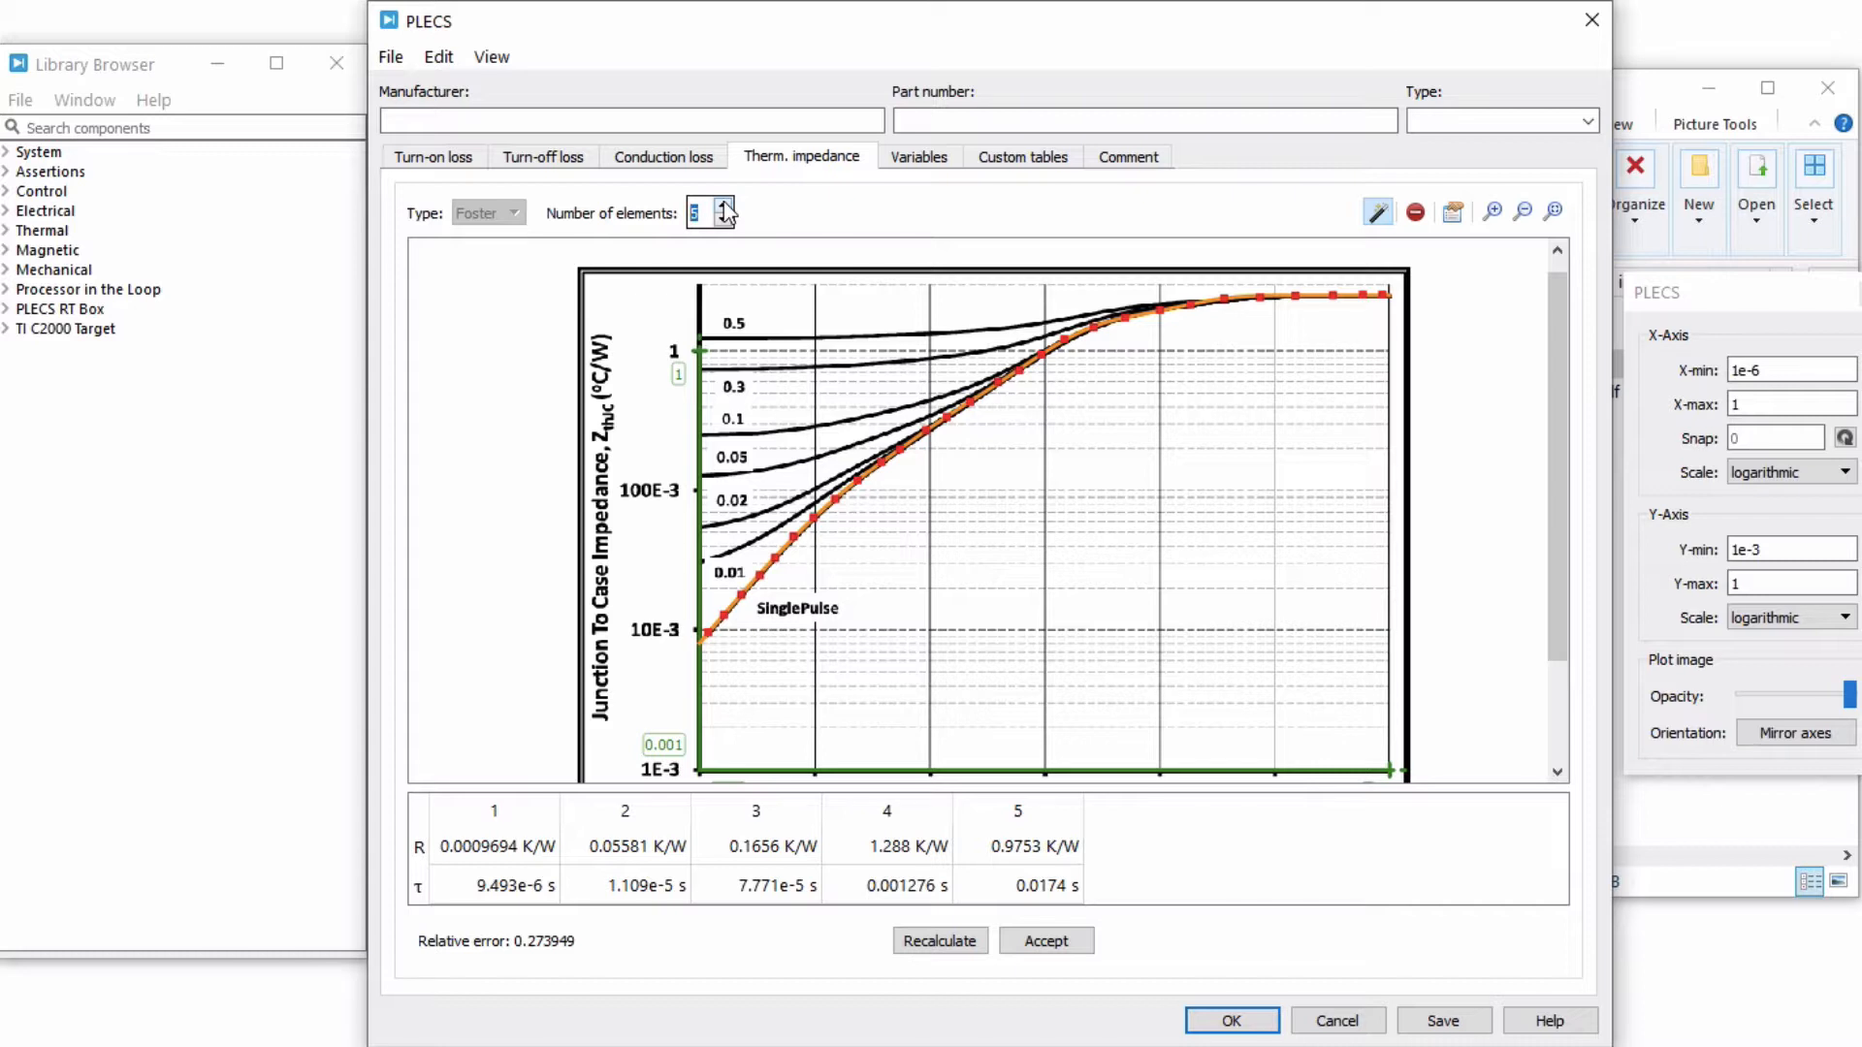
{"action": "mouse_move", "coordinate": [831, 415]}
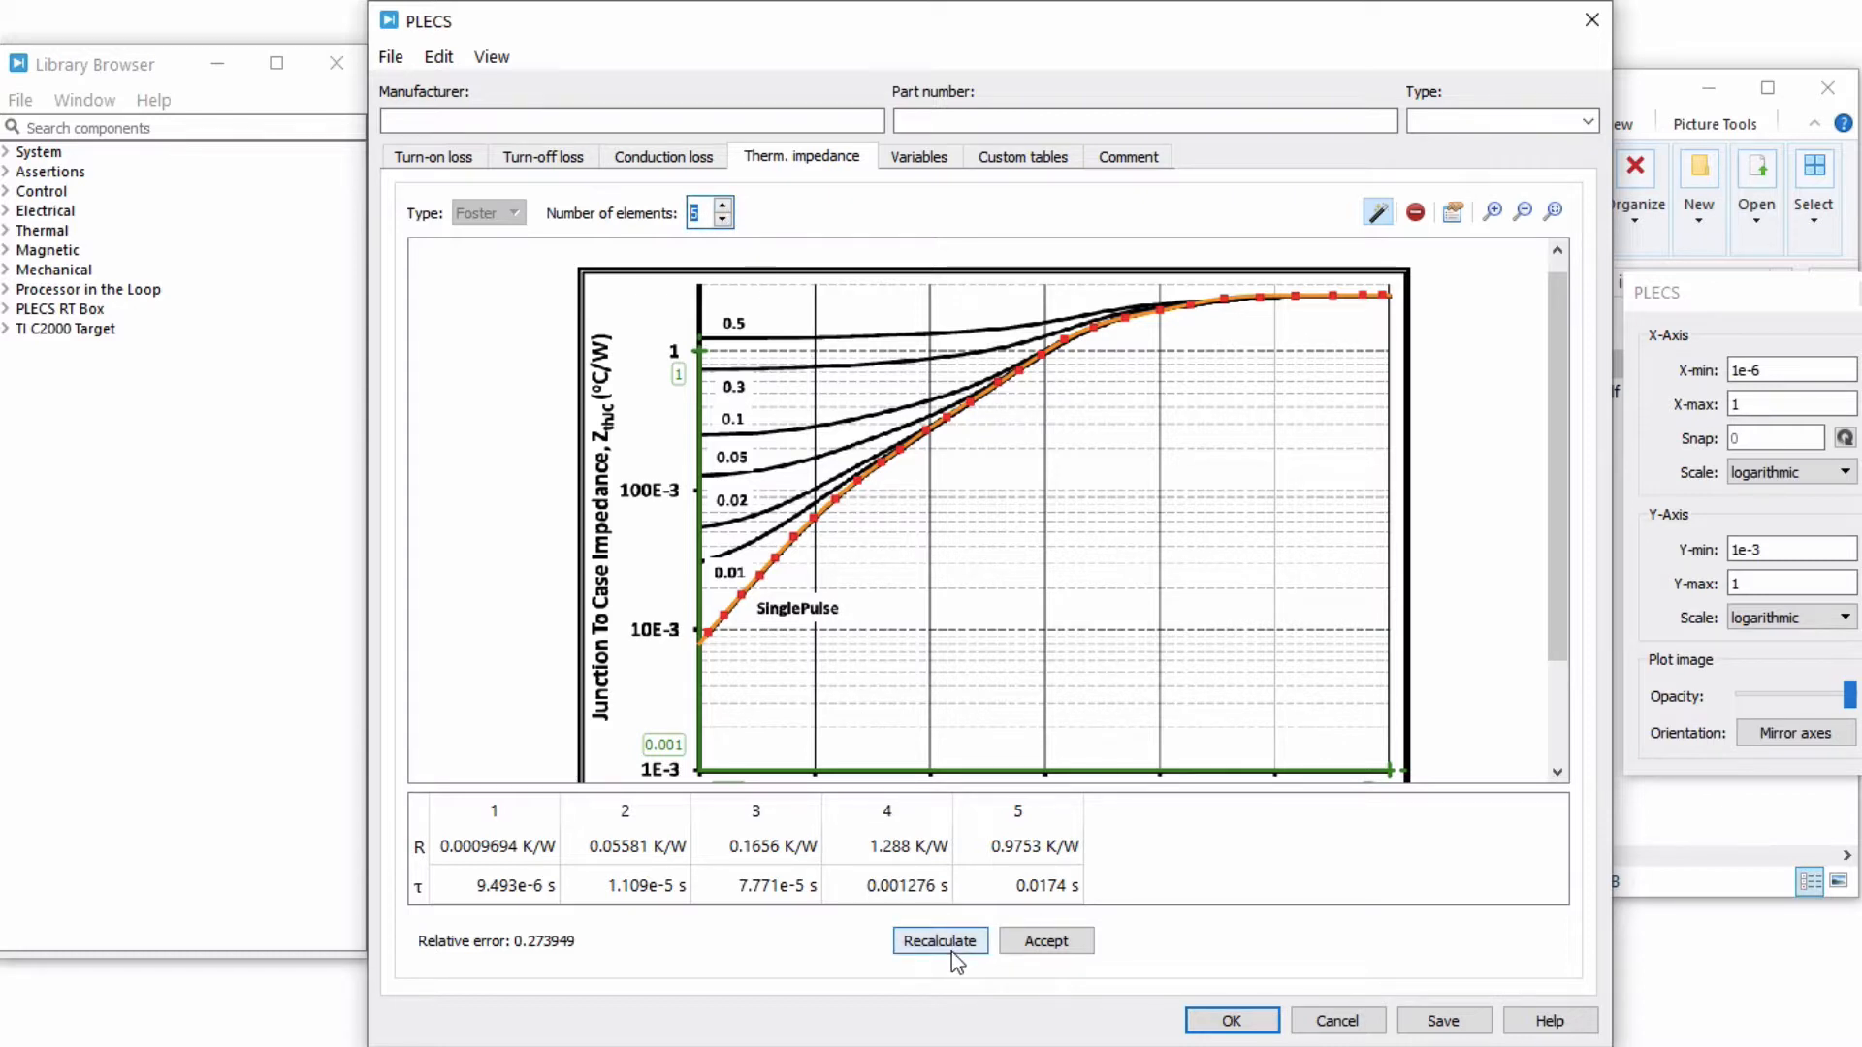
{"action": "left_click", "coordinate": [937, 939]}
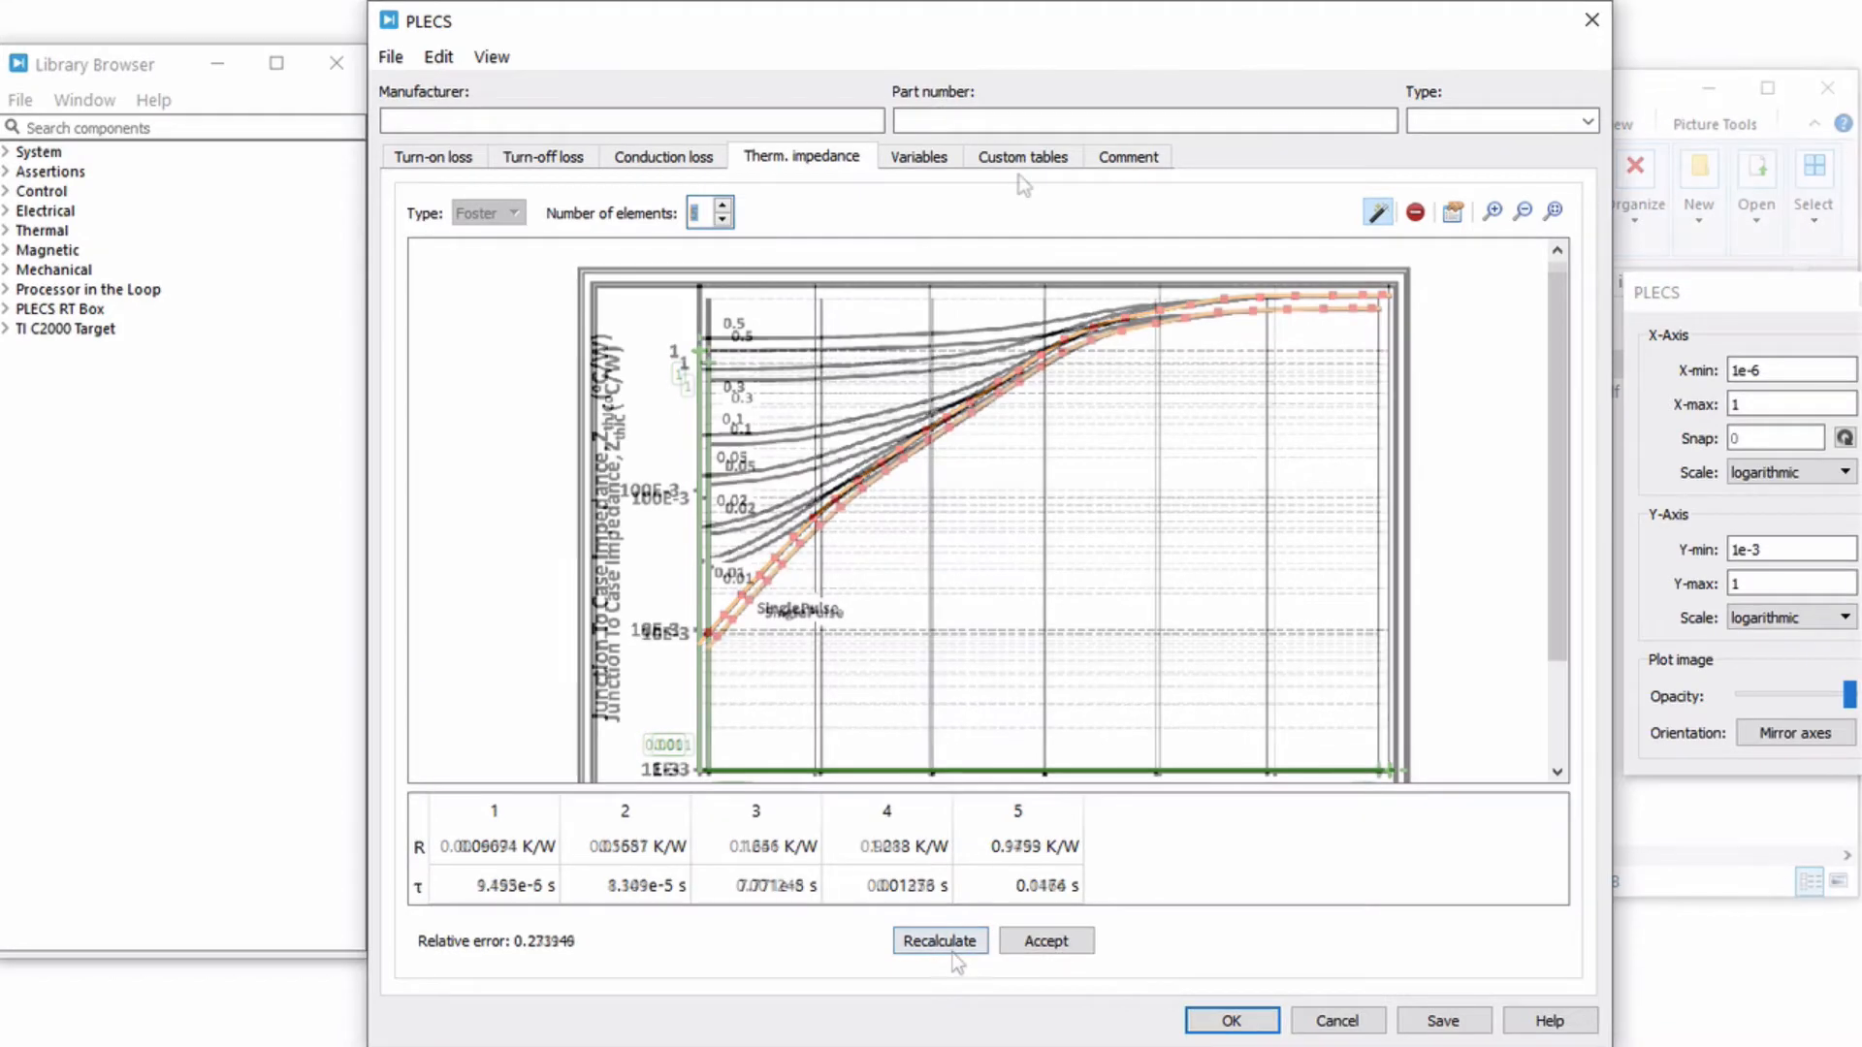
Step: Create a new 1D custom table named EonVsRg
{"action": "left_click", "coordinate": [1021, 155]}
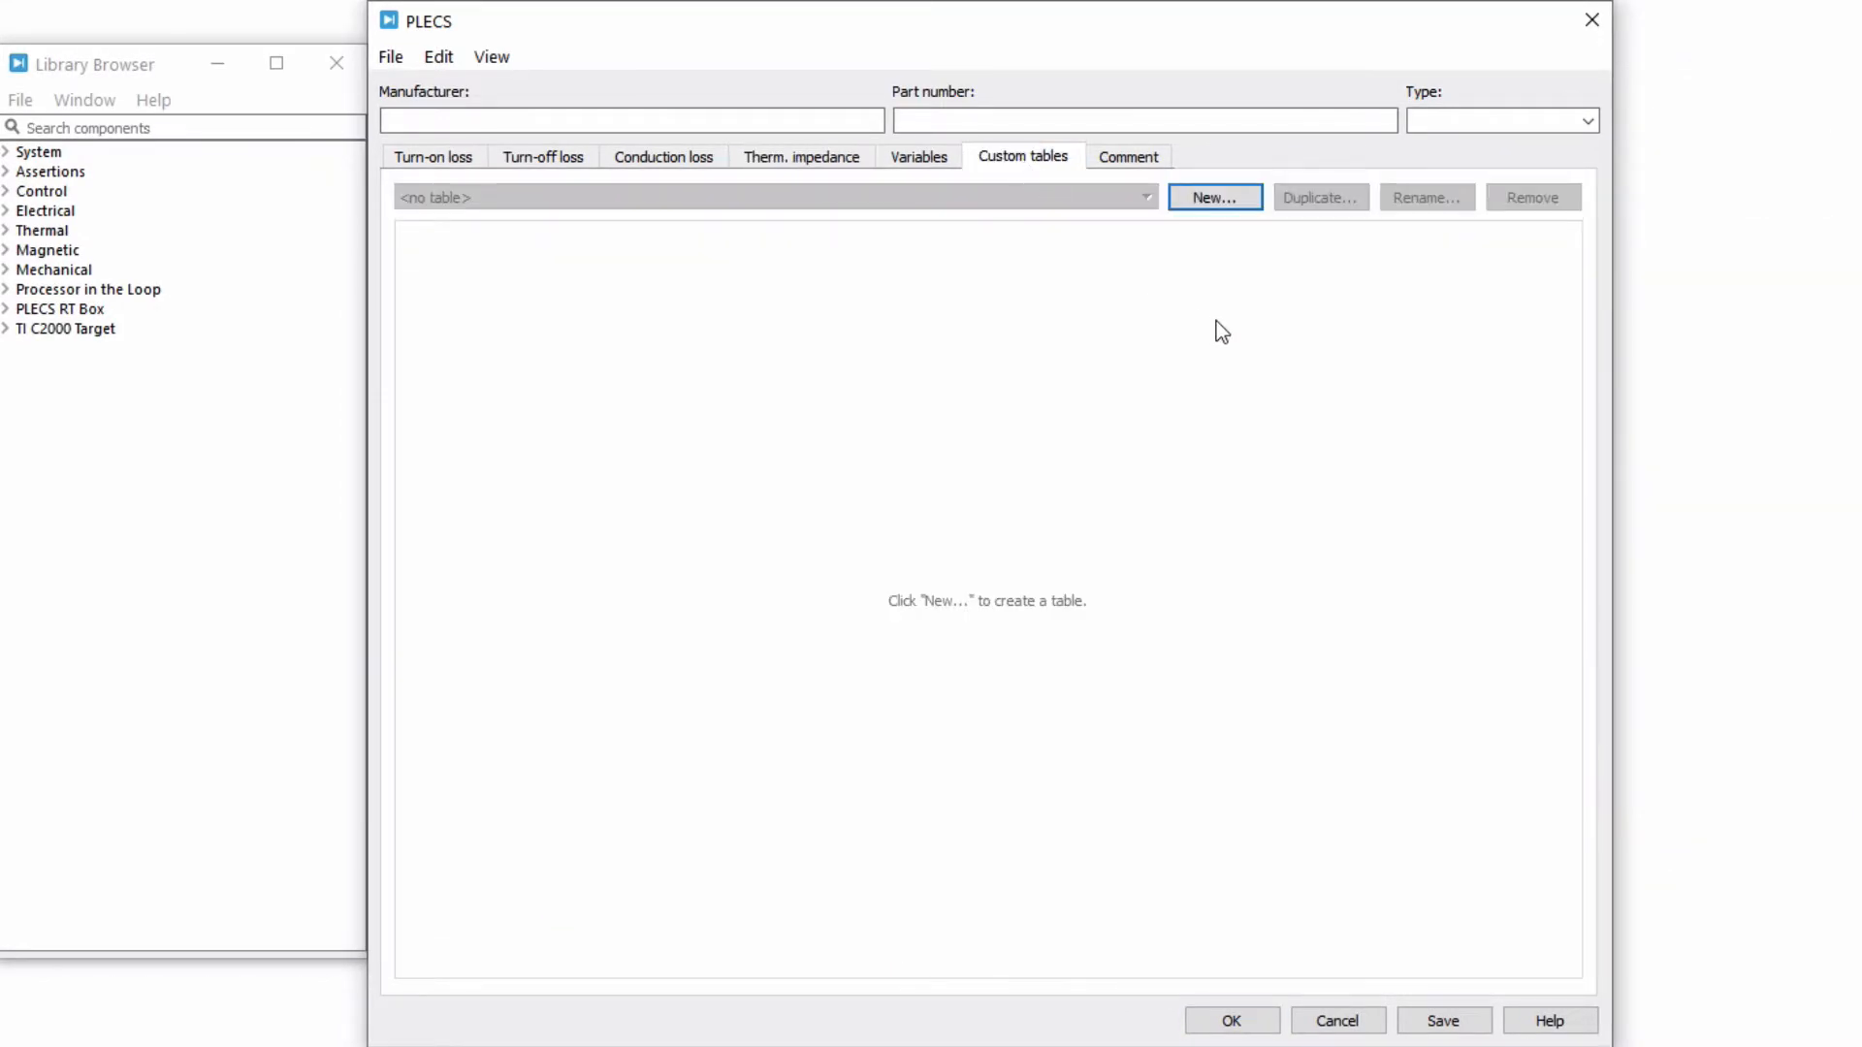
{"action": "mouse_move", "coordinate": [918, 163]}
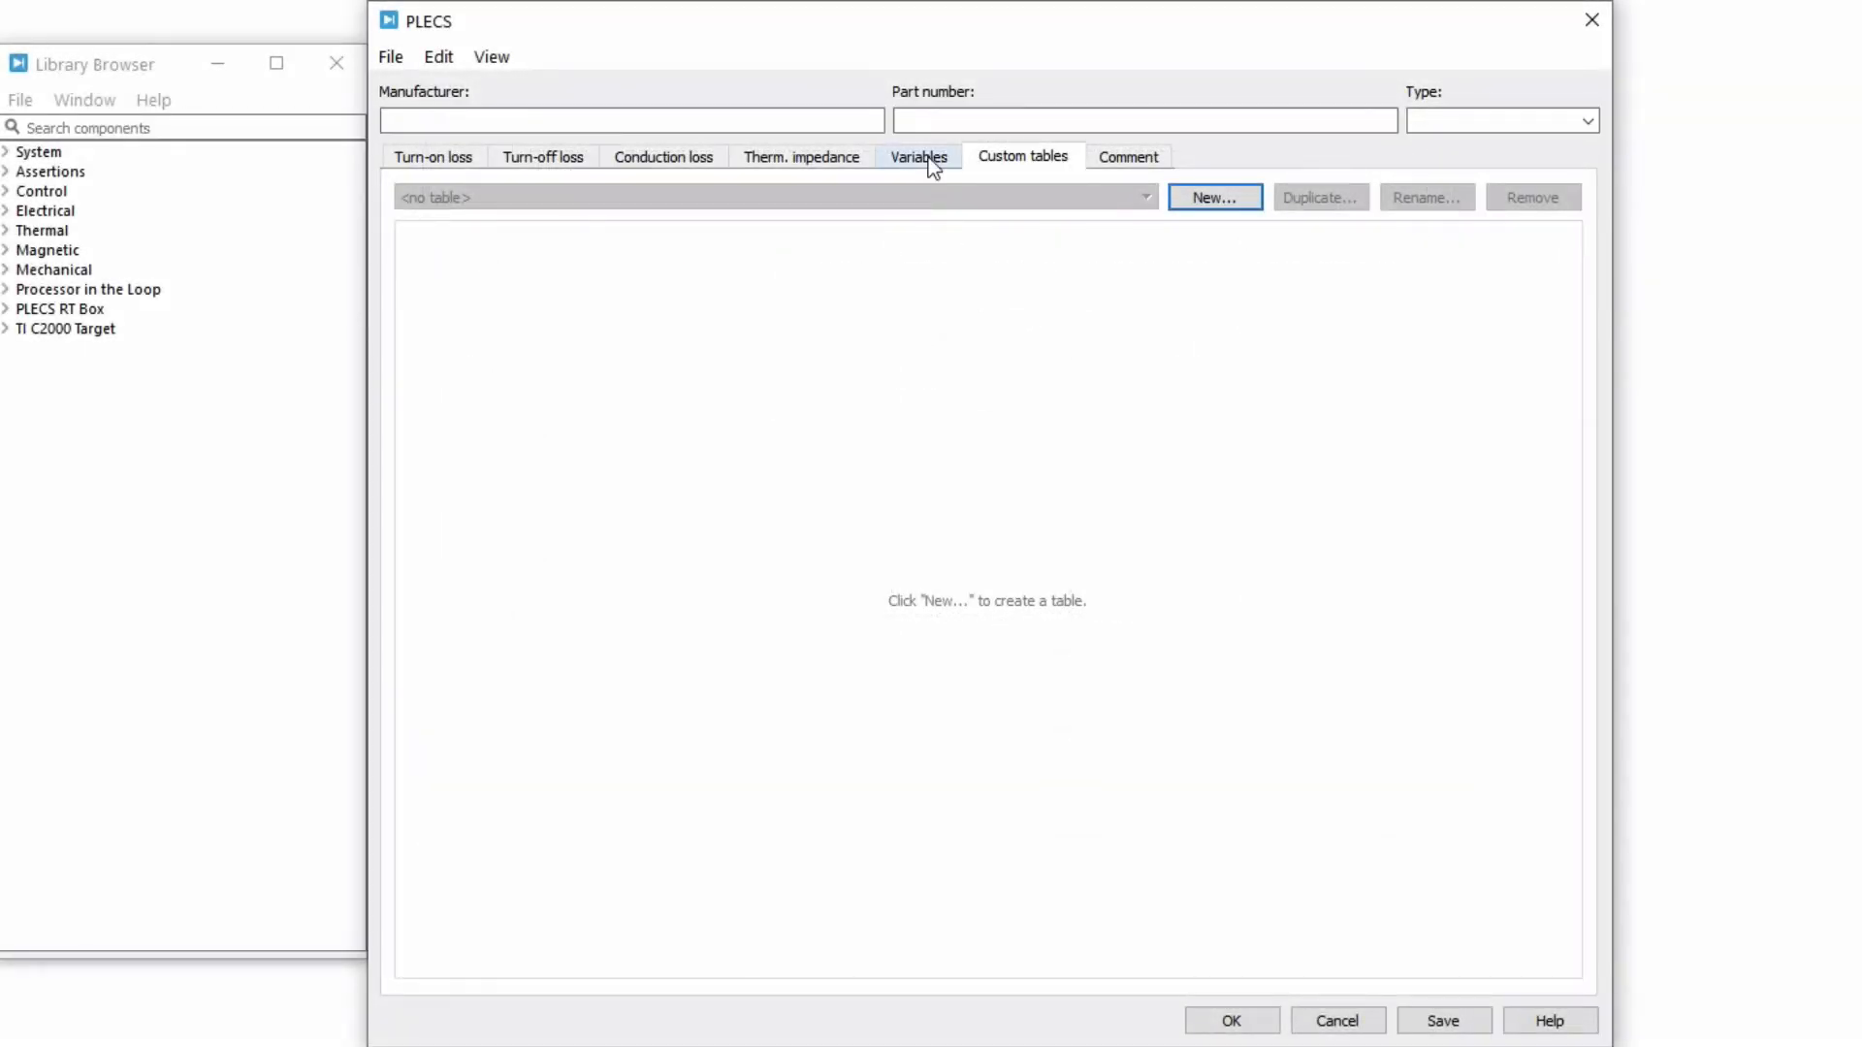
{"action": "left_click", "coordinate": [916, 155]}
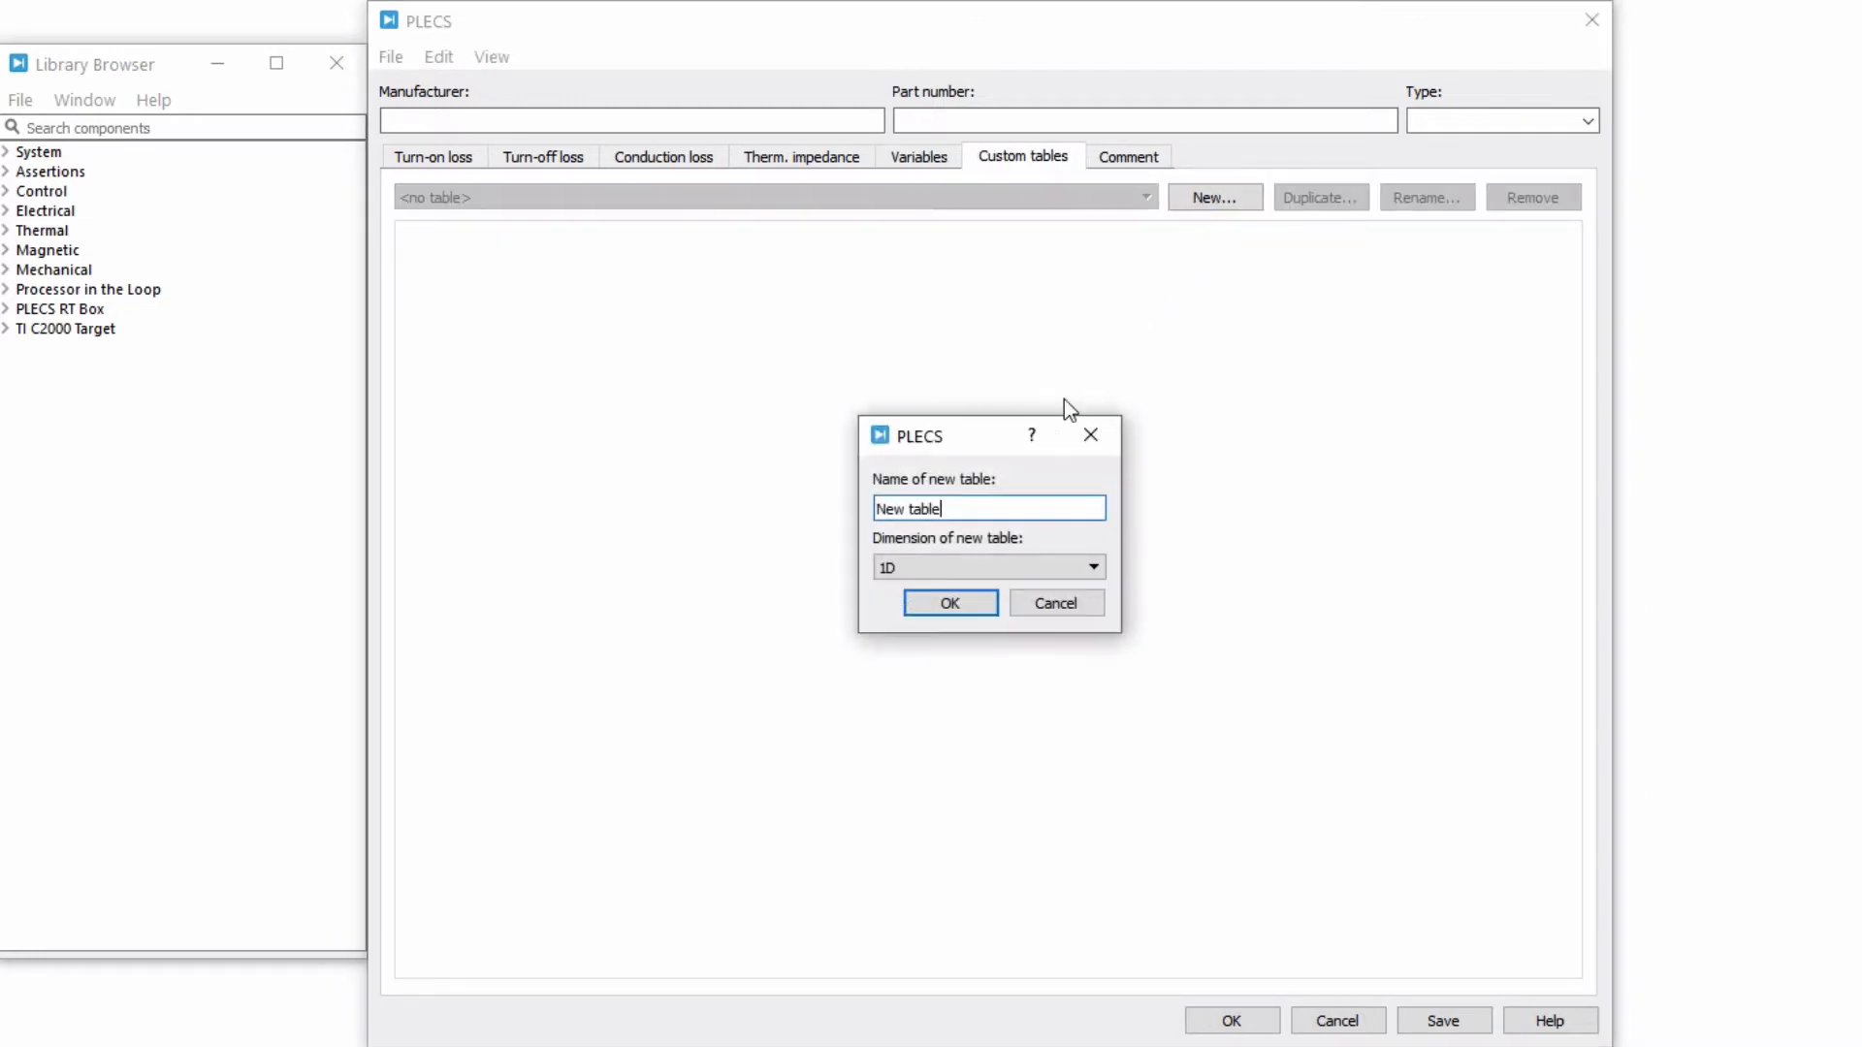
{"action": "type", "text": "EonV"}
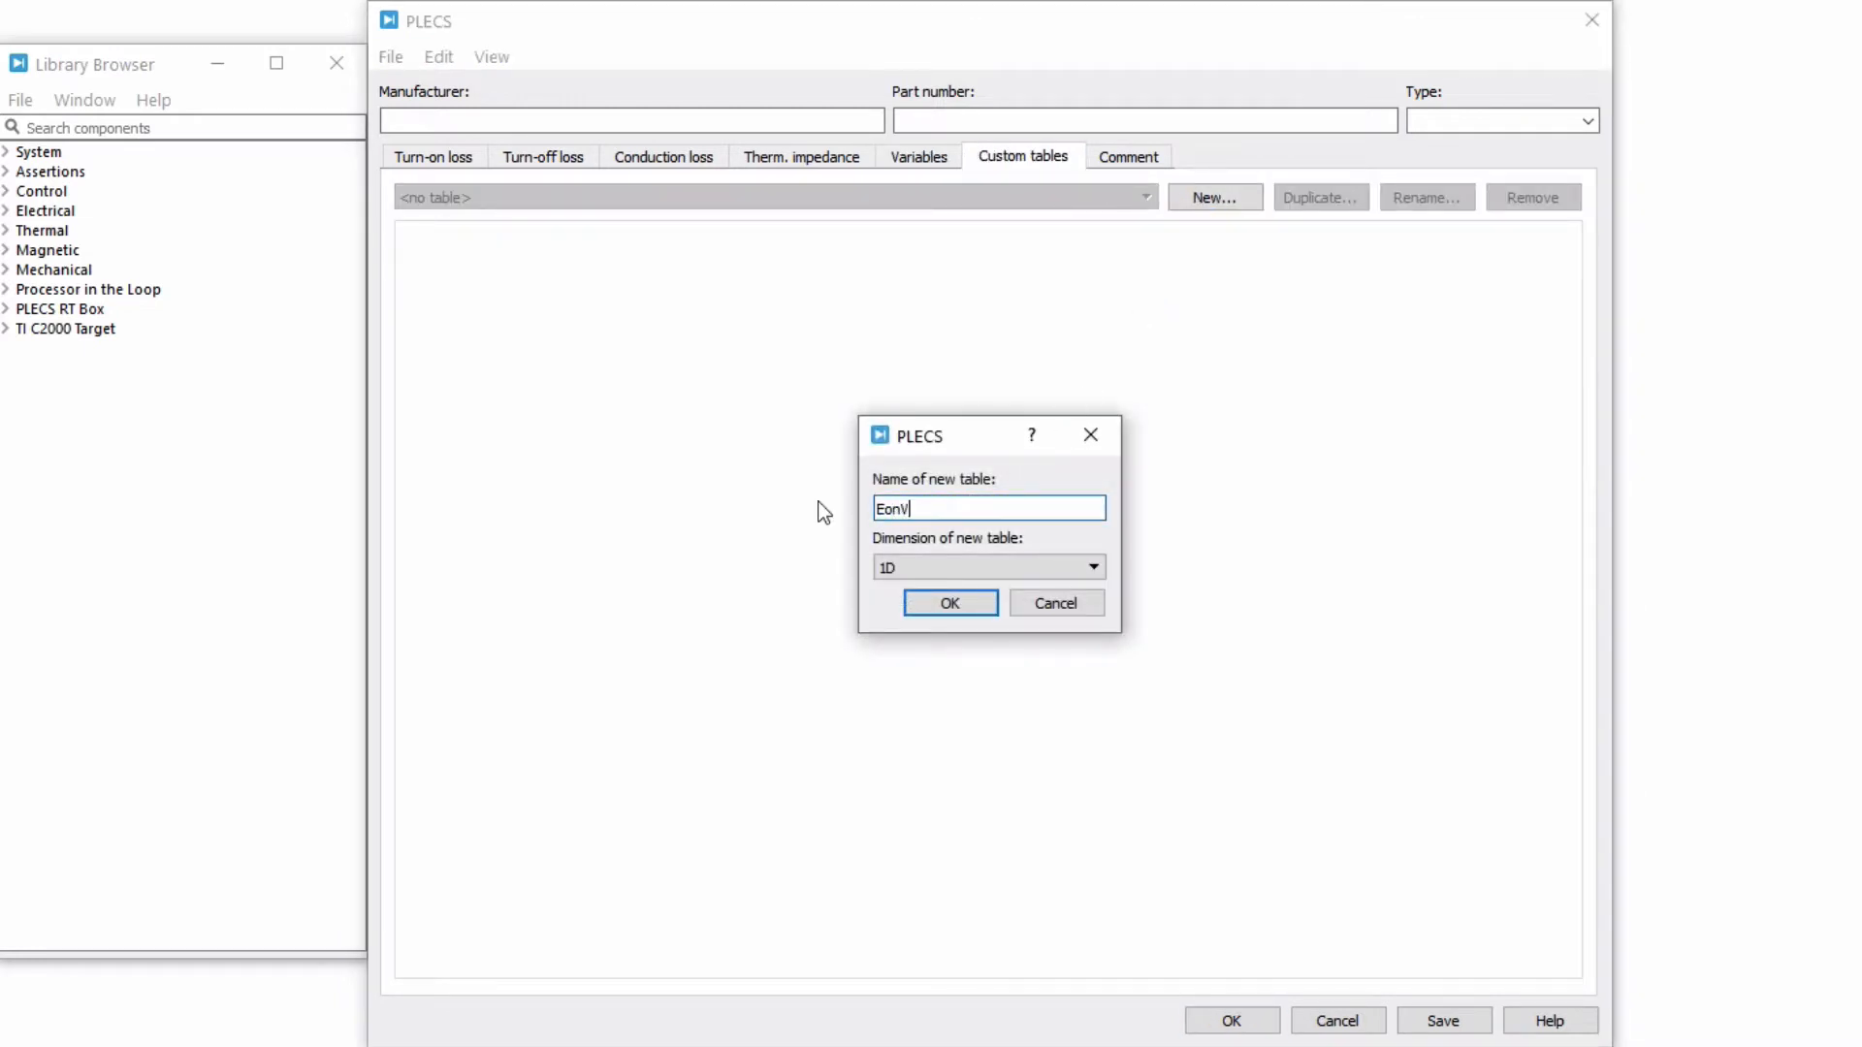
{"action": "type", "text": "sRg"}
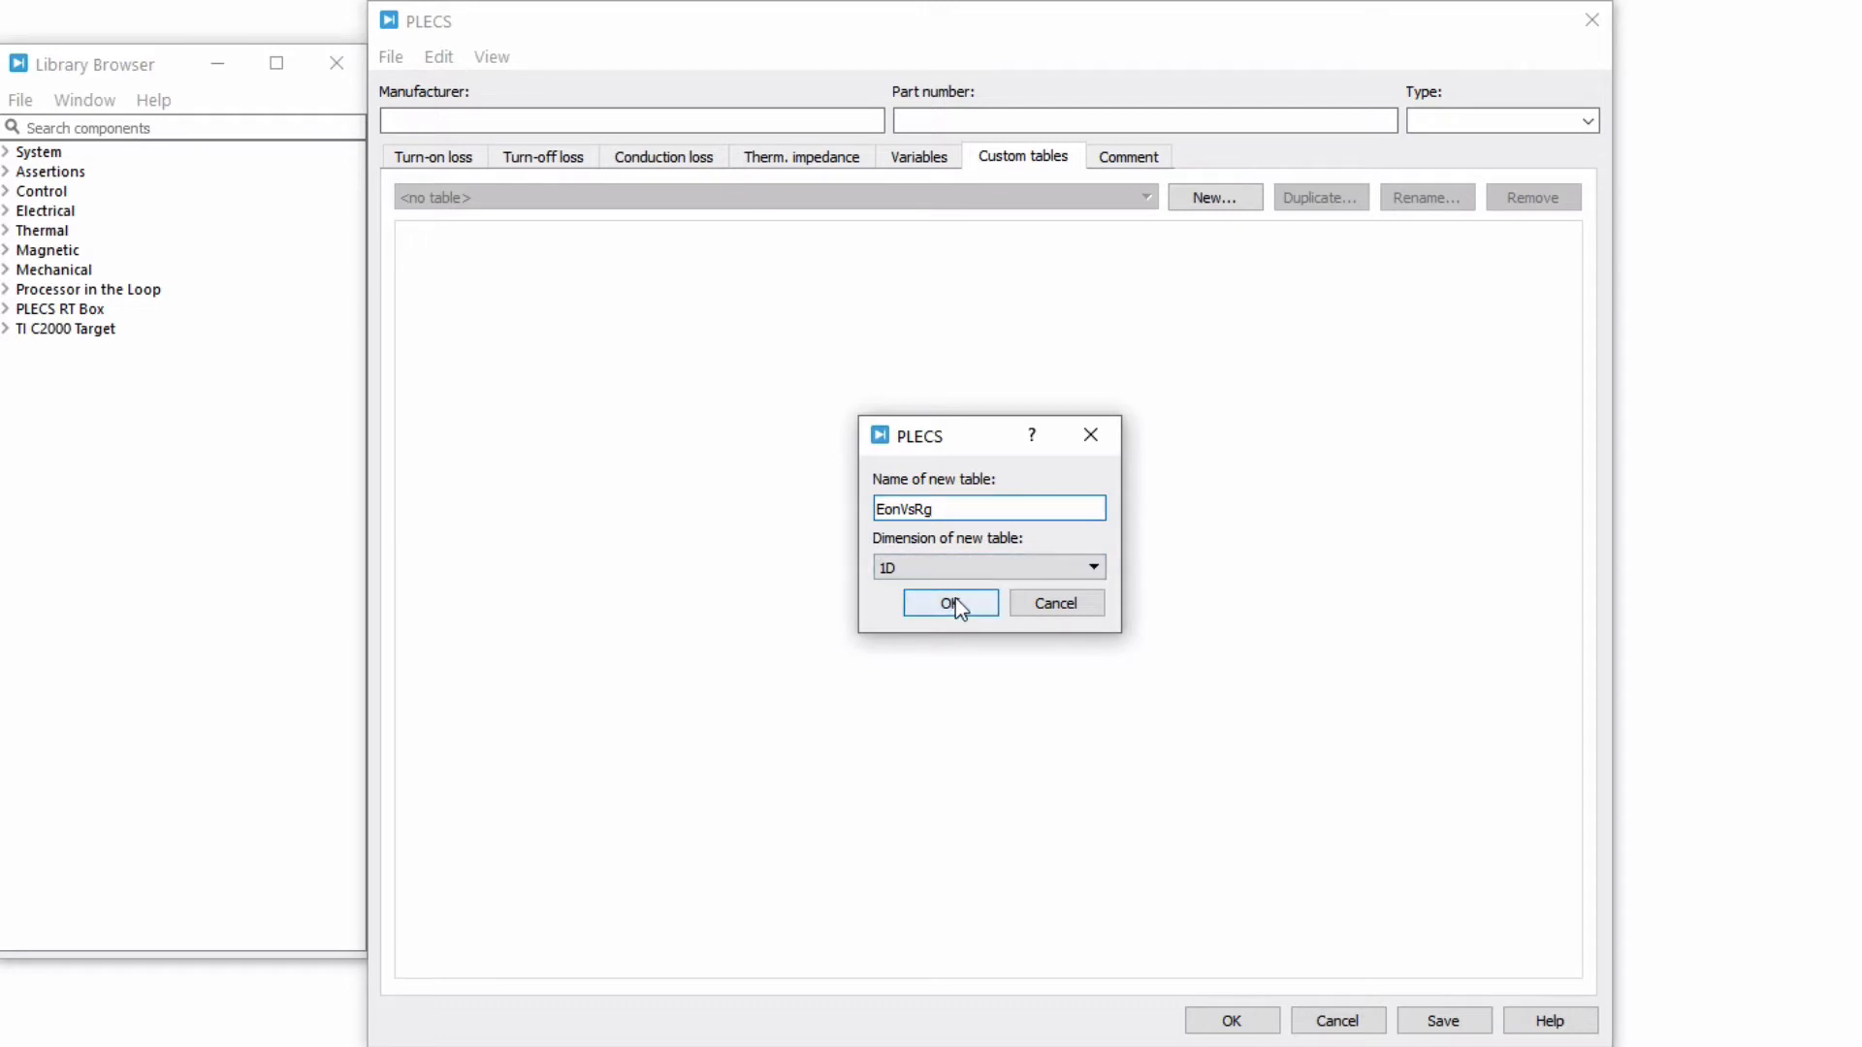
{"action": "left_click", "coordinate": [950, 603]}
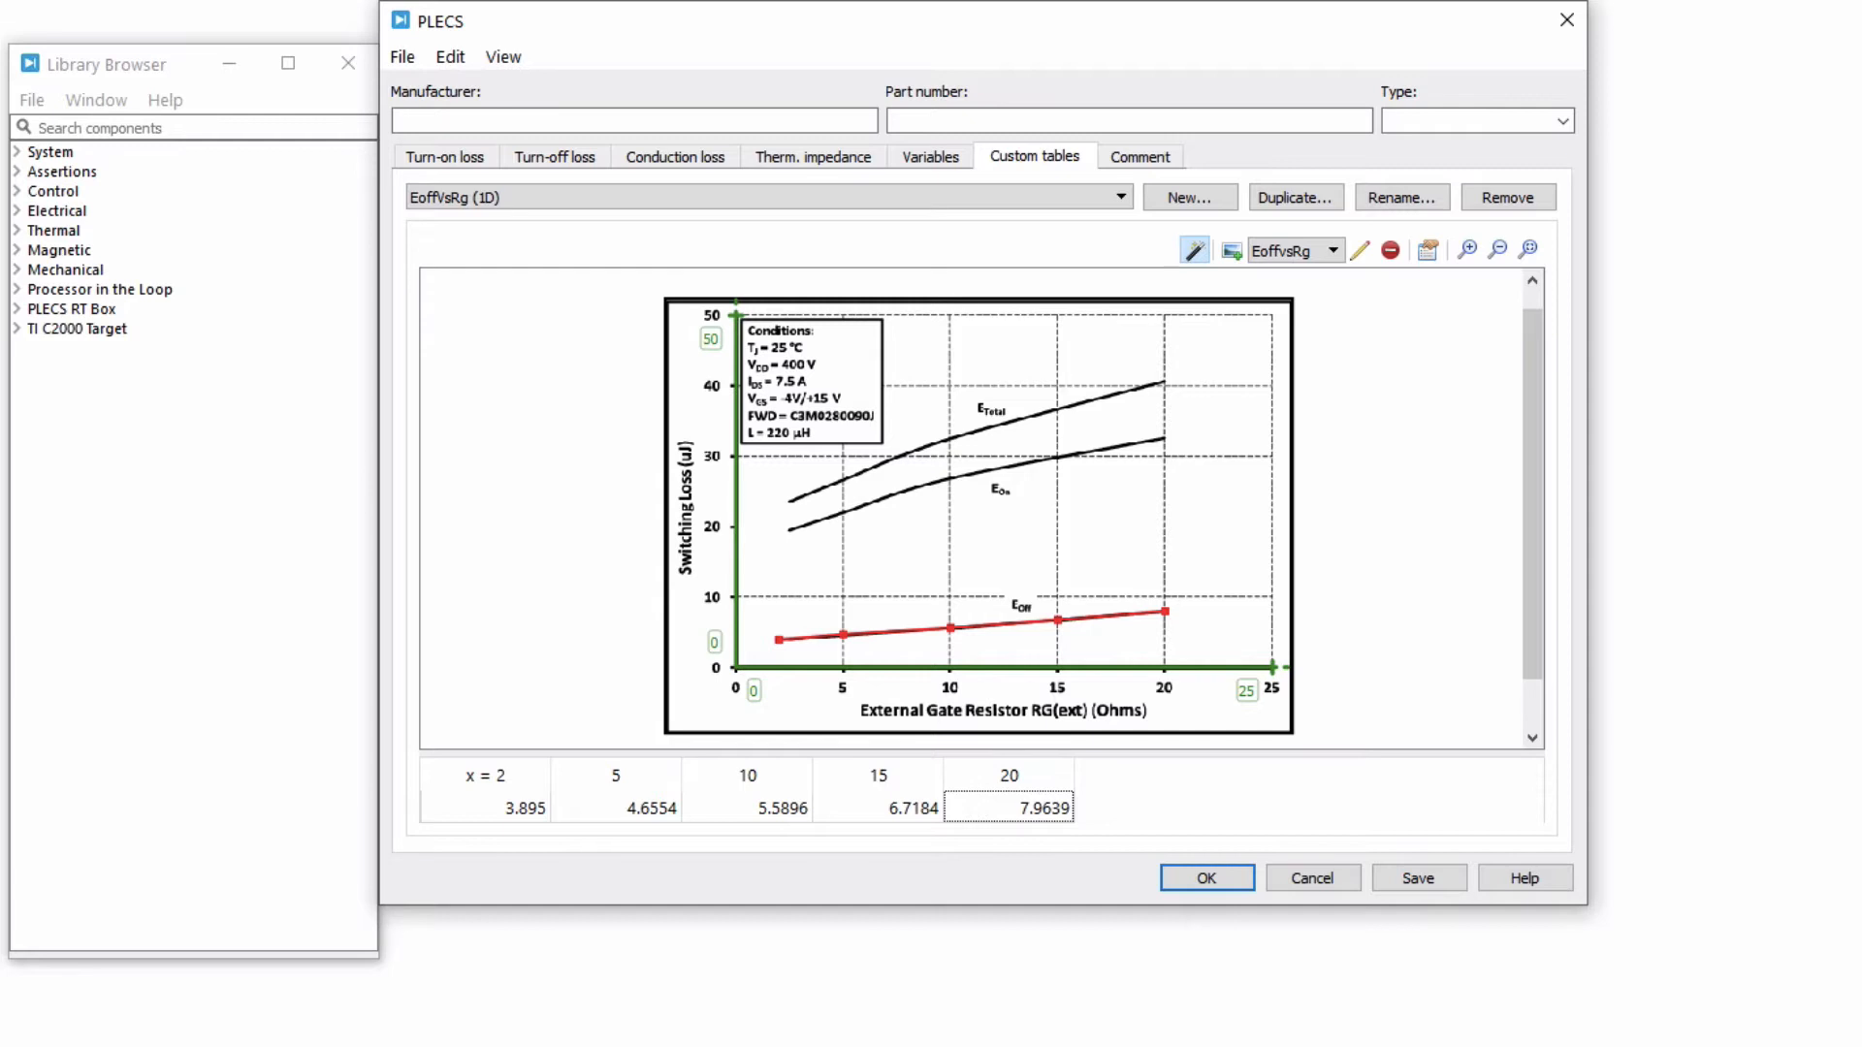
Step: Set turn-off loss to Lookup table and formula, E*lookup('EoffVsRg', Rg)*(1/4.34)
{"action": "left_click", "coordinate": [445, 157]}
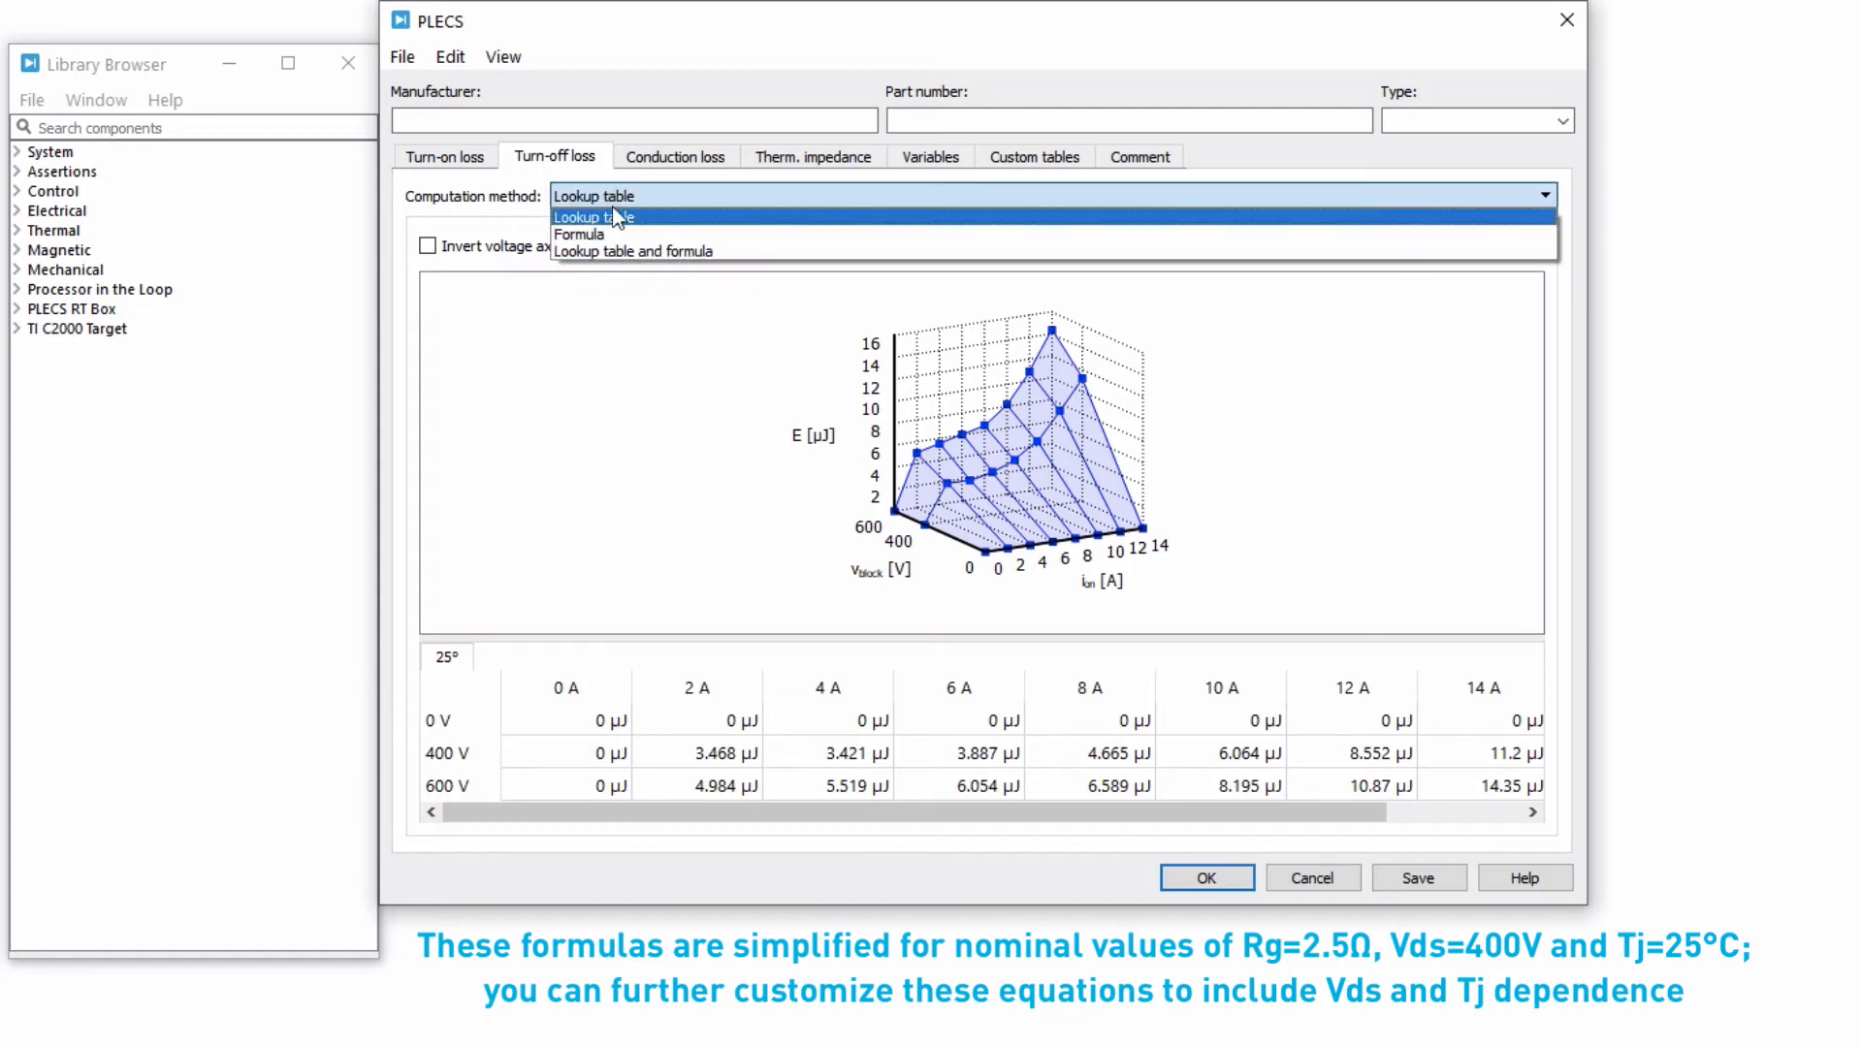
{"action": "left_click", "coordinate": [633, 250]}
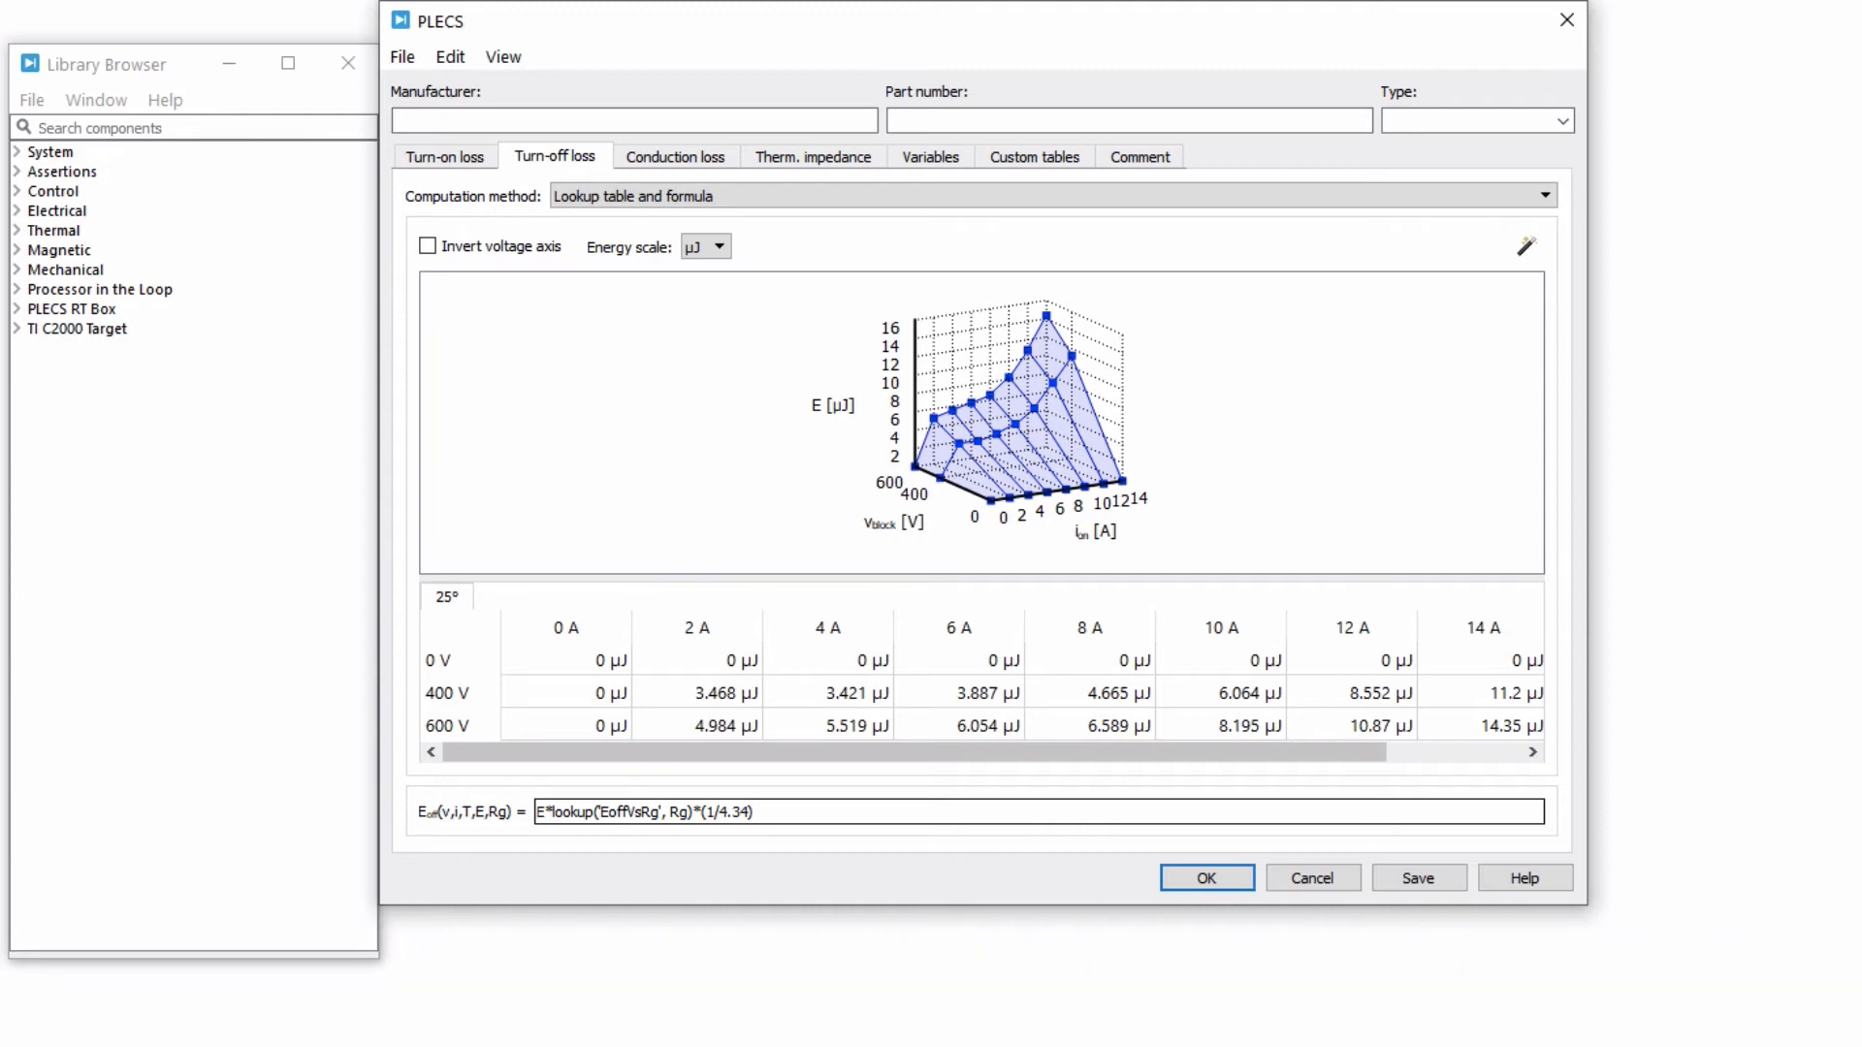
Step: Enter manufacturer Wolfspeed, part number C3M0280090J, and device type MOSFET
{"action": "left_click", "coordinate": [633, 118]}
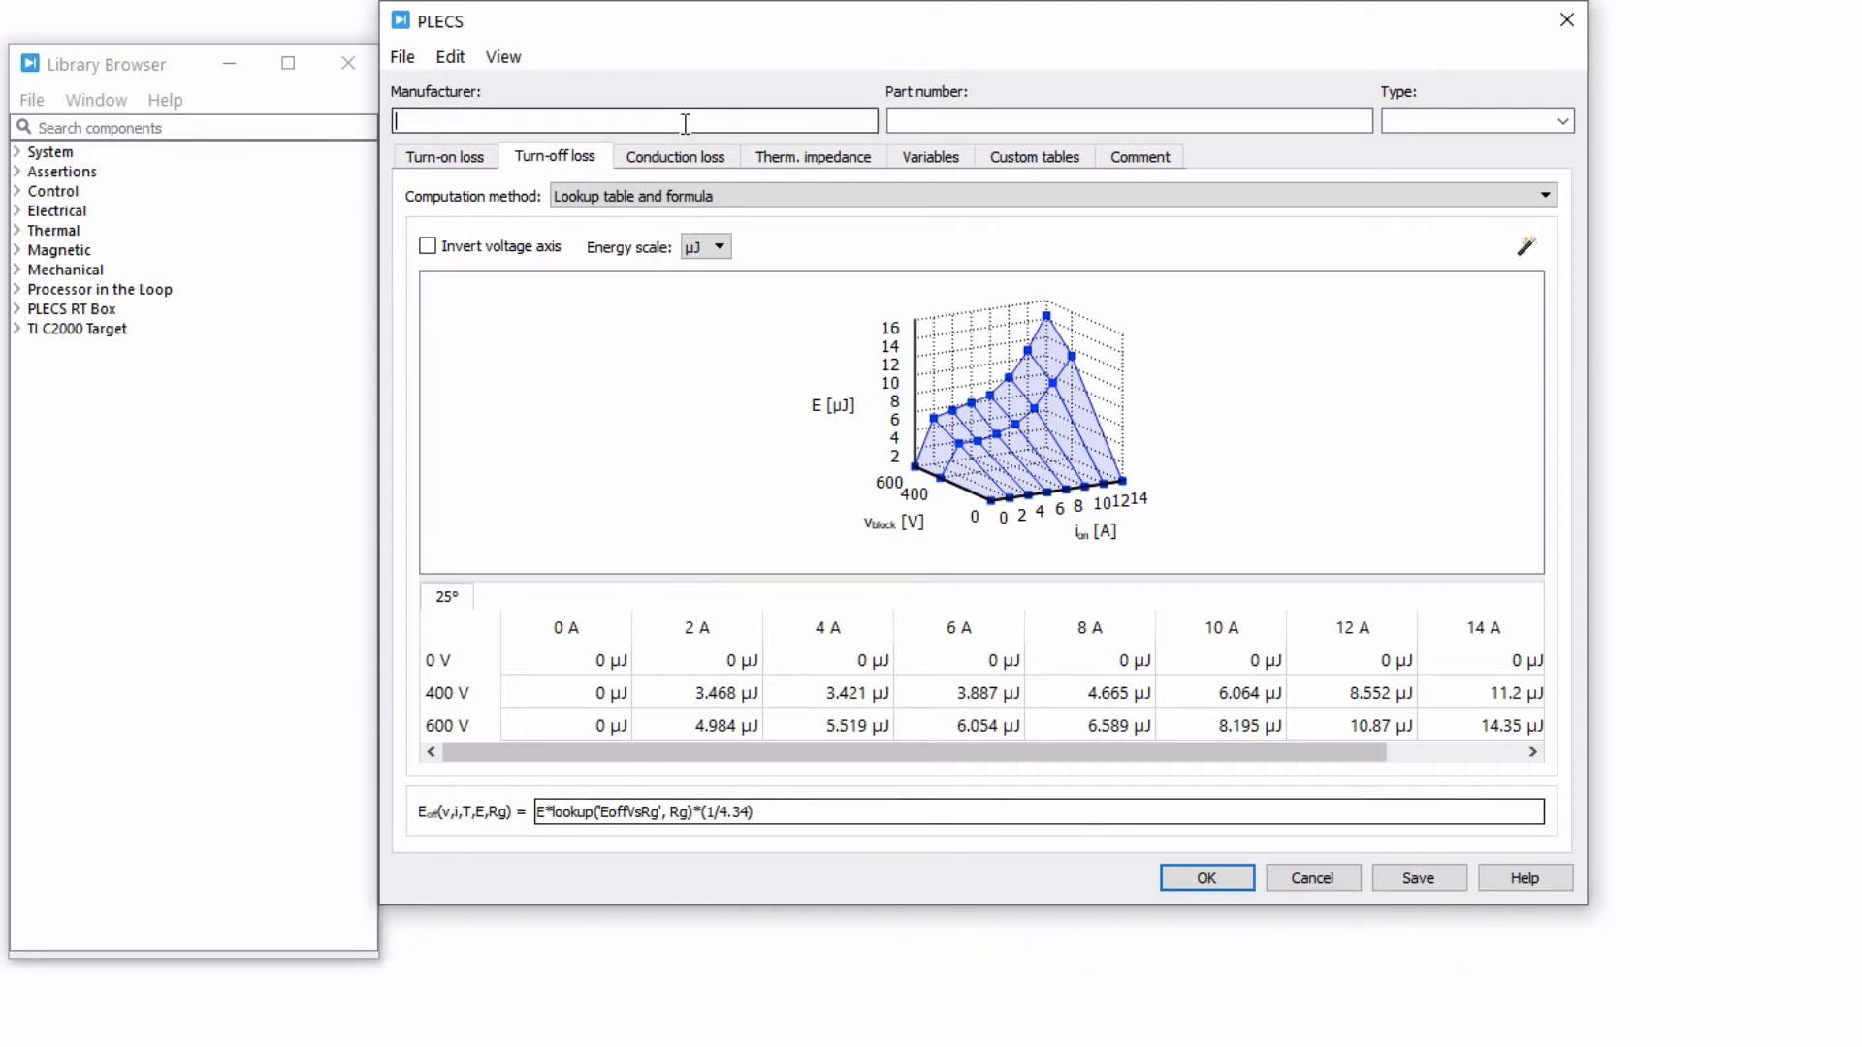
{"action": "type", "text": "Wolfspeed"}
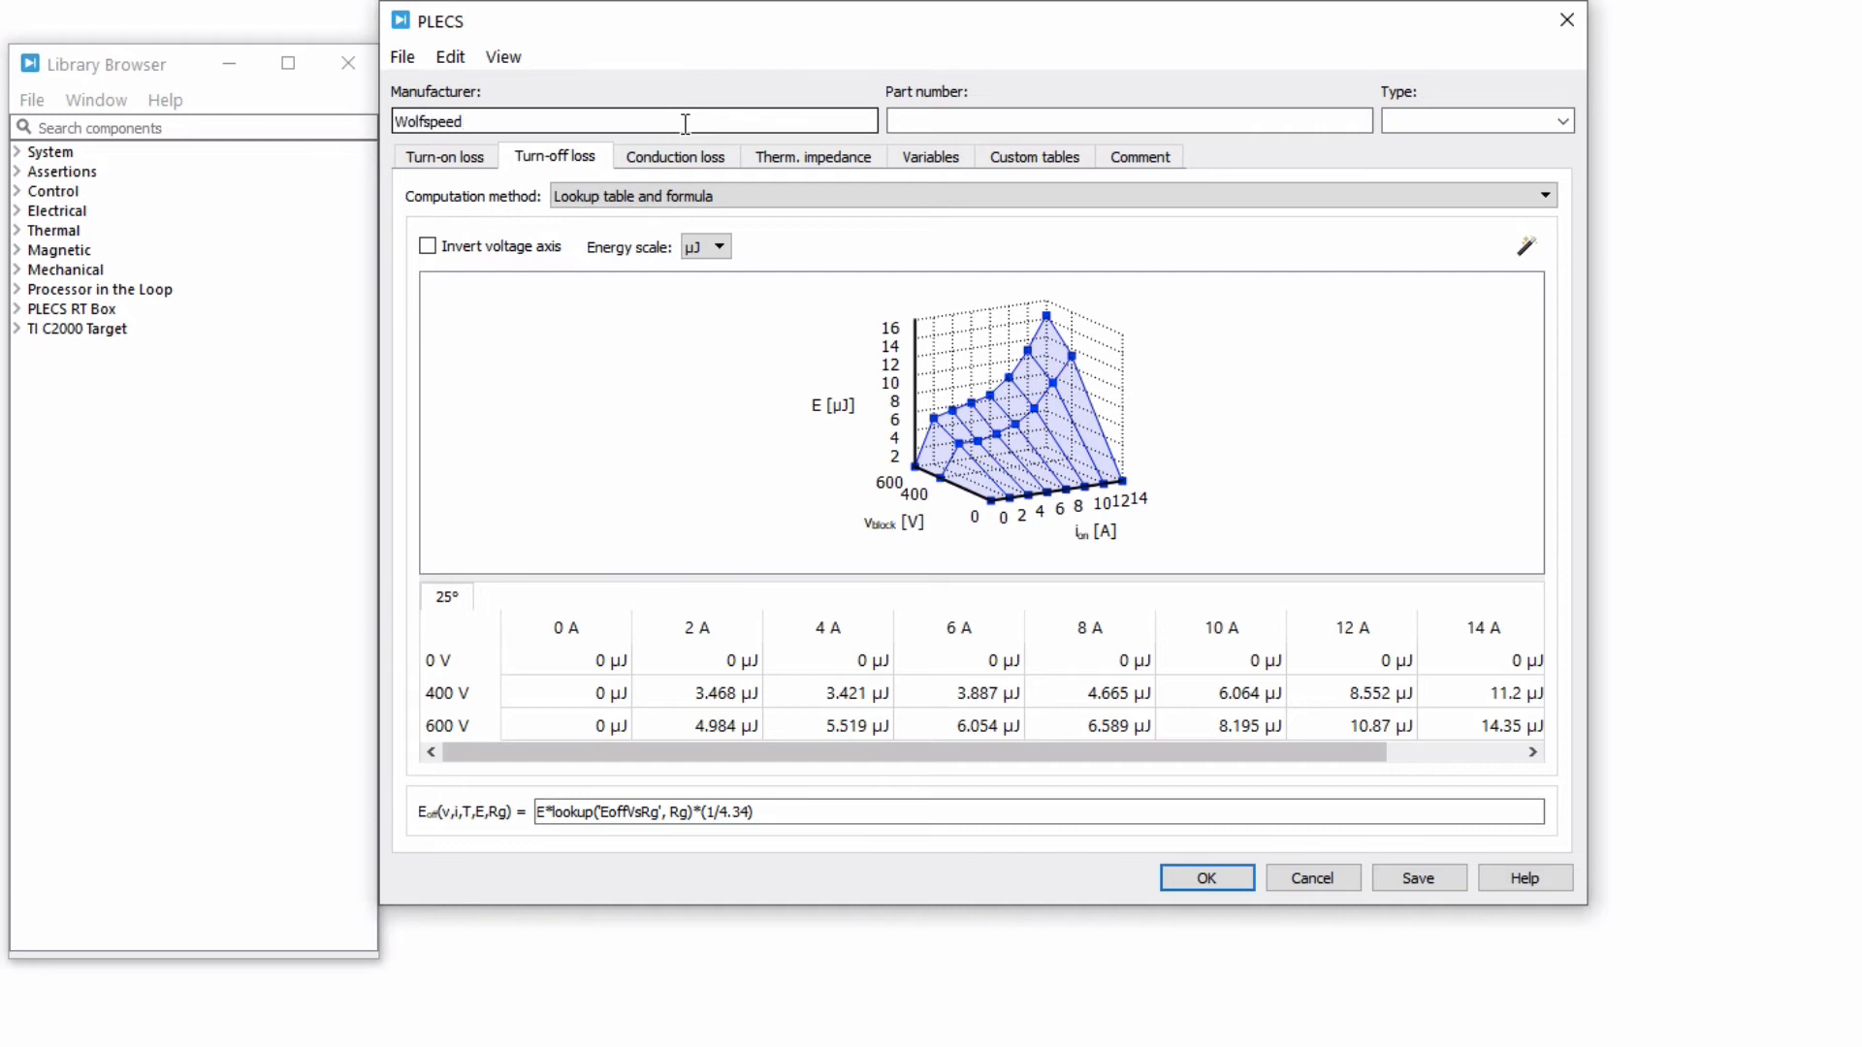
{"action": "type", "text": "C3M0T80090J"}
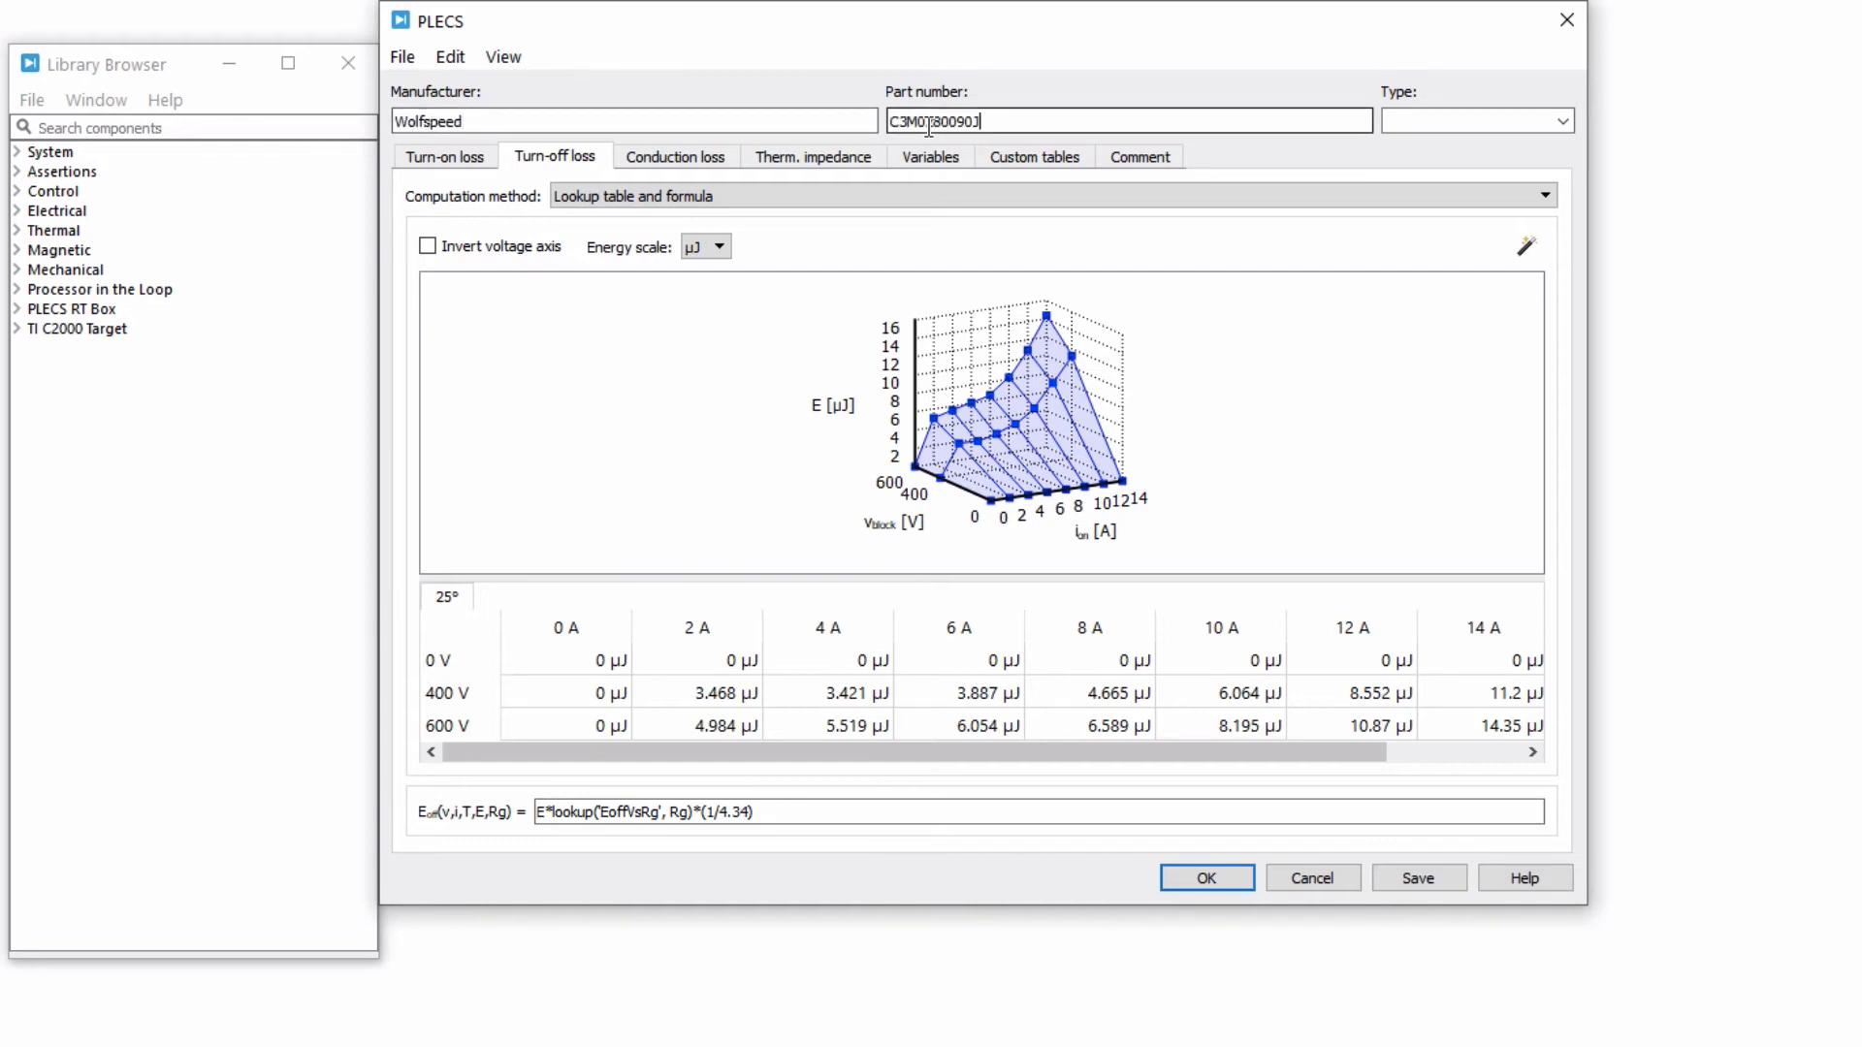
{"action": "left_click", "coordinate": [1561, 120]}
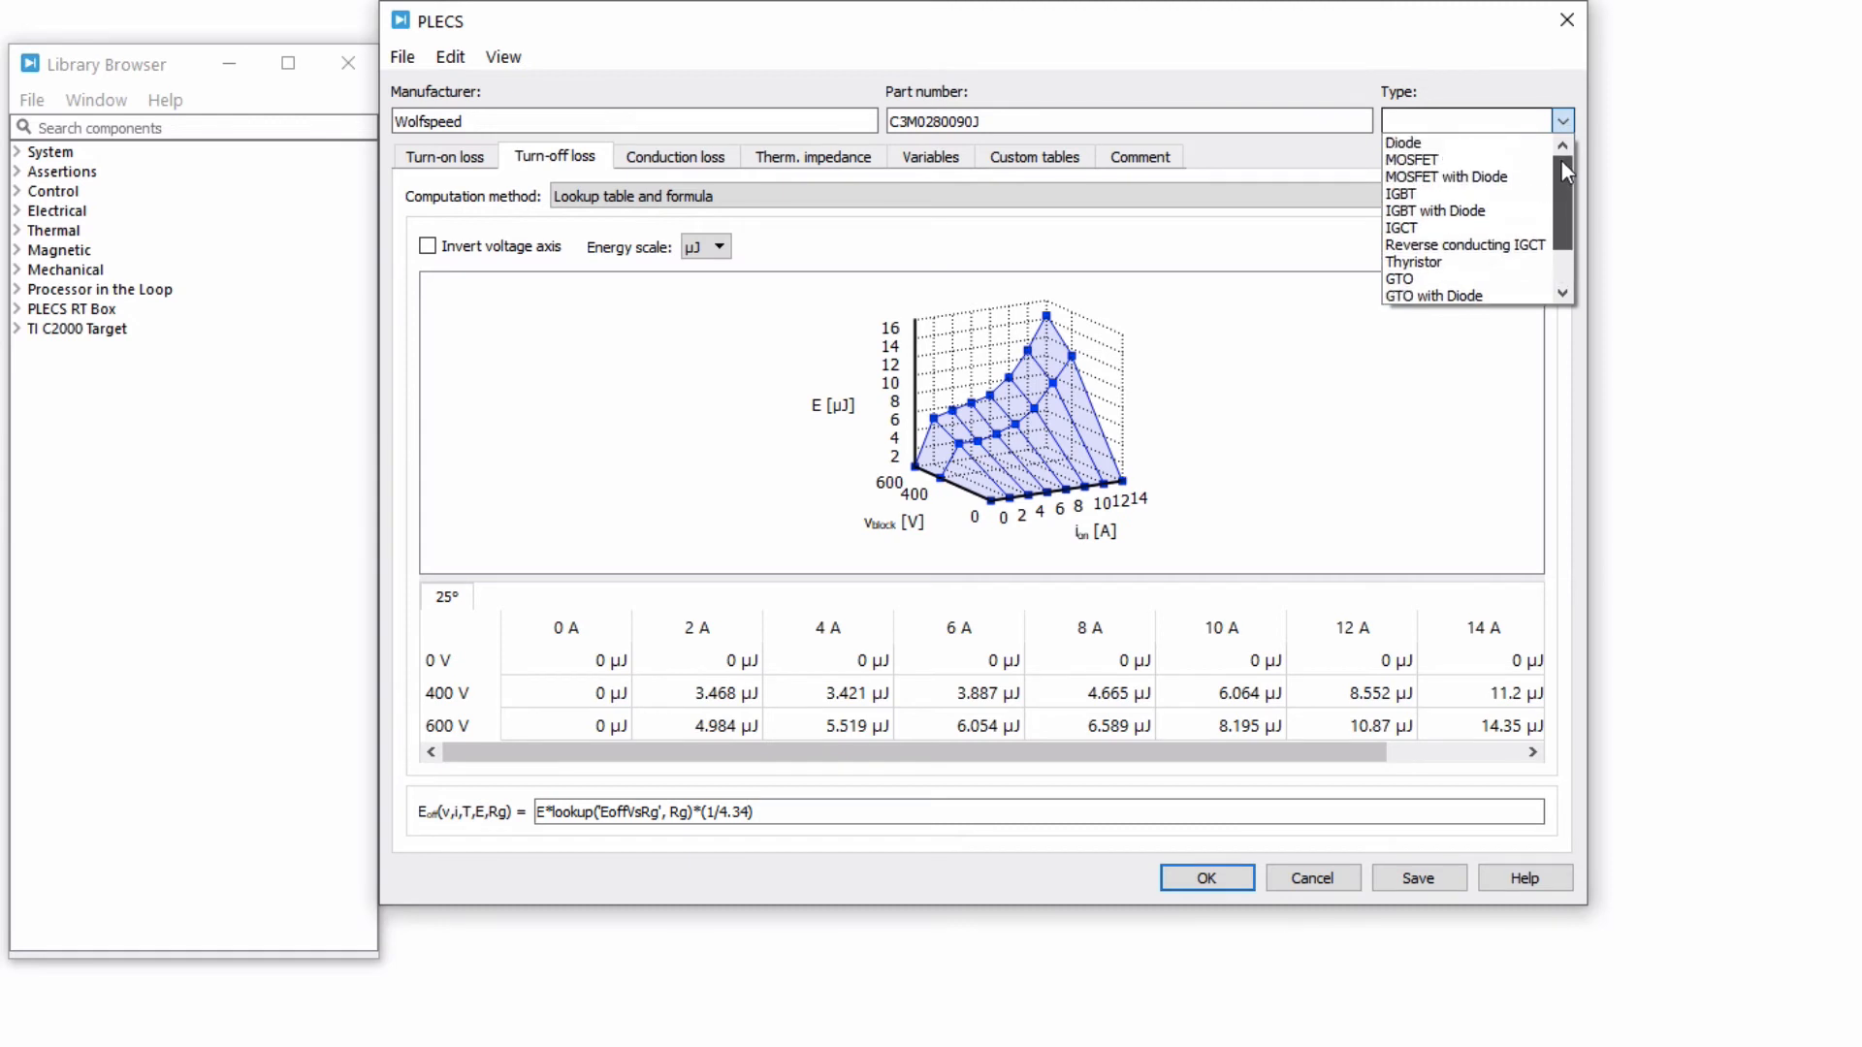
{"action": "left_click", "coordinate": [1412, 159]}
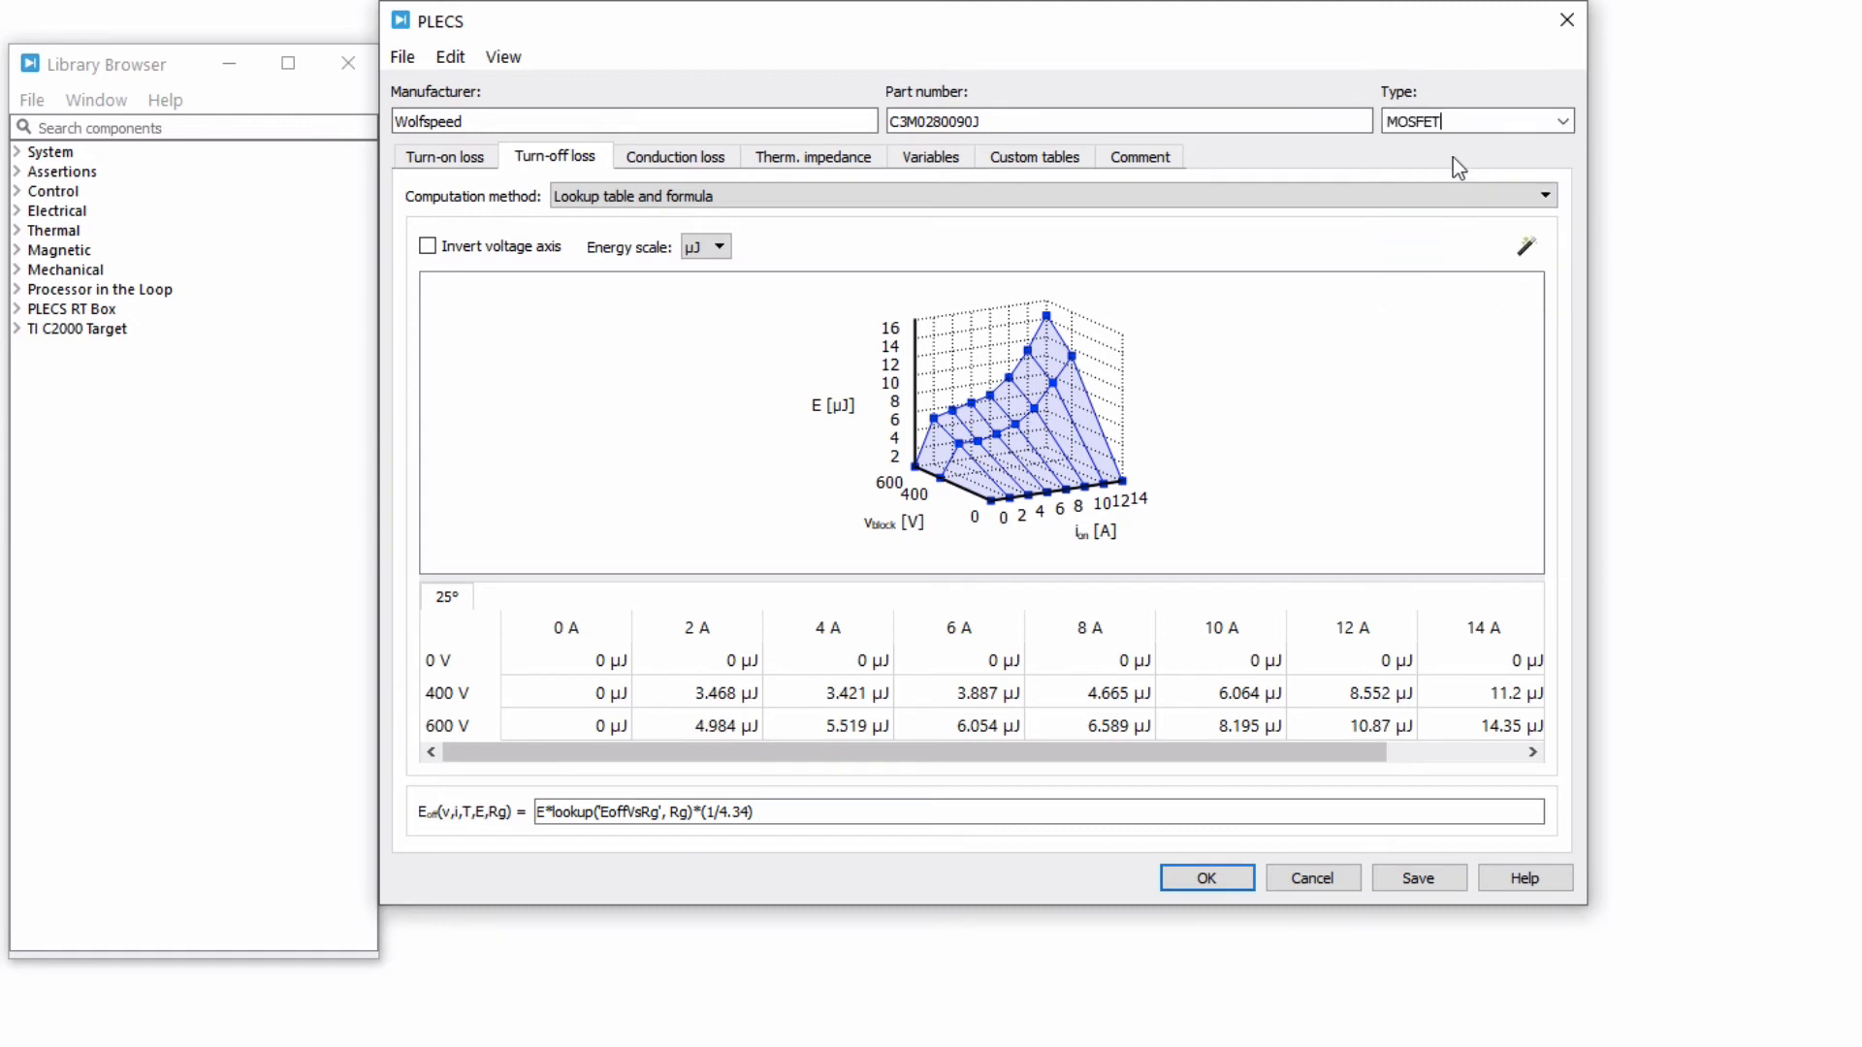
Step: Save the description as C3M0280090J.xml in the thermal folder, confirming despite the search-path warning
{"action": "left_click", "coordinate": [401, 57]}
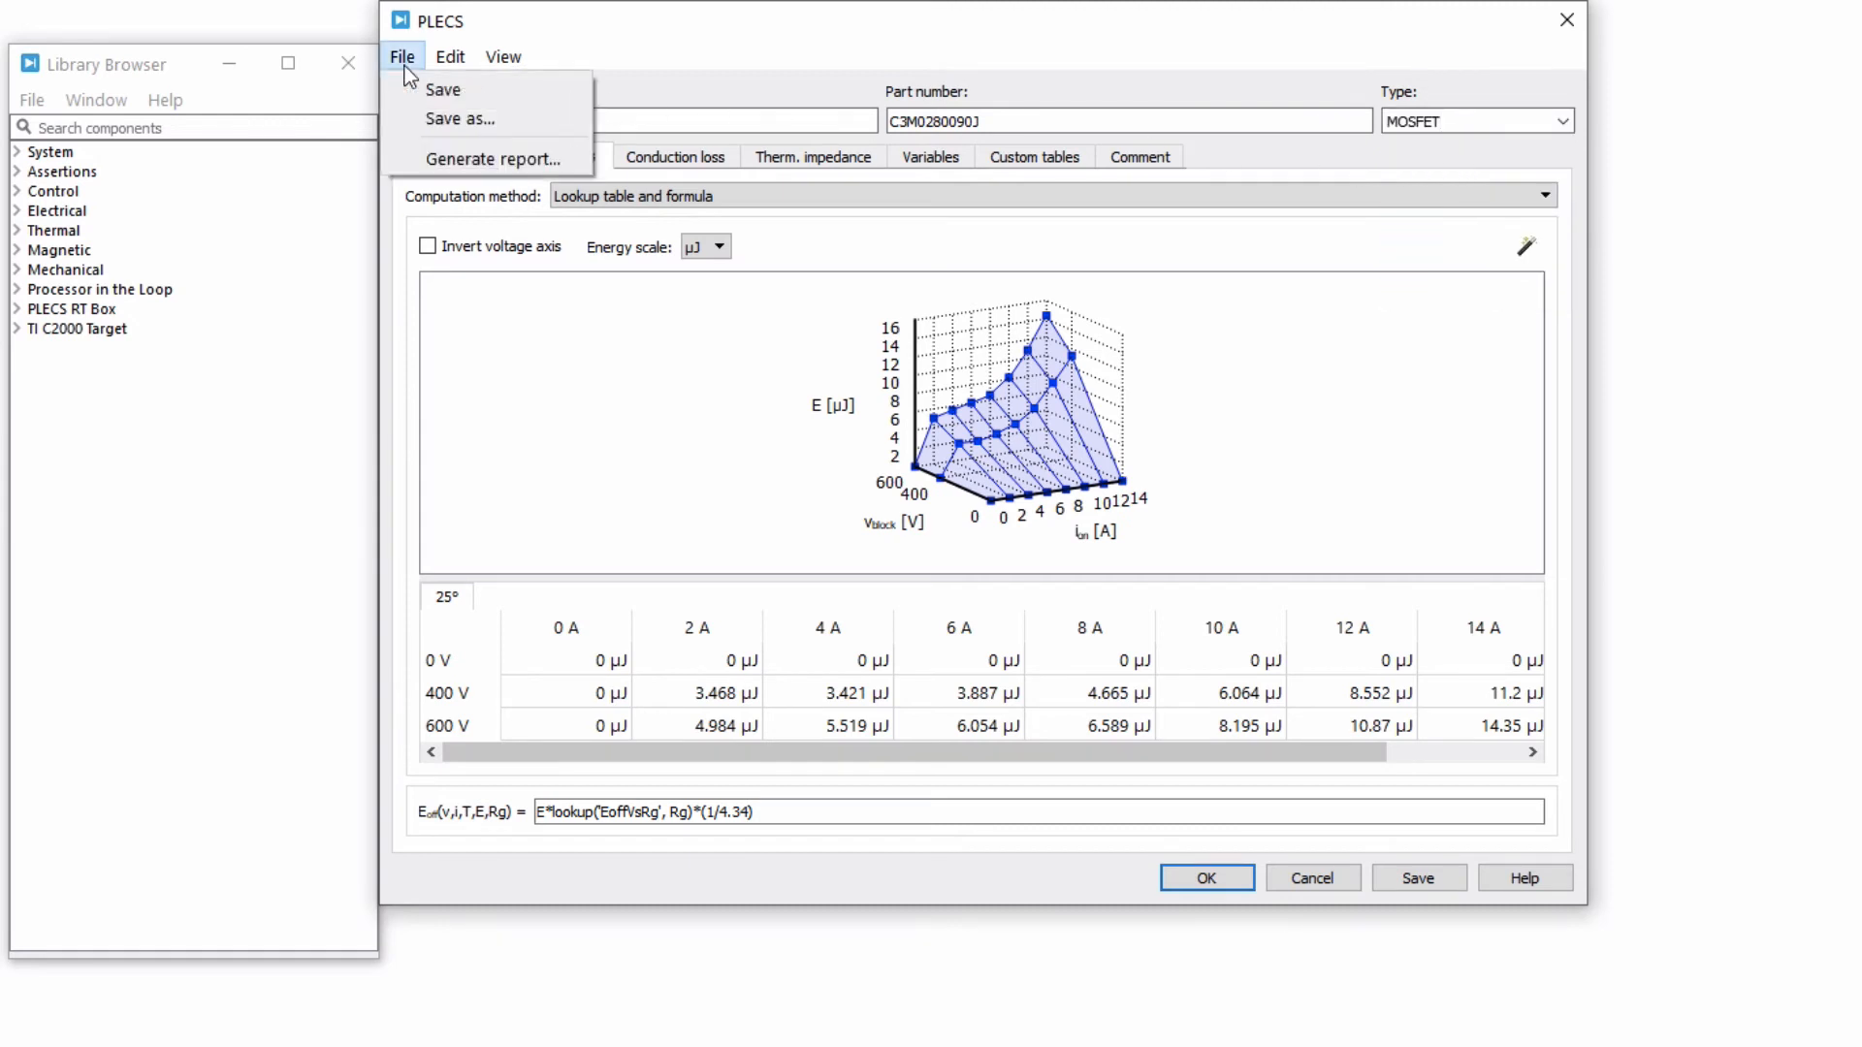
{"action": "left_click", "coordinate": [460, 117]}
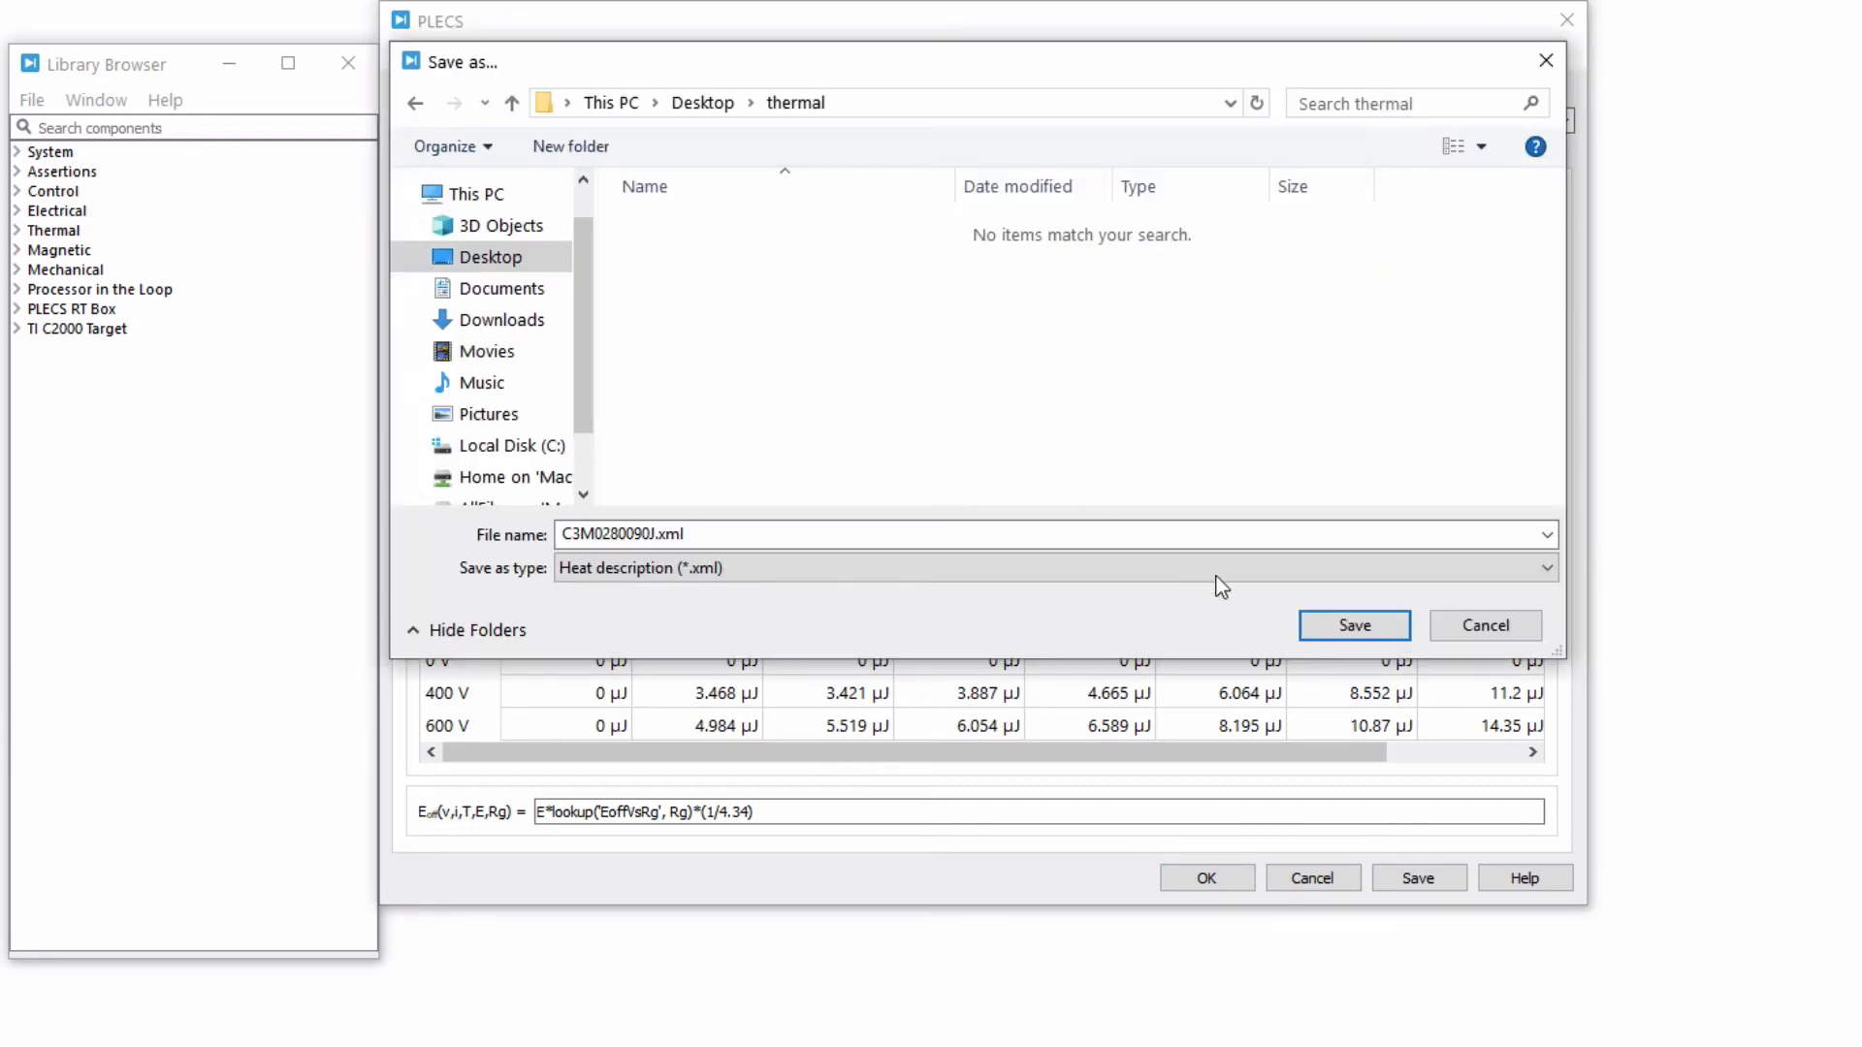
{"action": "left_click", "coordinate": [1354, 626]}
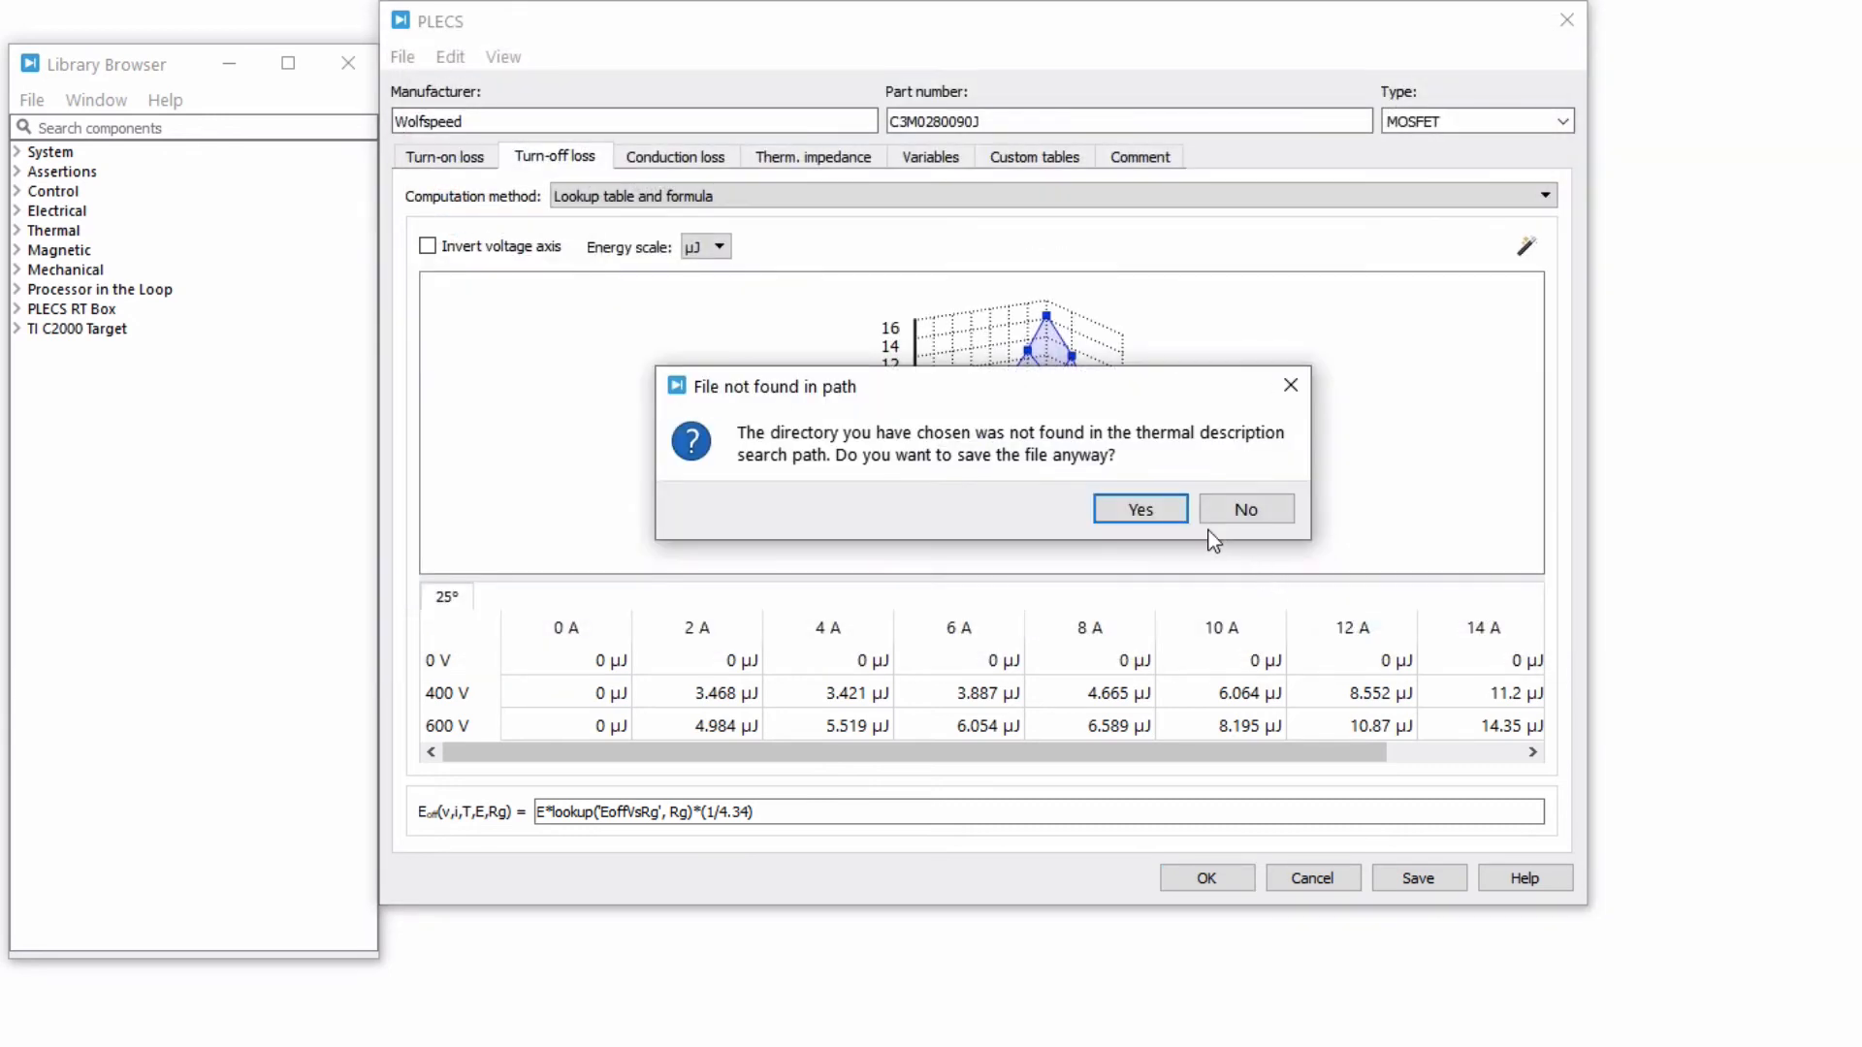
{"action": "left_click", "coordinate": [31, 100]}
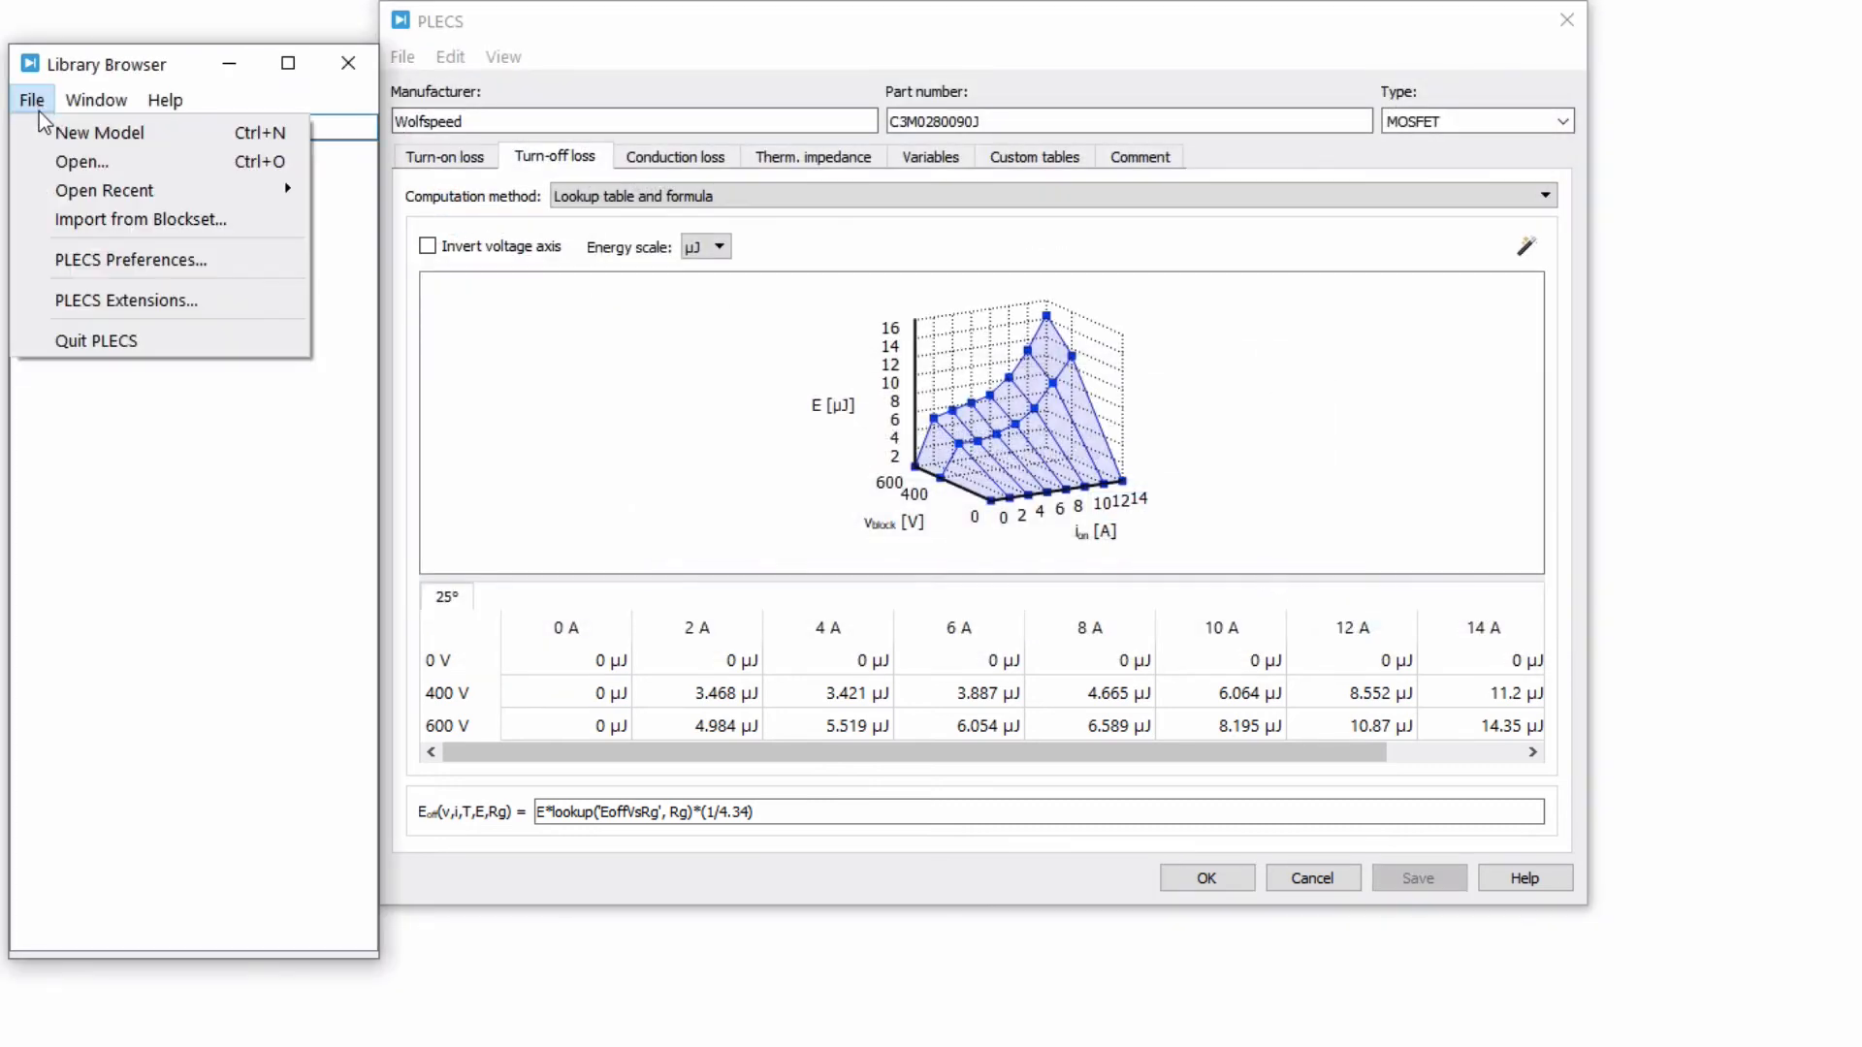
Step: Add the Desktop thermal folder to the thermal description search path and accept
{"action": "left_click", "coordinate": [131, 259]}
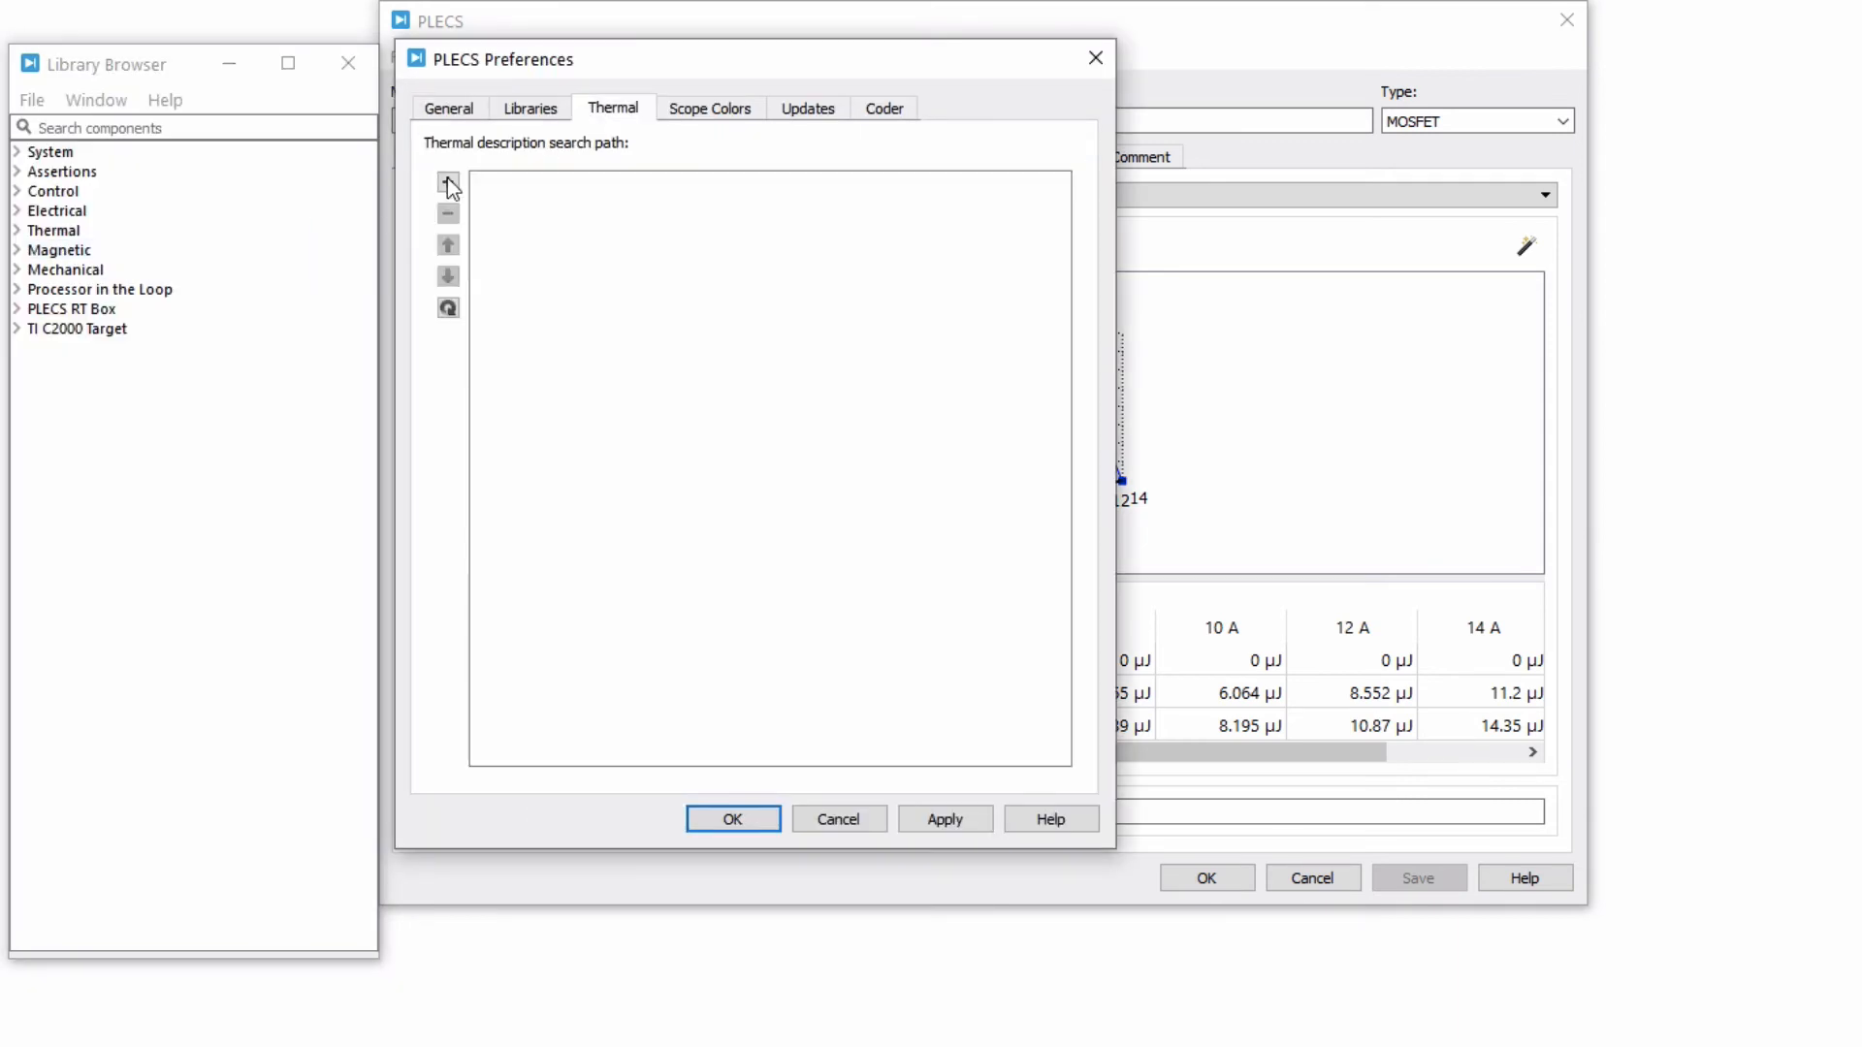
{"action": "left_click", "coordinate": [448, 186]}
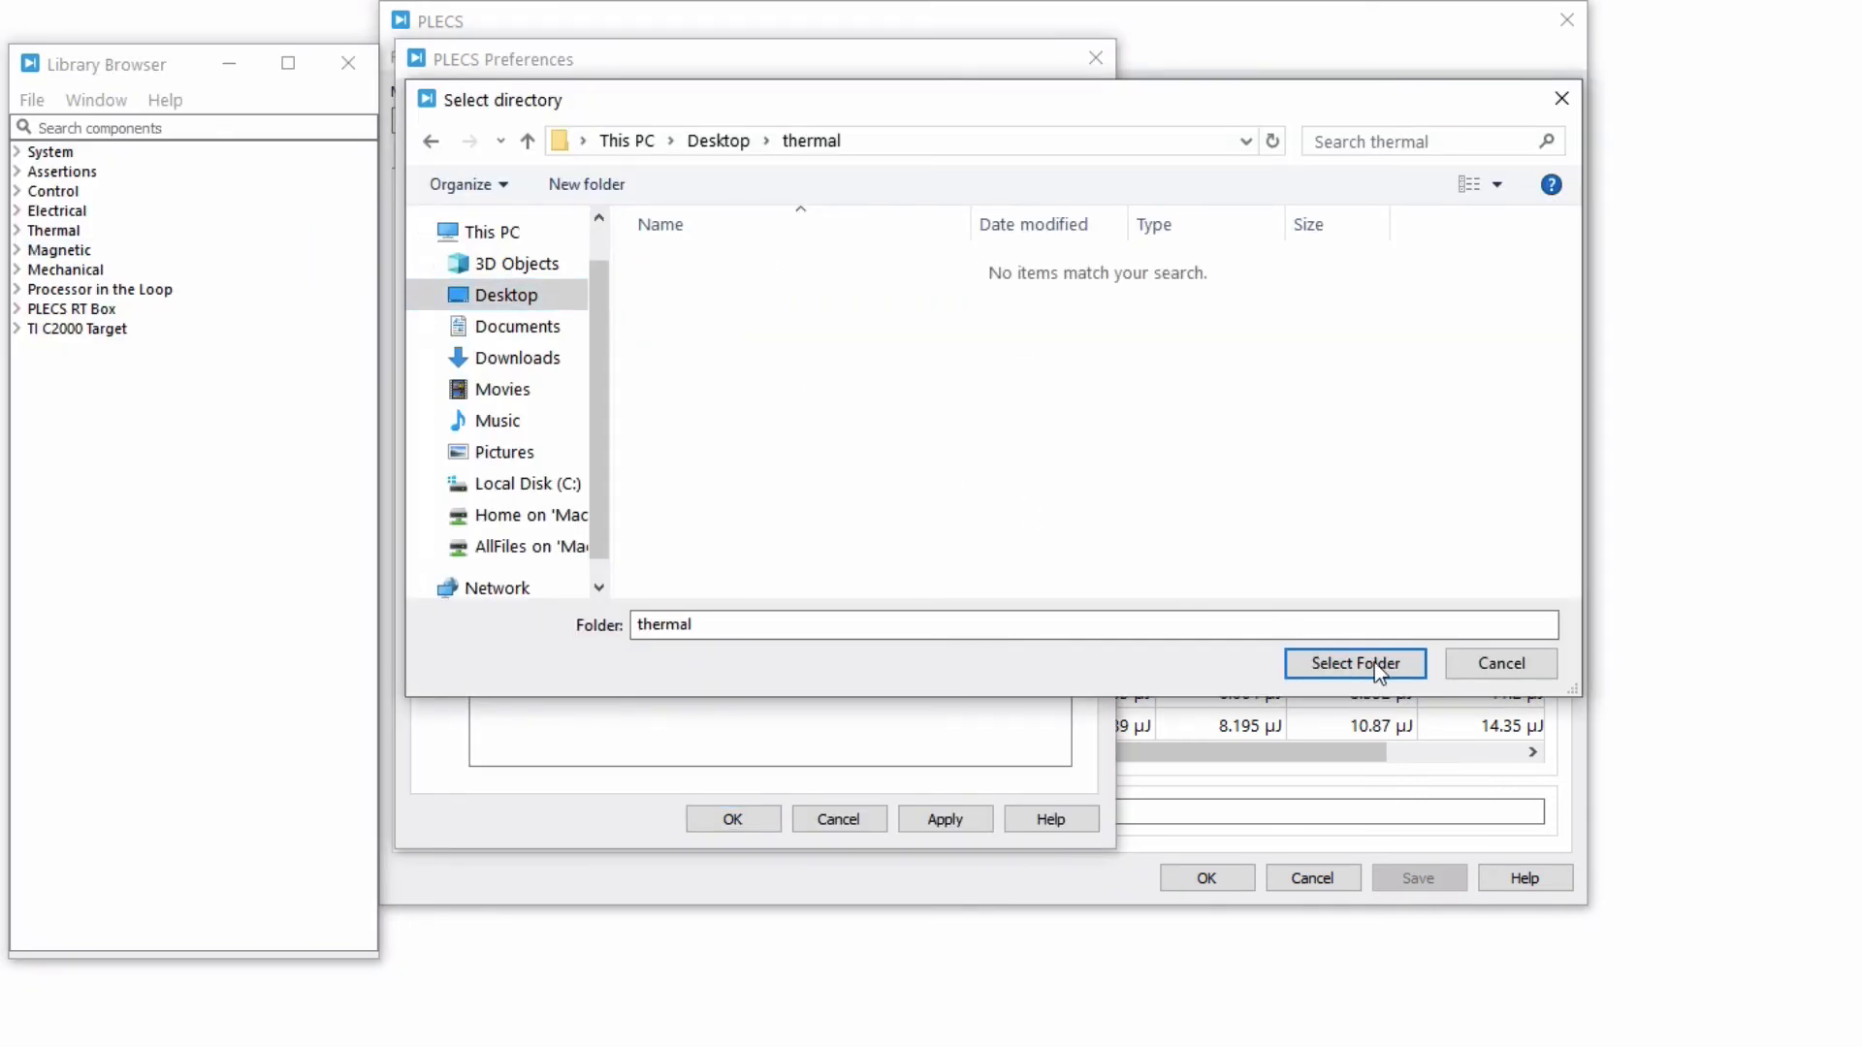
{"action": "left_click", "coordinate": [1353, 663]}
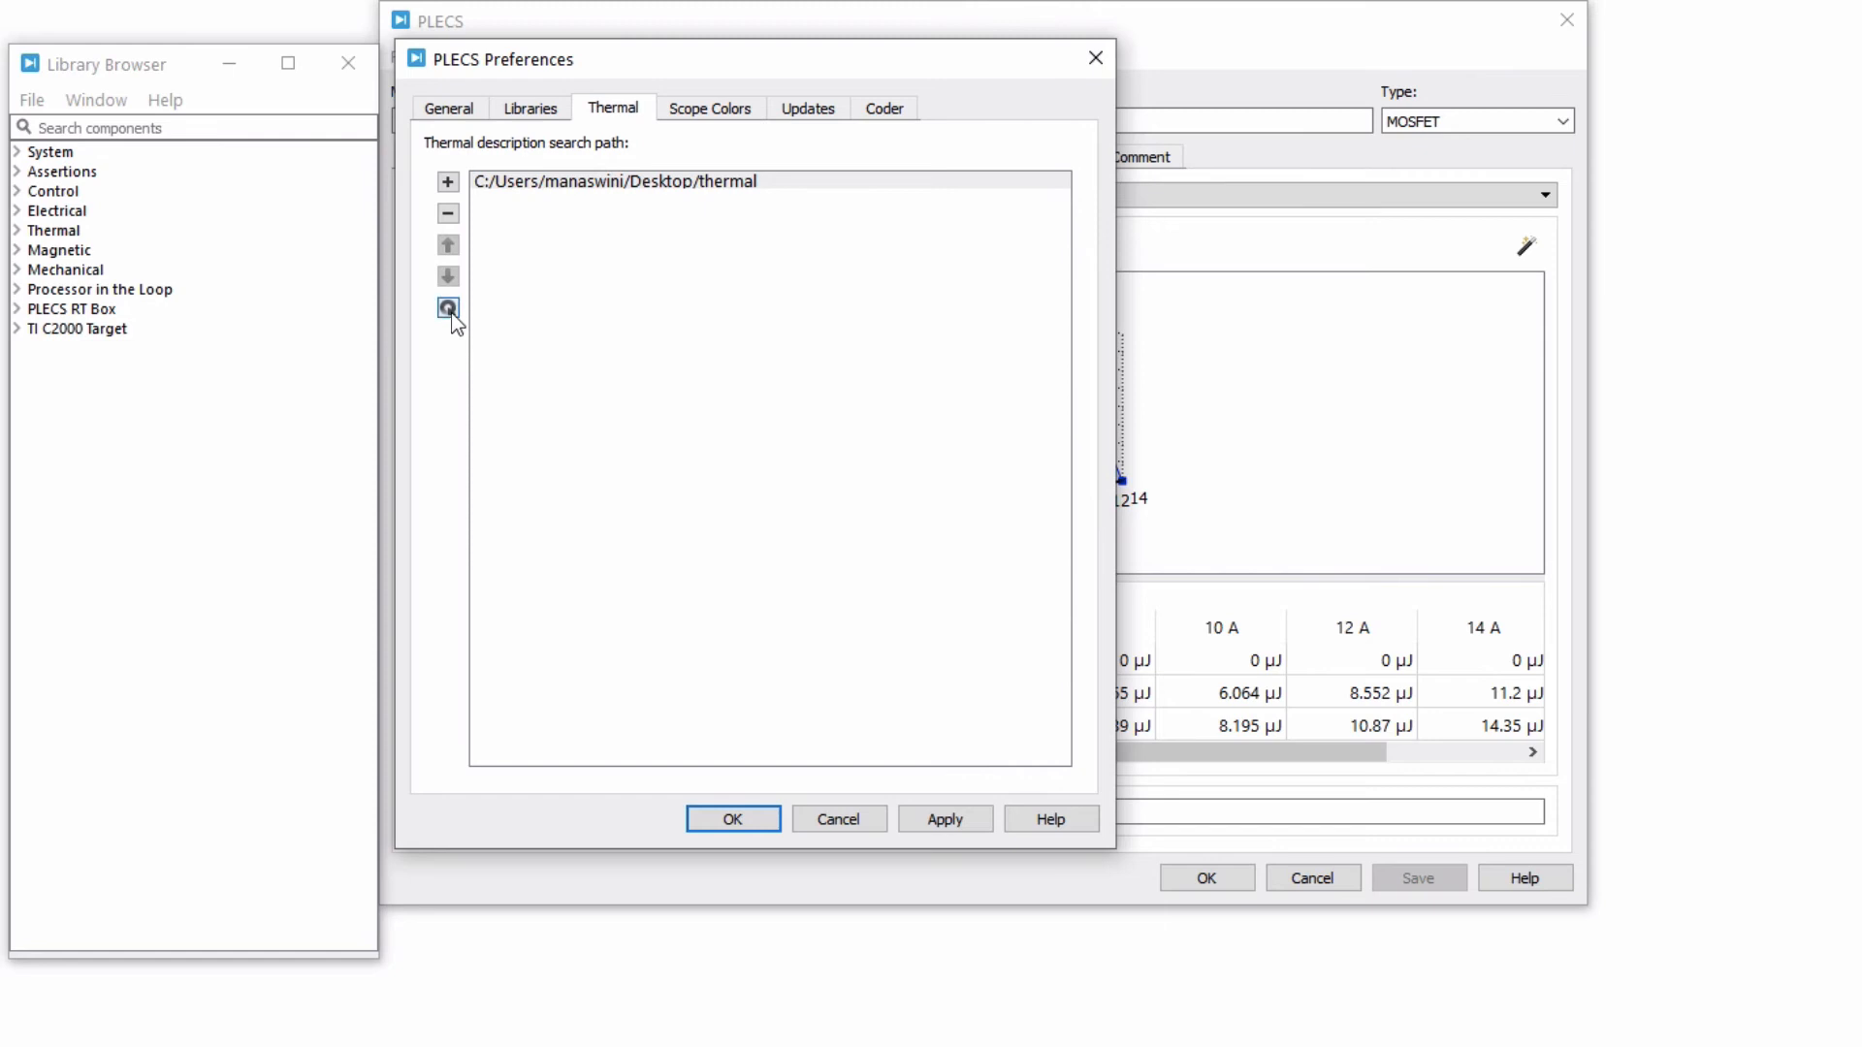
{"action": "mouse_move", "coordinate": [827, 677]}
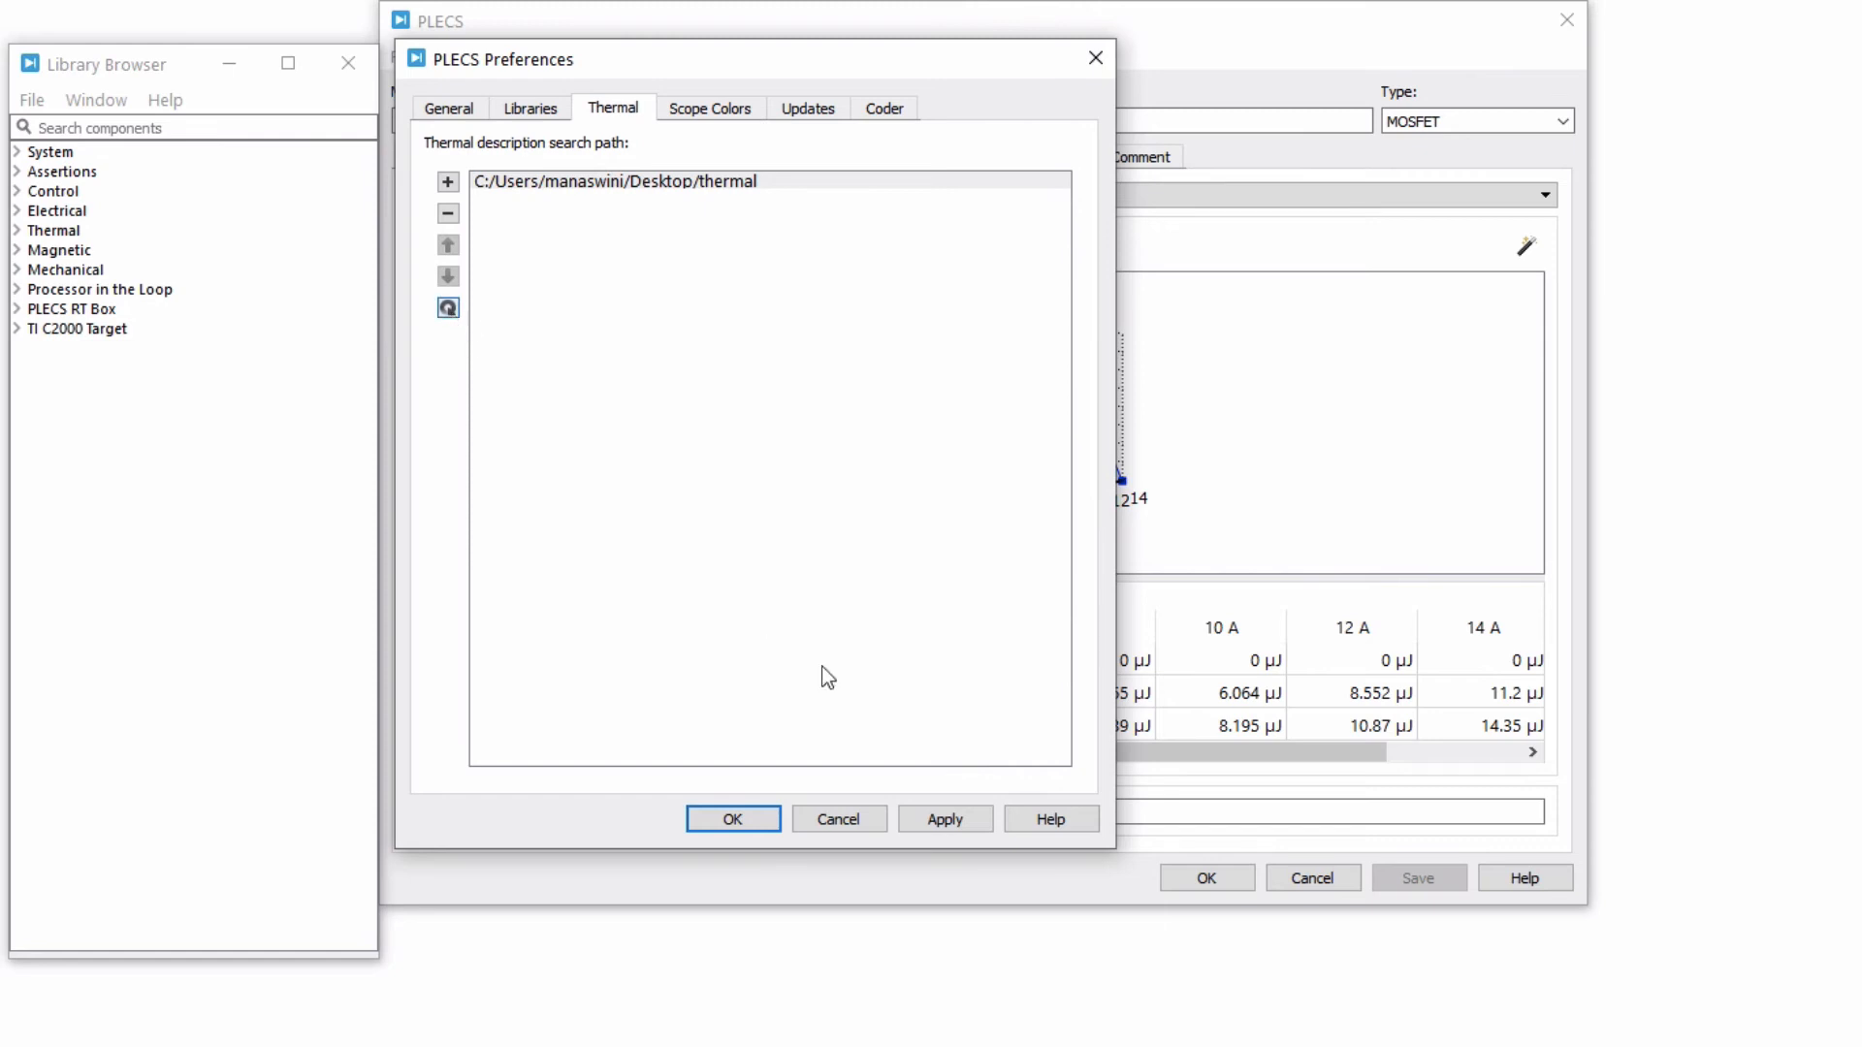
{"action": "left_click", "coordinate": [733, 819]}
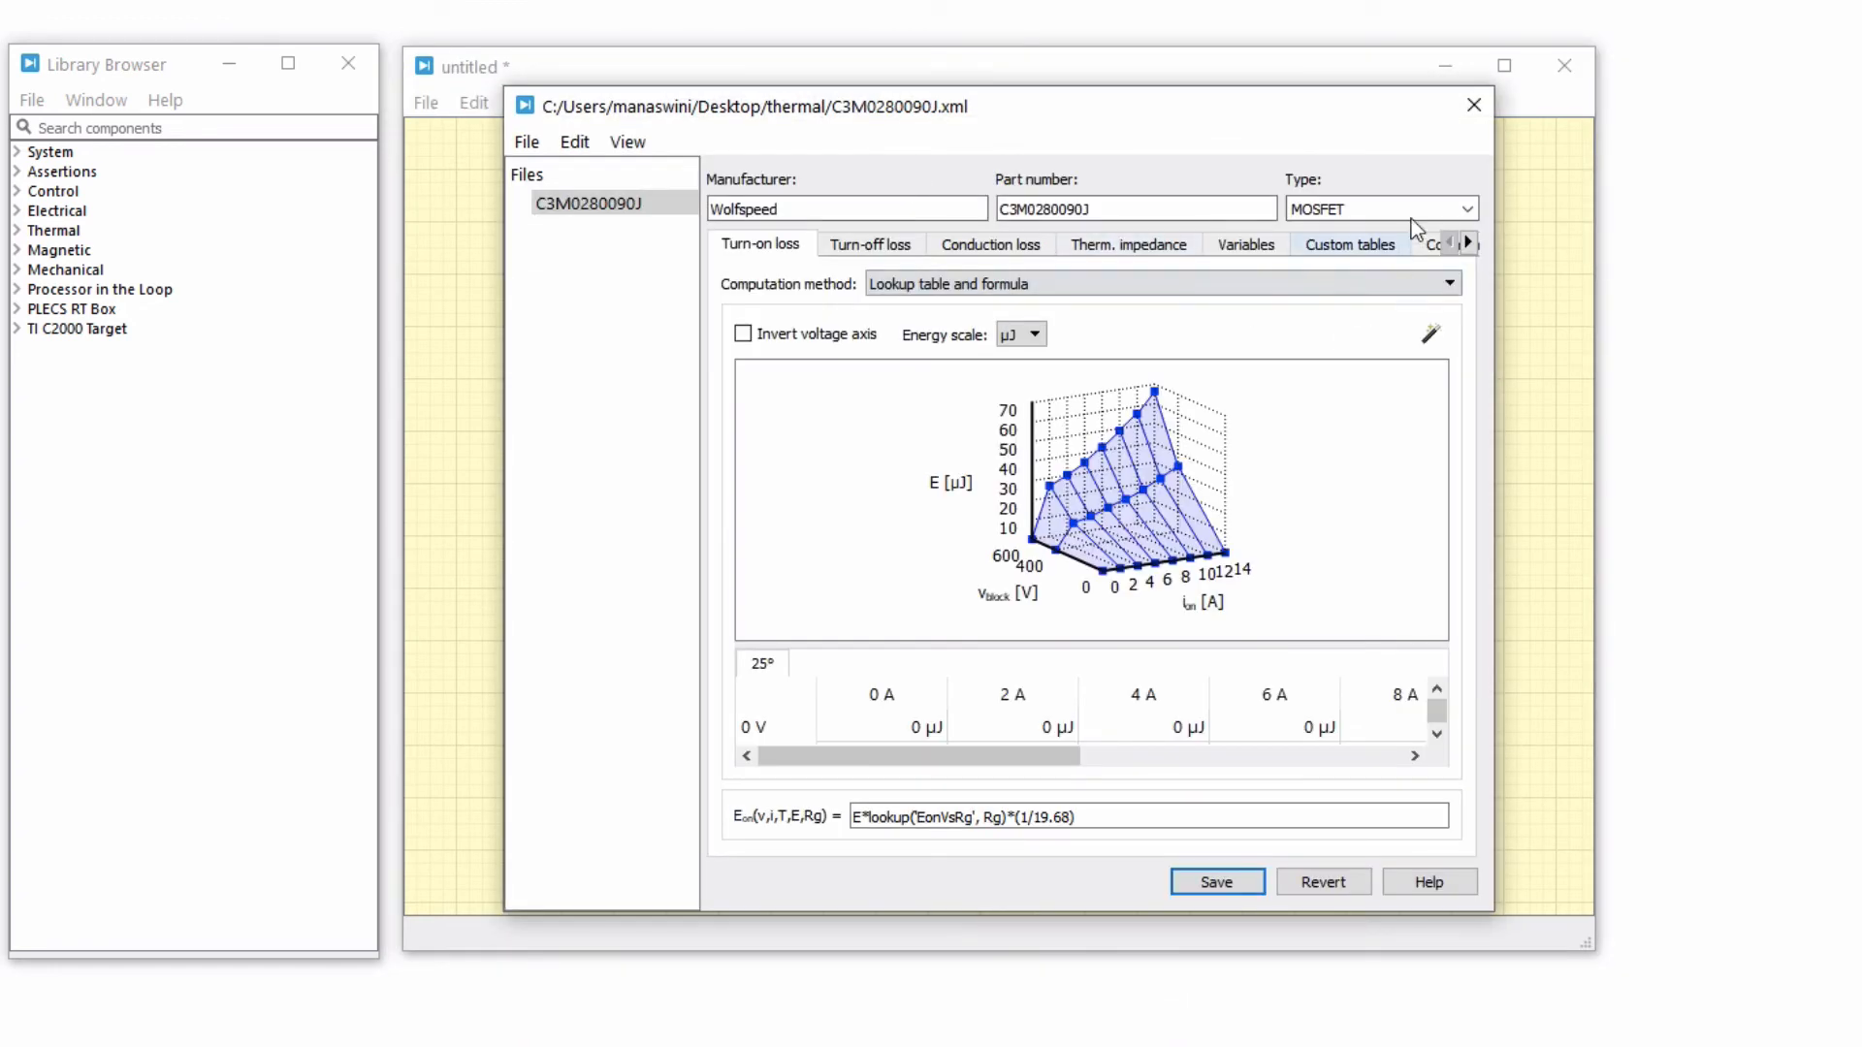
Step: Add a MOSFET block and assign it the C3M0280090J thermal description
{"action": "left_click", "coordinate": [1475, 105]}
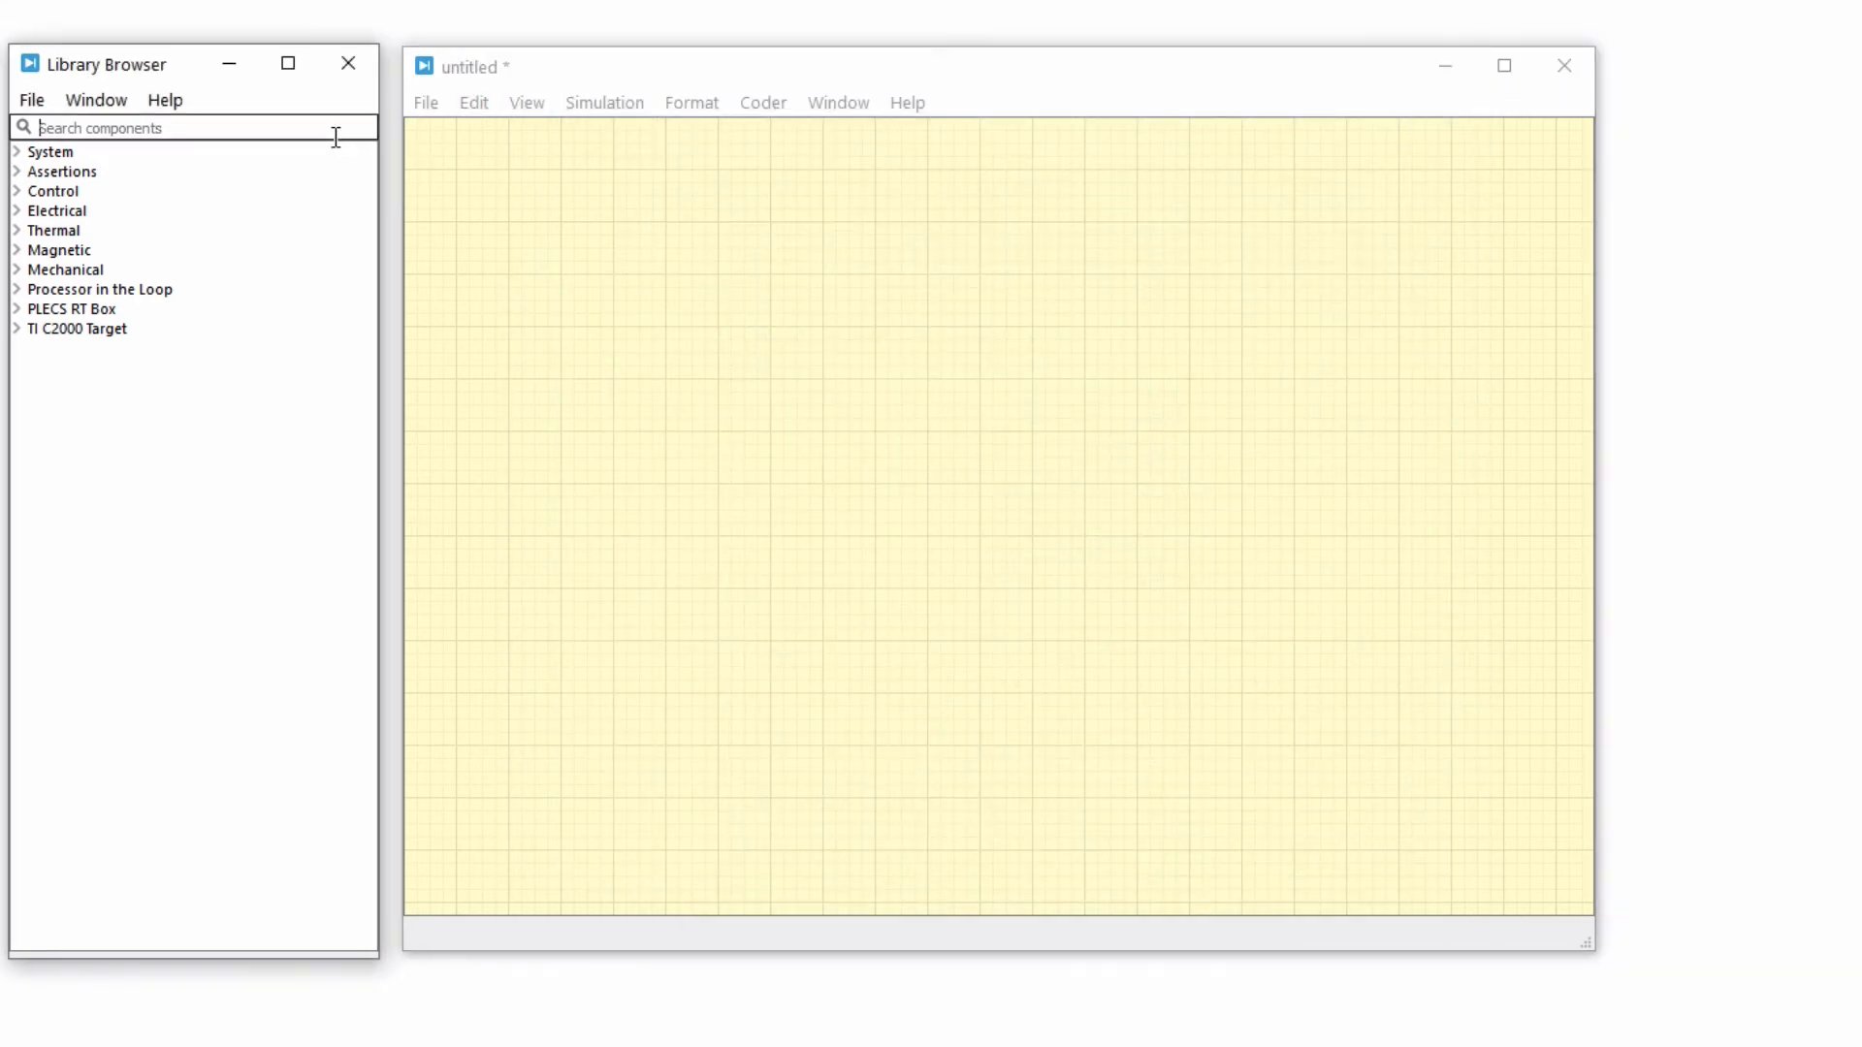
{"action": "type", "text": "mosfe"}
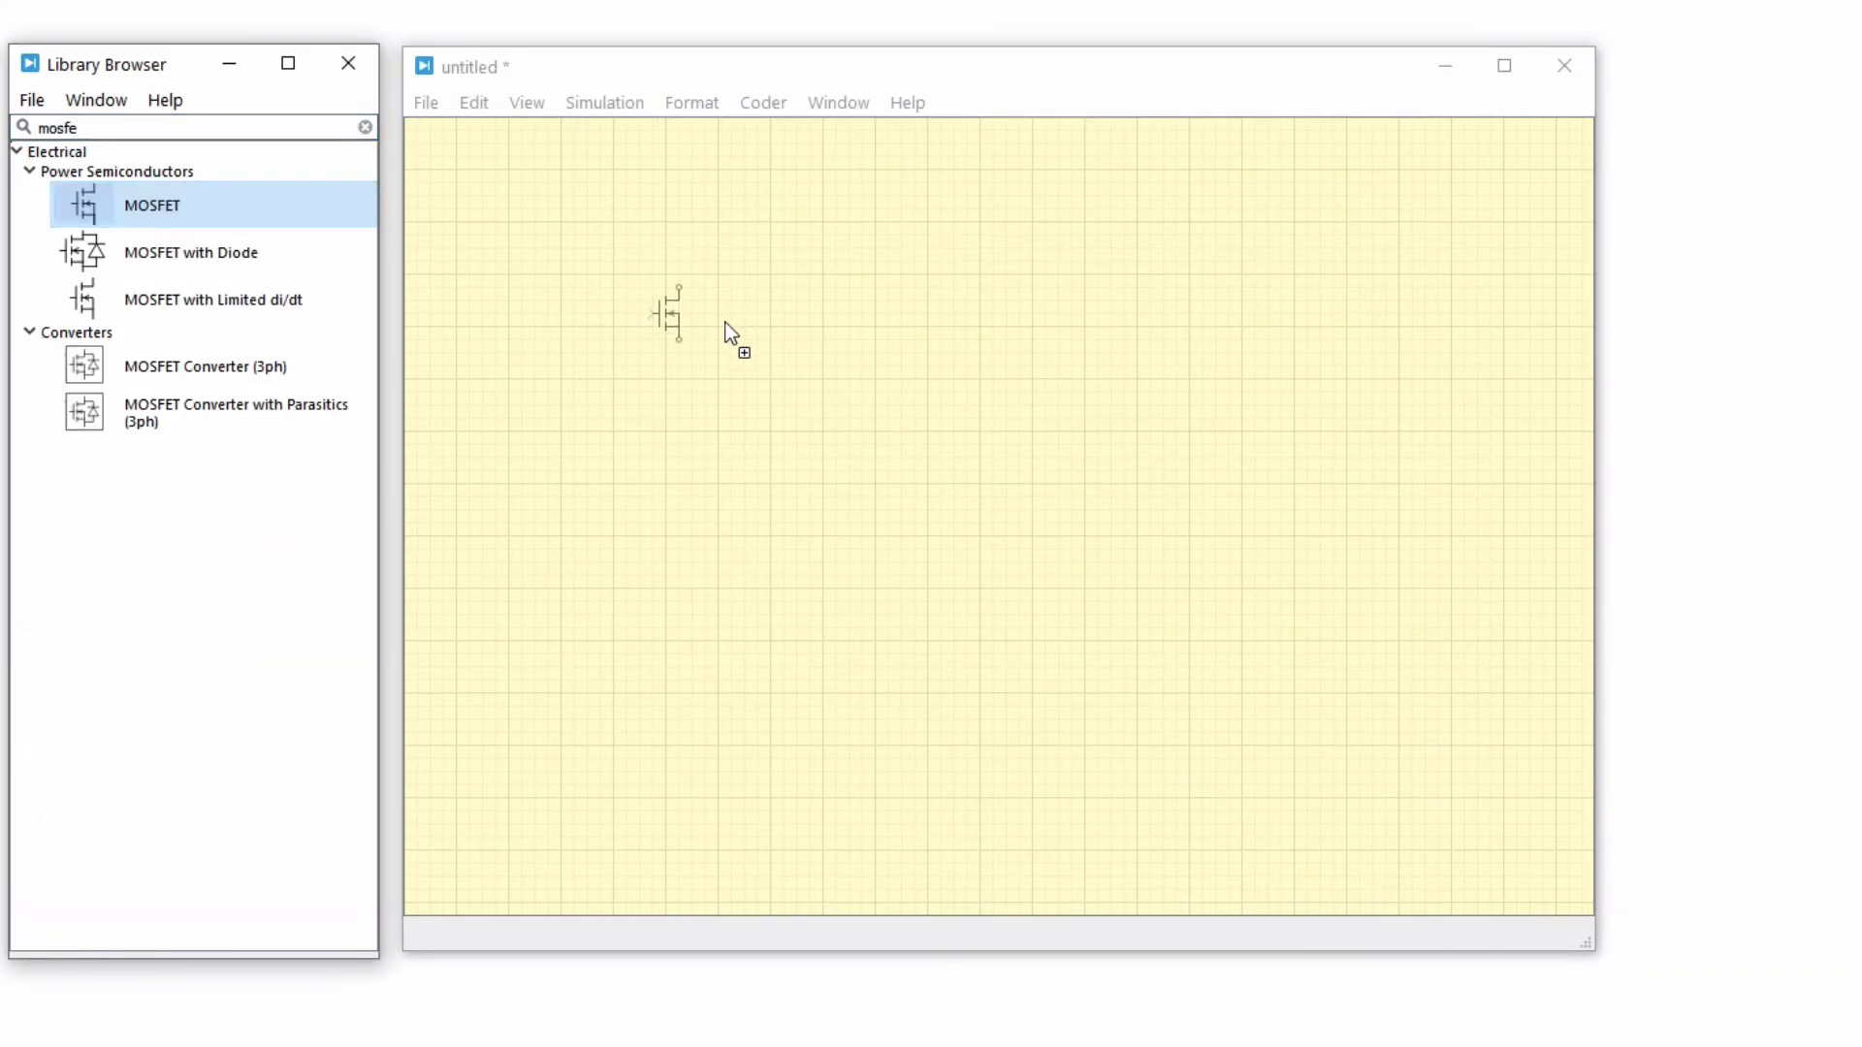
{"action": "double_click", "coordinate": [671, 317]}
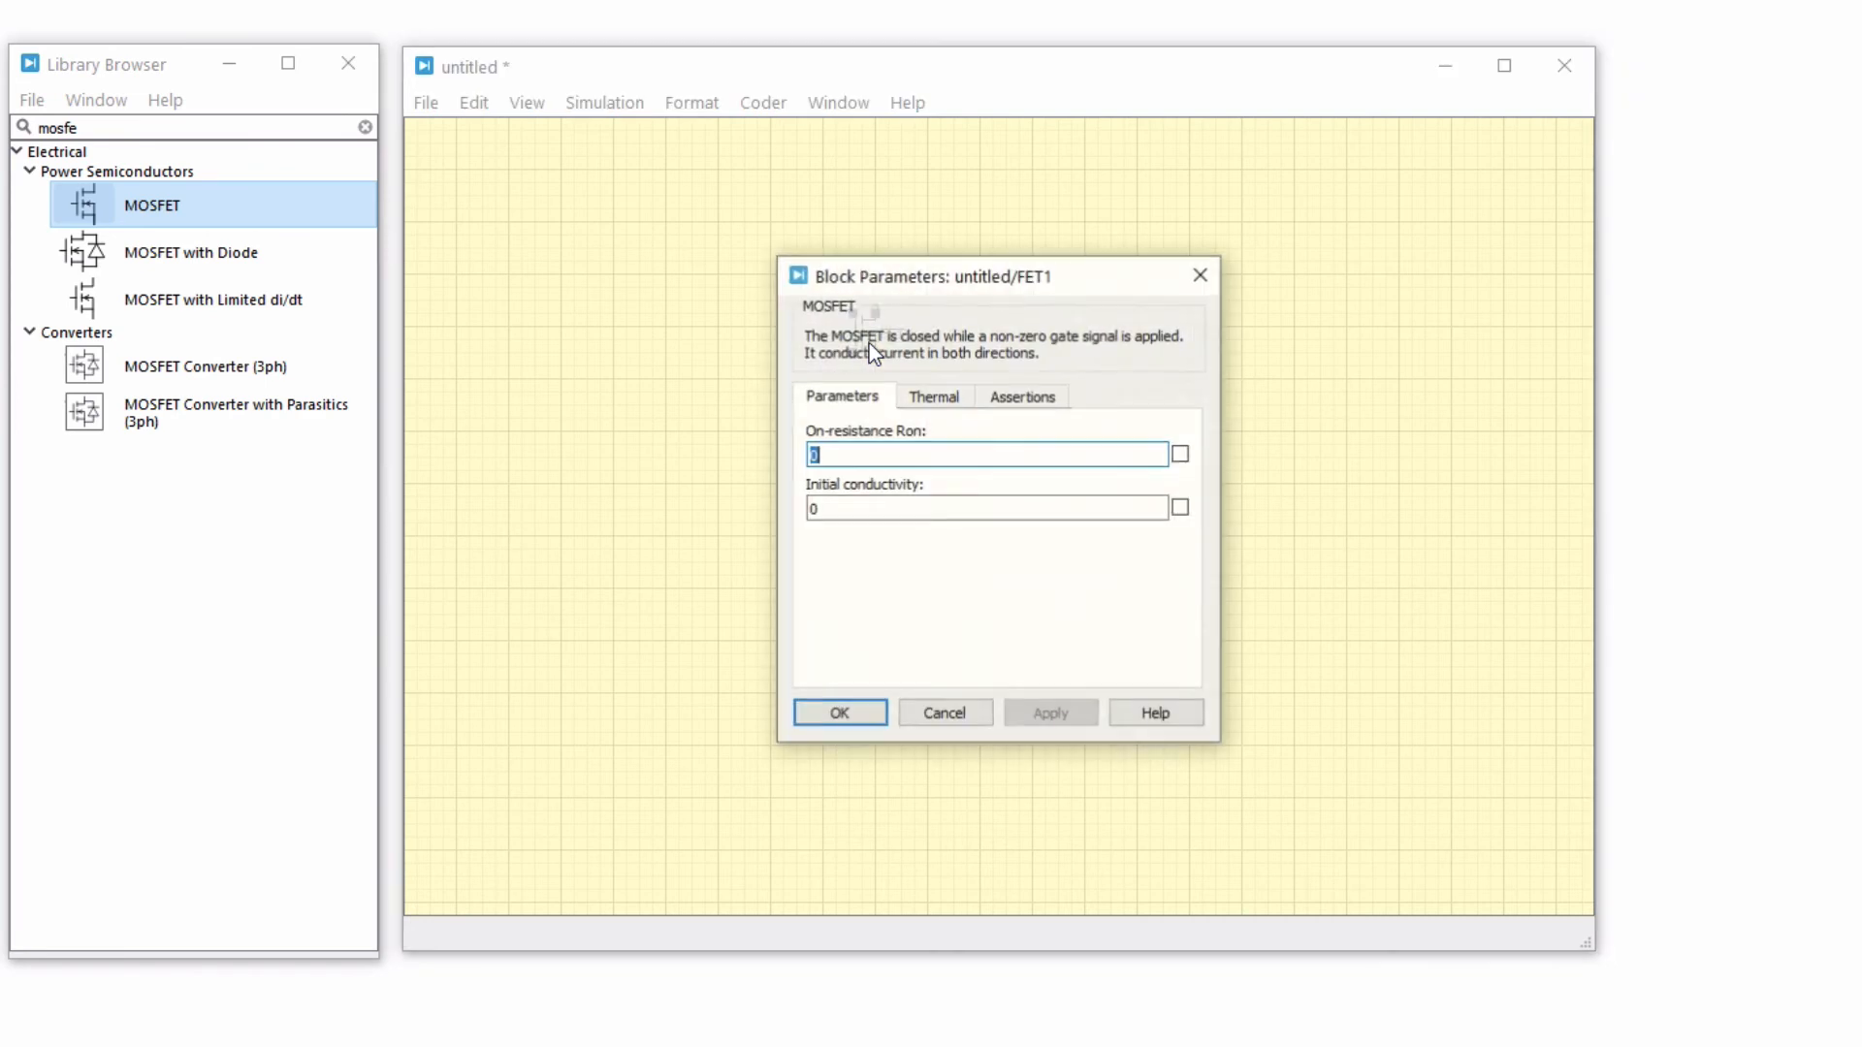
{"action": "left_click", "coordinate": [933, 396]}
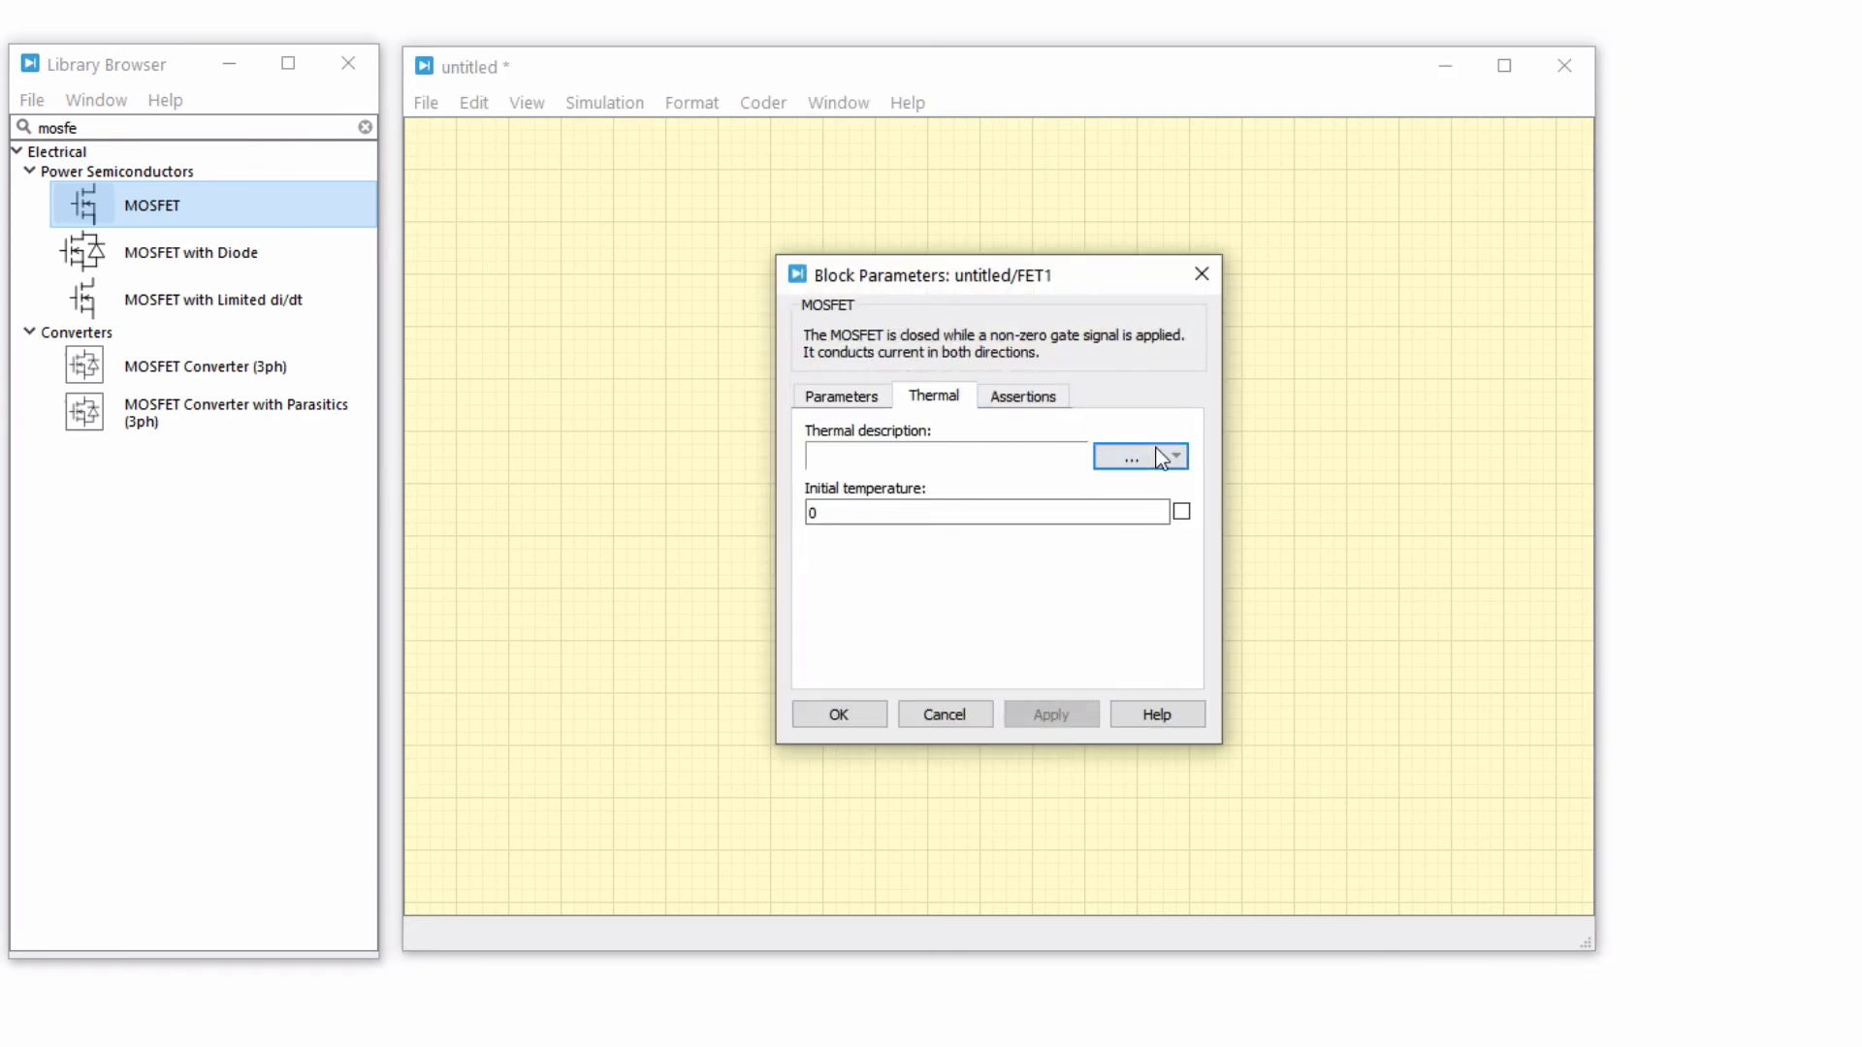
{"action": "left_click", "coordinate": [1176, 455]}
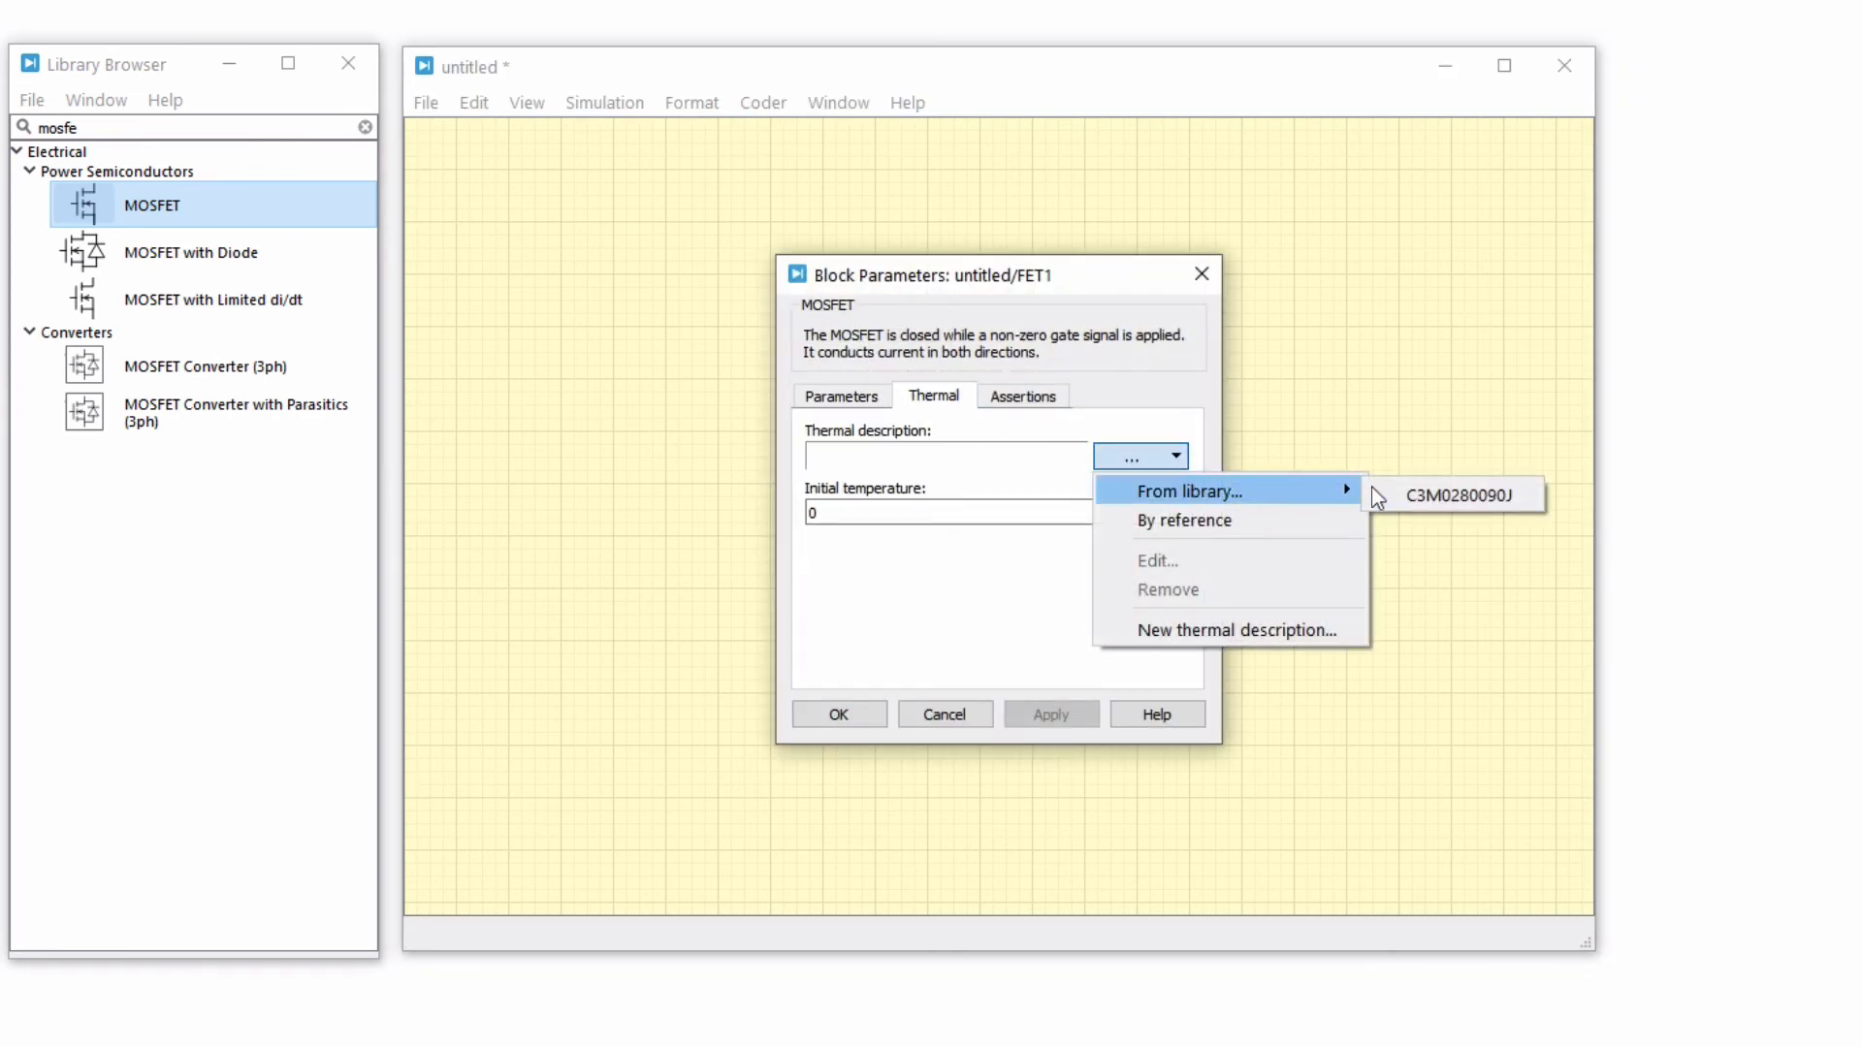
{"action": "left_click", "coordinate": [1460, 496]}
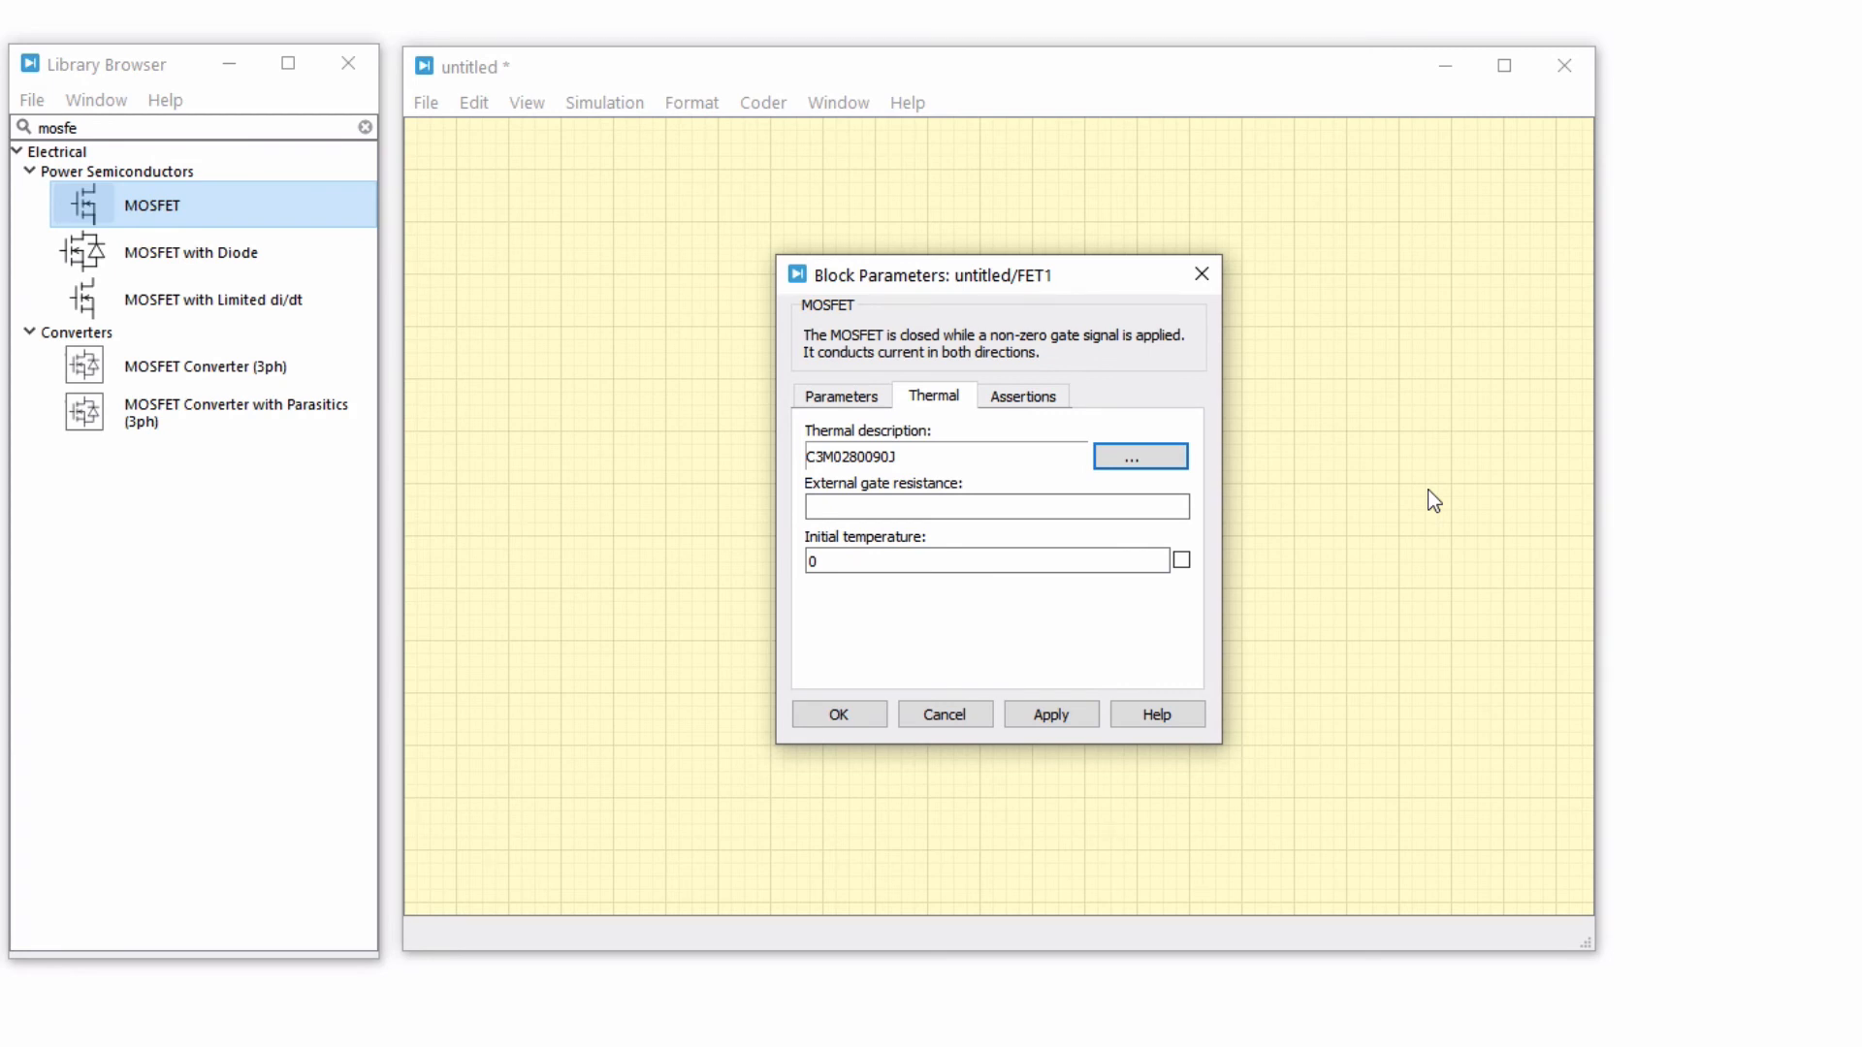
{"action": "left_click", "coordinate": [995, 506]}
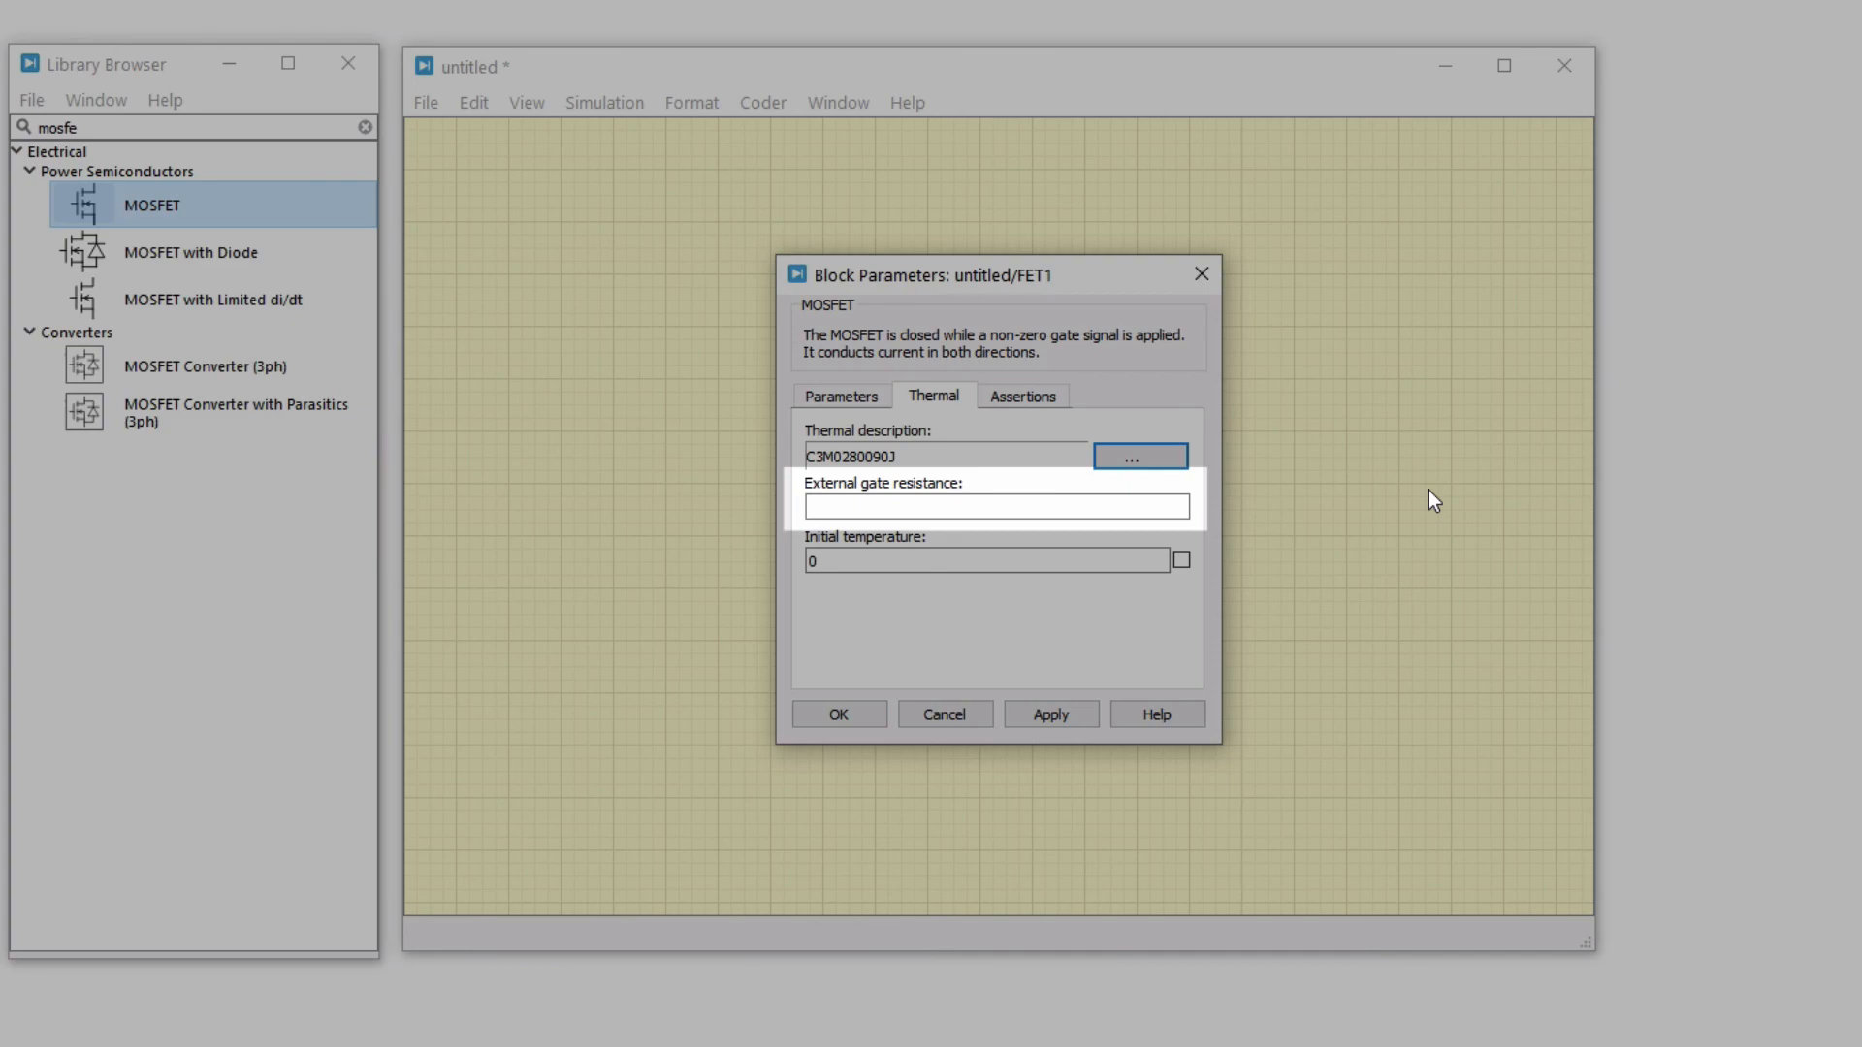
Step: Open the assigned description for editing and show the turn-on loss datasheet graph
{"action": "left_click", "coordinate": [1138, 456]}
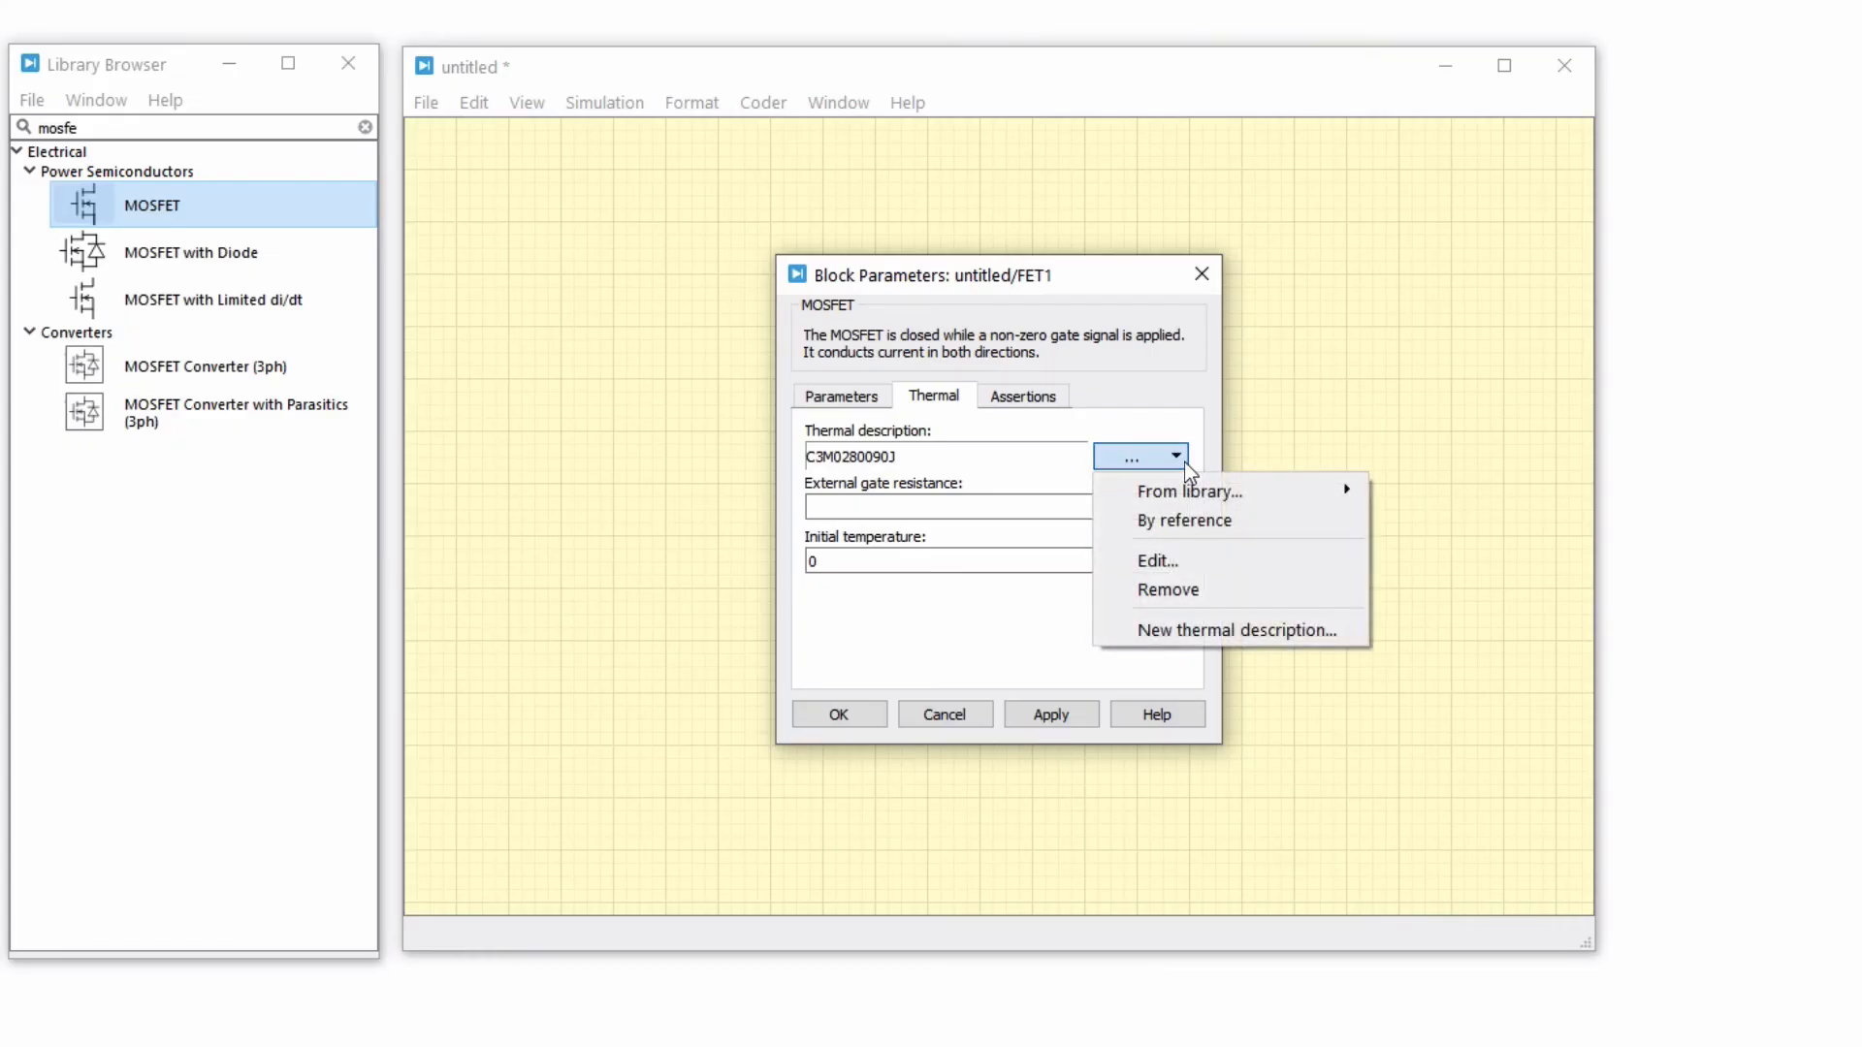
{"action": "left_click", "coordinate": [1157, 560]}
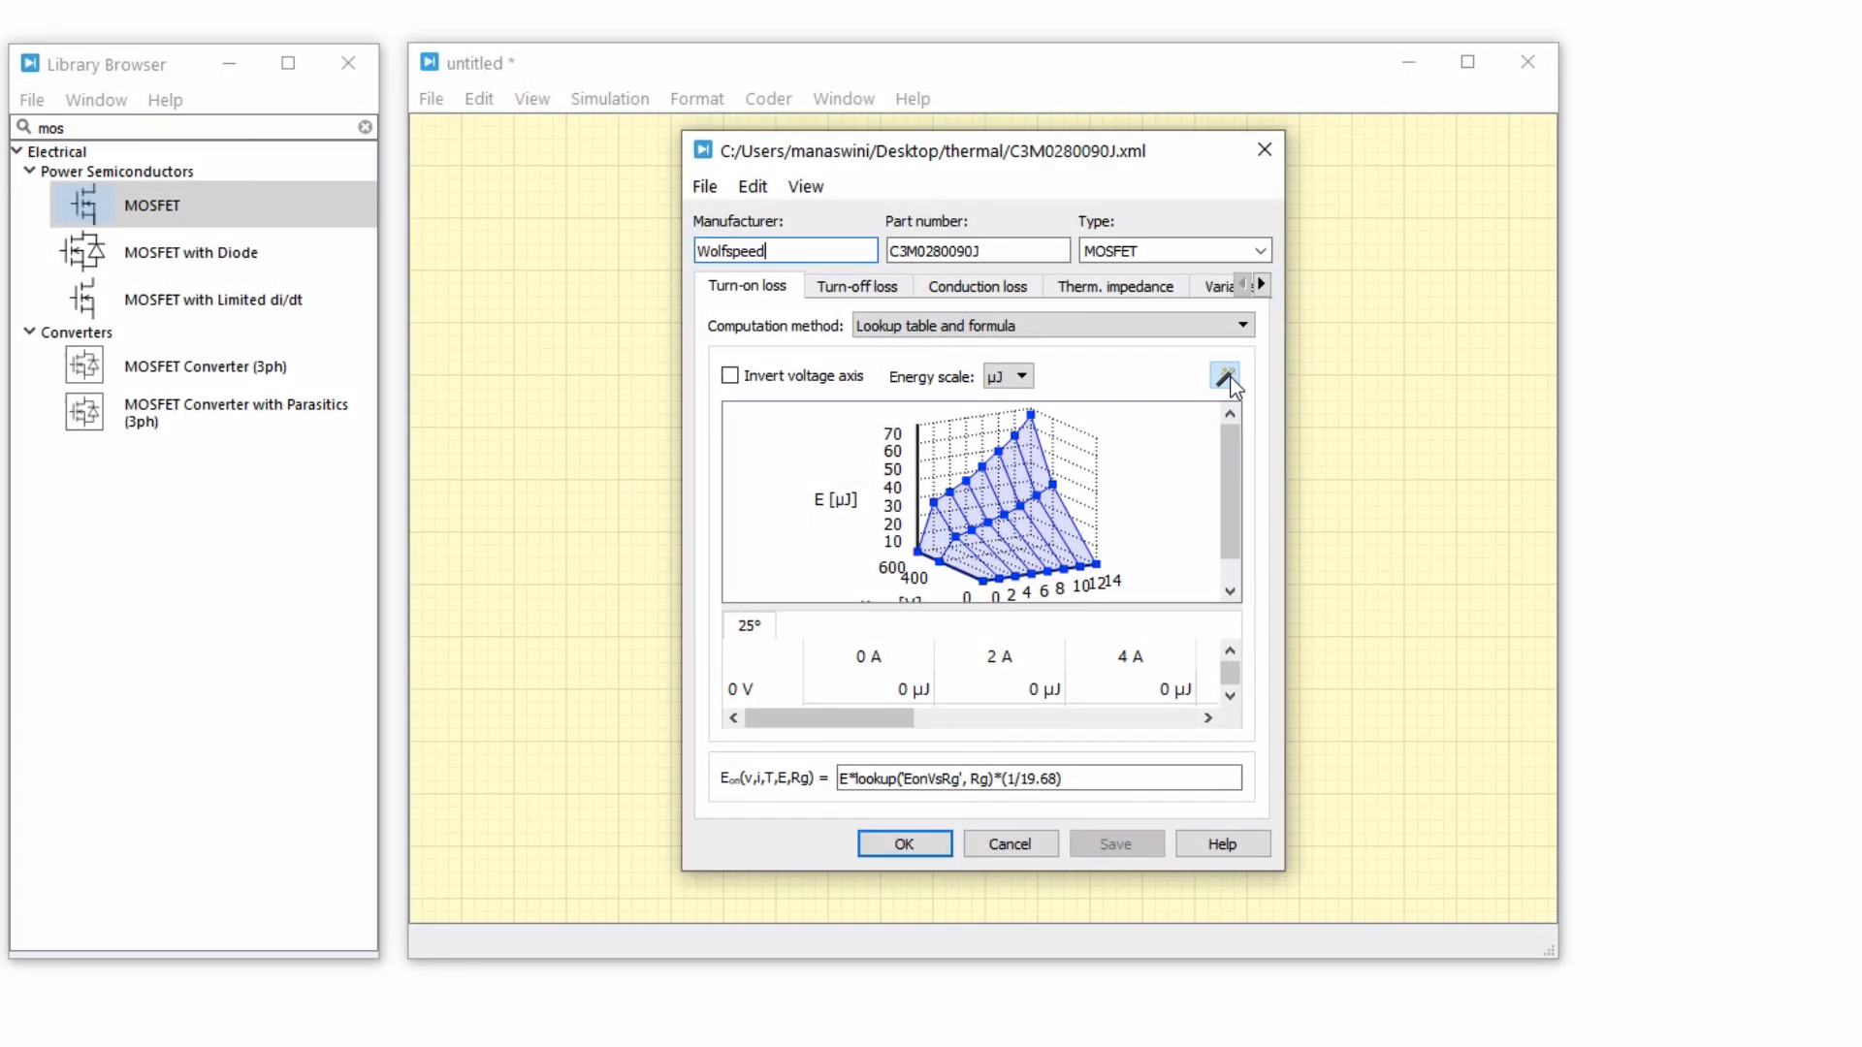
{"action": "left_click", "coordinate": [1228, 376]}
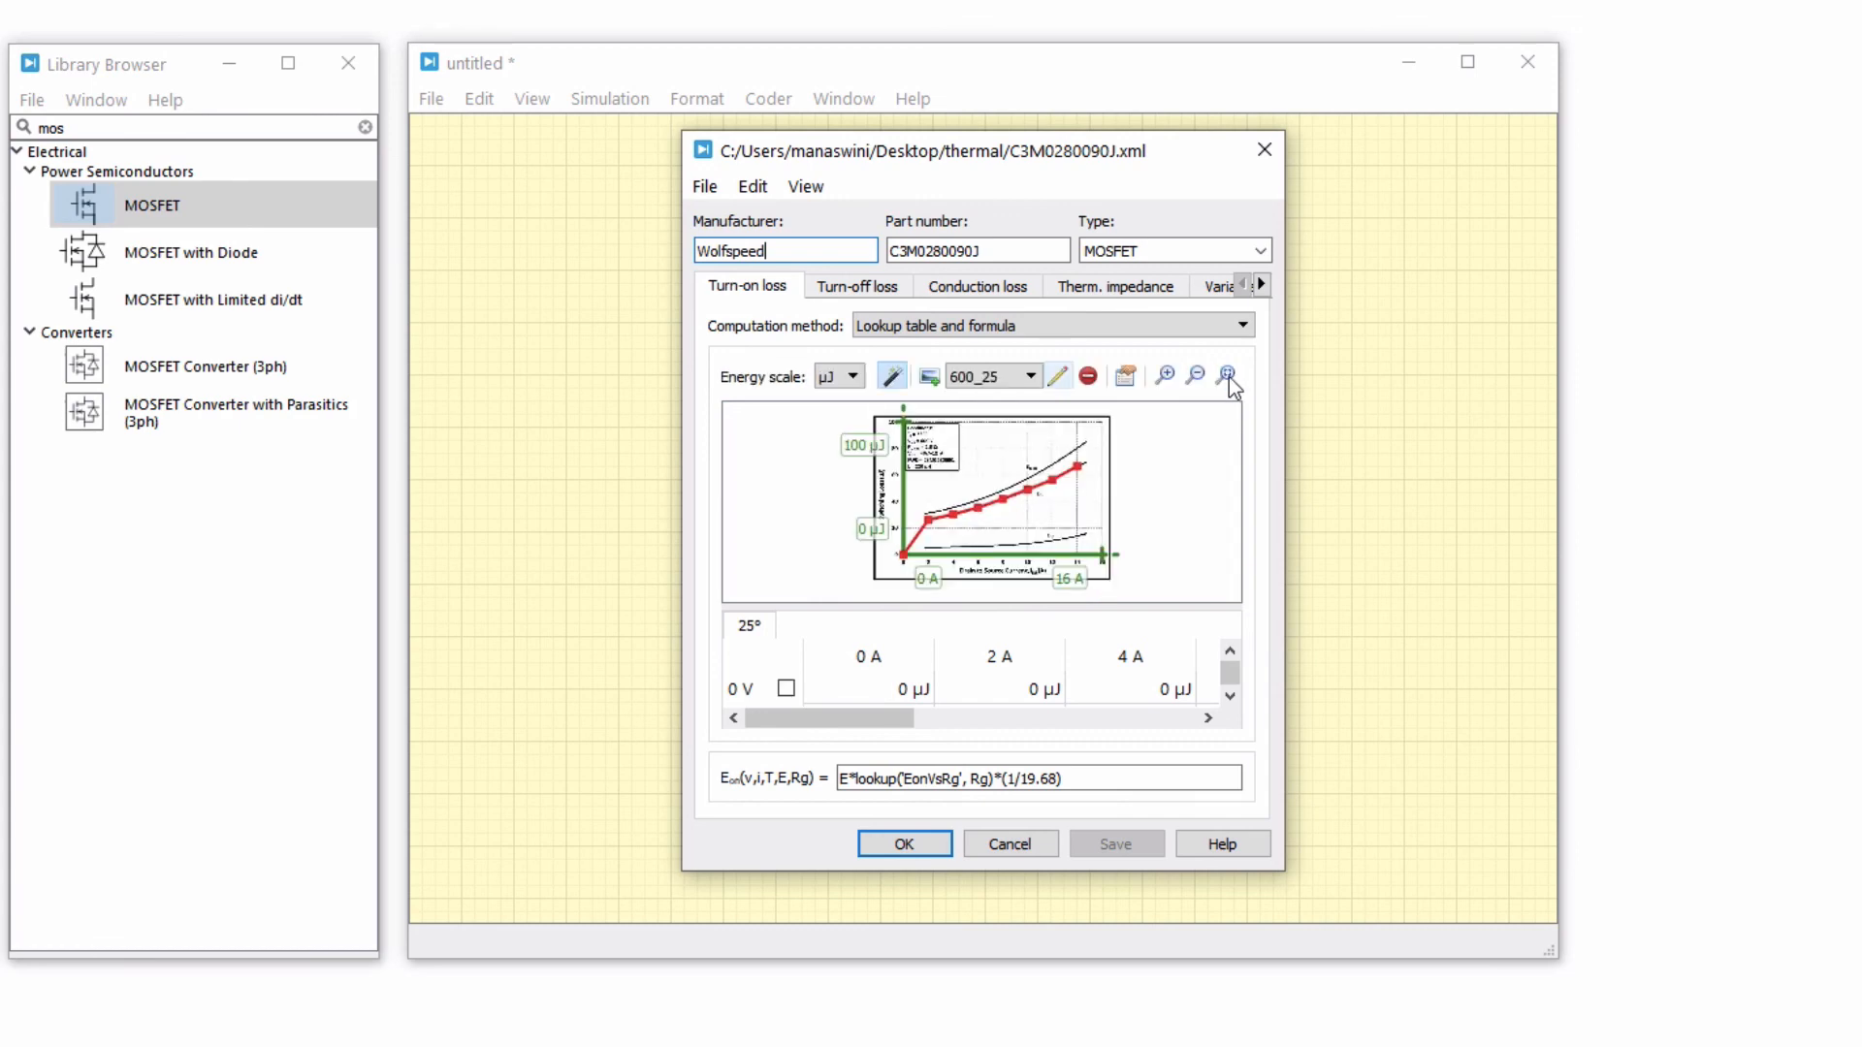